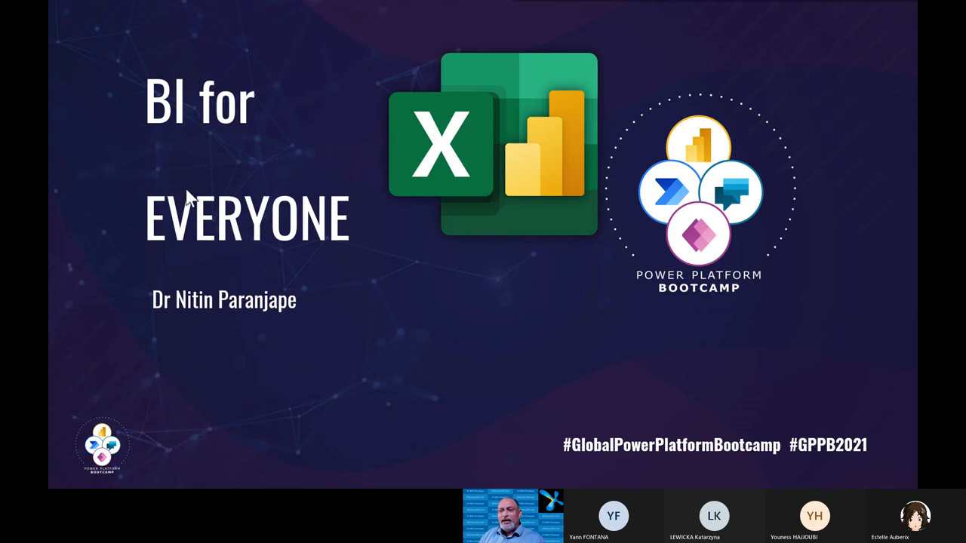
{"action": "mouse_move", "coordinate": [324, 189]}
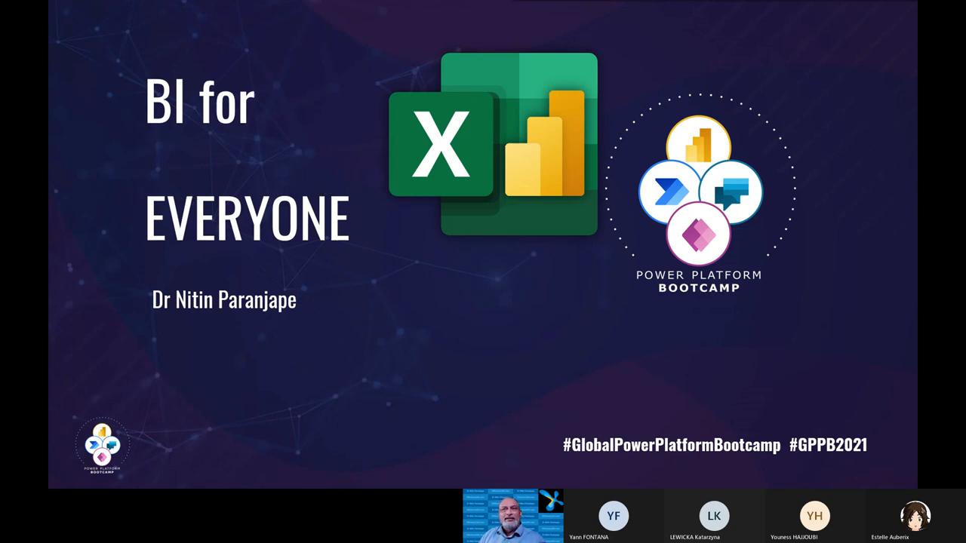
Advance to the Benefits slide listing time savings, fewer errors, better analysis and faster decisions.
{"action": "key", "text": "right"}
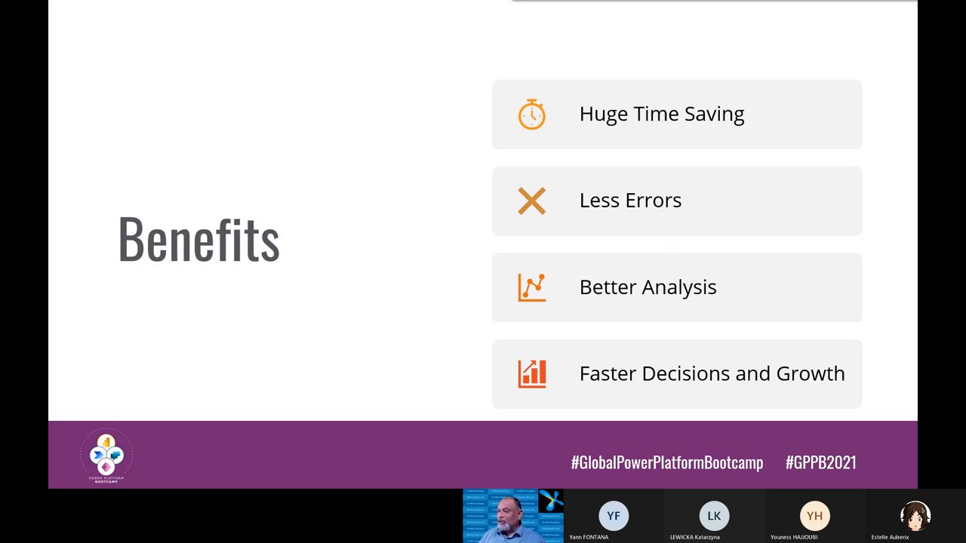
{"action": "mouse_move", "coordinate": [766, 311]}
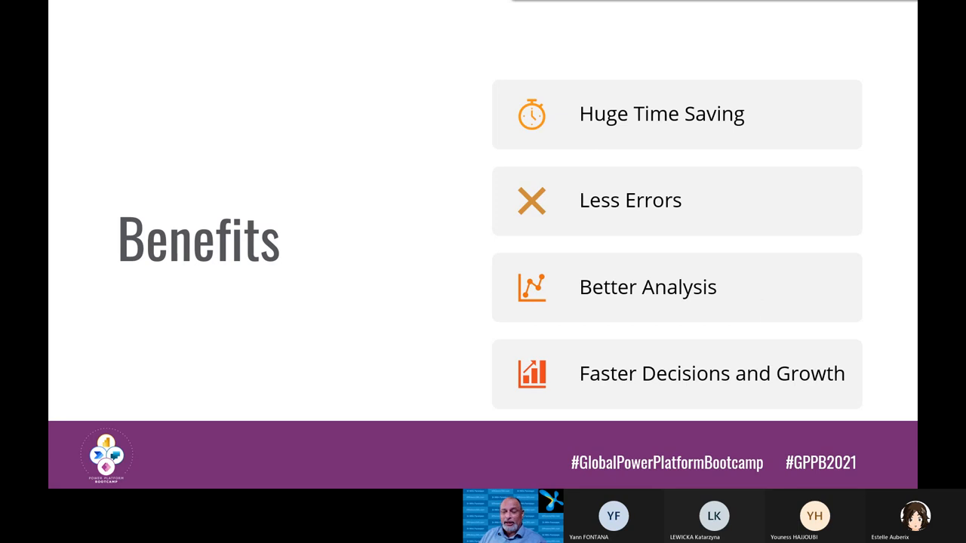
{"action": "mouse_move", "coordinate": [705, 413]}
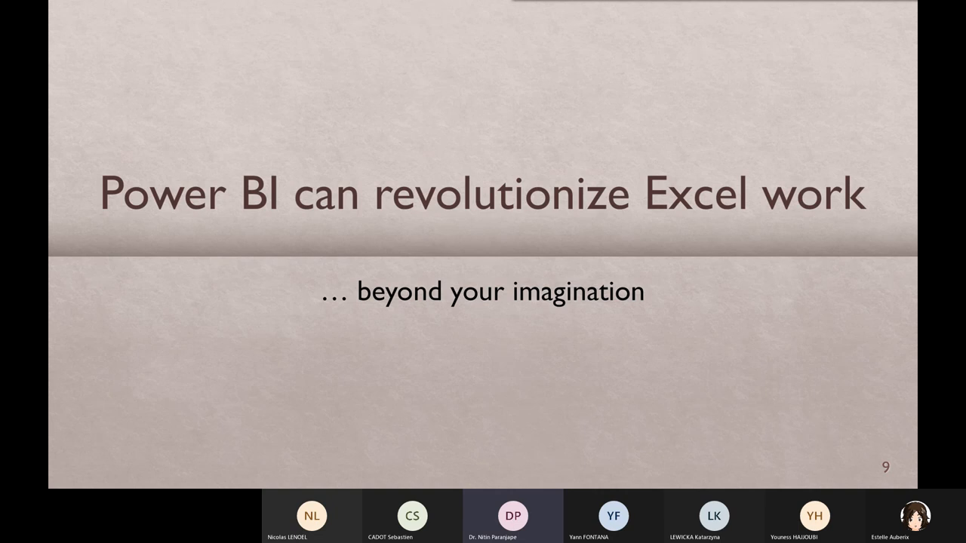
Advance past the Power BI is built into Excel slide to slide 11's comparison table.
{"action": "key", "text": "right"}
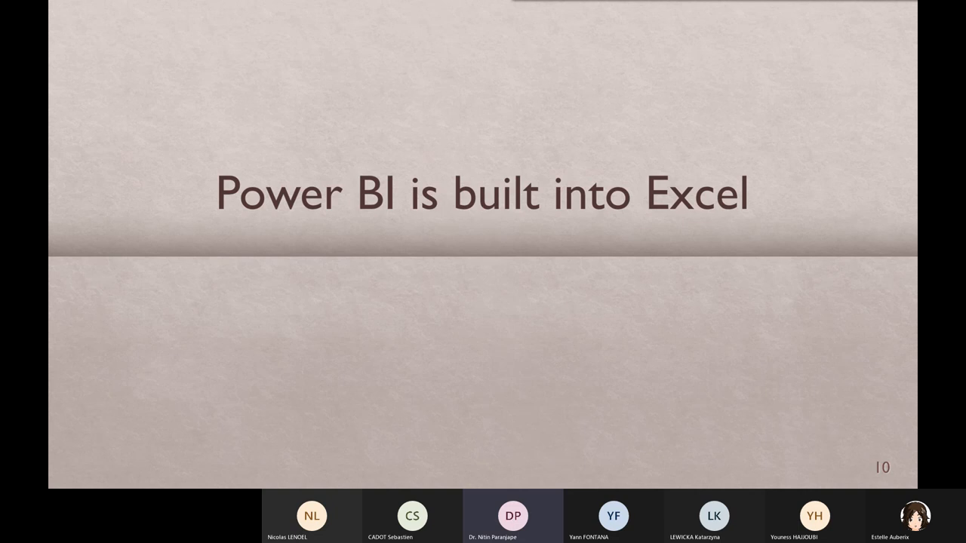
{"action": "key", "text": "right"}
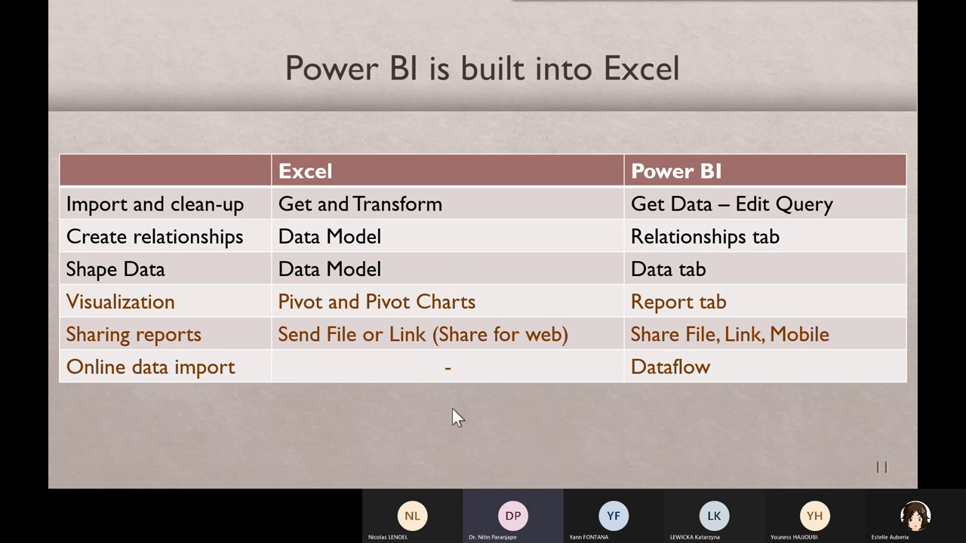
{"action": "mouse_move", "coordinate": [525, 138]}
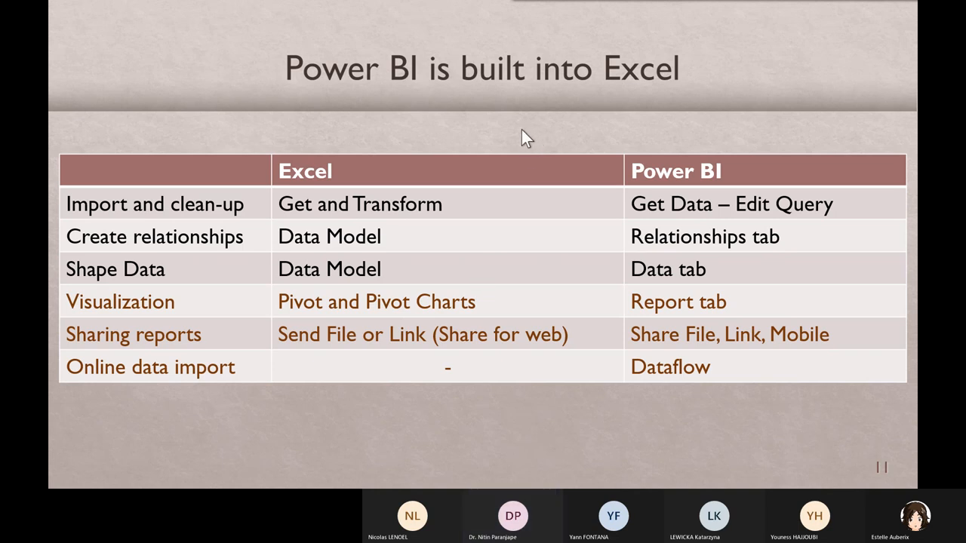
Advance to slide 13, the Steps involved slide: get data, clean, shape, summarize, visualize, share.
{"action": "key", "text": "Right"}
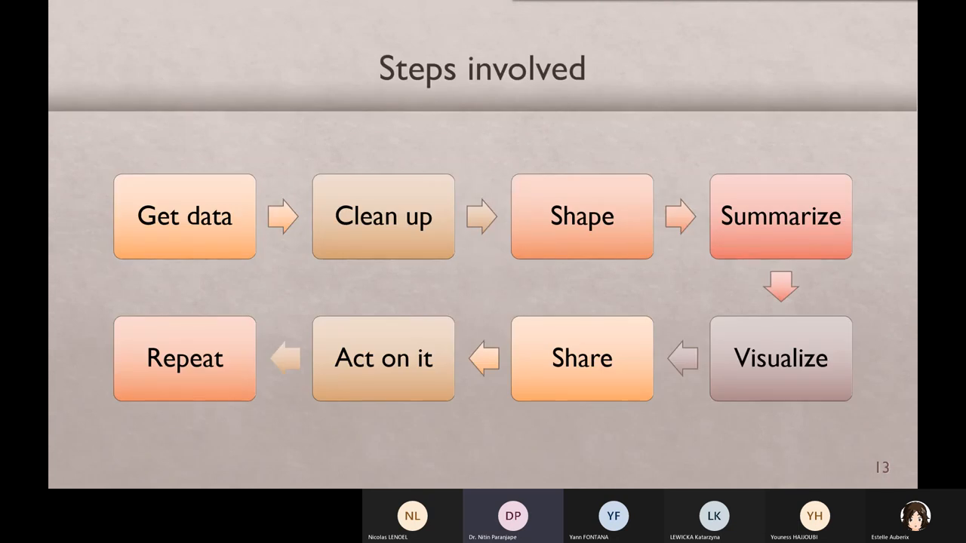
{"action": "mouse_move", "coordinate": [200, 232]}
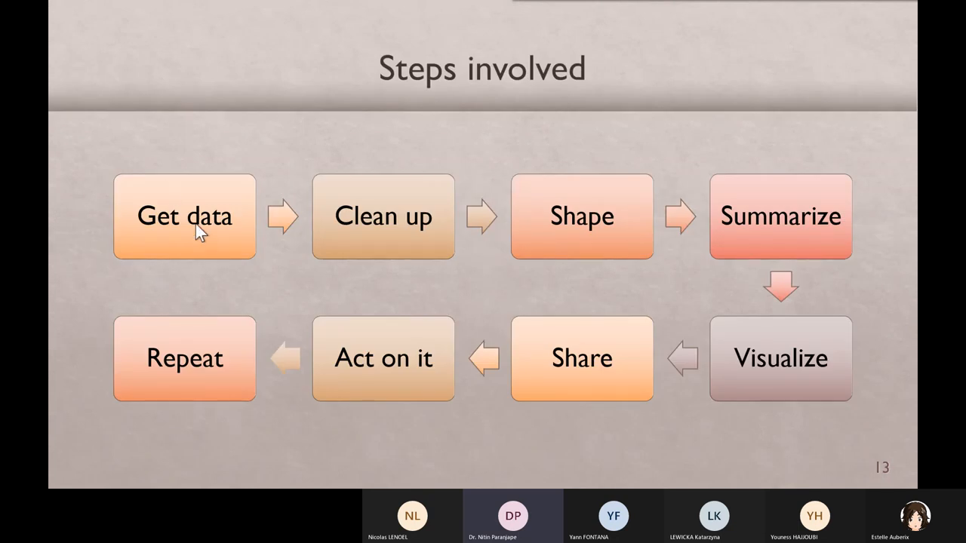
{"action": "mouse_move", "coordinate": [581, 236]}
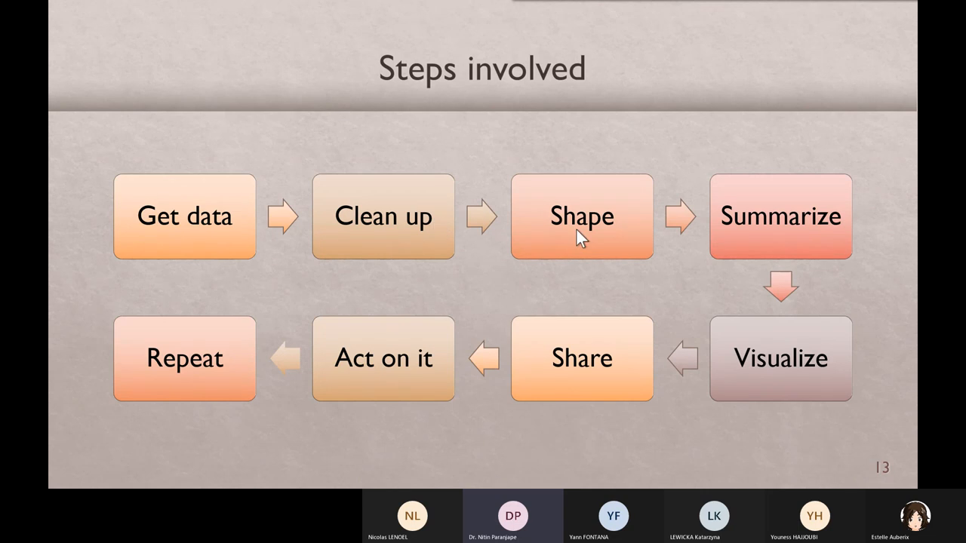
{"action": "mouse_move", "coordinate": [735, 223]}
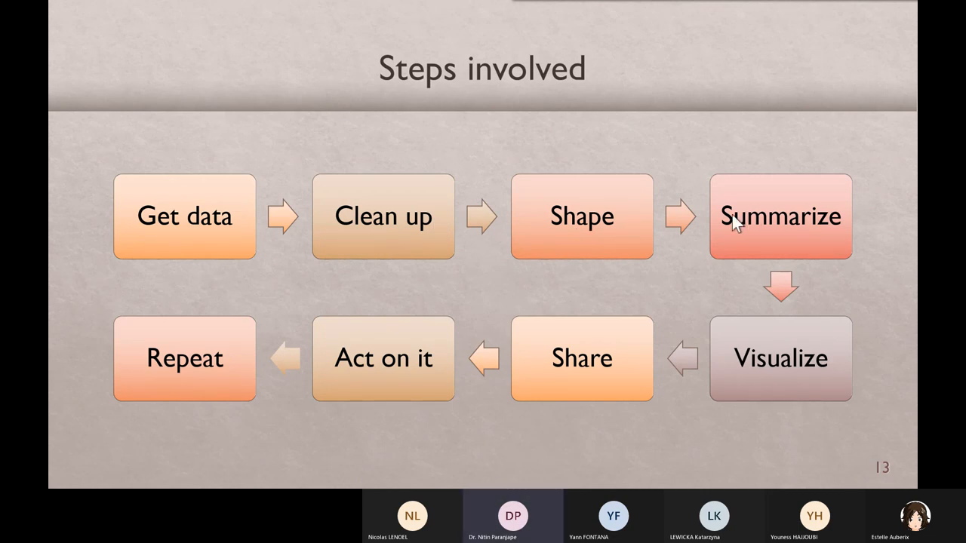
{"action": "mouse_move", "coordinate": [736, 226]}
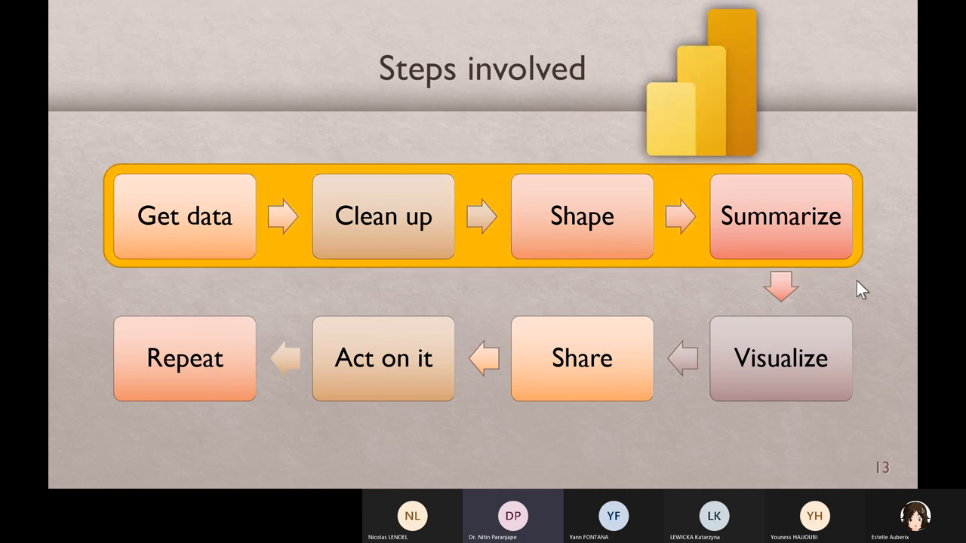
{"action": "mouse_move", "coordinate": [708, 120]}
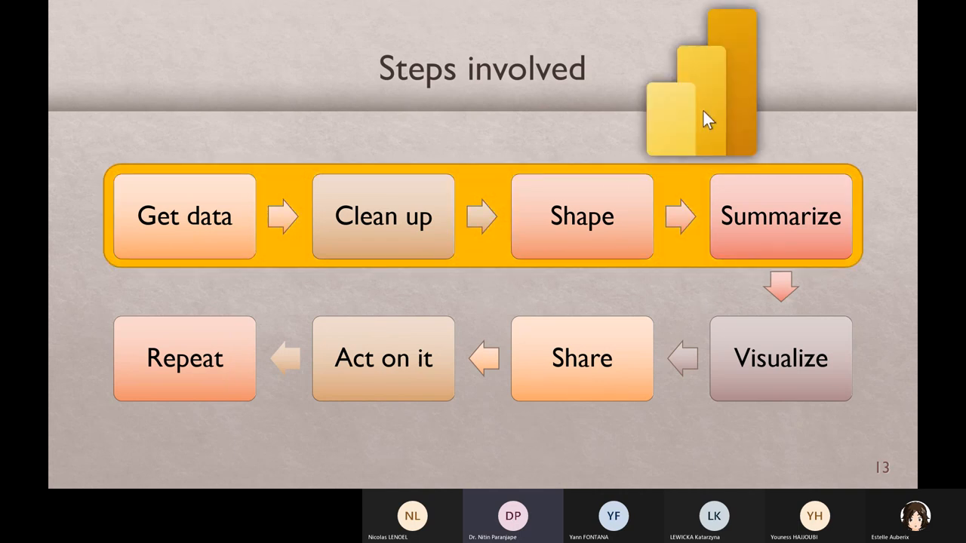
{"action": "mouse_move", "coordinate": [709, 106]}
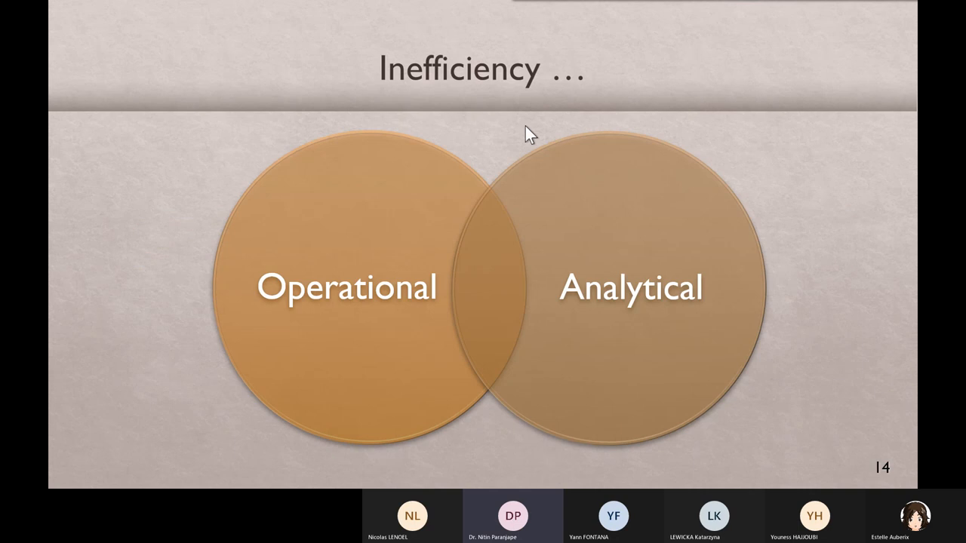
{"action": "mouse_move", "coordinate": [319, 339]}
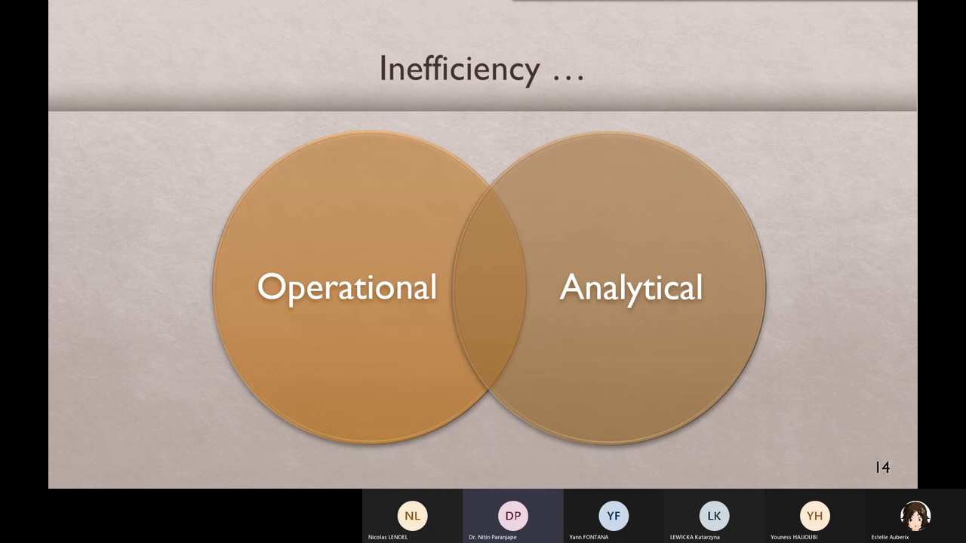
{"action": "mouse_move", "coordinate": [423, 45]}
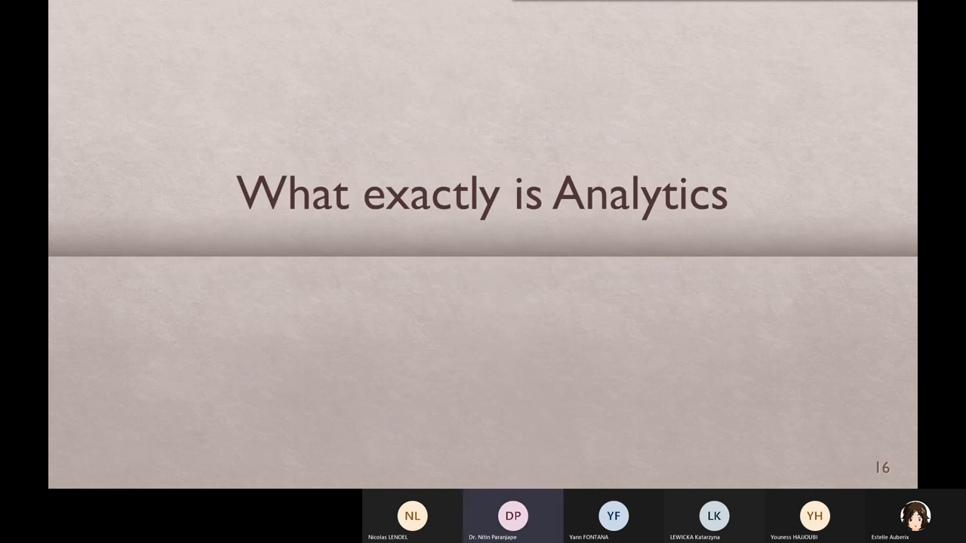
{"action": "mouse_move", "coordinate": [365, 275]}
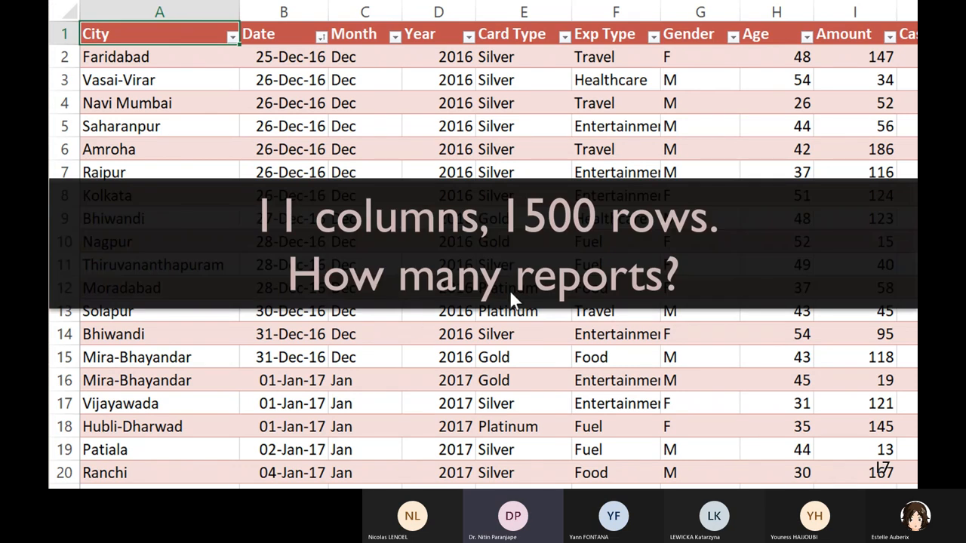
{"action": "mouse_move", "coordinate": [711, 266]}
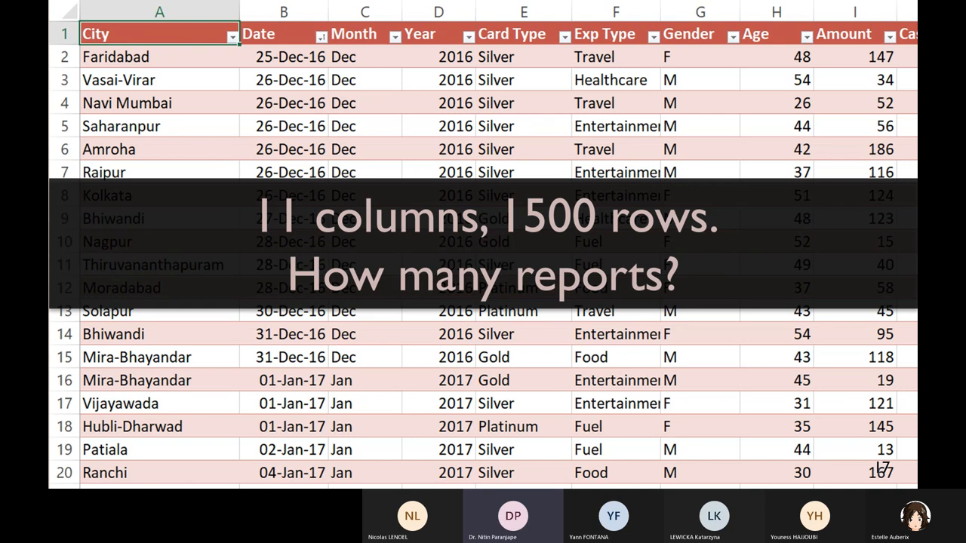
{"action": "mouse_move", "coordinate": [565, 181]}
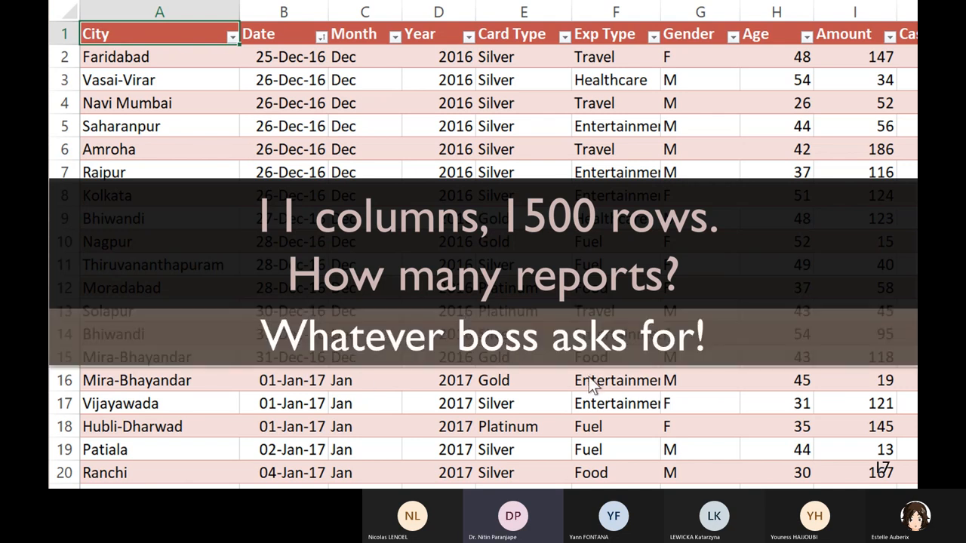
{"action": "mouse_move", "coordinate": [593, 381]}
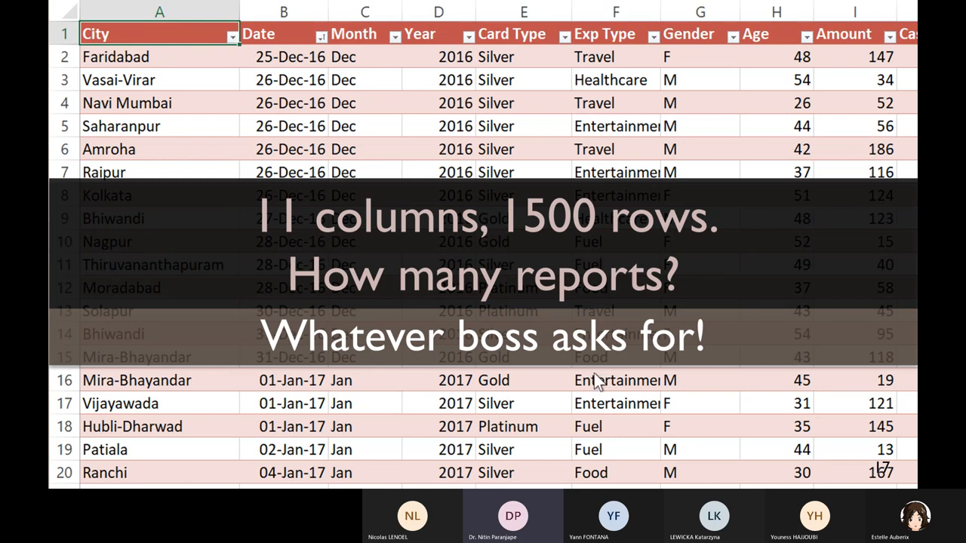
{"action": "mouse_move", "coordinate": [611, 375]}
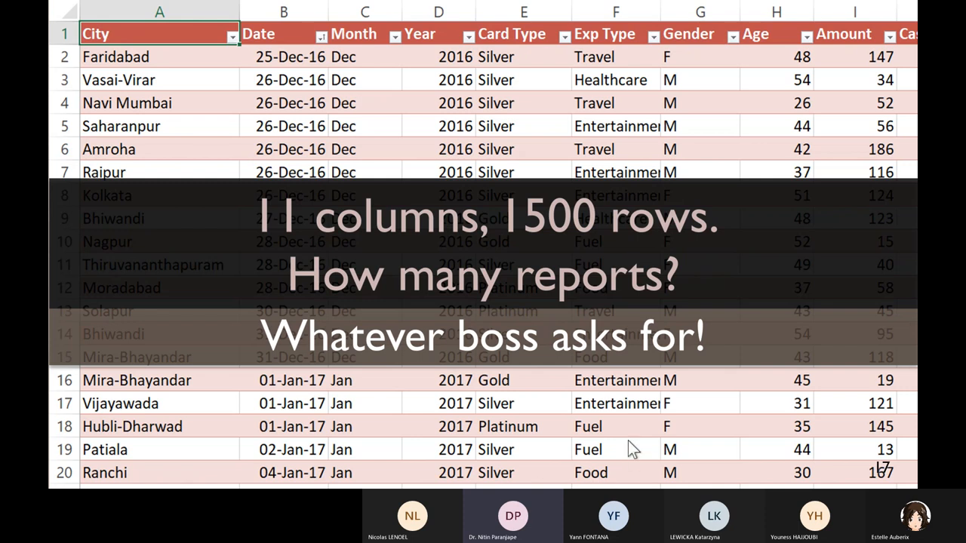
{"action": "mouse_move", "coordinate": [532, 148]}
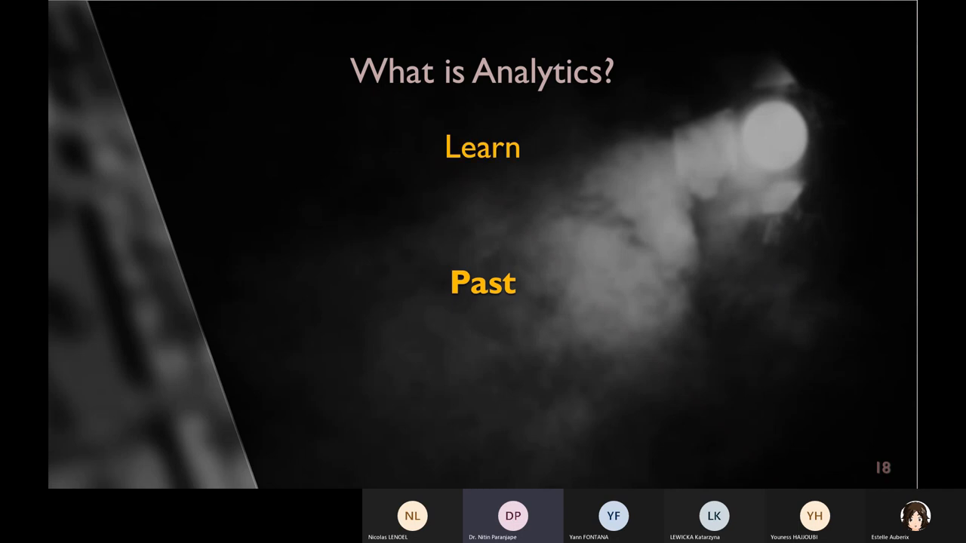
{"action": "mouse_move", "coordinate": [477, 309]}
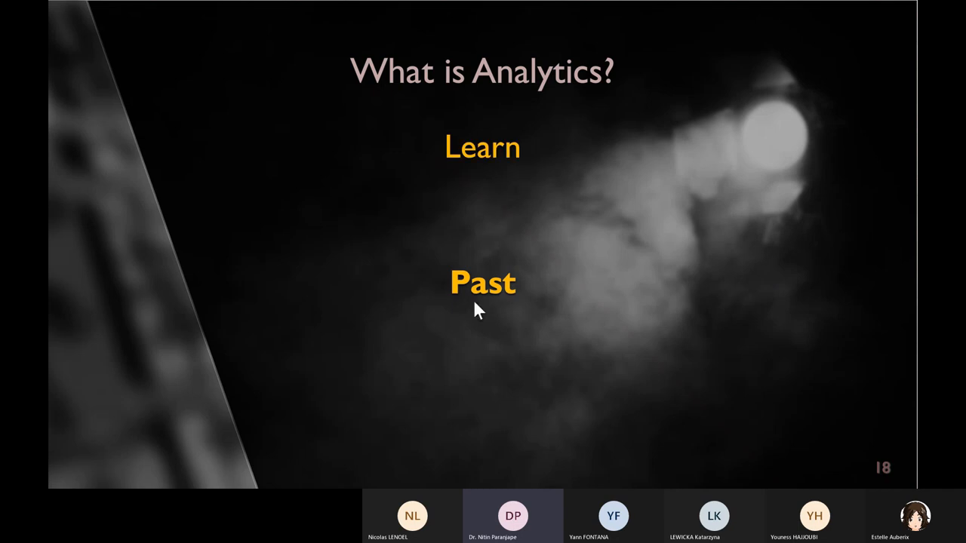
{"action": "mouse_move", "coordinate": [504, 306]}
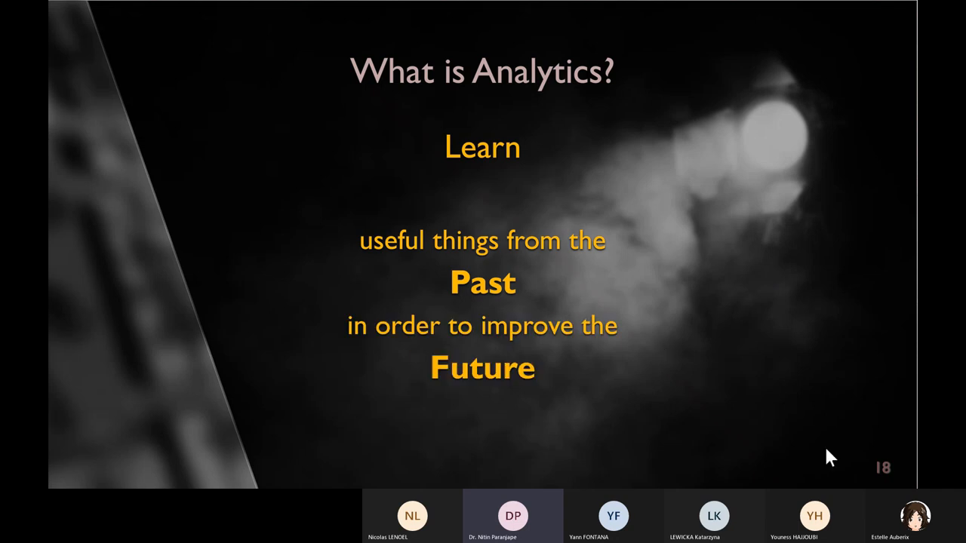
{"action": "mouse_move", "coordinate": [445, 210]}
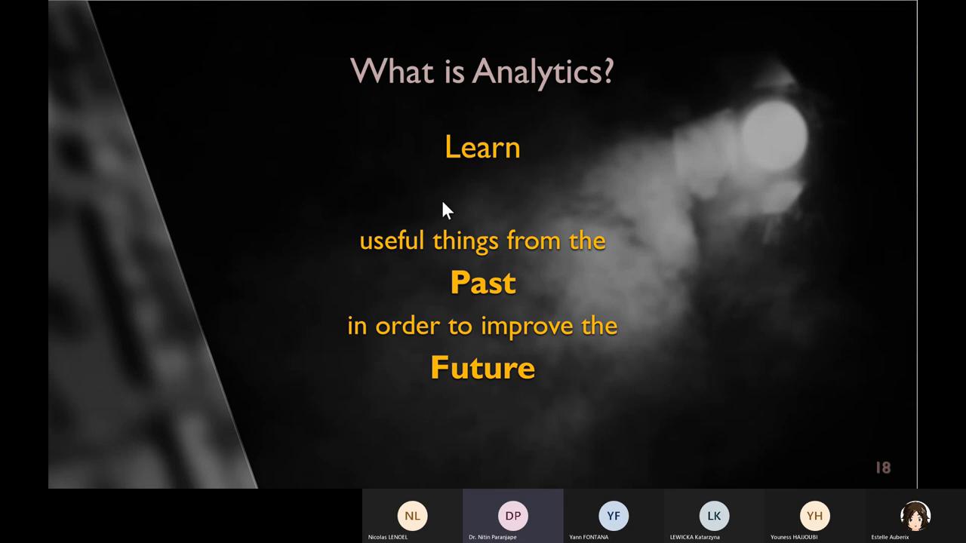
{"action": "mouse_move", "coordinate": [381, 272]}
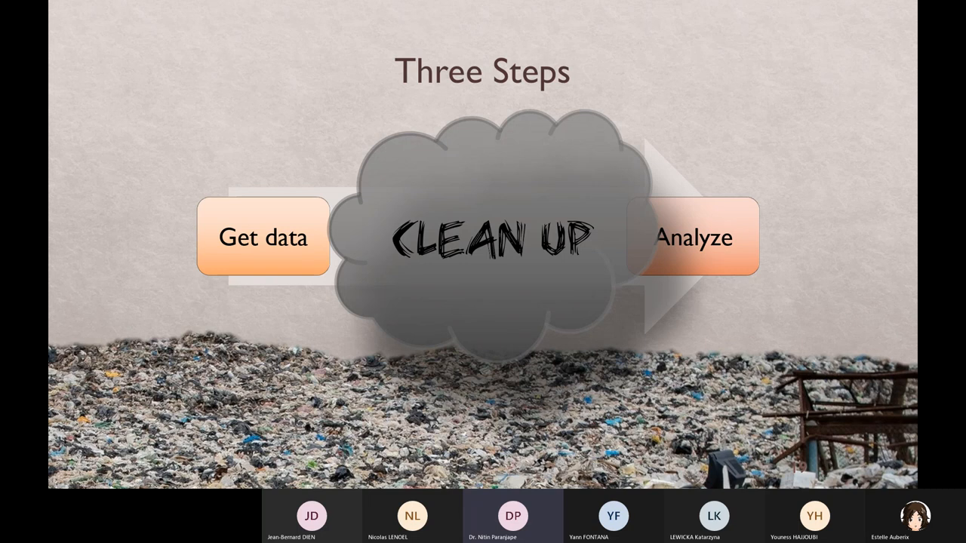
{"action": "mouse_move", "coordinate": [490, 275]}
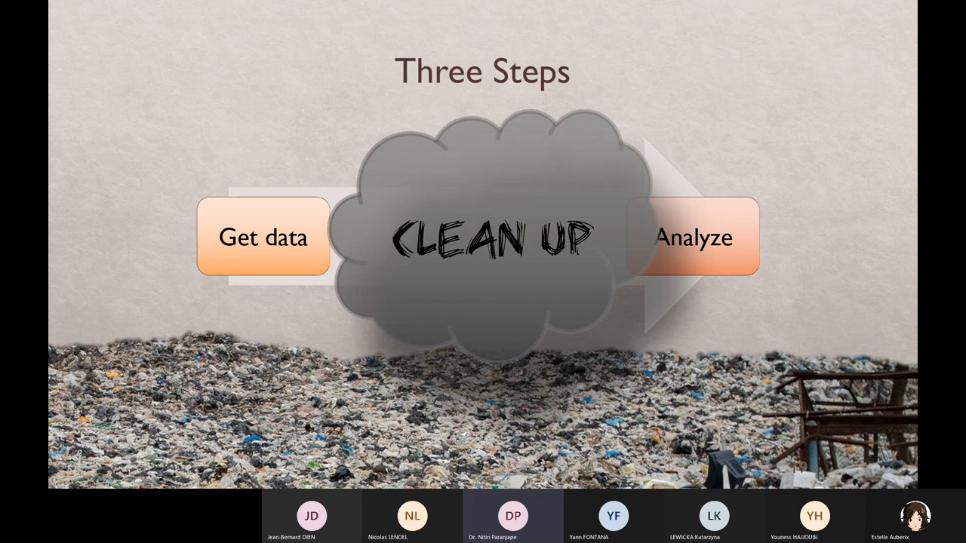
{"action": "key", "text": "Right"}
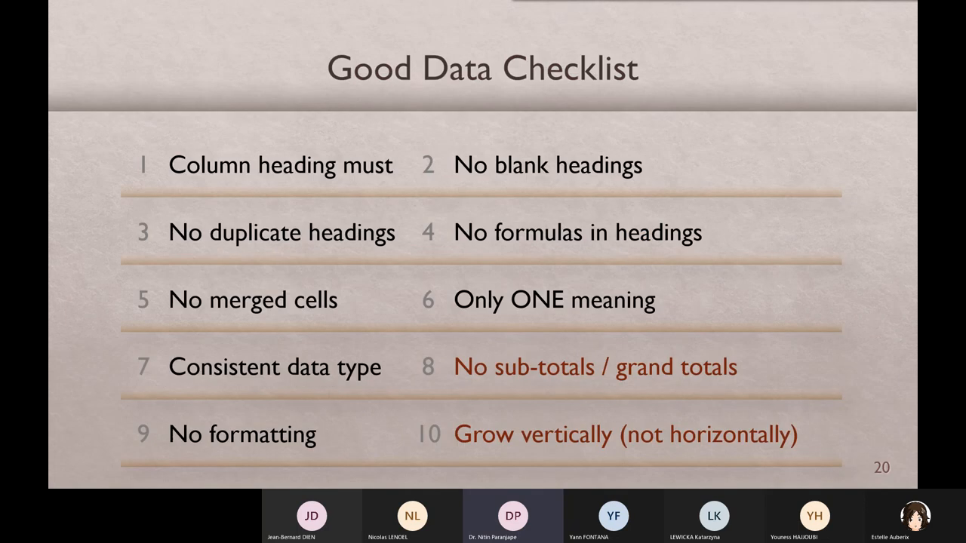
{"action": "mouse_move", "coordinate": [753, 136]}
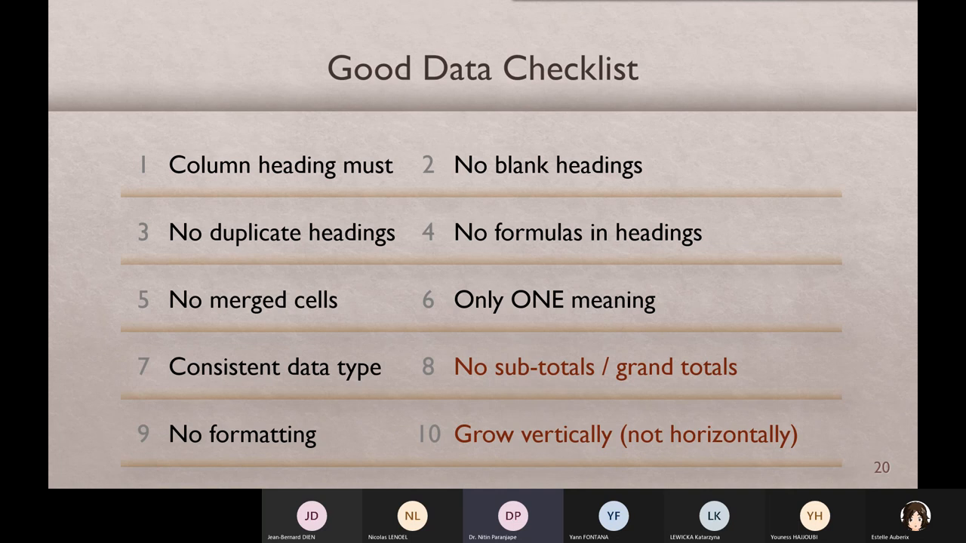
{"action": "mouse_move", "coordinate": [251, 175]}
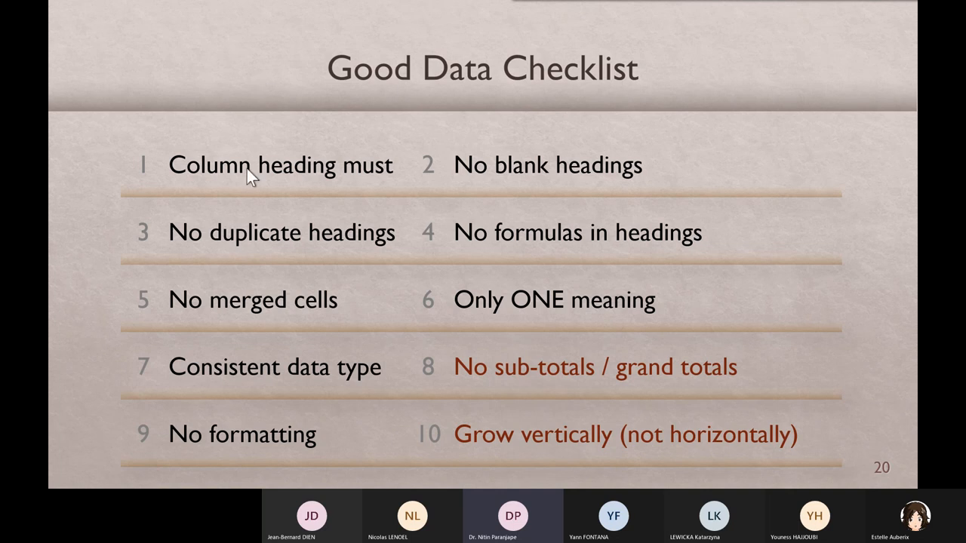
{"action": "mouse_move", "coordinate": [585, 166]}
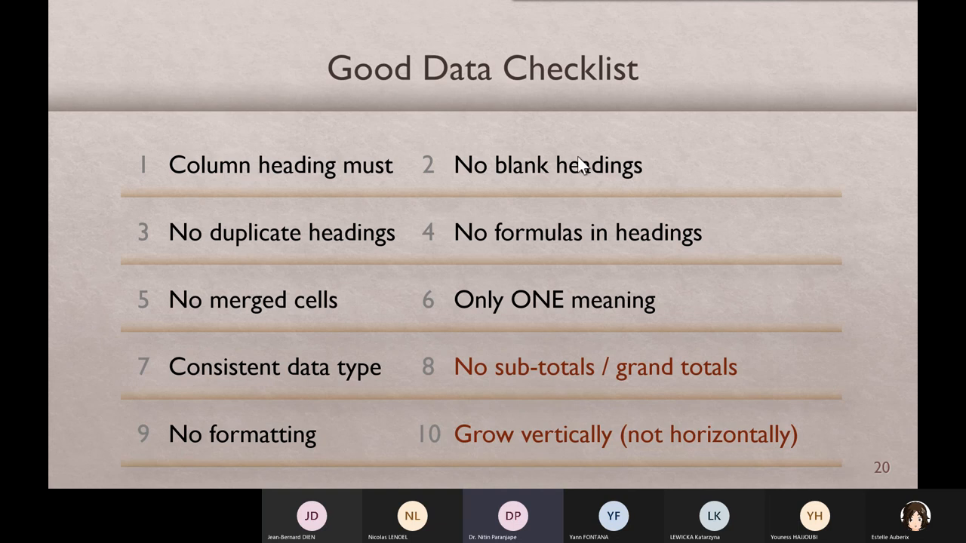
{"action": "mouse_move", "coordinate": [196, 263]}
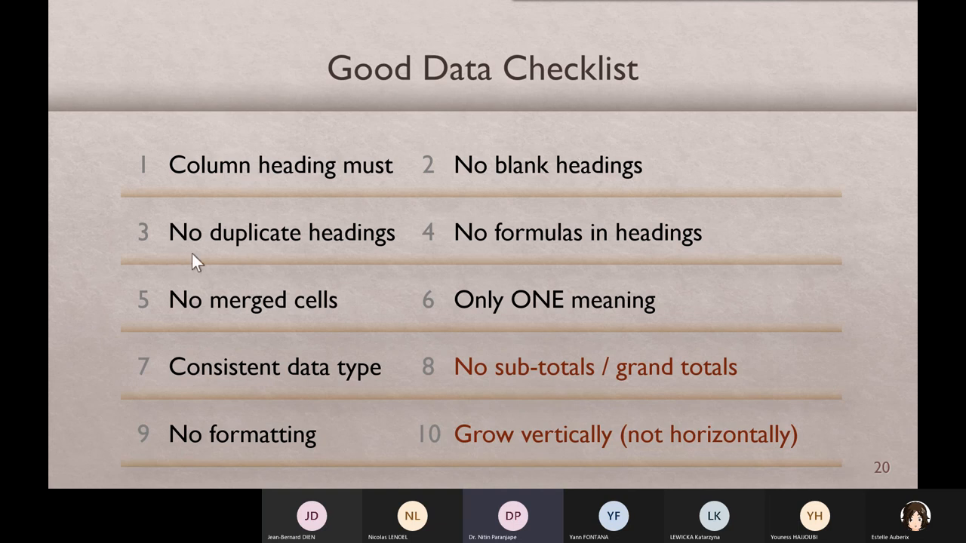
{"action": "mouse_move", "coordinate": [531, 451]}
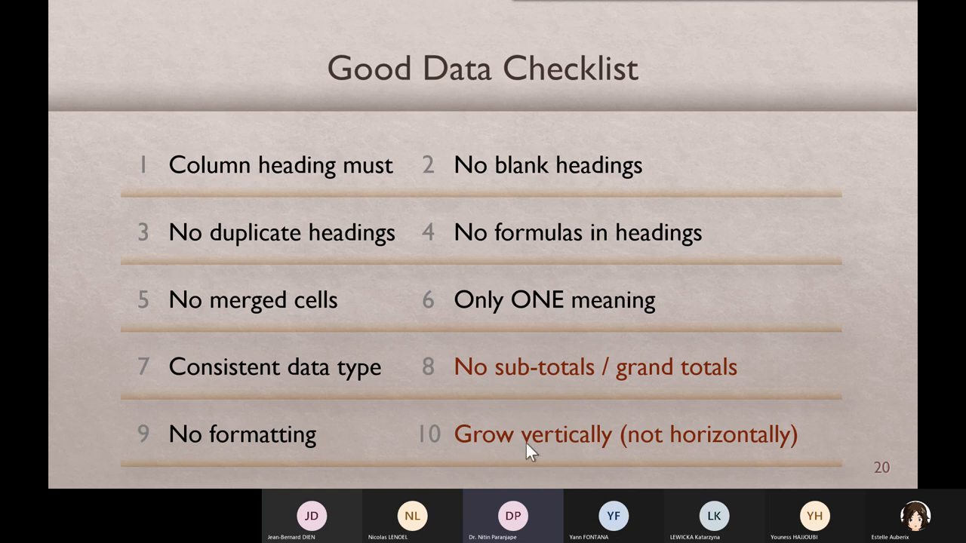
{"action": "mouse_move", "coordinate": [528, 462]}
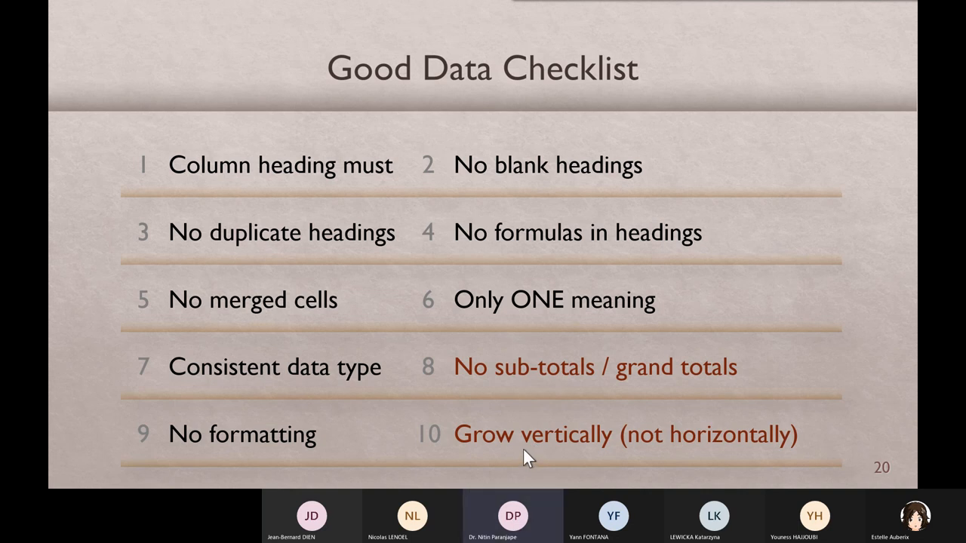
{"action": "mouse_move", "coordinate": [496, 335]}
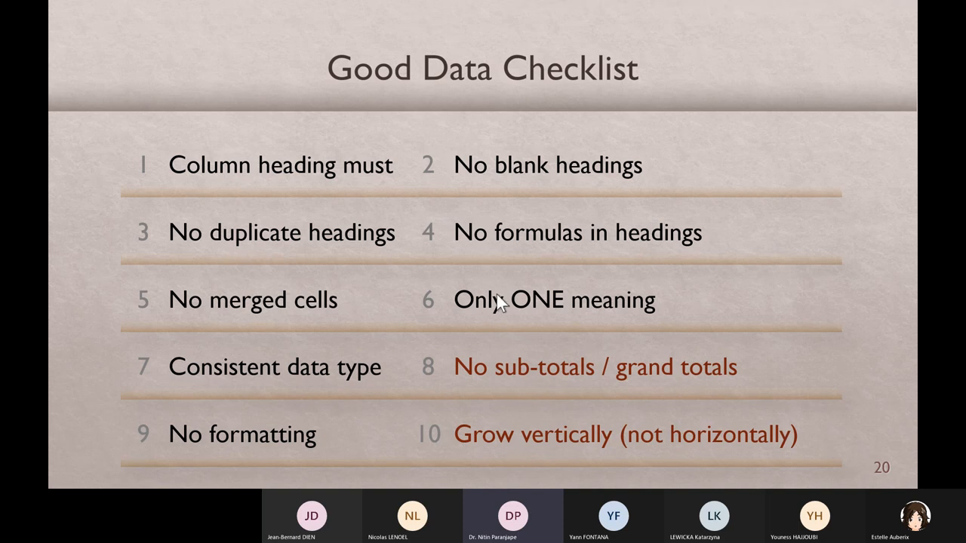
{"action": "mouse_move", "coordinate": [259, 266]}
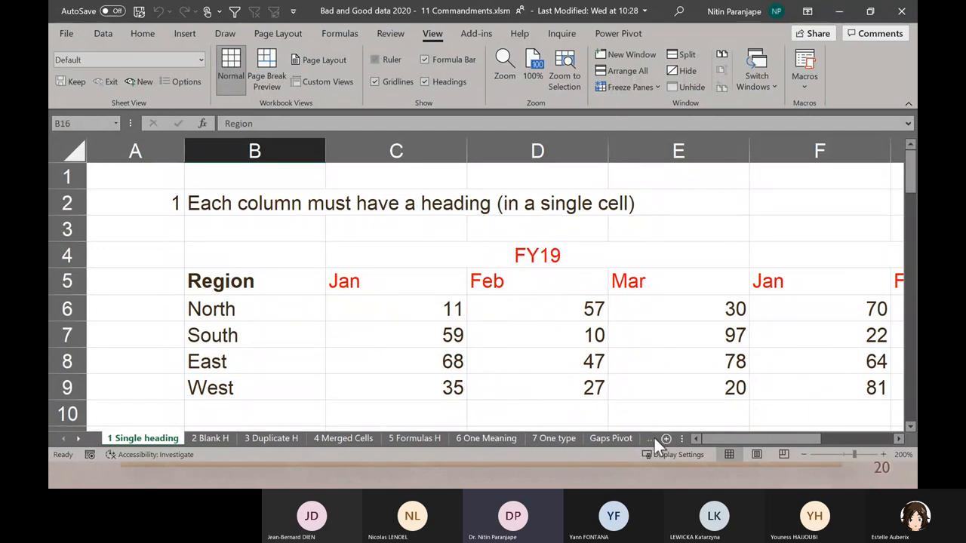
Show the 8 No subtotals and 9 No formatting sheets, selecting the orange 13381 amount.
{"action": "left_click", "coordinate": [593, 438]}
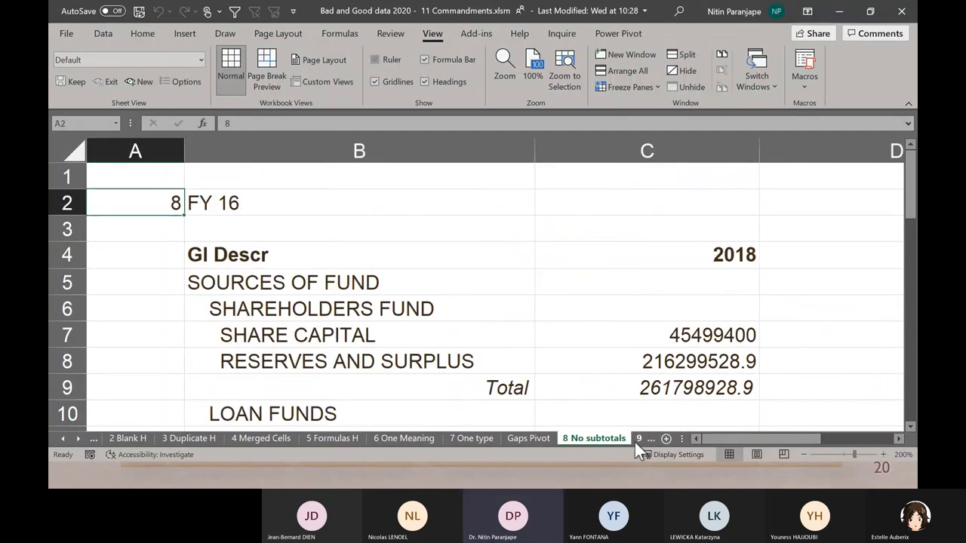
{"action": "left_click", "coordinate": [548, 437]}
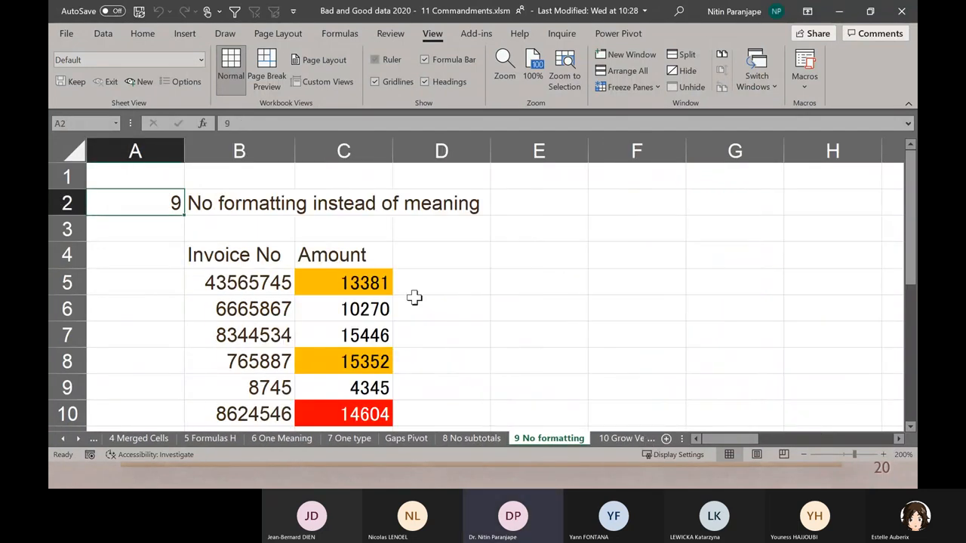
{"action": "left_click", "coordinate": [343, 282]}
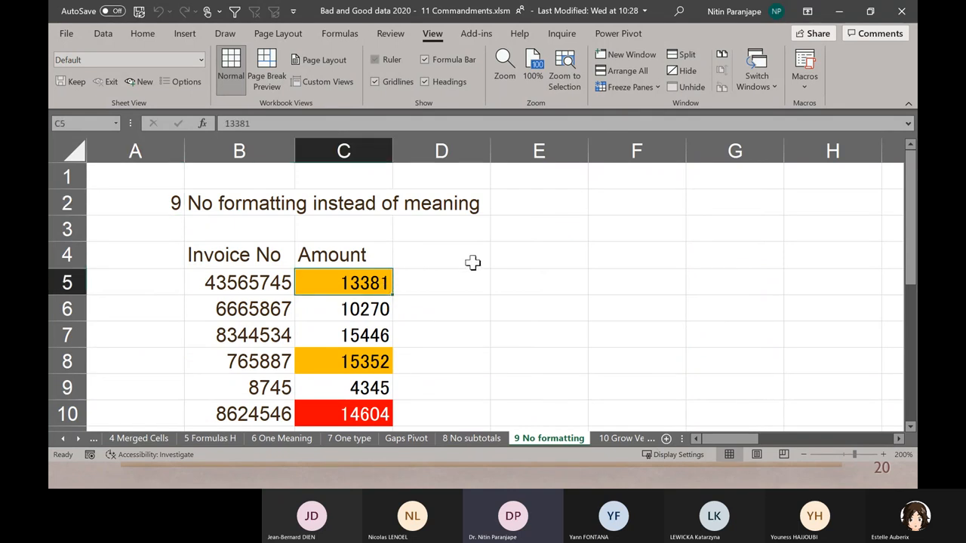
{"action": "mouse_move", "coordinate": [428, 307]}
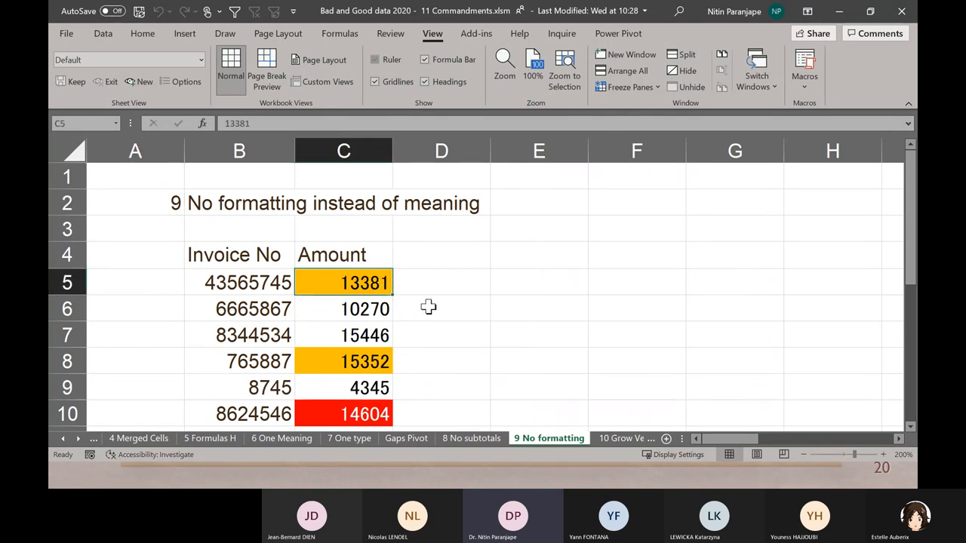
{"action": "mouse_move", "coordinate": [428, 305]}
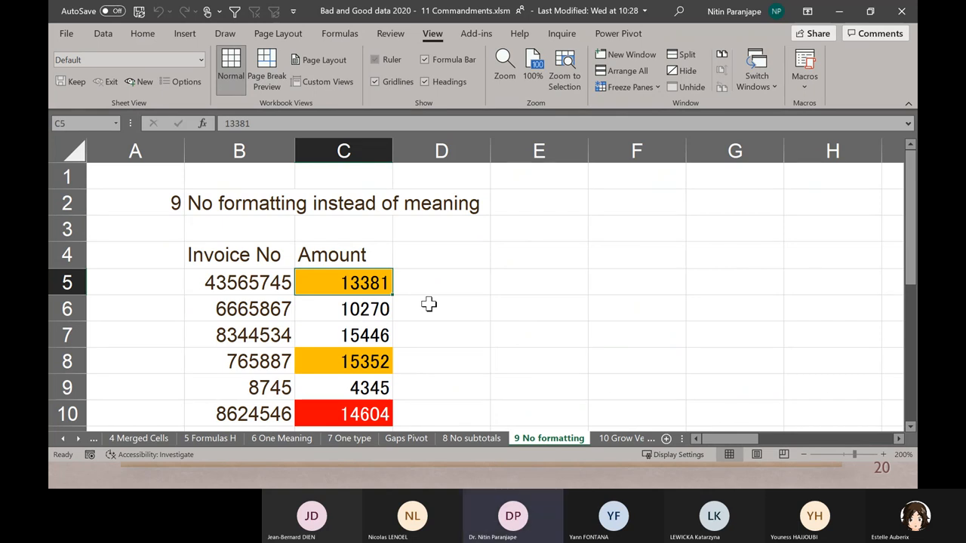
{"action": "mouse_move", "coordinate": [430, 301]}
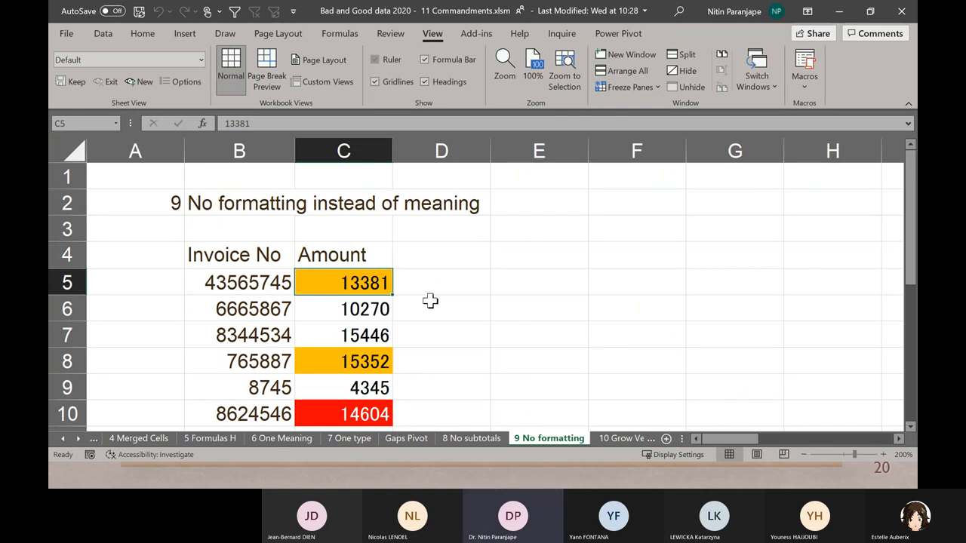
{"action": "mouse_move", "coordinate": [374, 317]}
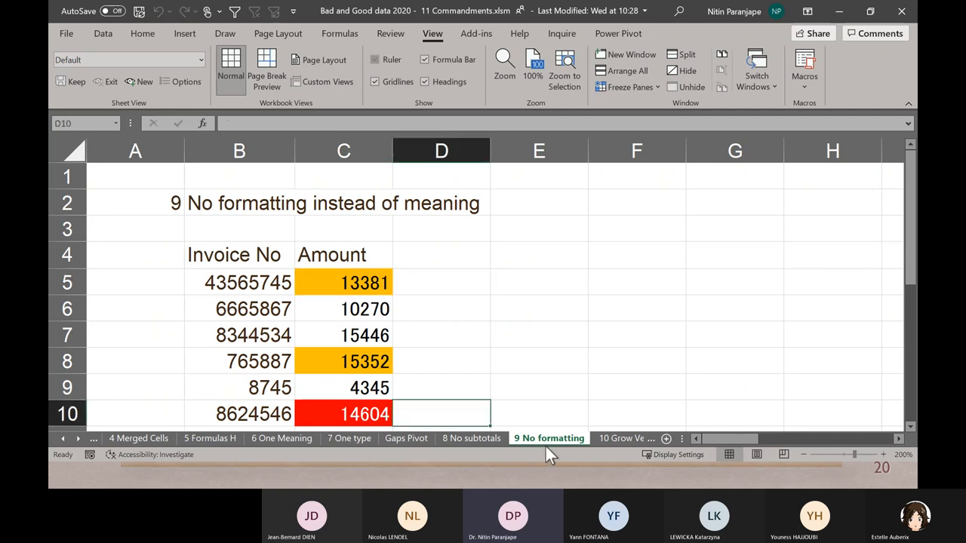
{"action": "mouse_move", "coordinate": [728, 431]}
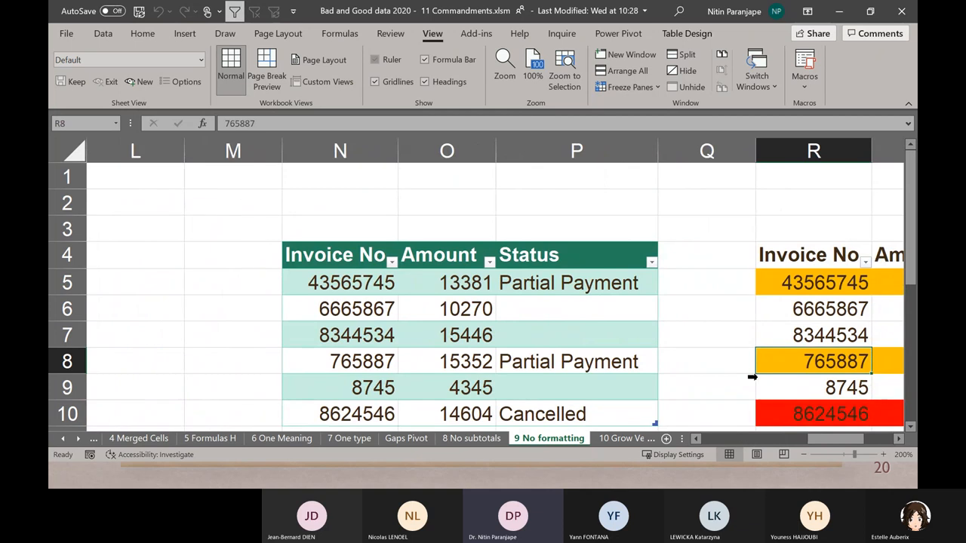
Scroll right to the Status tables, then browse down the 10 Grow Vertically sheet.
{"action": "scroll", "scroll_direction": "right", "scroll_amount": 3}
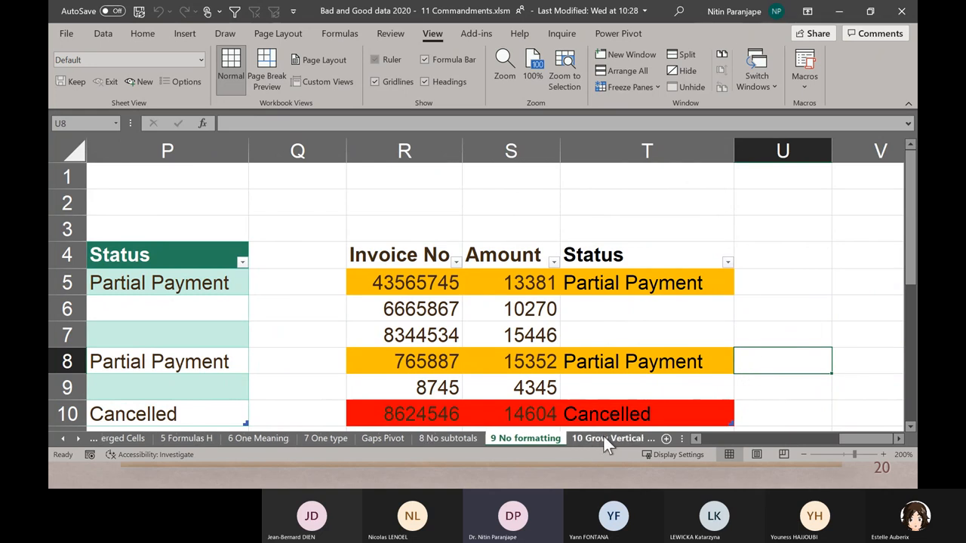
{"action": "left_click", "coordinate": [559, 438]}
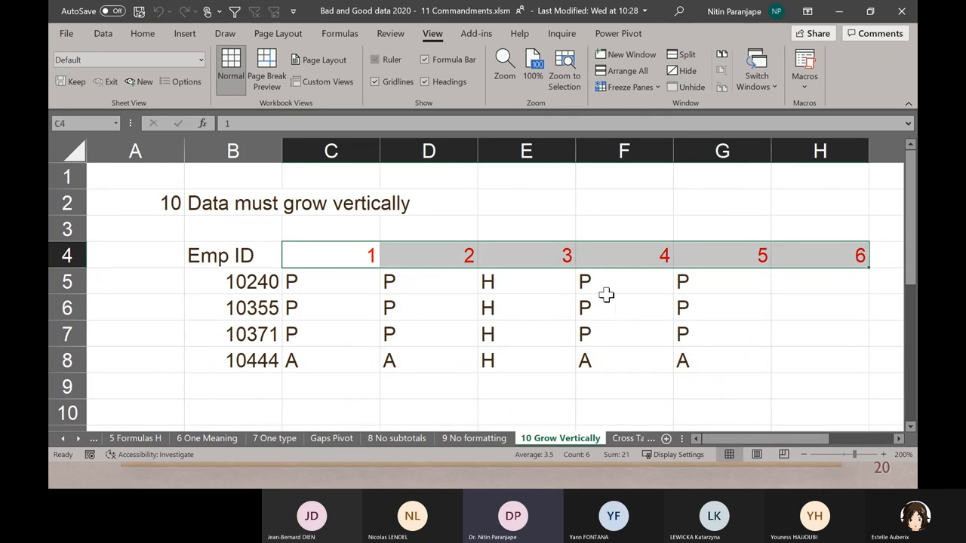
{"action": "scroll", "scroll_direction": "down", "scroll_amount": 3}
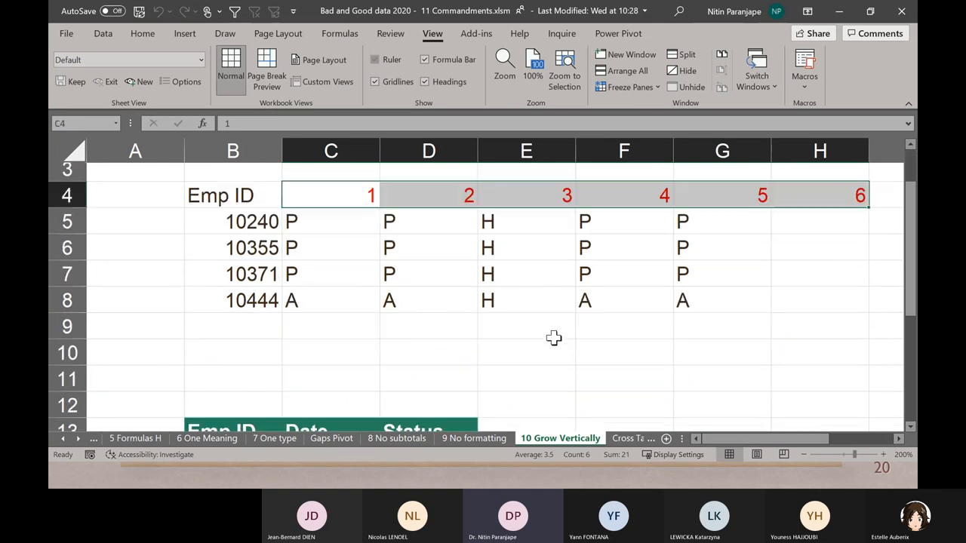
{"action": "scroll", "scroll_direction": "down", "scroll_amount": 3}
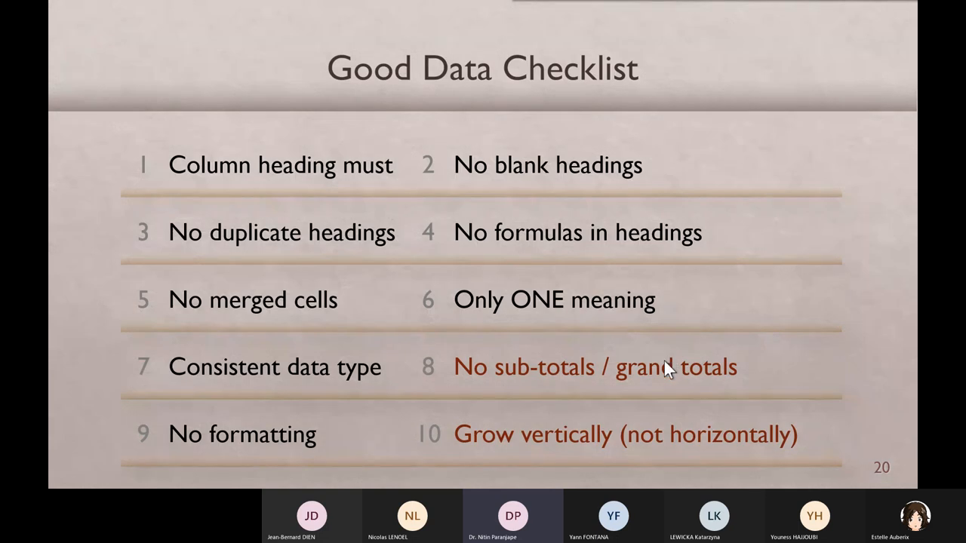
{"action": "mouse_move", "coordinate": [670, 369]}
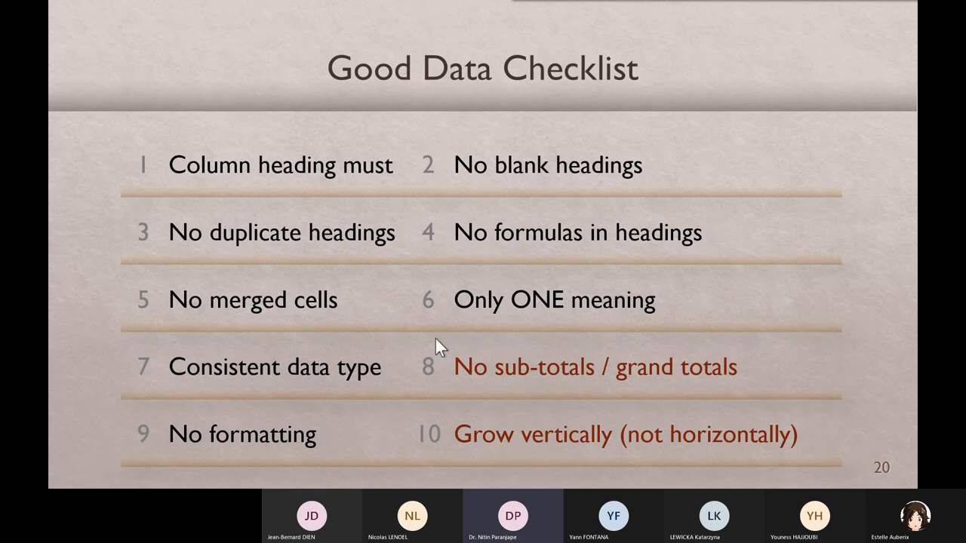
{"action": "mouse_move", "coordinate": [513, 362]}
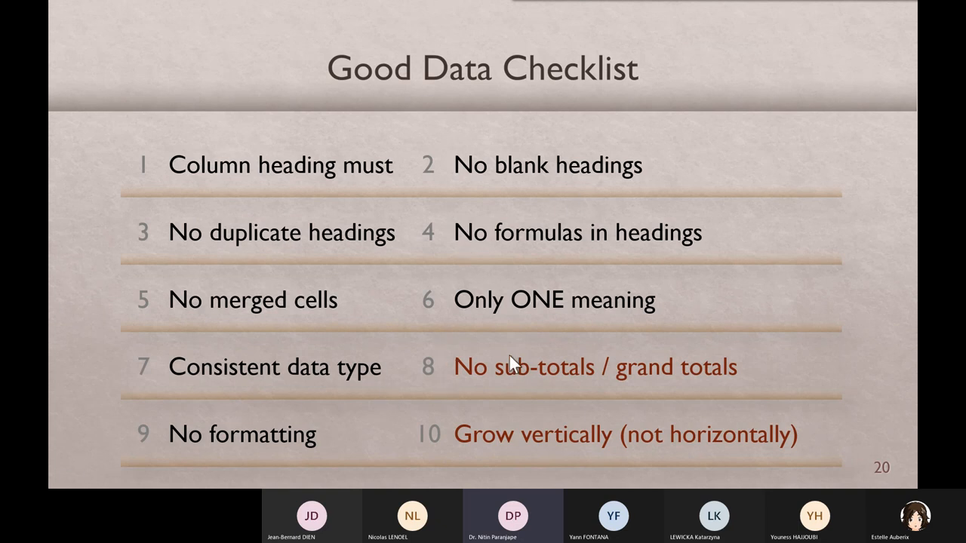
{"action": "mouse_move", "coordinate": [207, 444]}
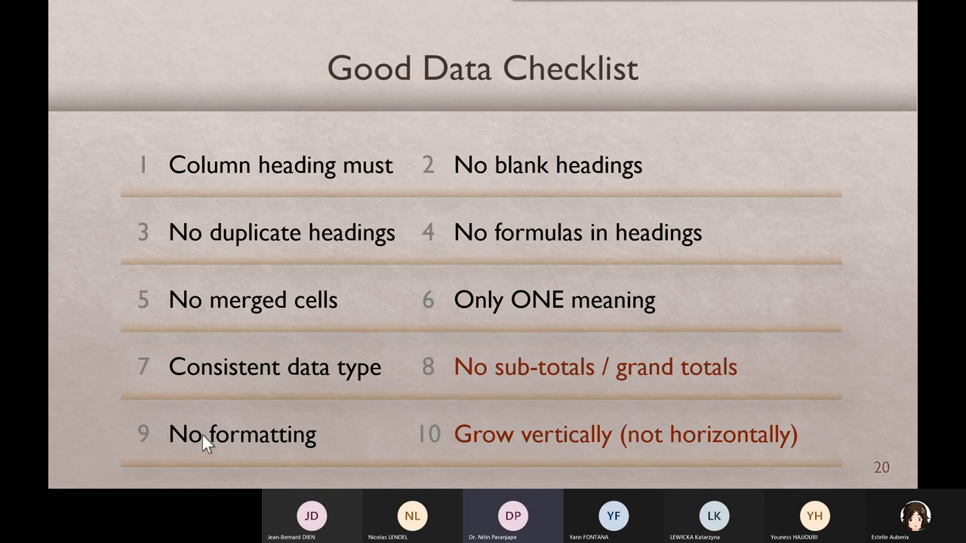
{"action": "mouse_move", "coordinate": [185, 394]}
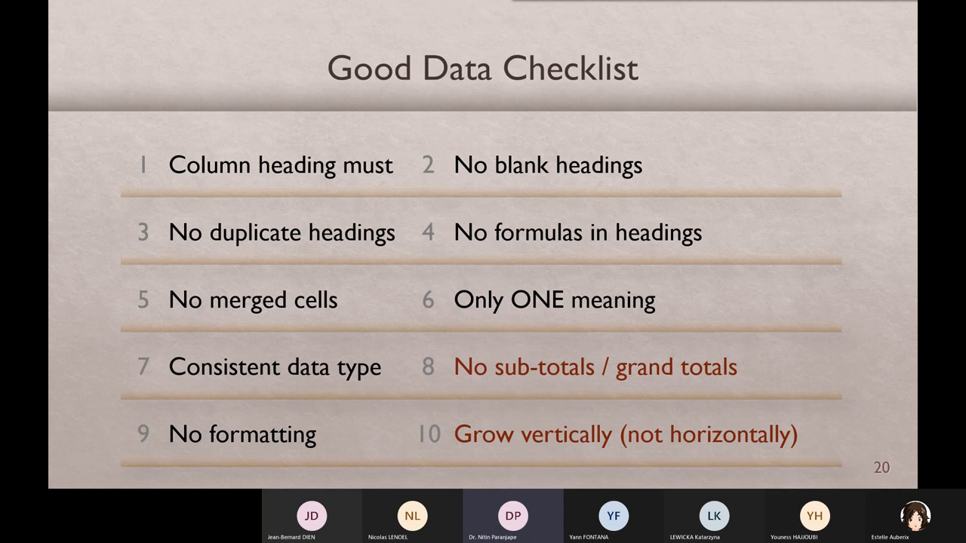
Advance to slide 21, Get and Transform, showing the Data ribbon group and Power Query add-in.
{"action": "key", "text": "Right"}
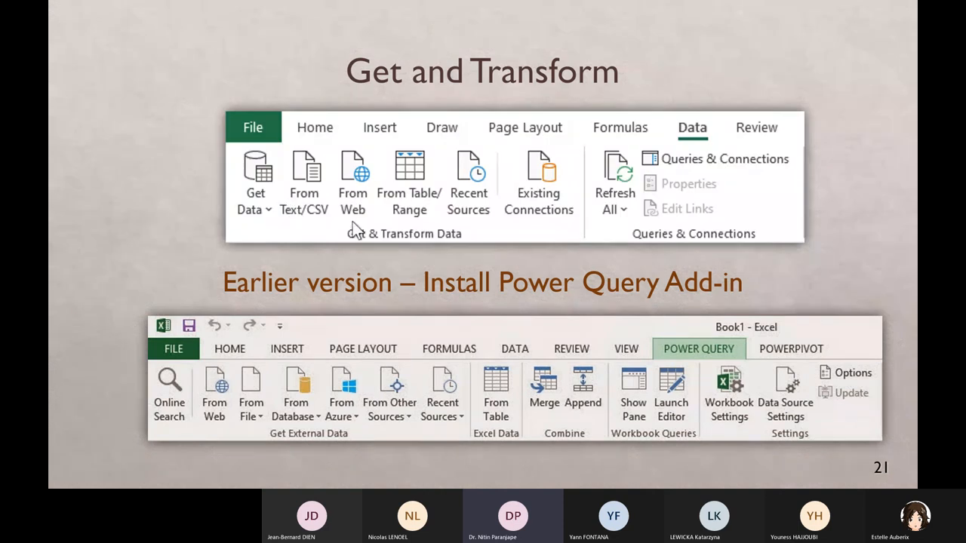
{"action": "mouse_move", "coordinate": [366, 249]}
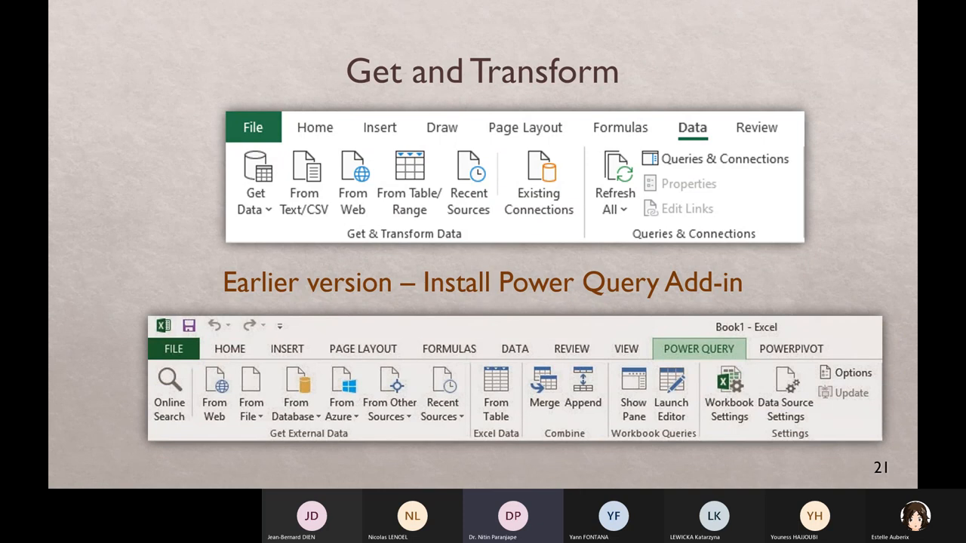
{"action": "mouse_move", "coordinate": [428, 253]}
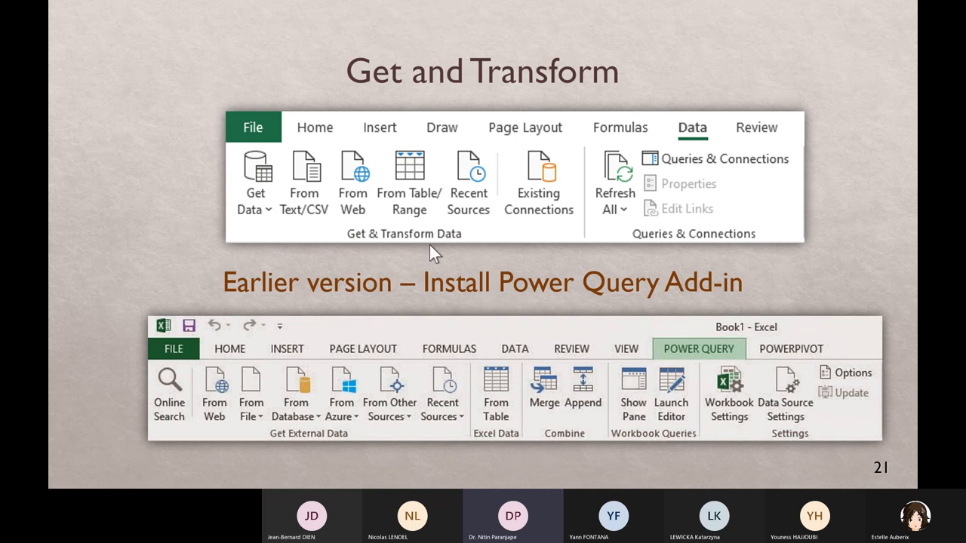
{"action": "mouse_move", "coordinate": [709, 370]}
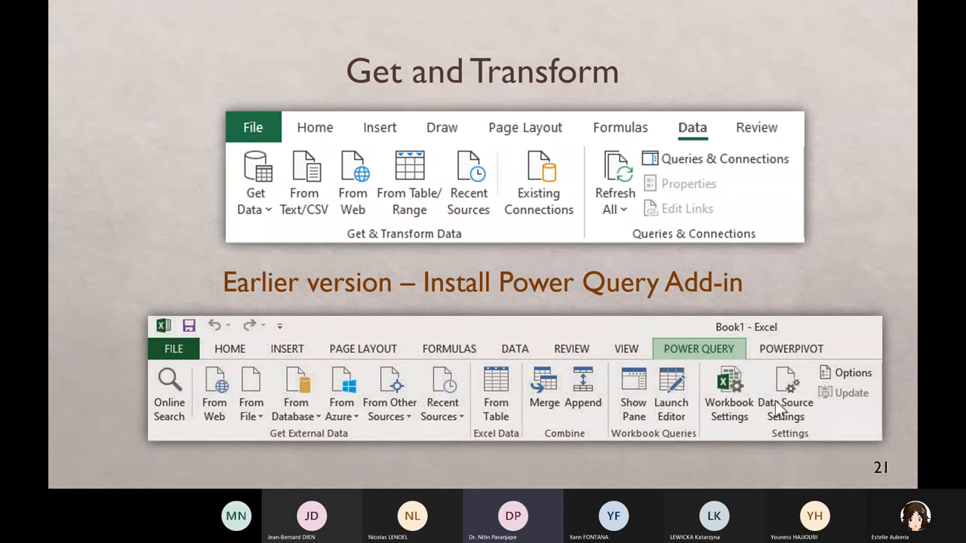
{"action": "mouse_move", "coordinate": [52, 270]}
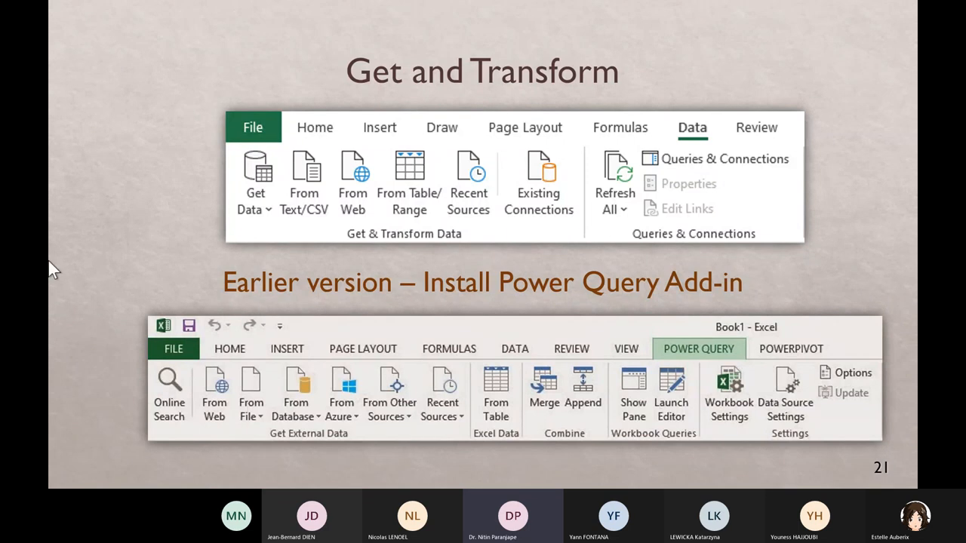
{"action": "mouse_move", "coordinate": [460, 240]}
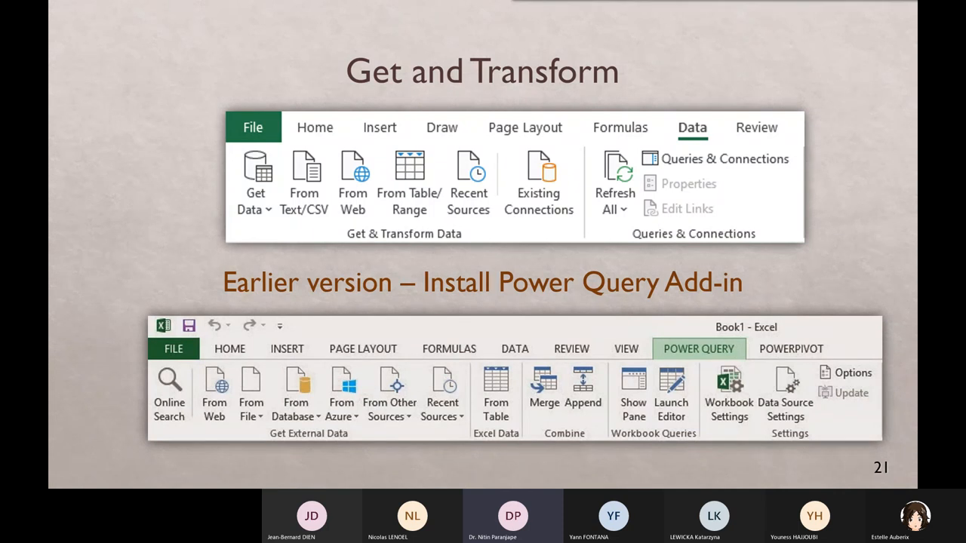
Advance from slide 21 to slide 22, Quick Wins.
{"action": "key", "text": "right"}
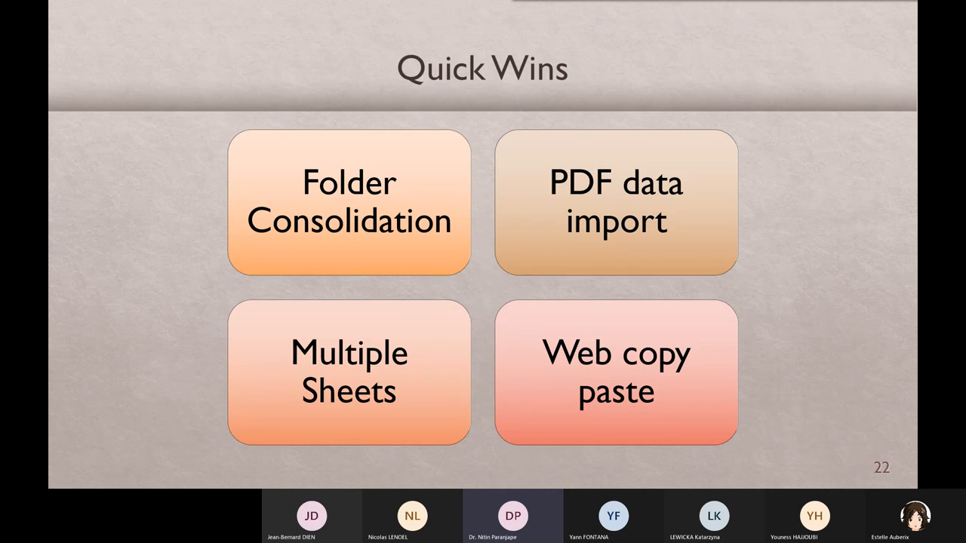
{"action": "mouse_move", "coordinate": [702, 423]}
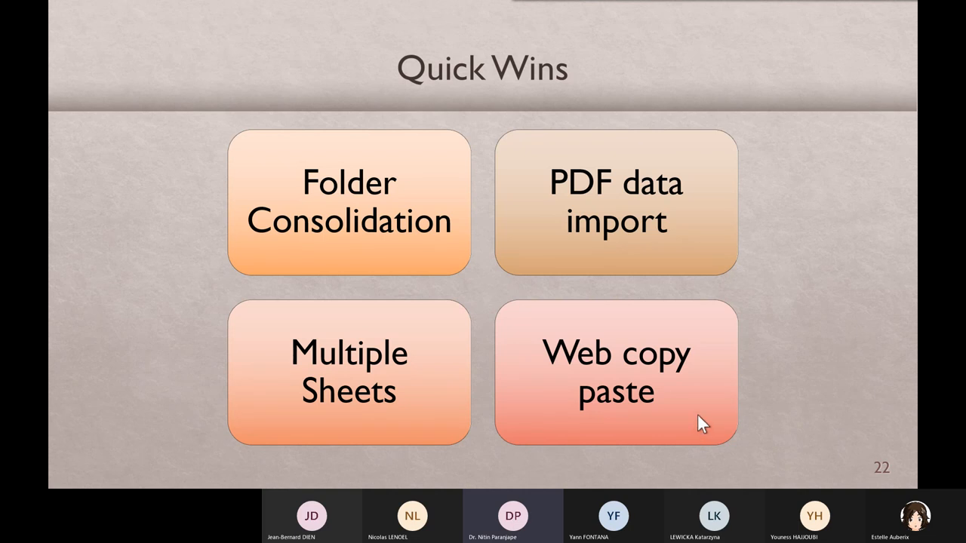
{"action": "mouse_move", "coordinate": [632, 241]}
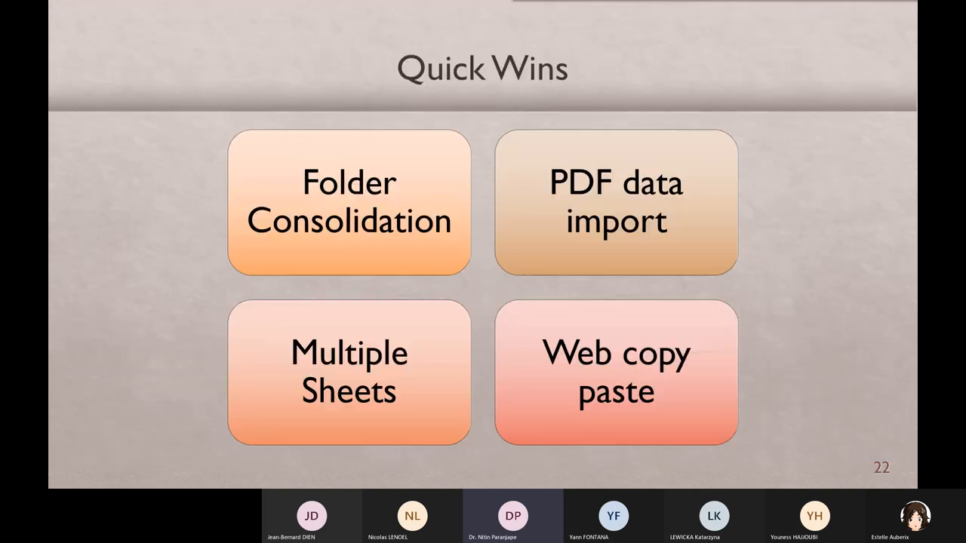
{"action": "mouse_move", "coordinate": [415, 353]}
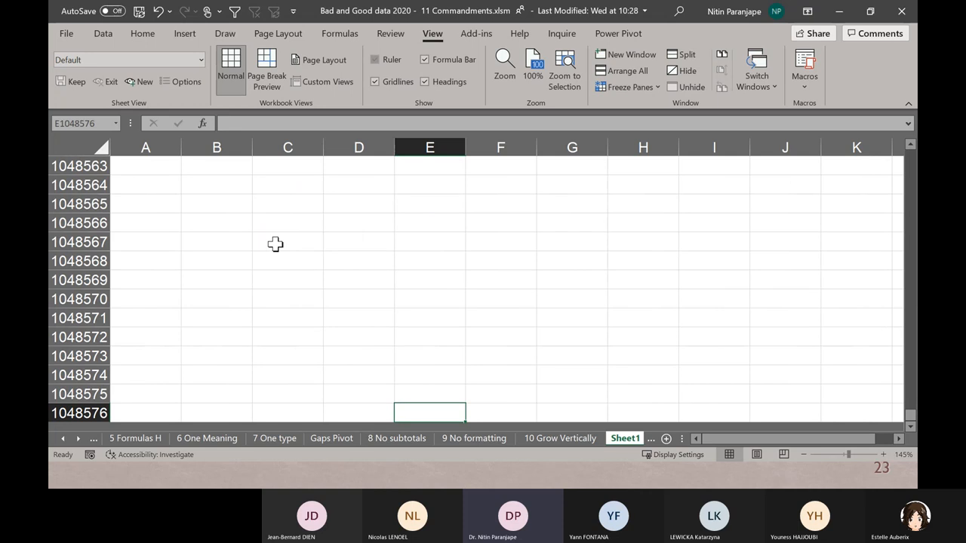
Show the Power Pivot tab, then open Excel Options to list enabled COM add-ins.
{"action": "left_click", "coordinate": [287, 280]}
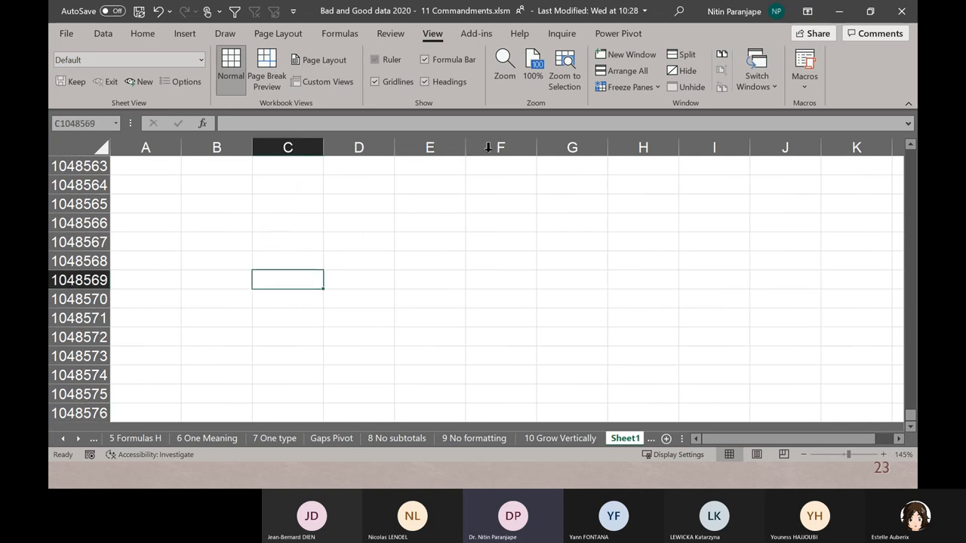
{"action": "left_click", "coordinate": [618, 33]}
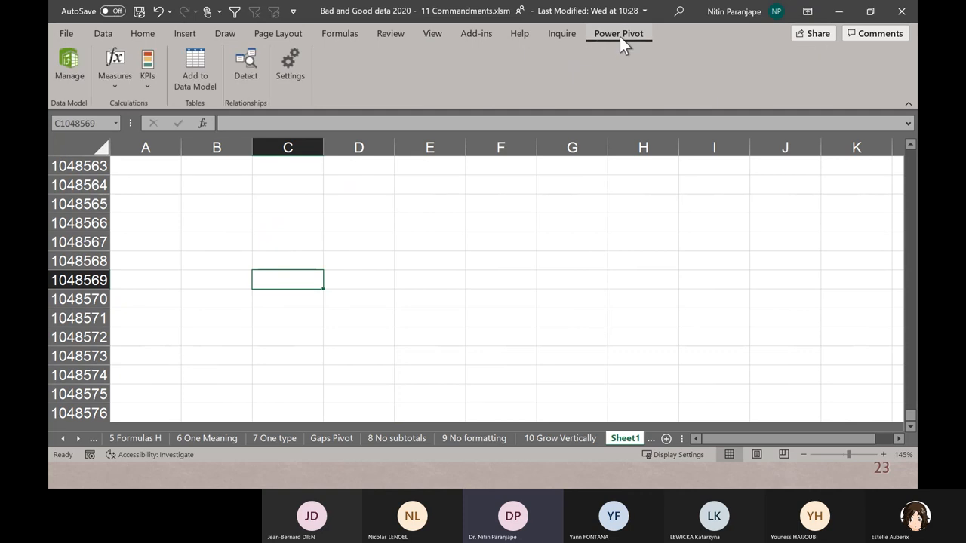
{"action": "mouse_move", "coordinate": [601, 68]}
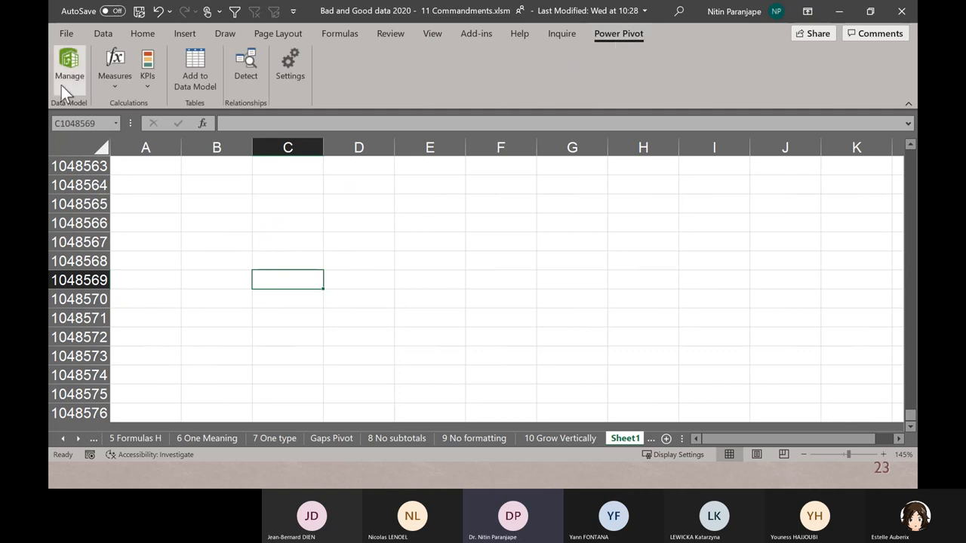
{"action": "mouse_move", "coordinate": [69, 68]}
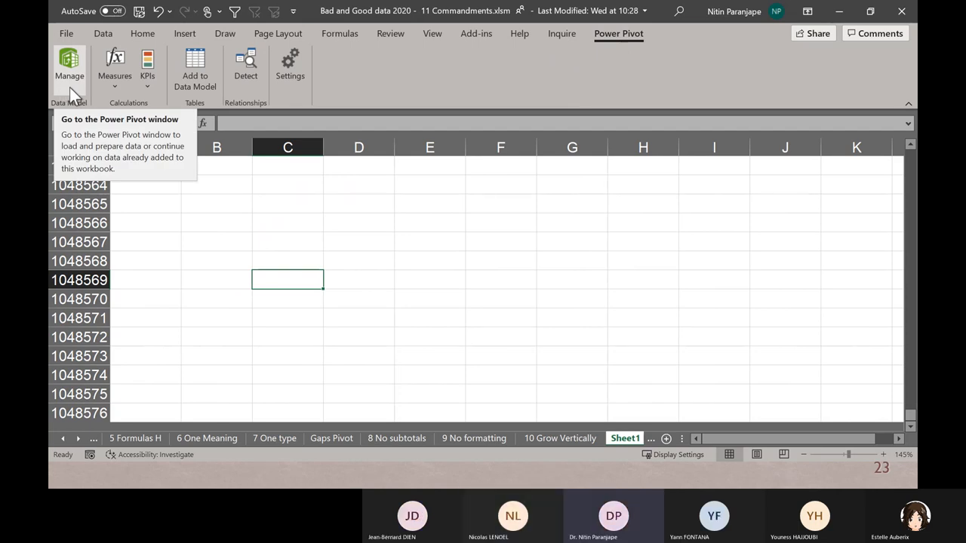
{"action": "mouse_move", "coordinate": [608, 41]}
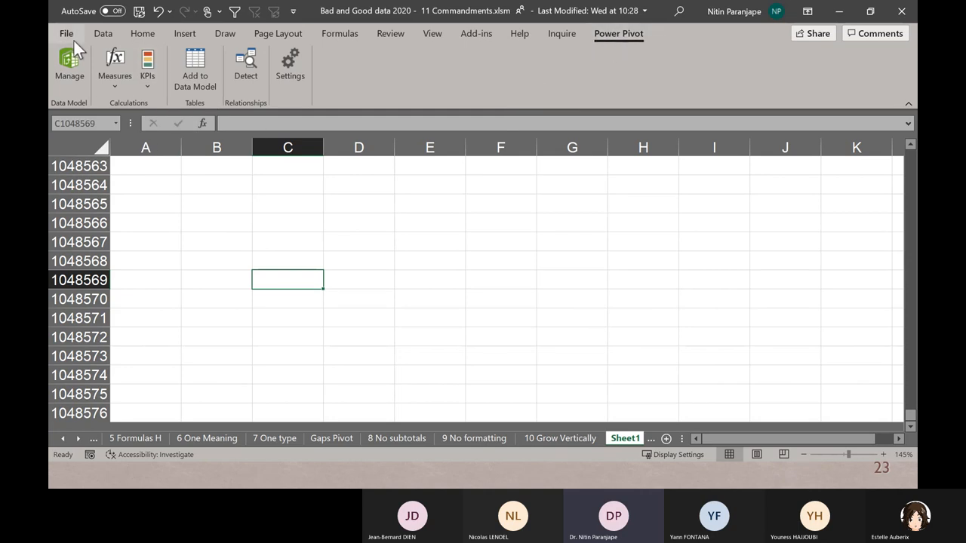
{"action": "left_click", "coordinate": [66, 33]}
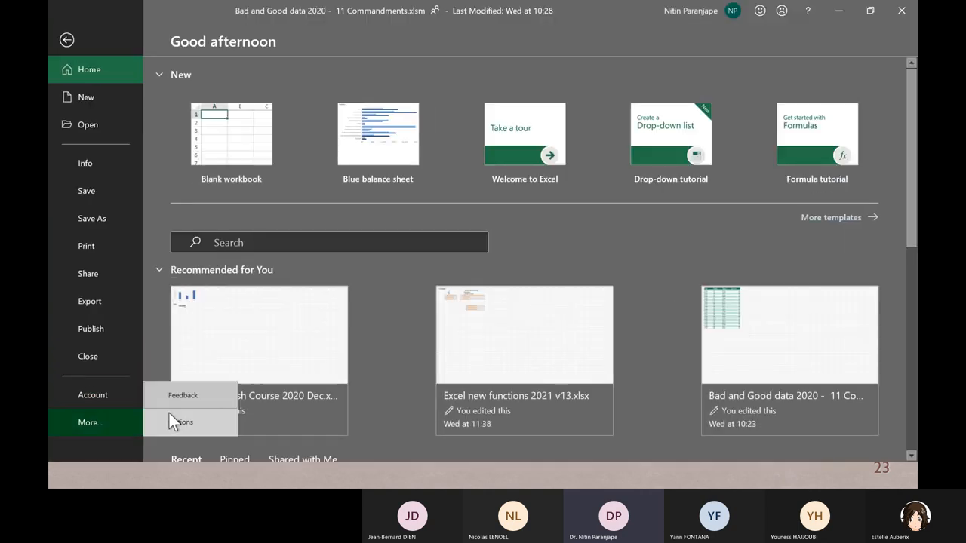
{"action": "left_click", "coordinate": [66, 39]}
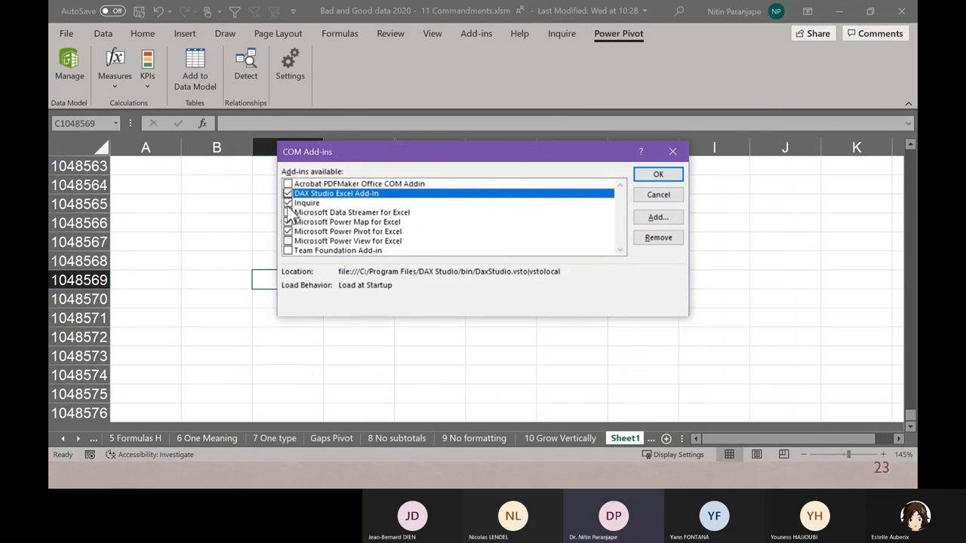
{"action": "left_click", "coordinate": [657, 174]}
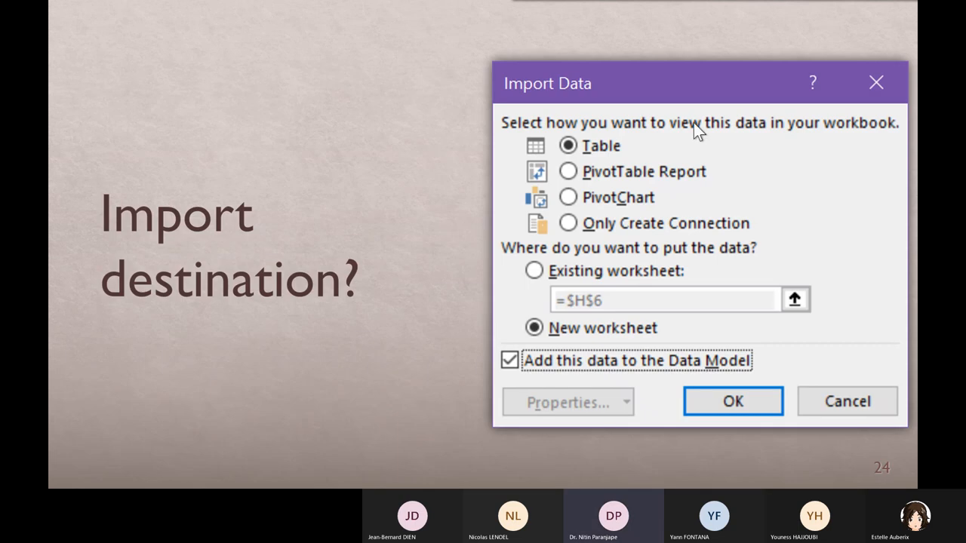
{"action": "mouse_move", "coordinate": [623, 222]}
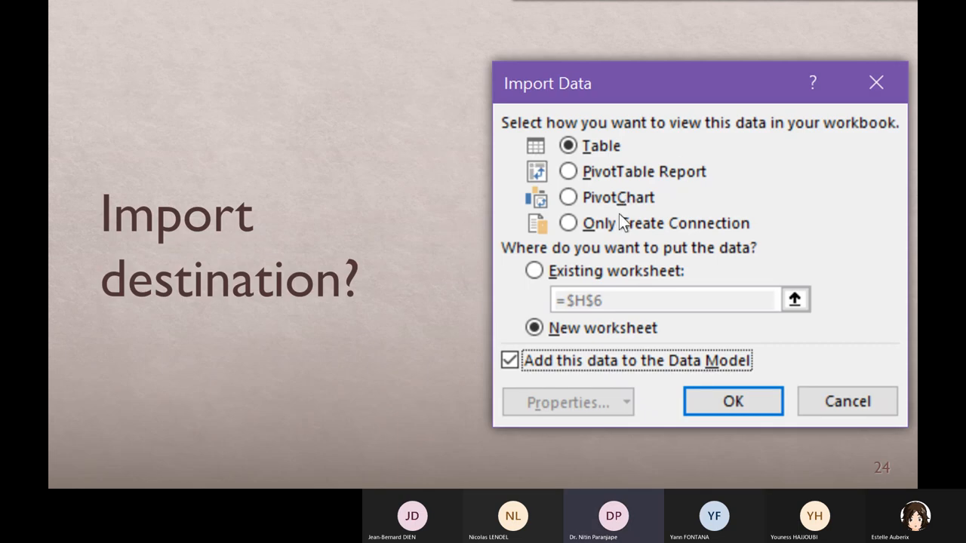
{"action": "mouse_move", "coordinate": [618, 215]}
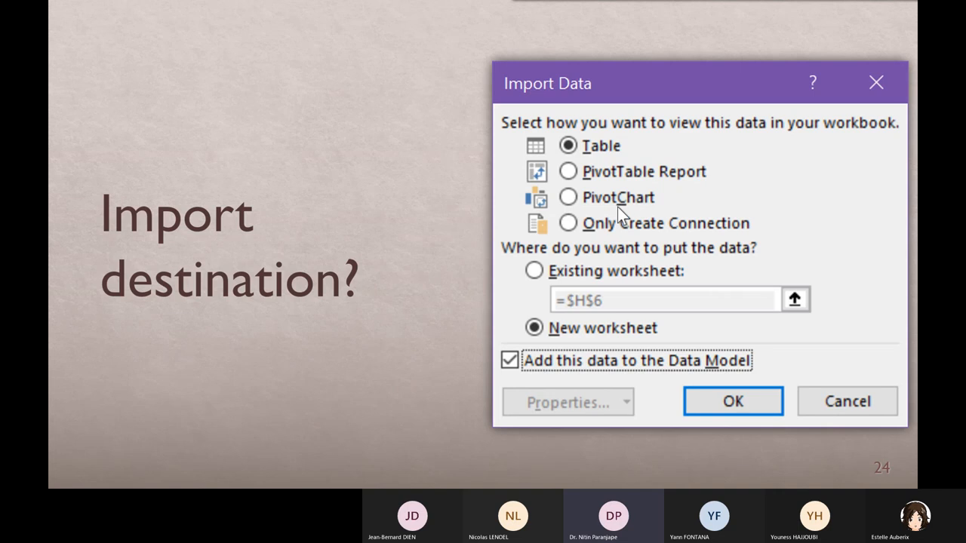
{"action": "mouse_move", "coordinate": [609, 151]}
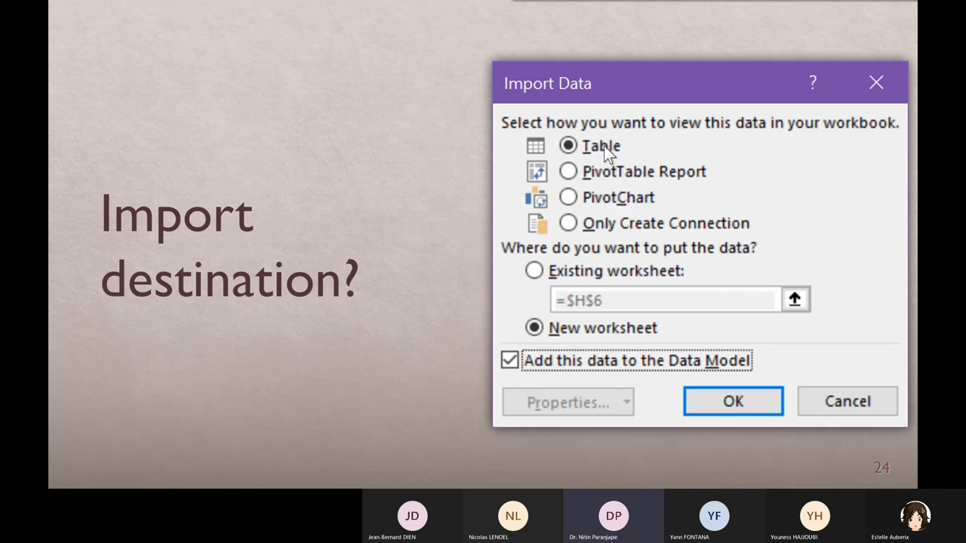
{"action": "mouse_move", "coordinate": [612, 239]}
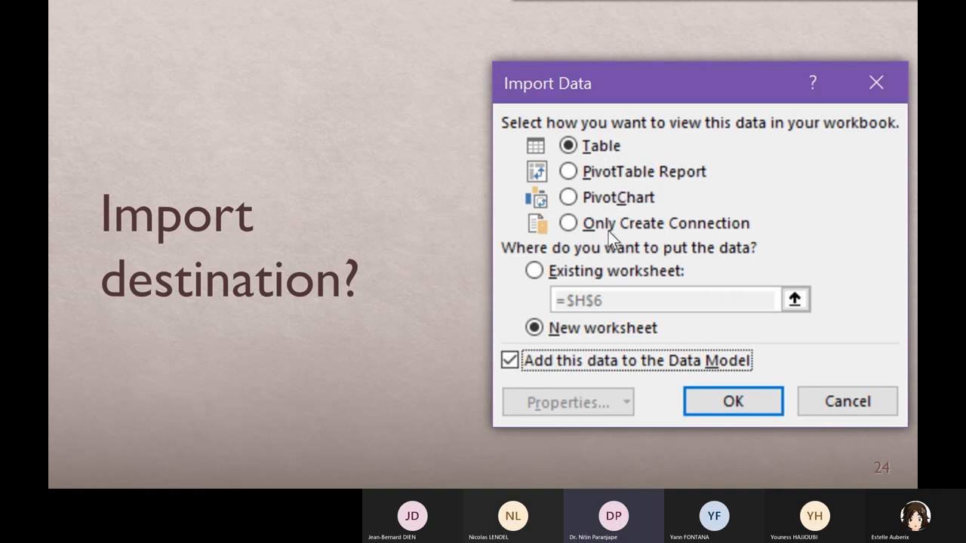
{"action": "mouse_move", "coordinate": [577, 361]}
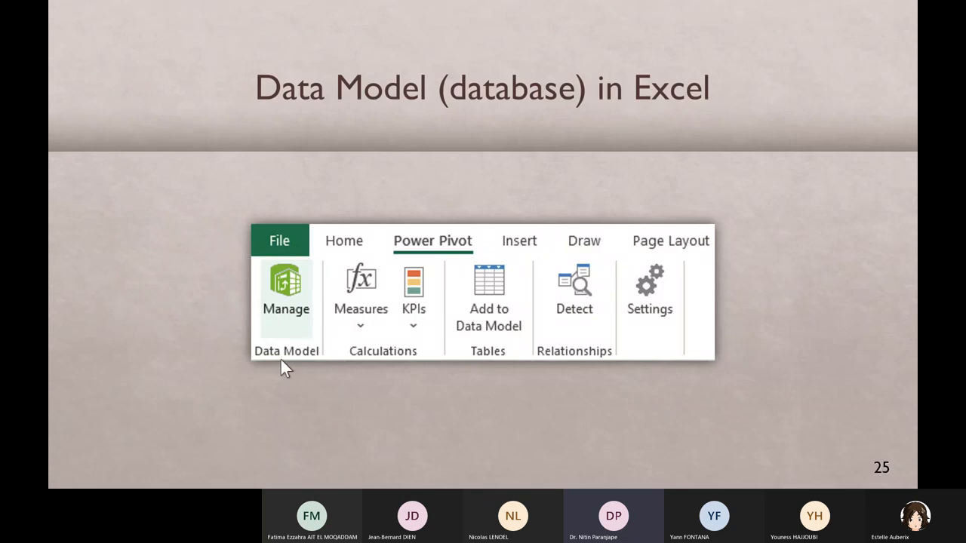
{"action": "mouse_move", "coordinate": [283, 369]}
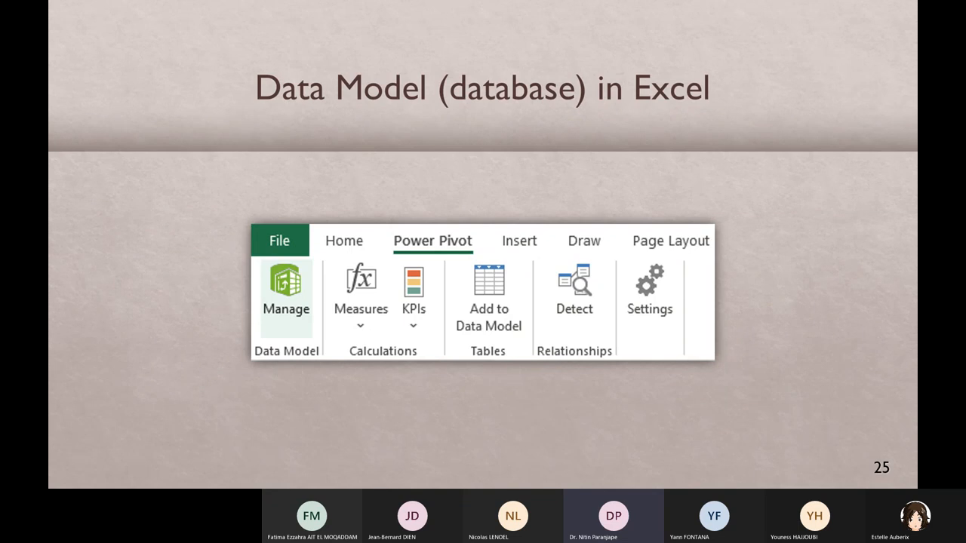
{"action": "mouse_move", "coordinate": [360, 344]}
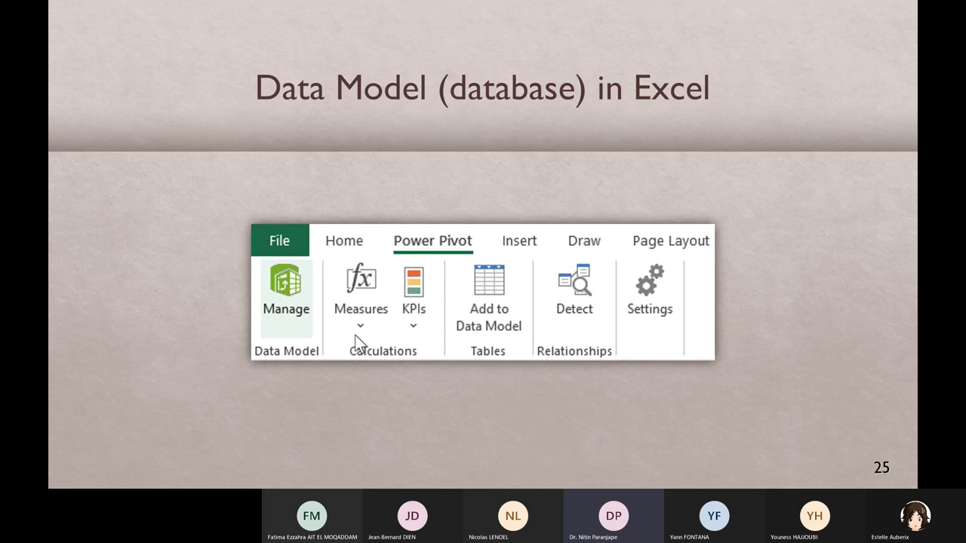
{"action": "mouse_move", "coordinate": [525, 290]}
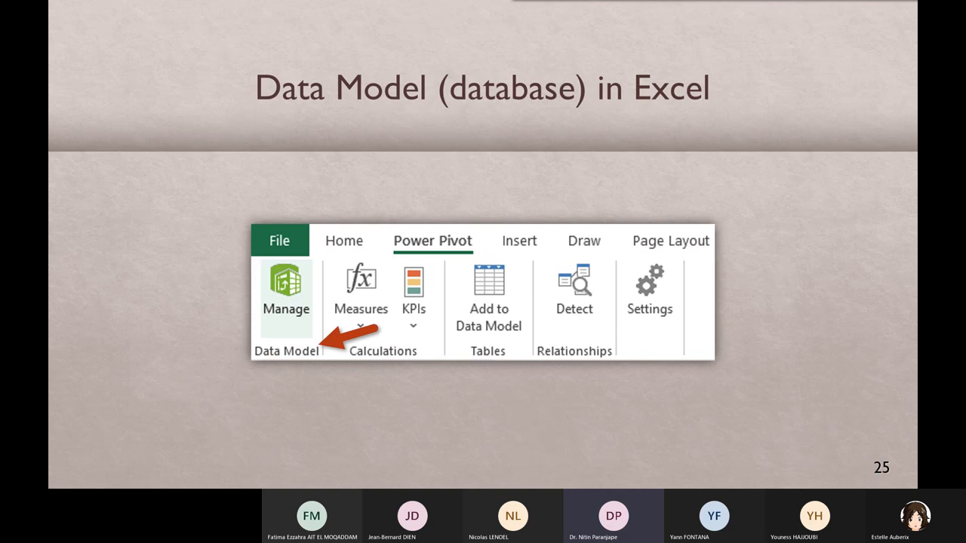
Reveal the arrow pointing at the Manage data model command on slide 25.
{"action": "key", "text": "Right"}
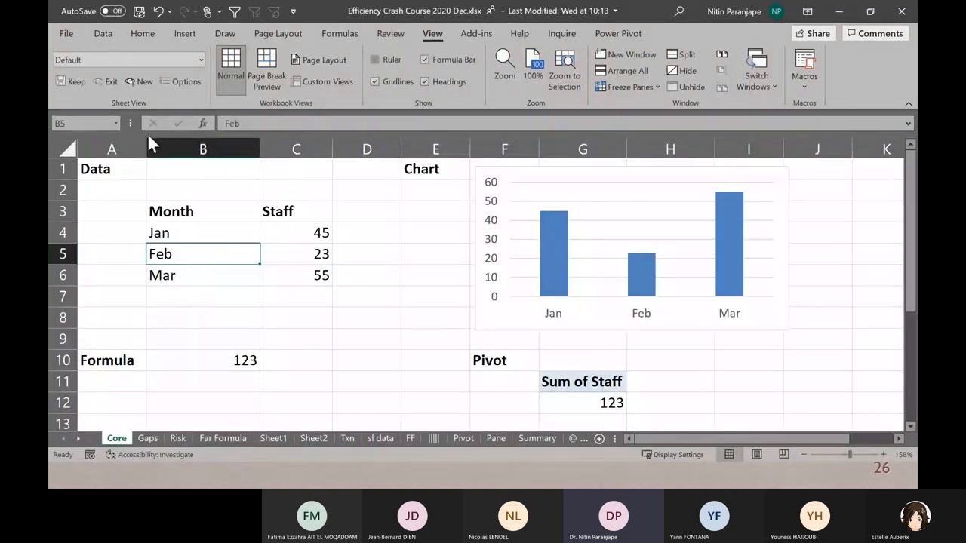
{"action": "left_click", "coordinate": [185, 33]}
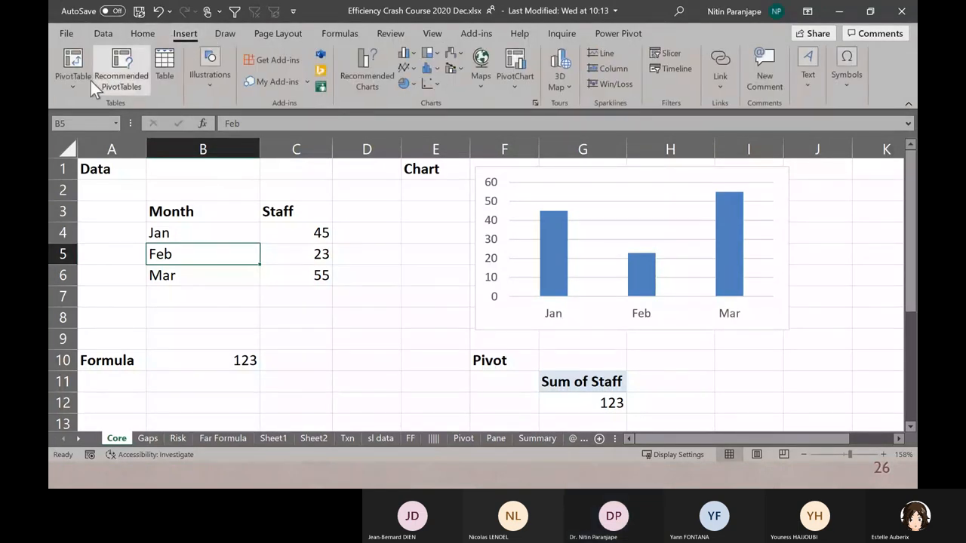
{"action": "left_click", "coordinate": [73, 72]}
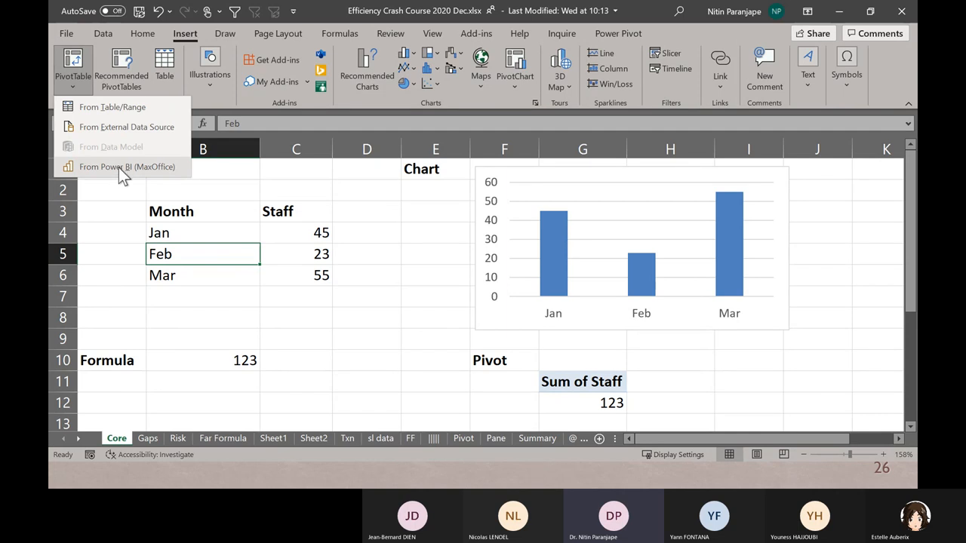
{"action": "mouse_move", "coordinate": [125, 175]}
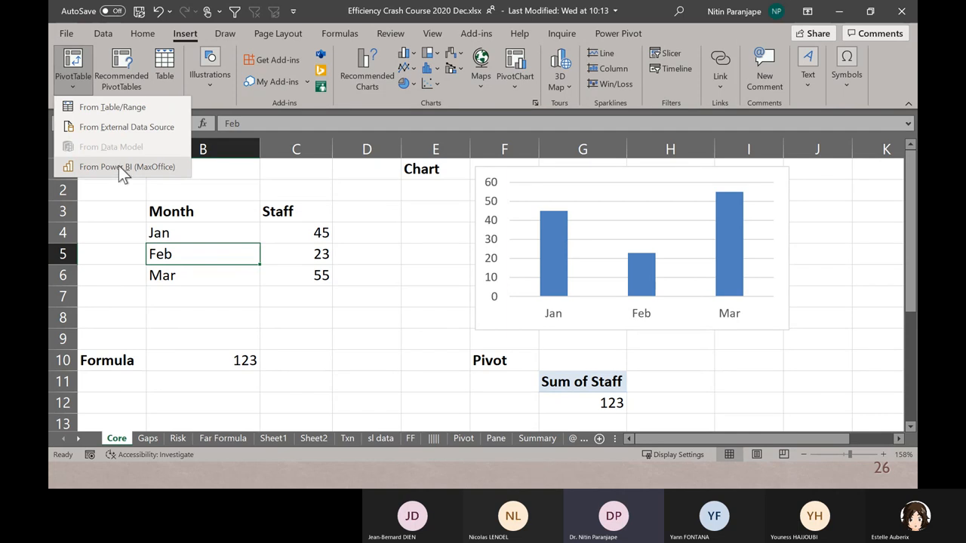
{"action": "mouse_move", "coordinate": [201, 315]}
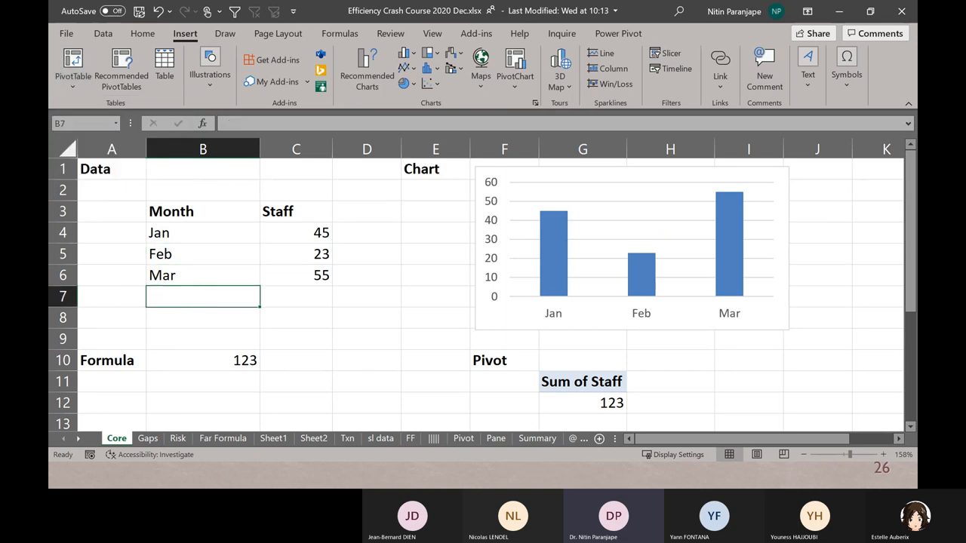
{"action": "left_click", "coordinate": [436, 295]}
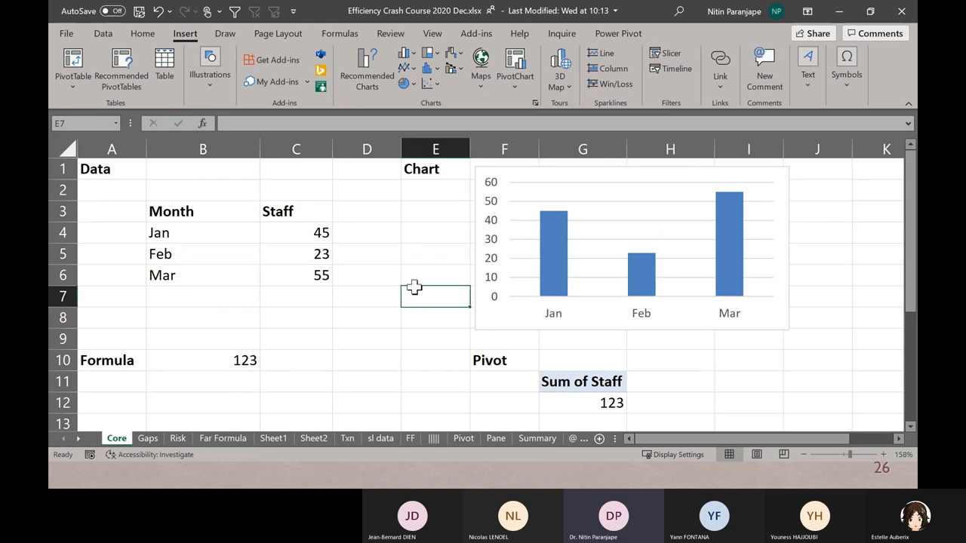
{"action": "mouse_move", "coordinate": [417, 290]}
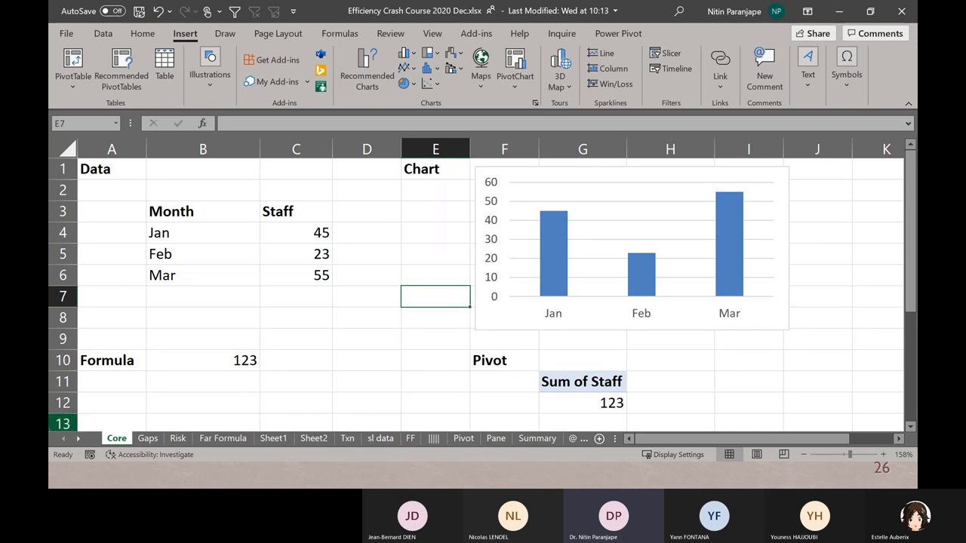
Switch to the Txn-Asia sheet using the sheet list.
{"action": "right_click", "coordinate": [73, 438]}
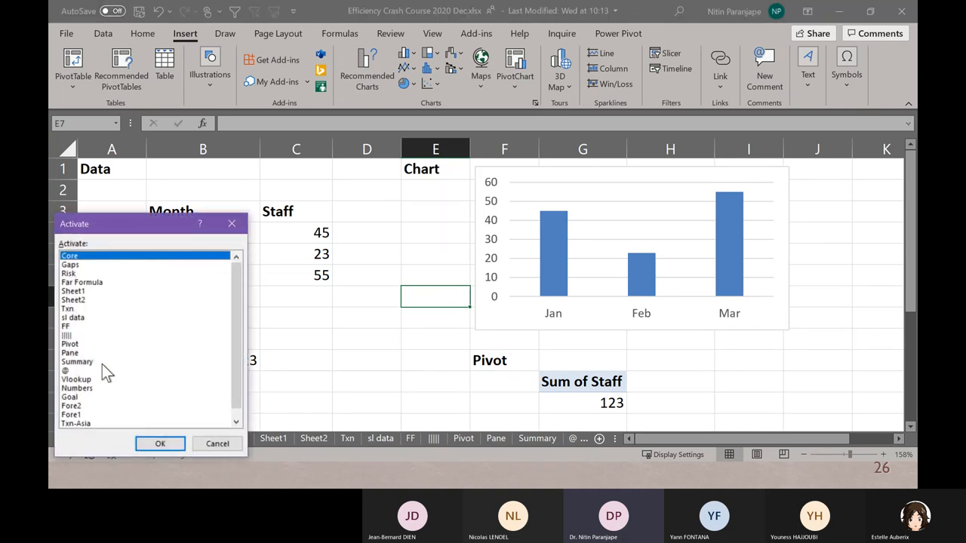
{"action": "scroll", "scroll_direction": "down", "scroll_amount": 3}
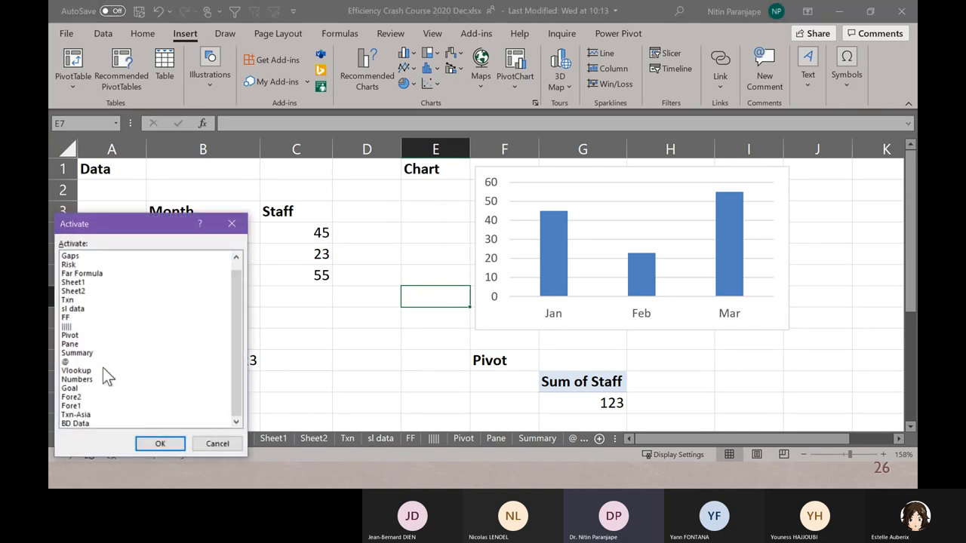
{"action": "left_click", "coordinate": [76, 414]}
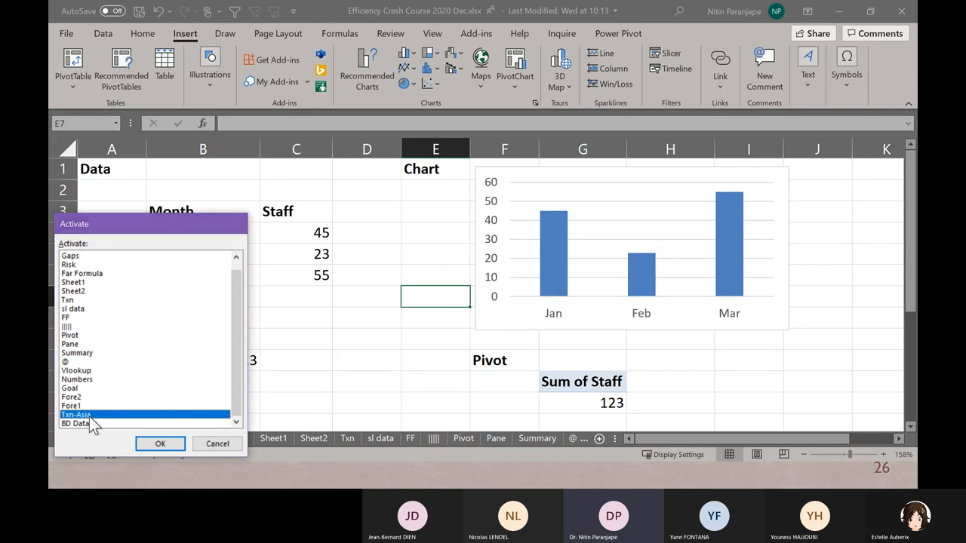
{"action": "left_click", "coordinate": [160, 444]}
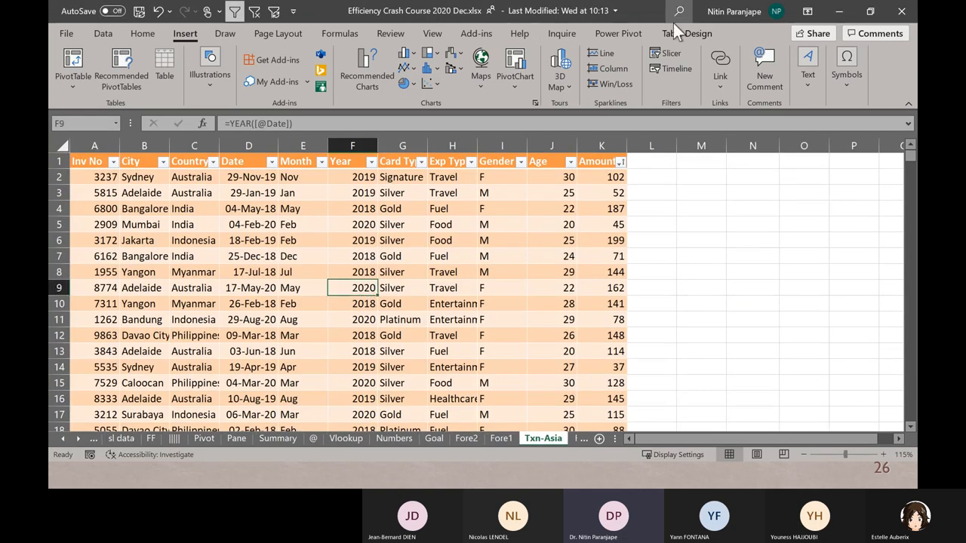
Open Power Pivot Manage to show the 1,500-row Transactions3 table, then return to the workbook.
{"action": "left_click", "coordinate": [618, 33]}
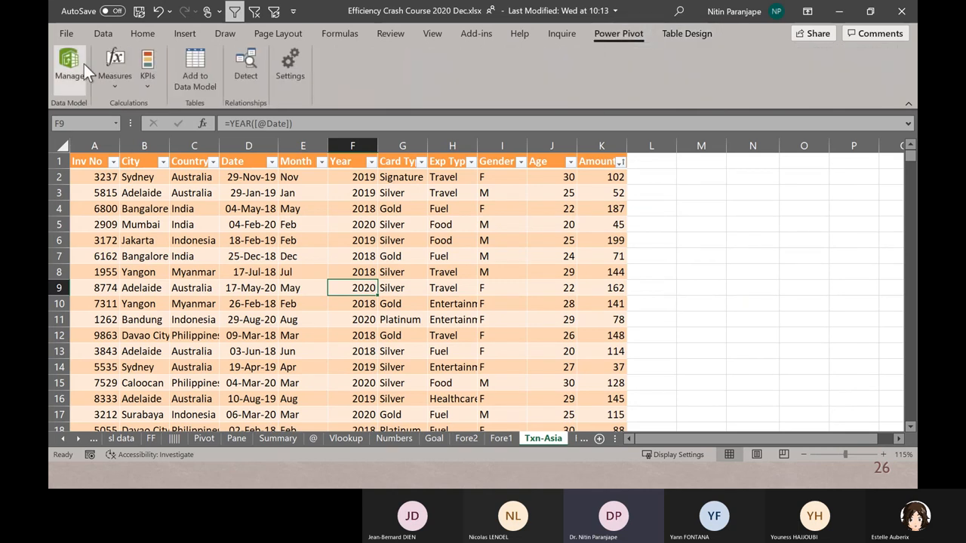
{"action": "left_click", "coordinate": [69, 68]}
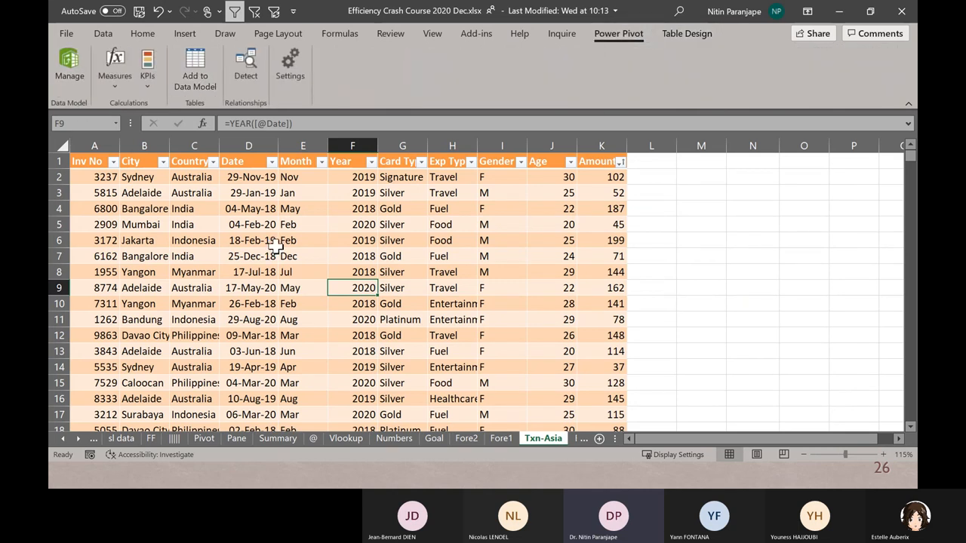
{"action": "left_click", "coordinate": [68, 68]}
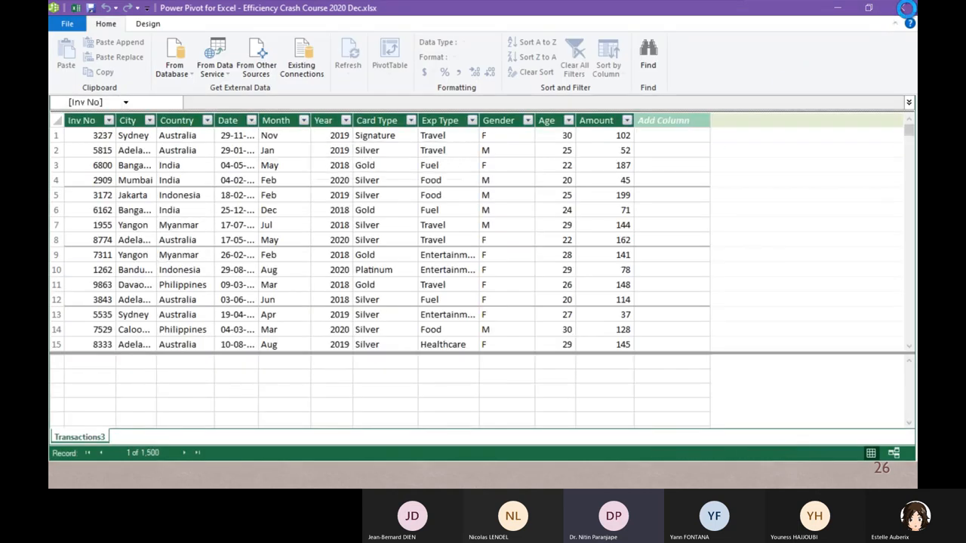
{"action": "left_click", "coordinate": [196, 23]}
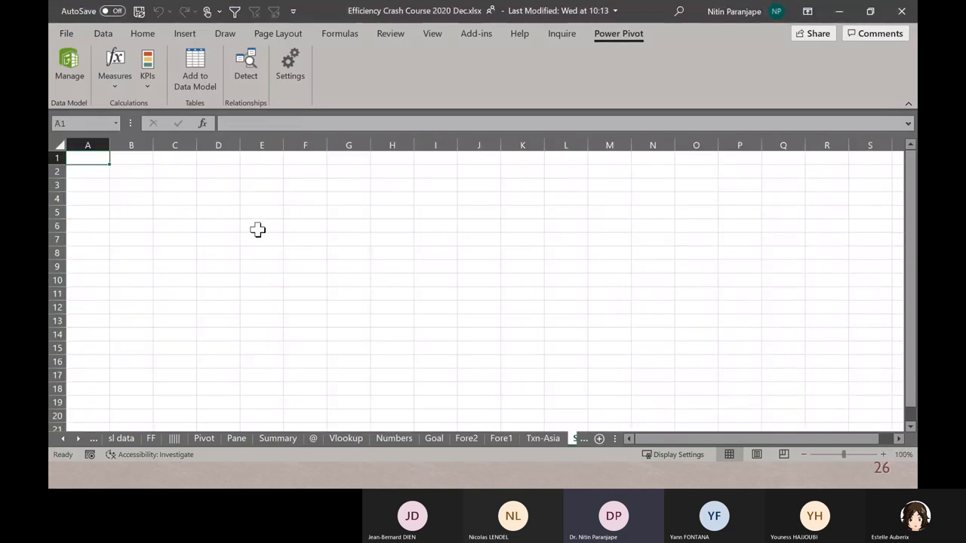
Insert a PivotTable from the Data Model at cell E6.
{"action": "left_click", "coordinate": [261, 226]}
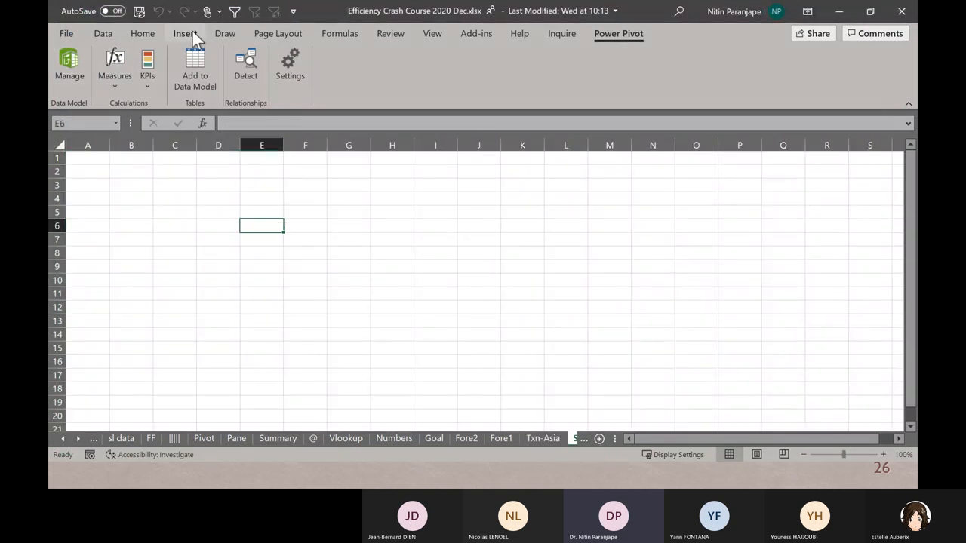
{"action": "left_click", "coordinate": [184, 33]}
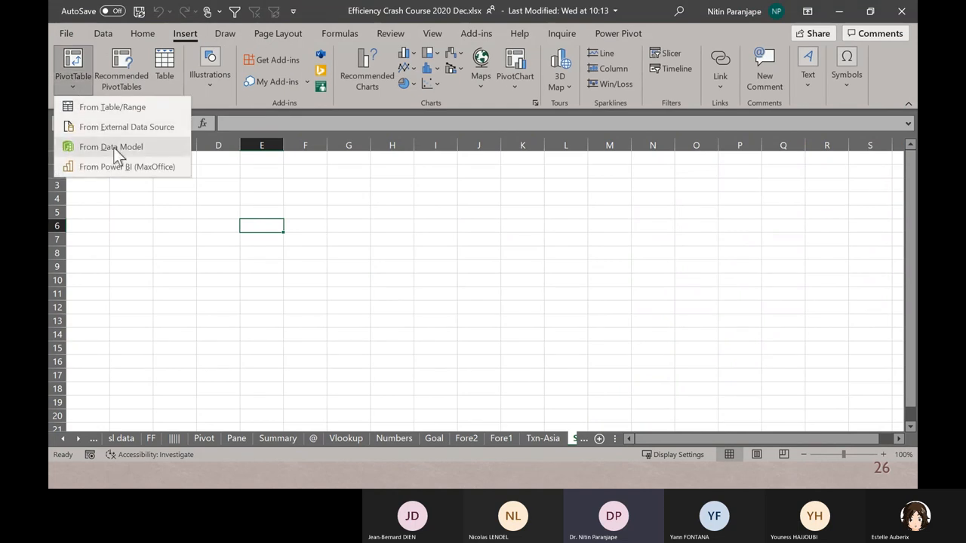
{"action": "left_click", "coordinate": [111, 147]}
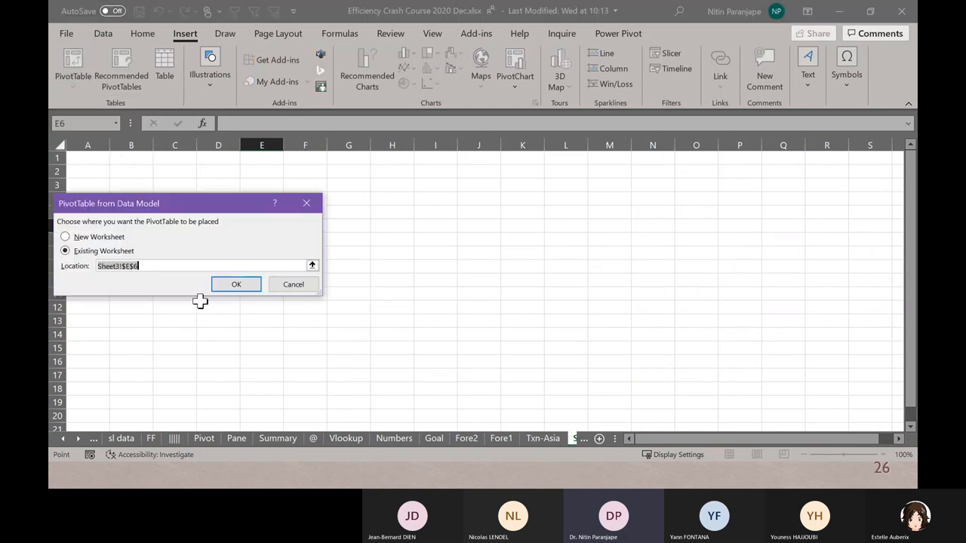
{"action": "left_click", "coordinate": [236, 284]}
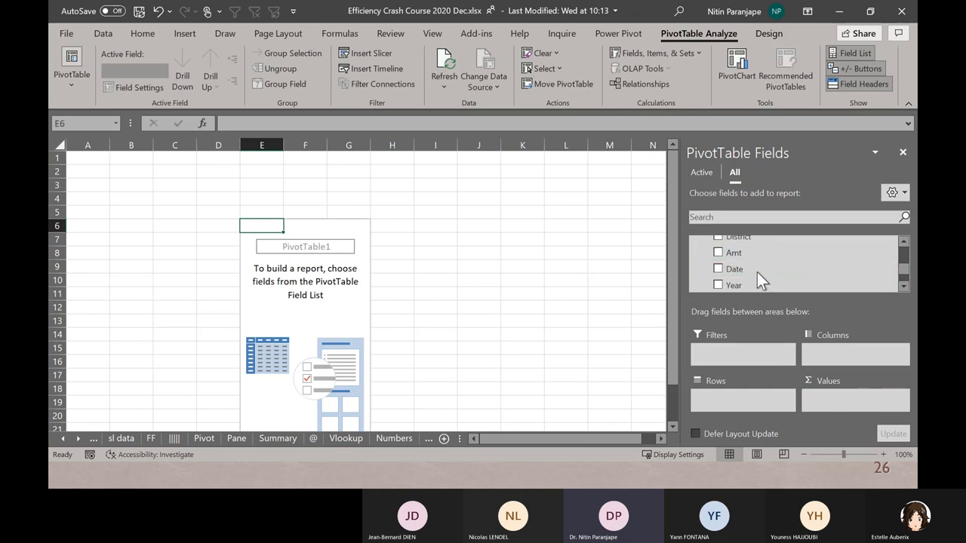
Add Amt to Values, Card Type to Rows, Year to Columns; select Platinum 2014 value 122457.
{"action": "left_click", "coordinate": [717, 252]}
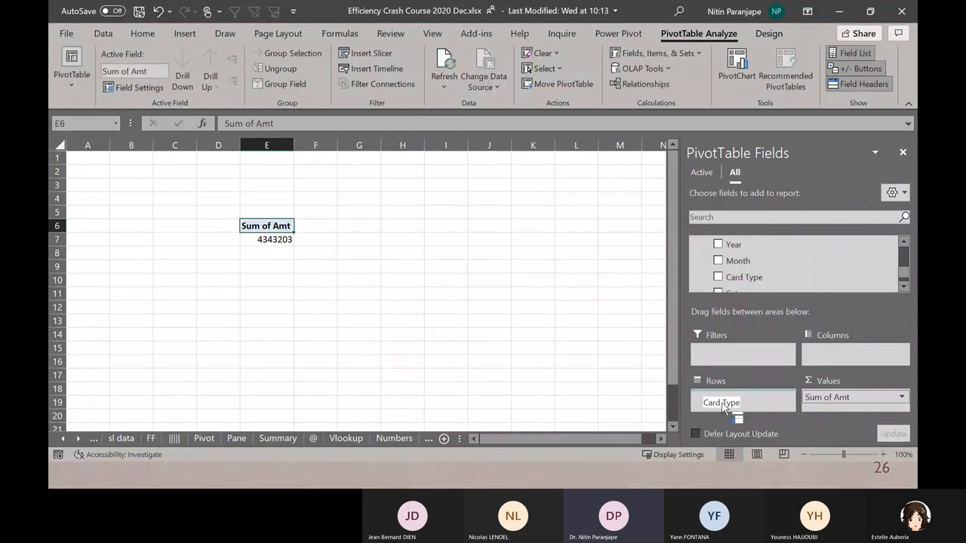
{"action": "left_click", "coordinate": [717, 277]}
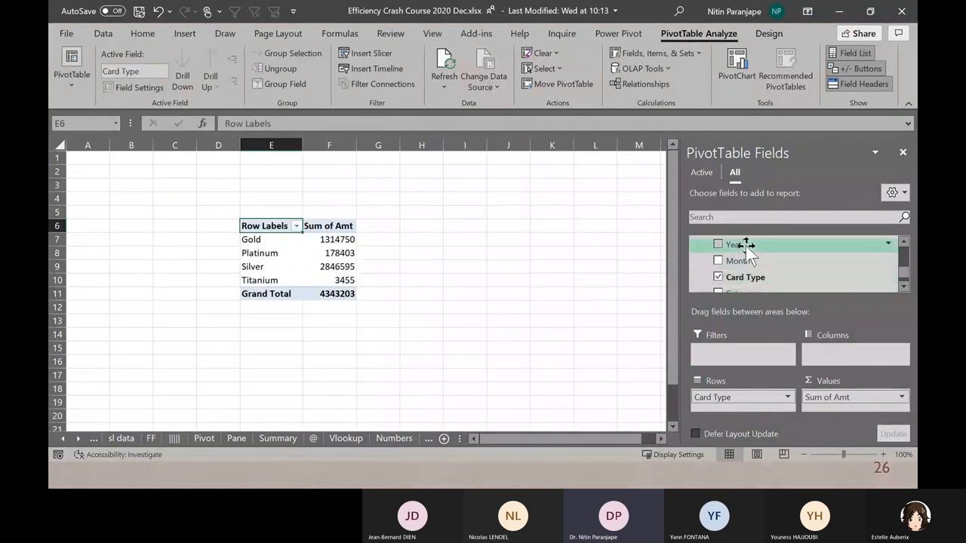
{"action": "left_click", "coordinate": [717, 244]}
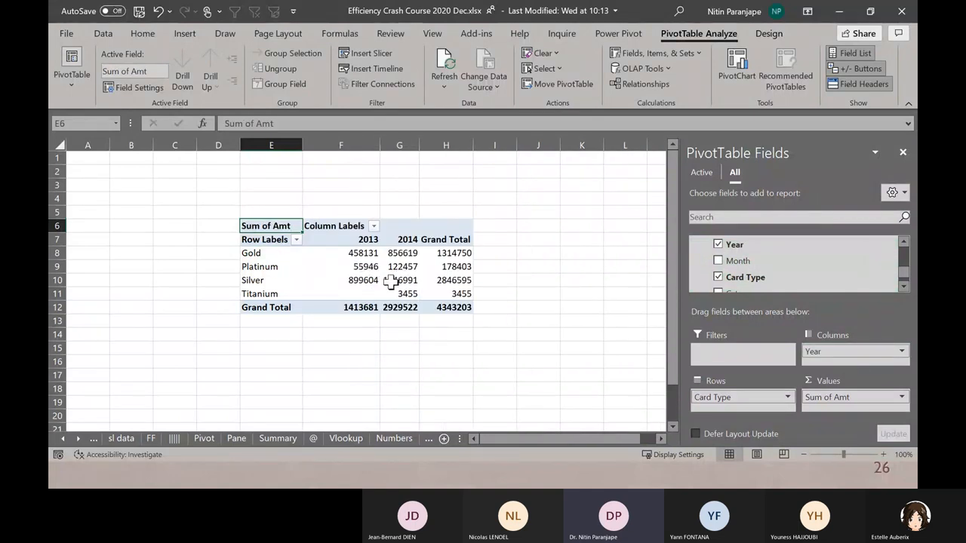
{"action": "left_click", "coordinate": [399, 280]}
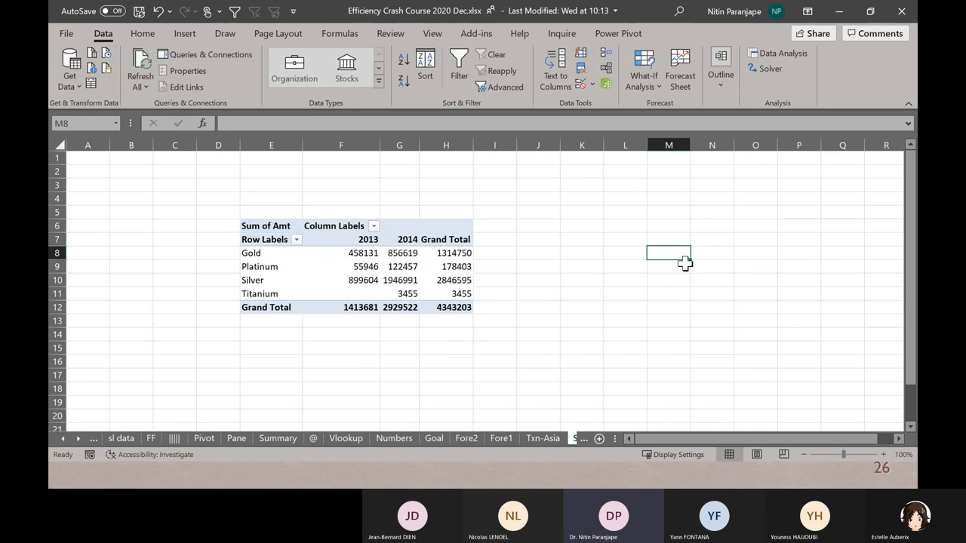
{"action": "mouse_move", "coordinate": [562, 275]}
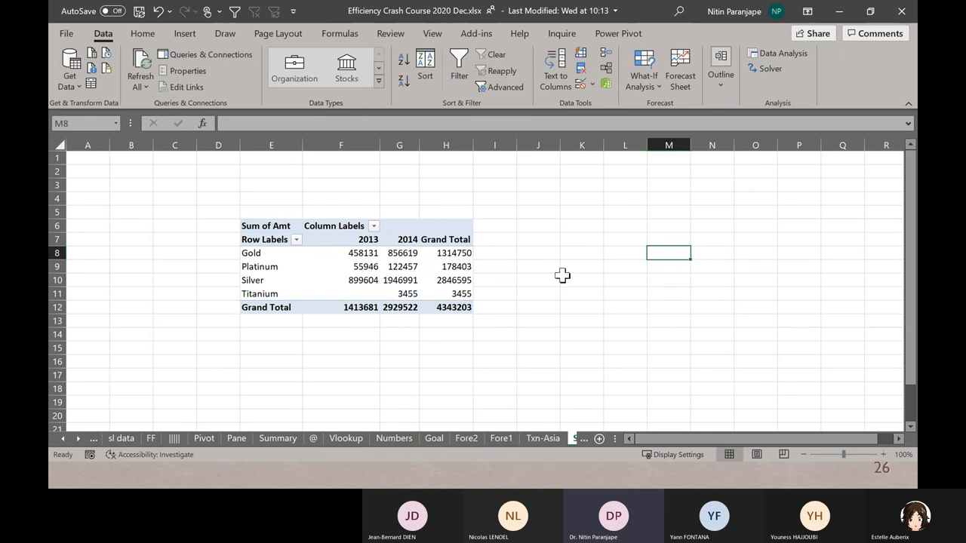
{"action": "left_click", "coordinate": [399, 267]}
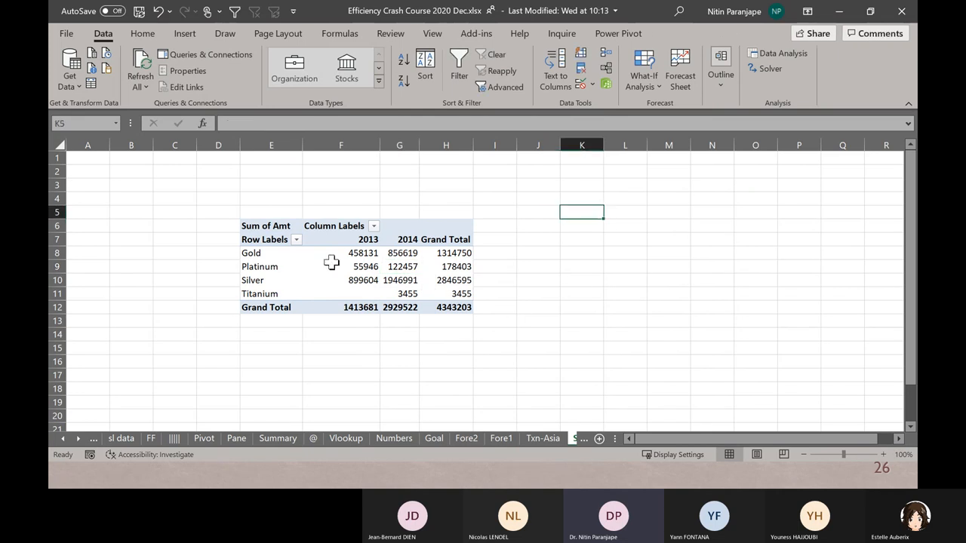
{"action": "mouse_move", "coordinate": [386, 273]}
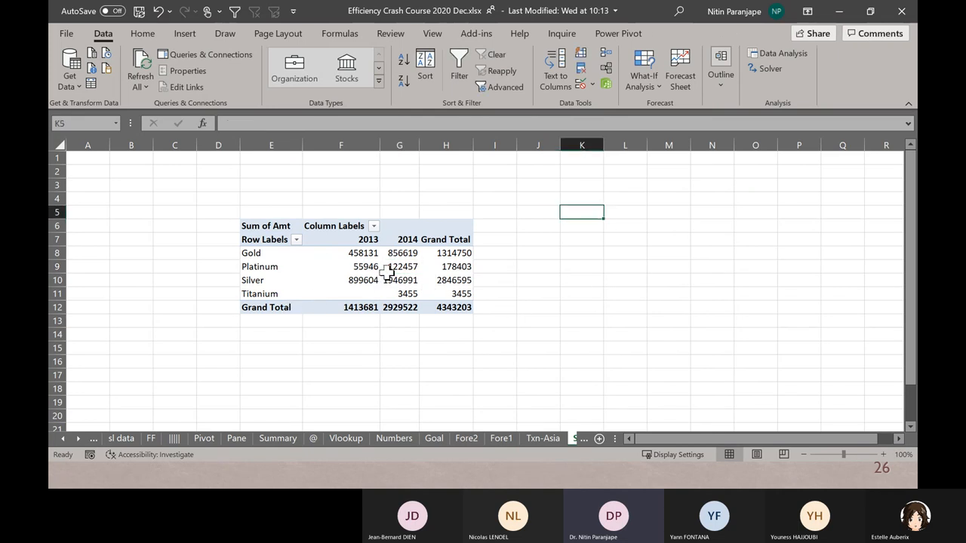
{"action": "mouse_move", "coordinate": [402, 266]}
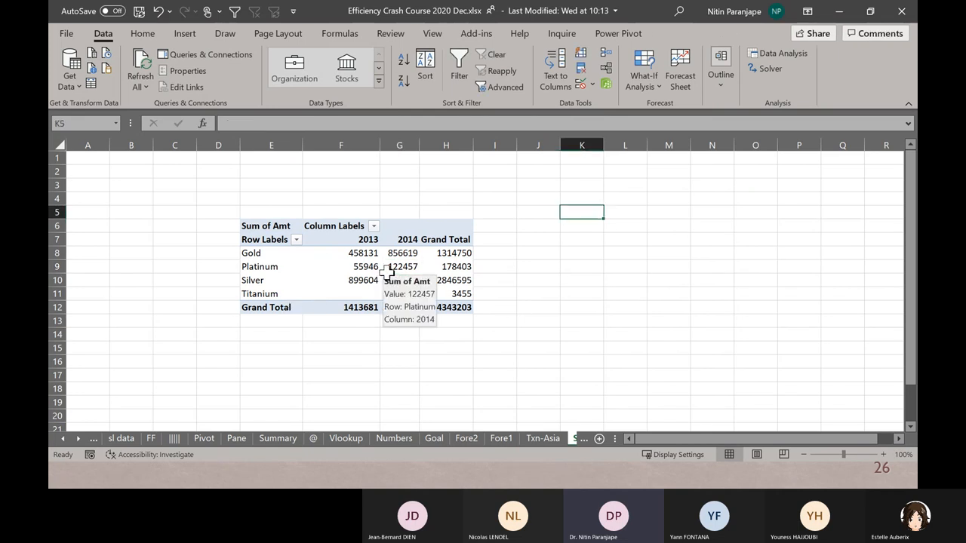
{"action": "left_click", "coordinate": [400, 266]}
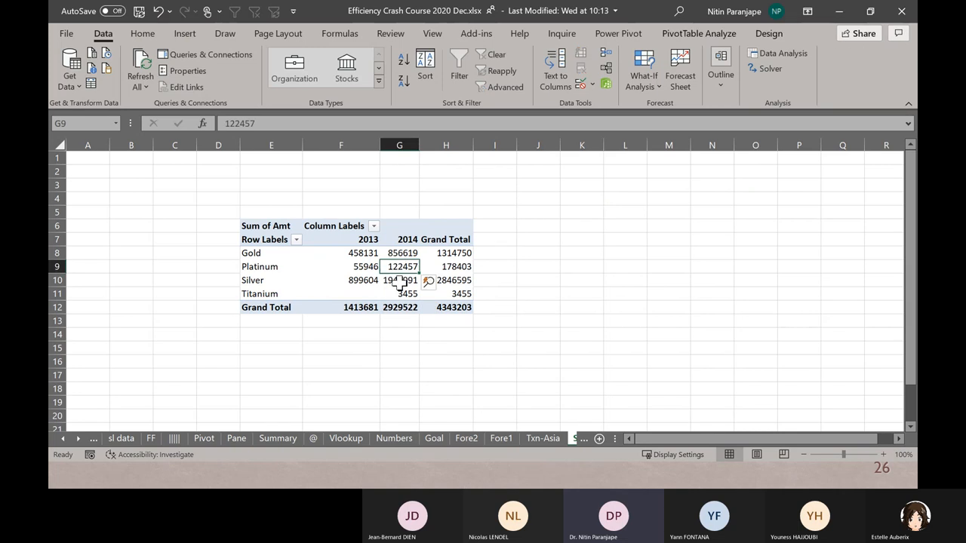
{"action": "mouse_move", "coordinate": [404, 280]}
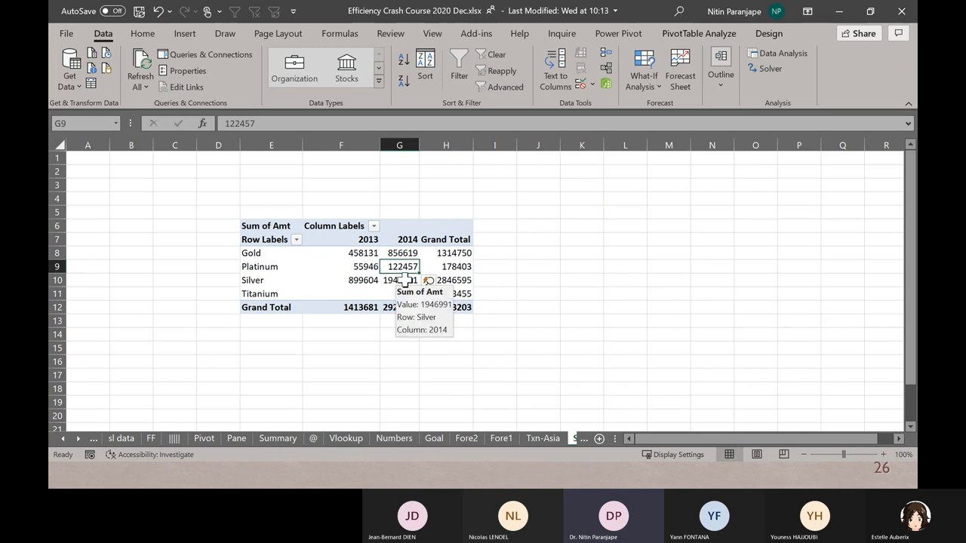
{"action": "mouse_move", "coordinate": [430, 266]}
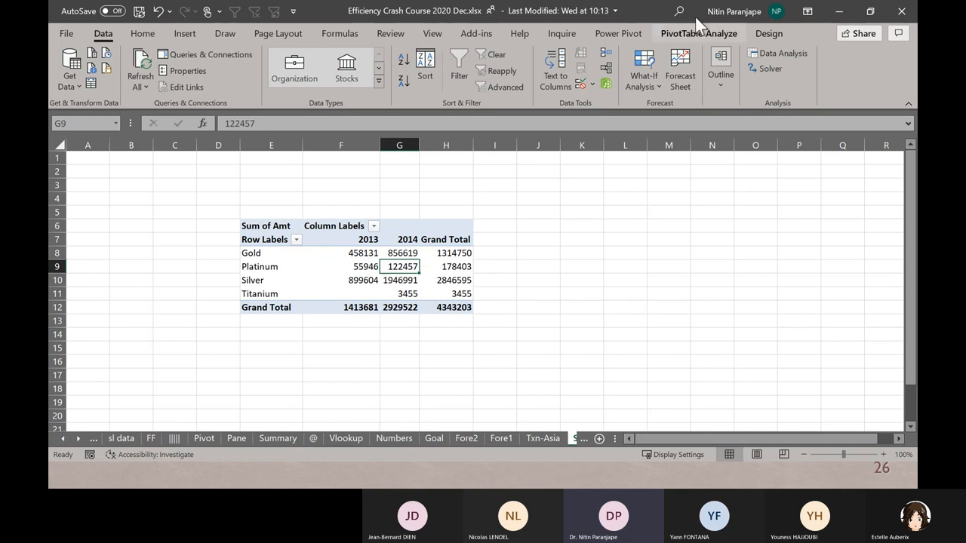
Convert the pivot table to CUBEVALUE formulas through OLAP Tools and confirm.
{"action": "left_click", "coordinate": [697, 33]}
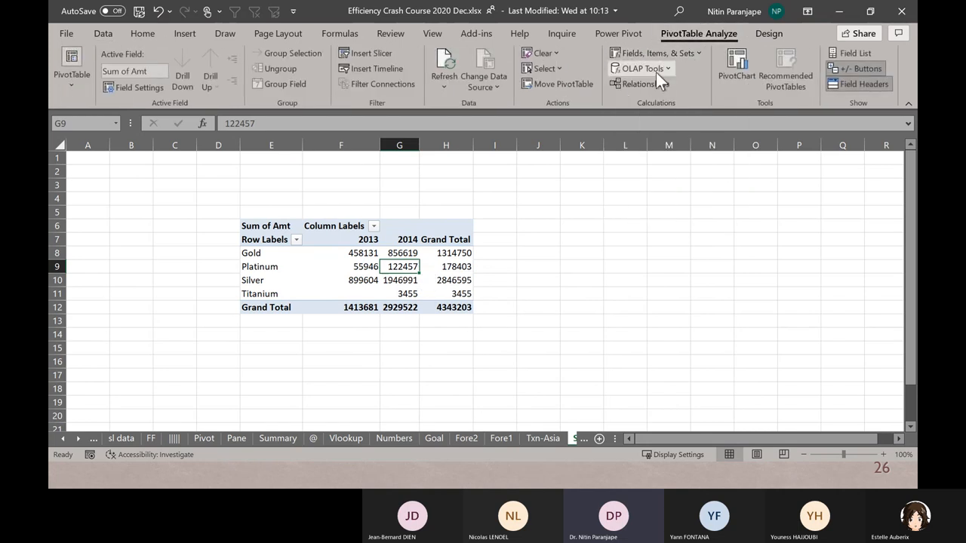
{"action": "left_click", "coordinate": [641, 68]}
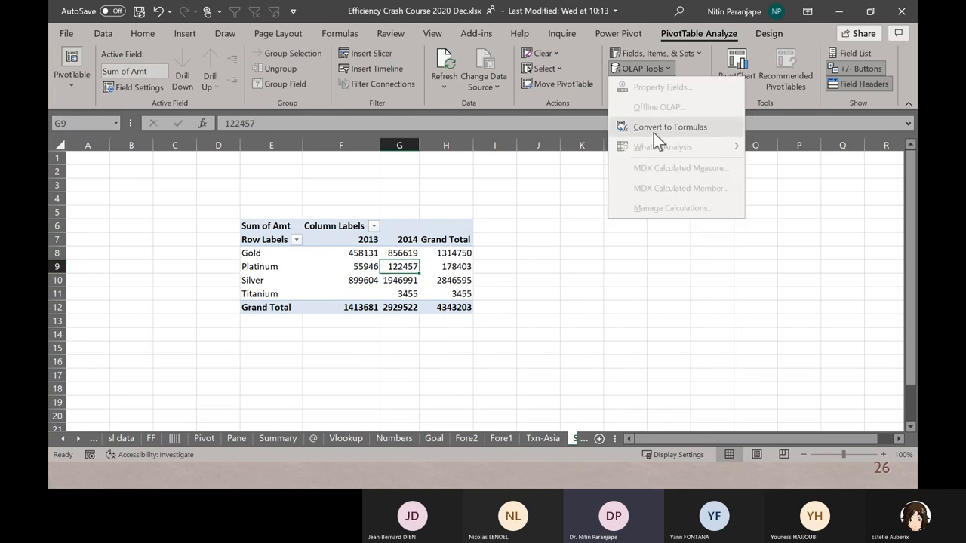
{"action": "left_click", "coordinate": [669, 126]}
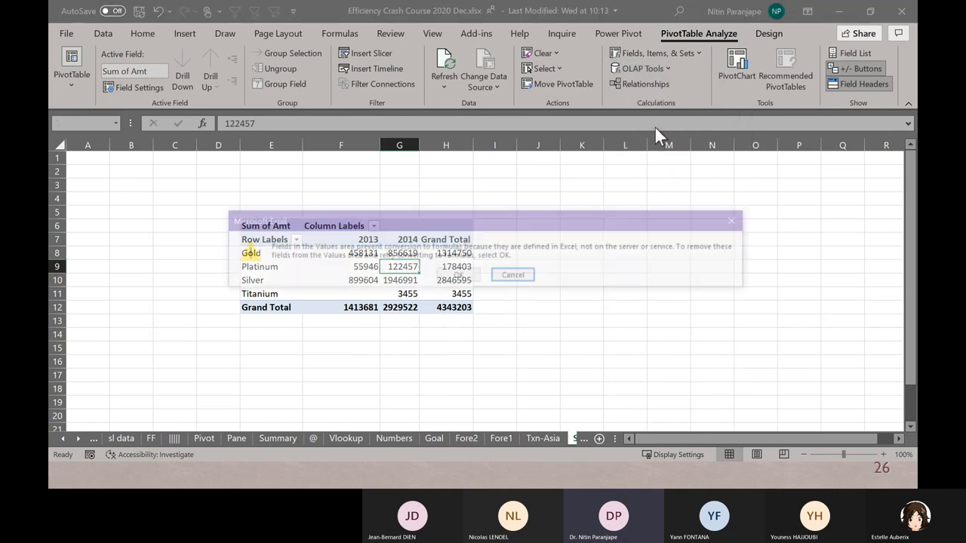
{"action": "left_click", "coordinate": [512, 274]}
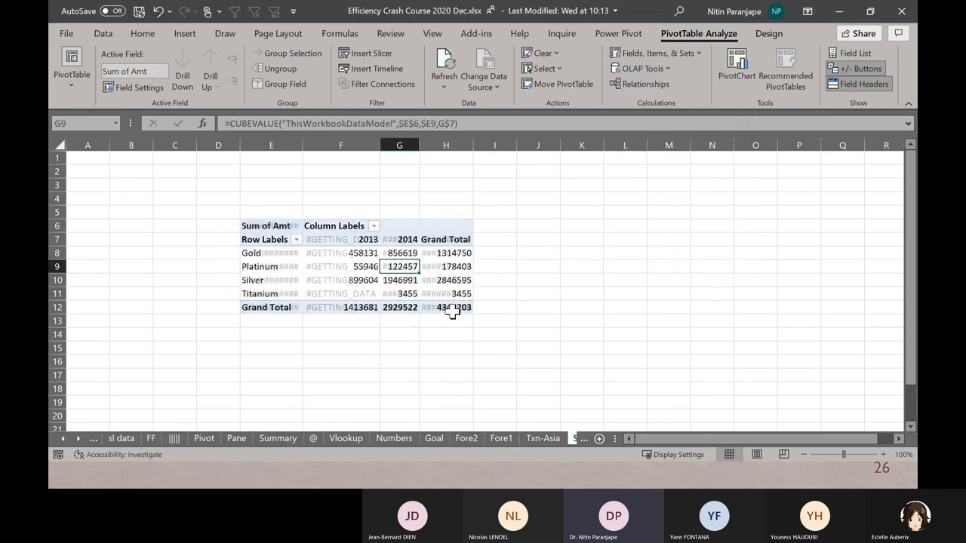
{"action": "left_click", "coordinate": [103, 33]}
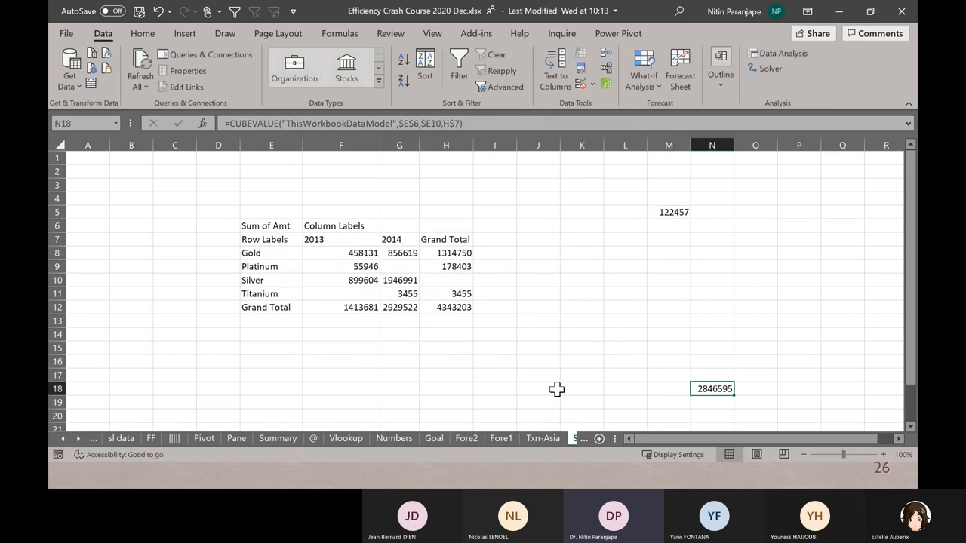
{"action": "mouse_move", "coordinate": [607, 316]}
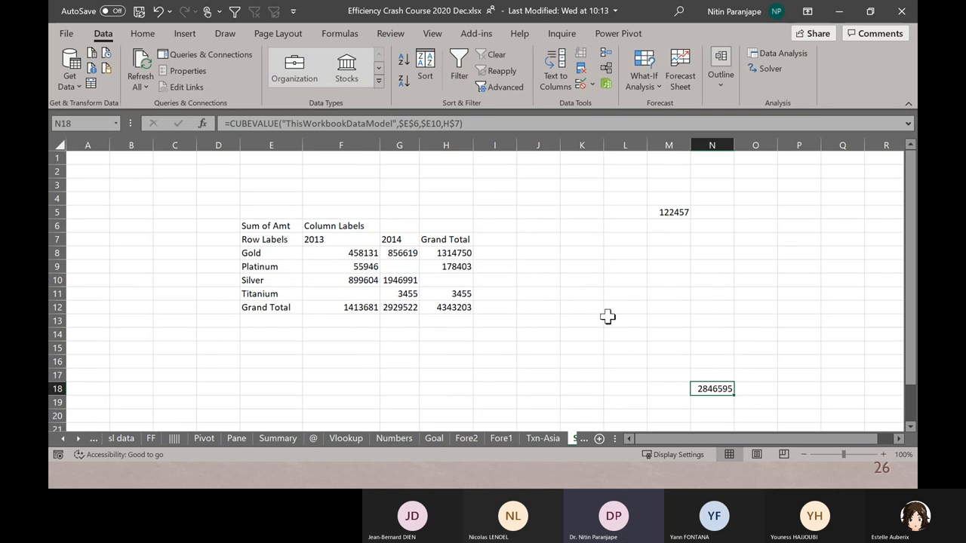
{"action": "mouse_move", "coordinate": [673, 309]}
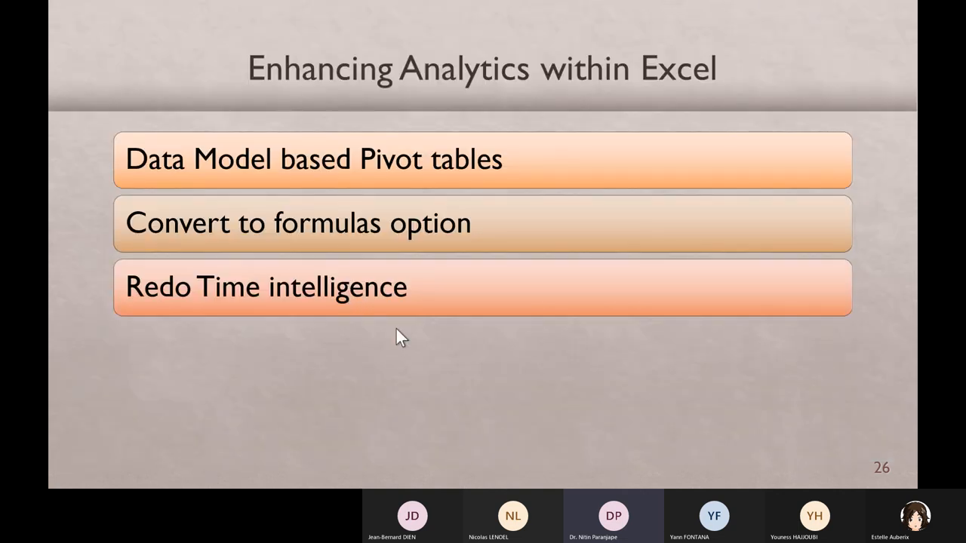
{"action": "mouse_move", "coordinate": [762, 456]}
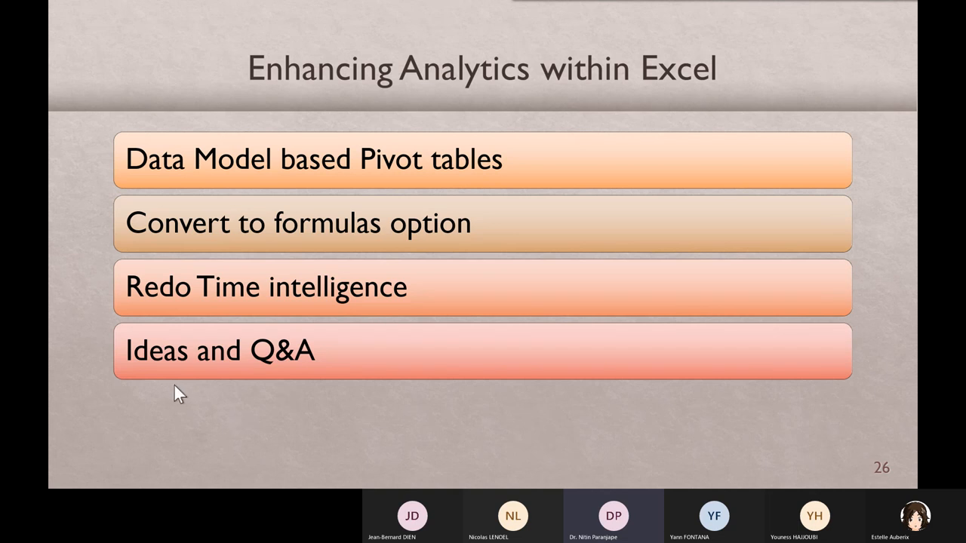
{"action": "mouse_move", "coordinate": [317, 350]}
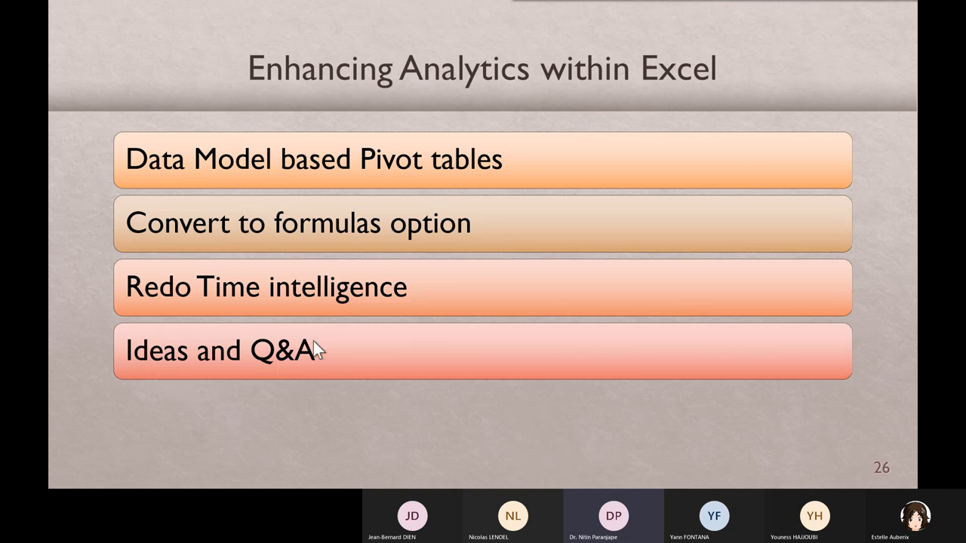
{"action": "mouse_move", "coordinate": [344, 344]}
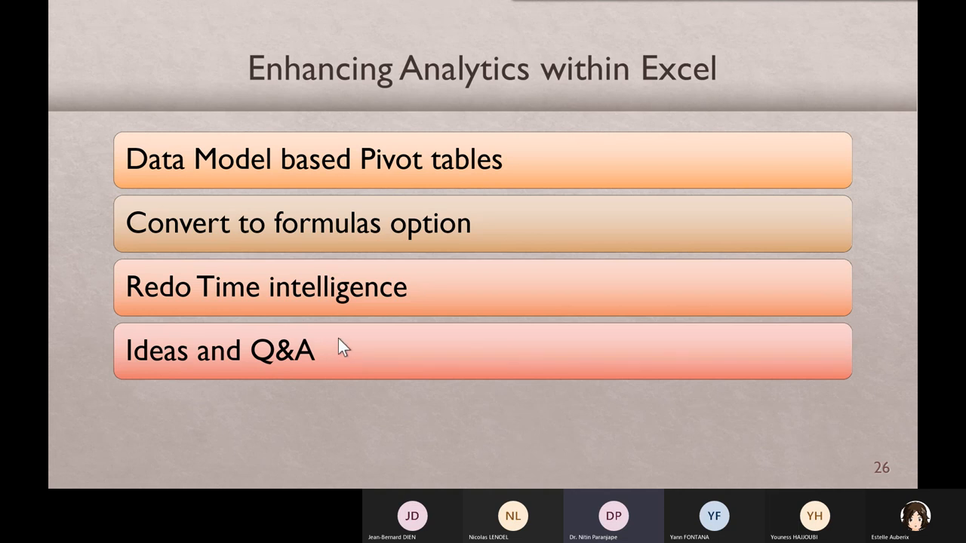
{"action": "mouse_move", "coordinate": [356, 390]}
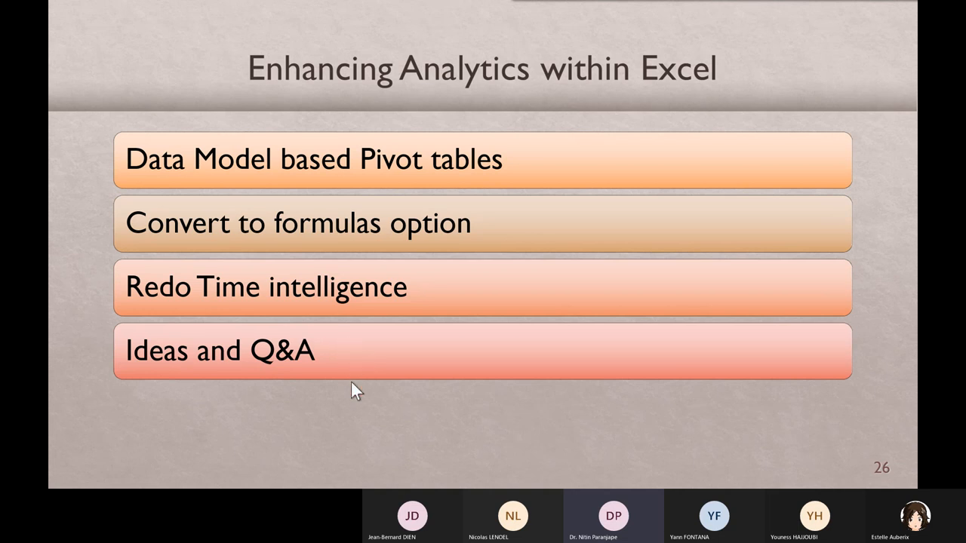
{"action": "mouse_move", "coordinate": [347, 424]}
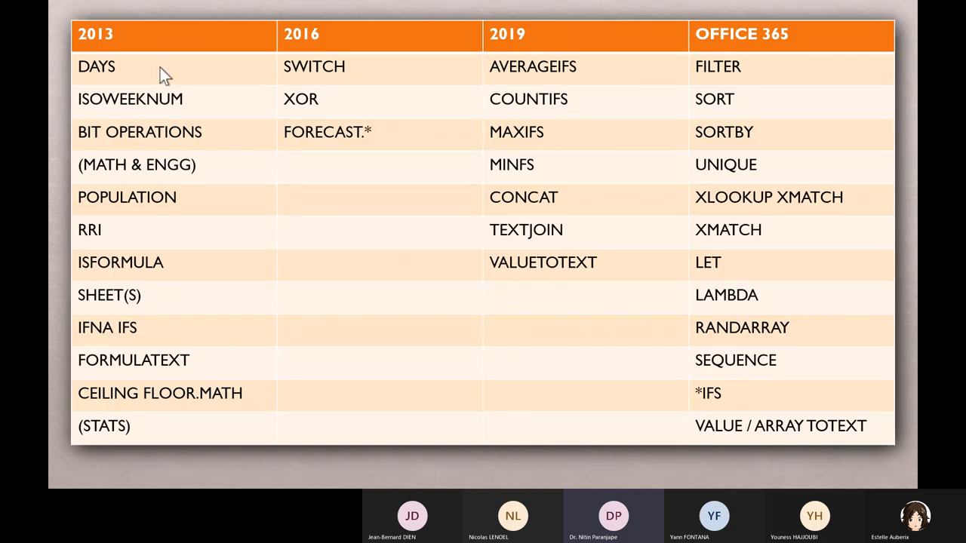
{"action": "mouse_move", "coordinate": [815, 398]}
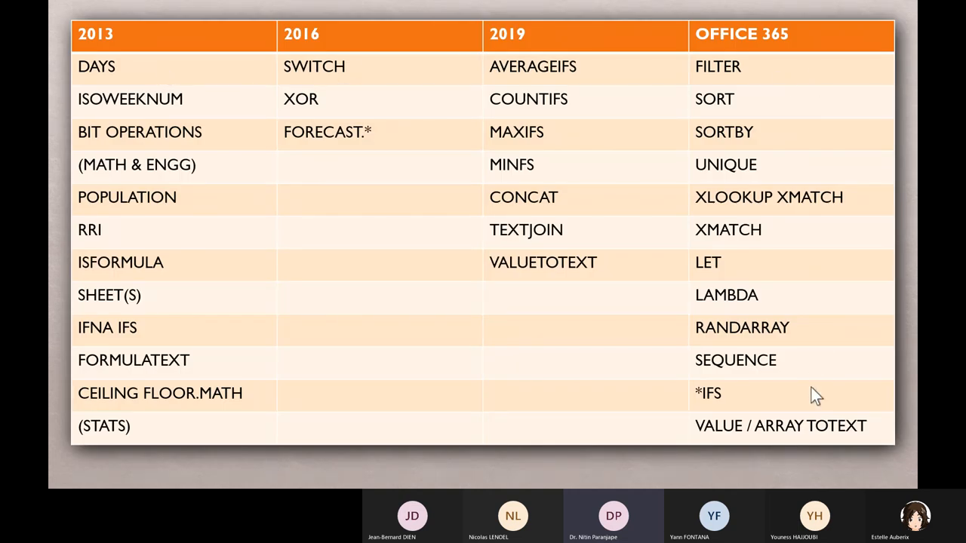
{"action": "mouse_move", "coordinate": [758, 158]}
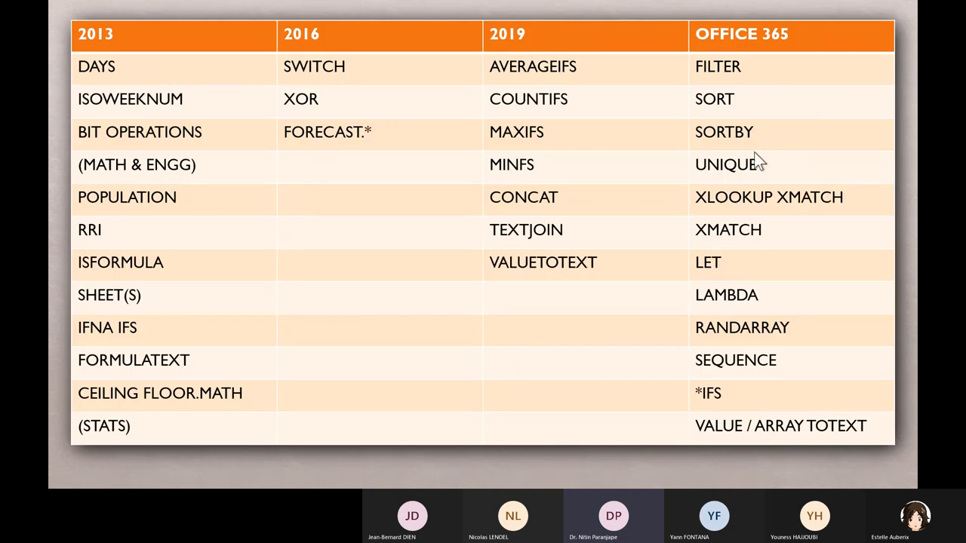
{"action": "mouse_move", "coordinate": [777, 302]}
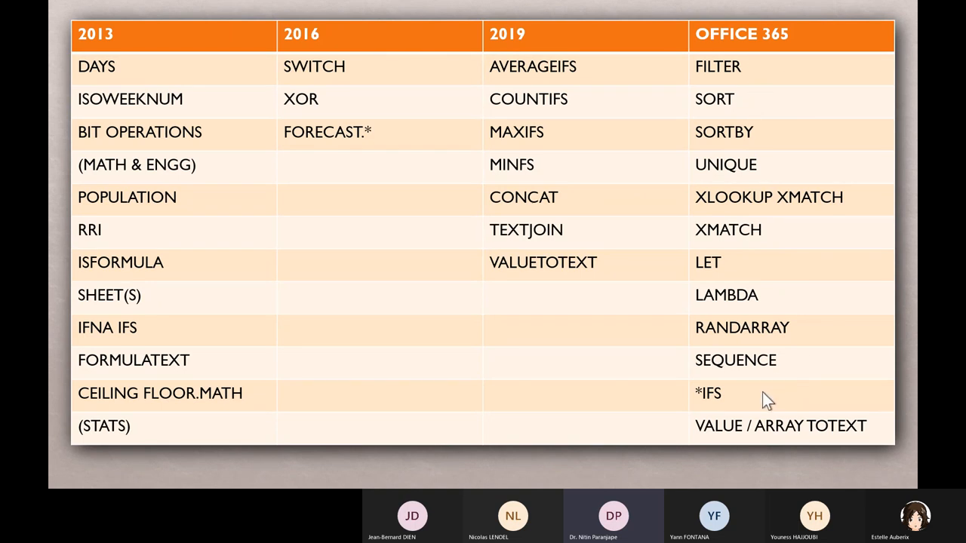
{"action": "mouse_move", "coordinate": [726, 315]}
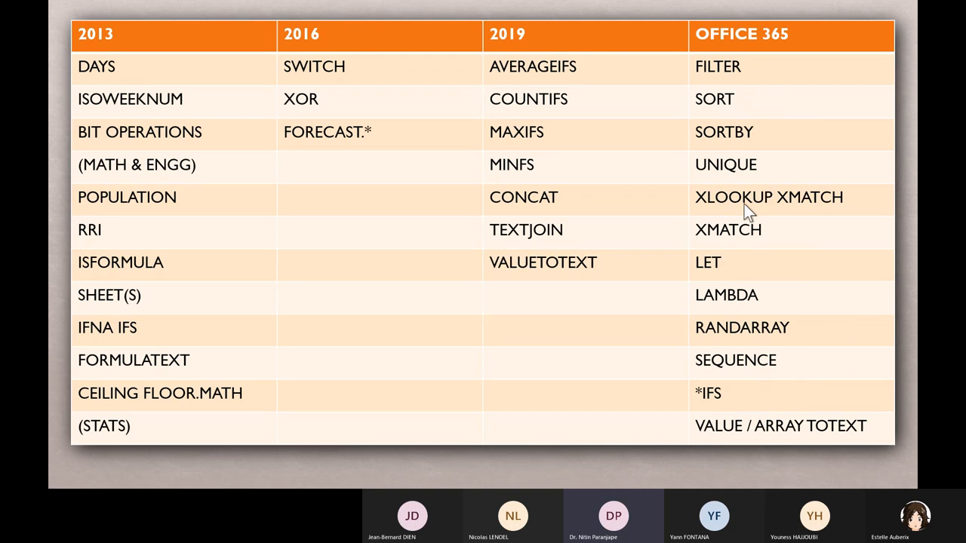
{"action": "mouse_move", "coordinate": [760, 212]}
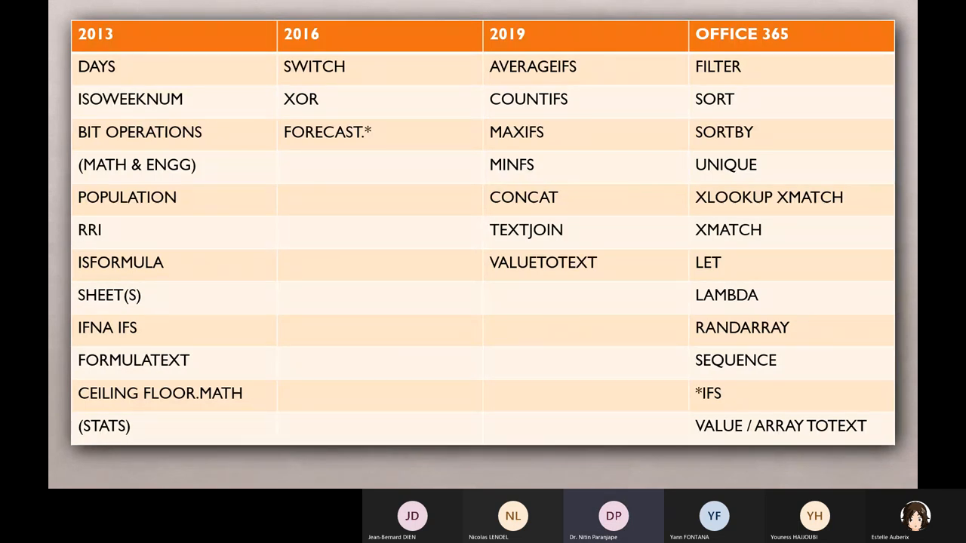
{"action": "mouse_move", "coordinate": [777, 301]}
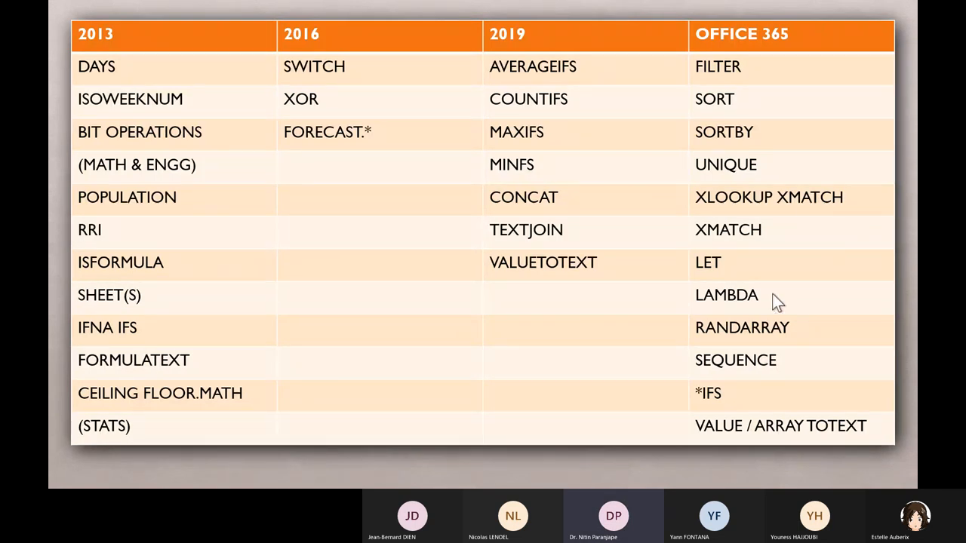
{"action": "mouse_move", "coordinate": [777, 279]}
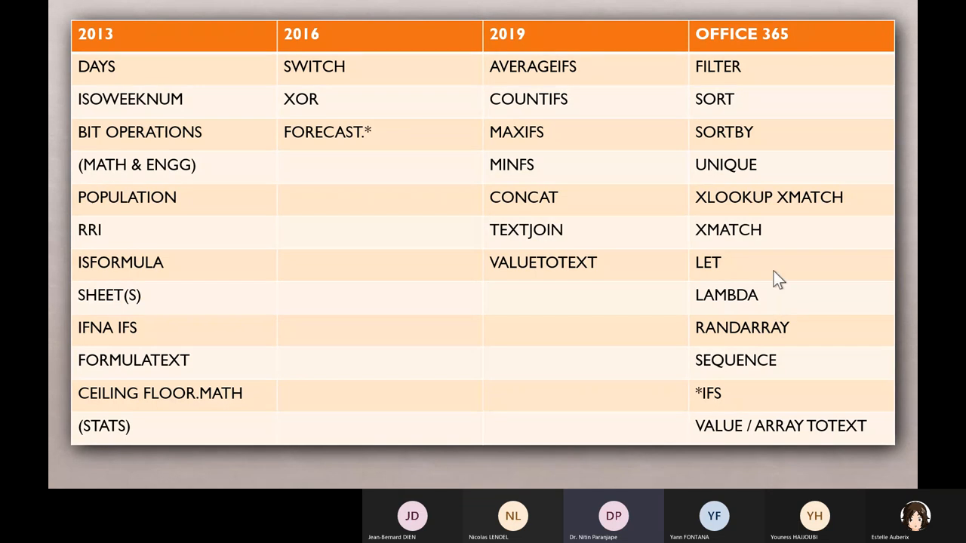
{"action": "mouse_move", "coordinate": [773, 291]}
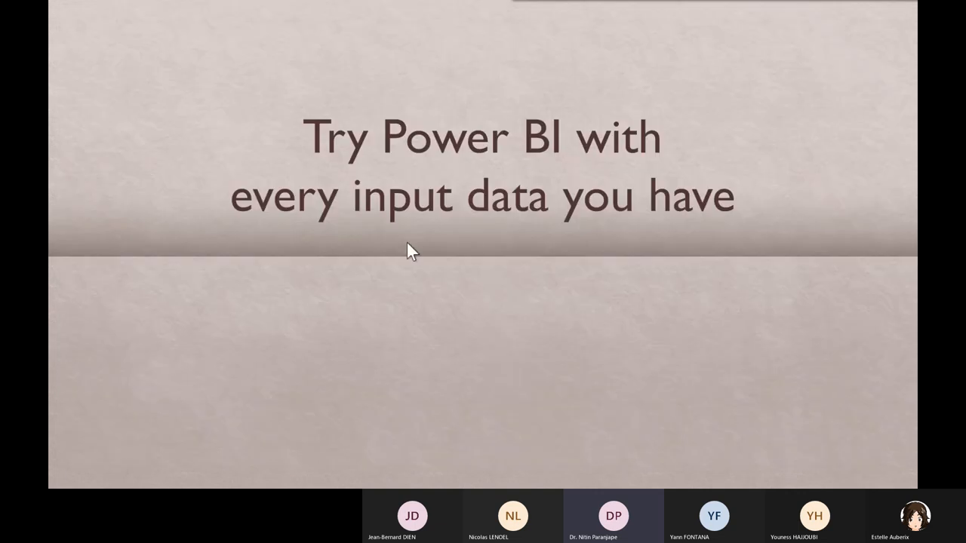
{"action": "mouse_move", "coordinate": [487, 235]}
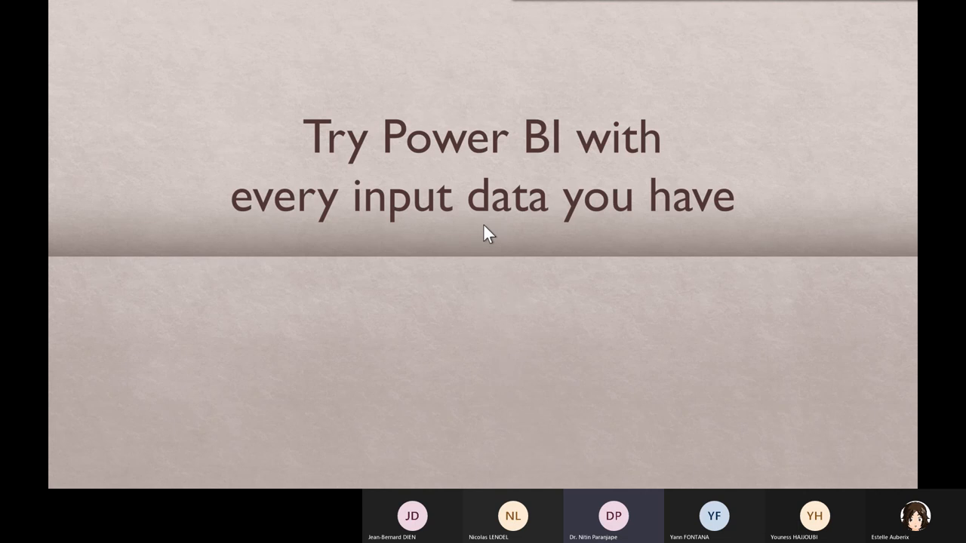
{"action": "mouse_move", "coordinate": [497, 237]}
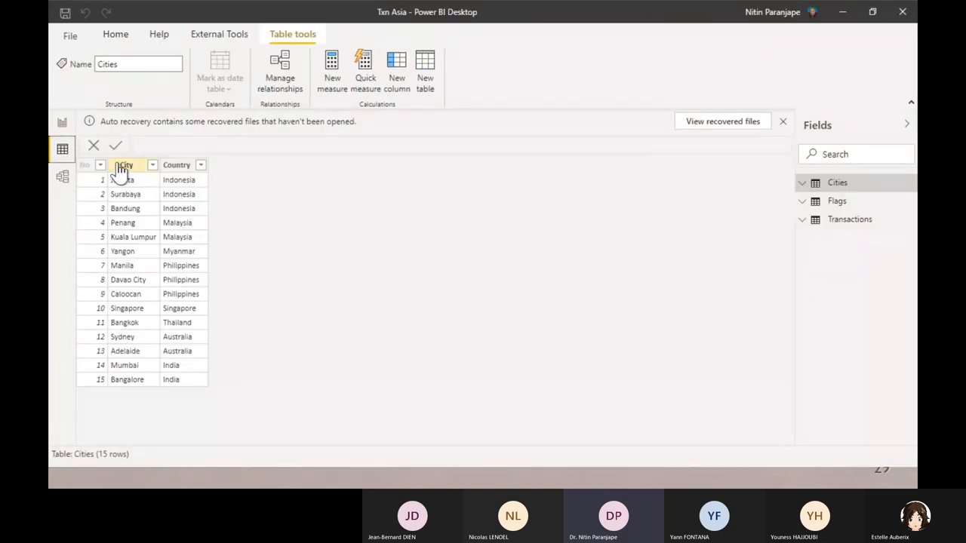
Browse the Cities table's City column data category options, leaving it set to City.
{"action": "left_click", "coordinate": [125, 165]}
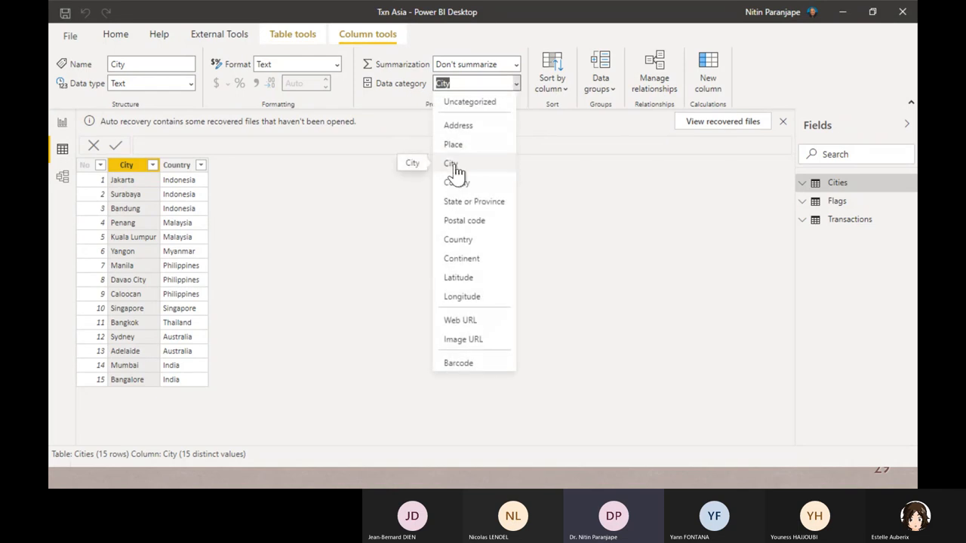
{"action": "mouse_move", "coordinate": [461, 296]}
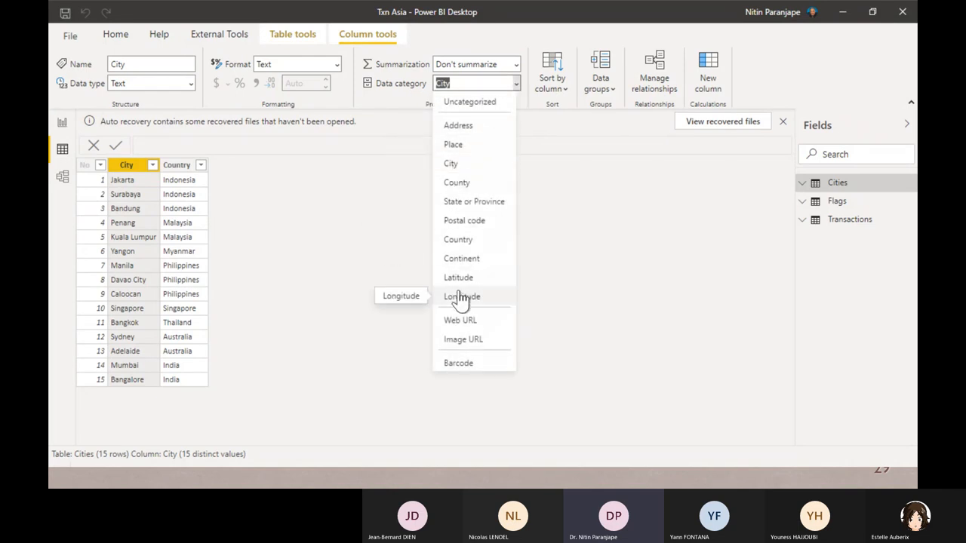
{"action": "mouse_move", "coordinate": [454, 144]}
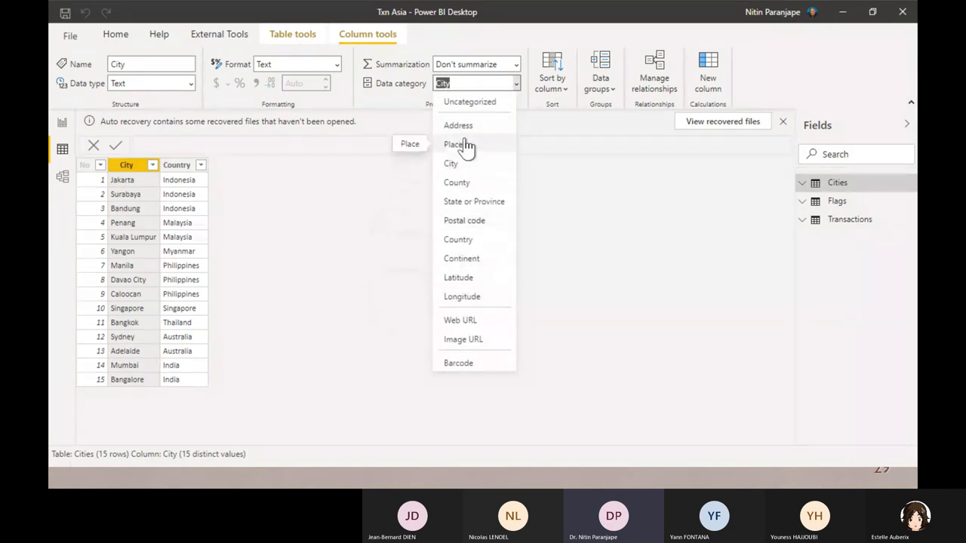
{"action": "mouse_move", "coordinate": [468, 324]}
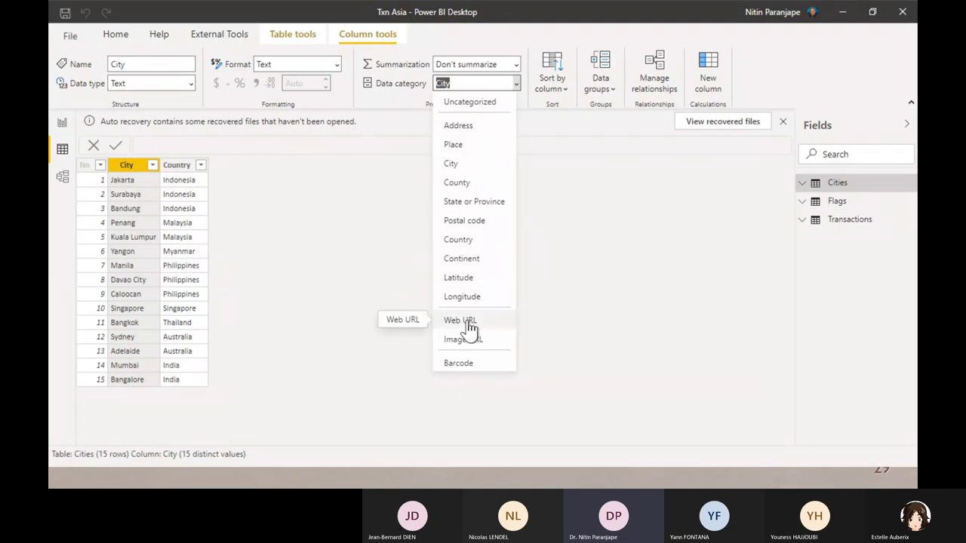
{"action": "mouse_move", "coordinate": [476, 373]}
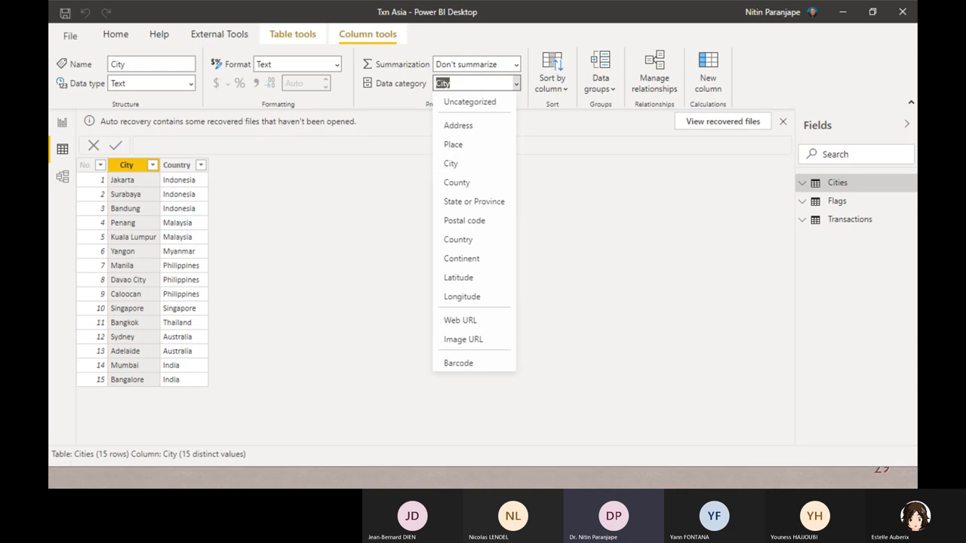
{"action": "mouse_move", "coordinate": [445, 105]}
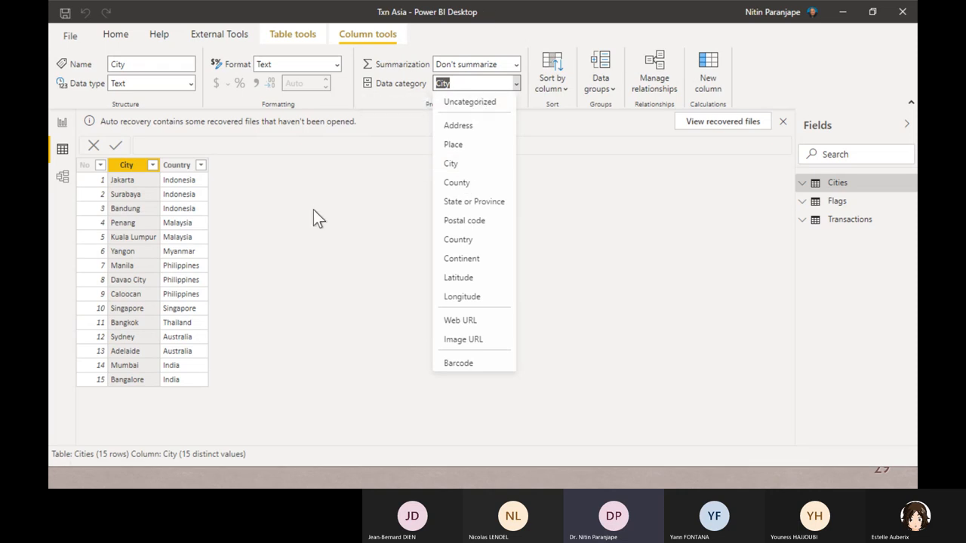
{"action": "left_click", "coordinate": [450, 163]}
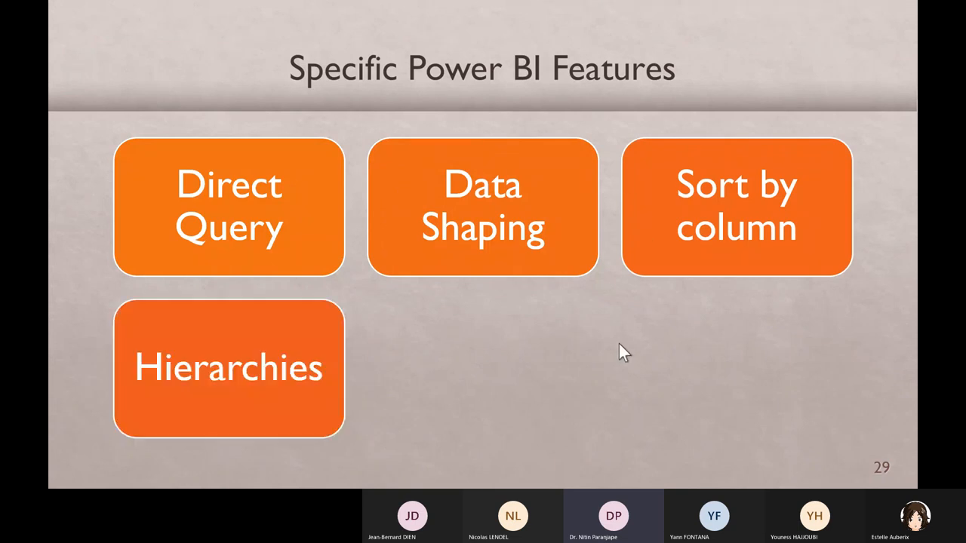
{"action": "mouse_move", "coordinate": [621, 346]}
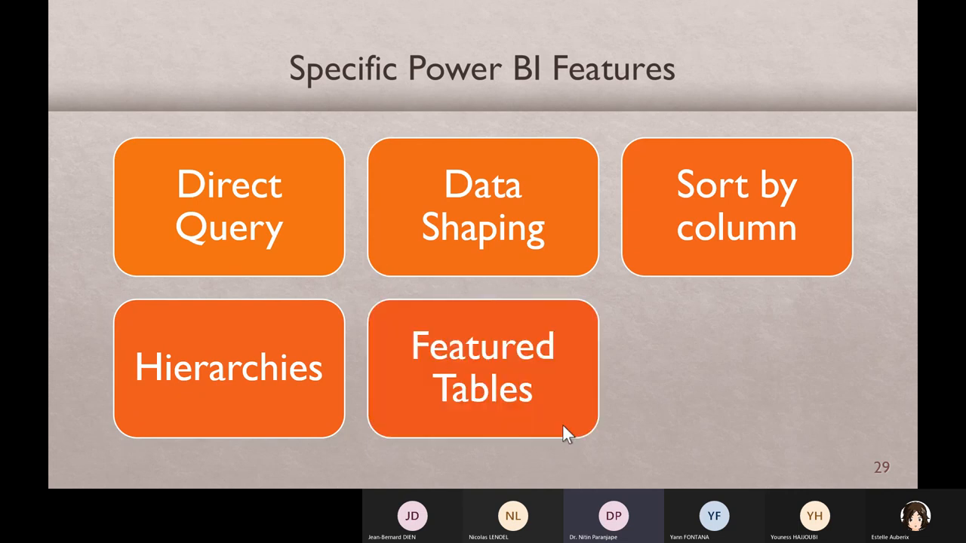
{"action": "mouse_move", "coordinate": [654, 409]}
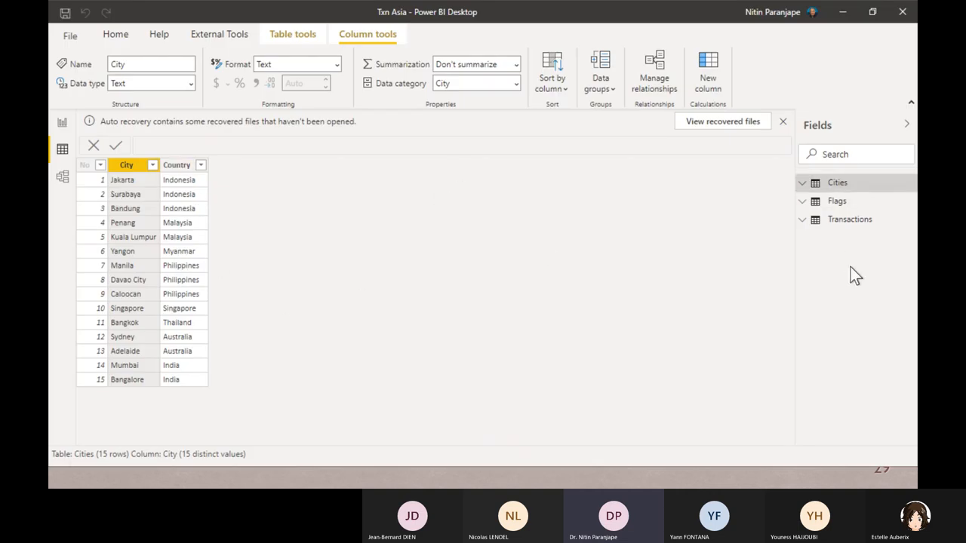
{"action": "mouse_move", "coordinate": [121, 257]}
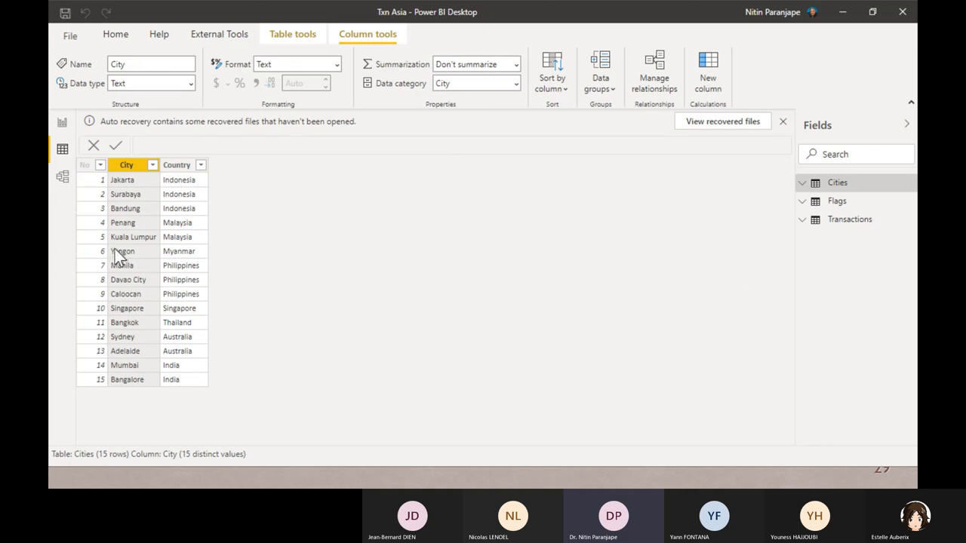
{"action": "mouse_move", "coordinate": [175, 237]}
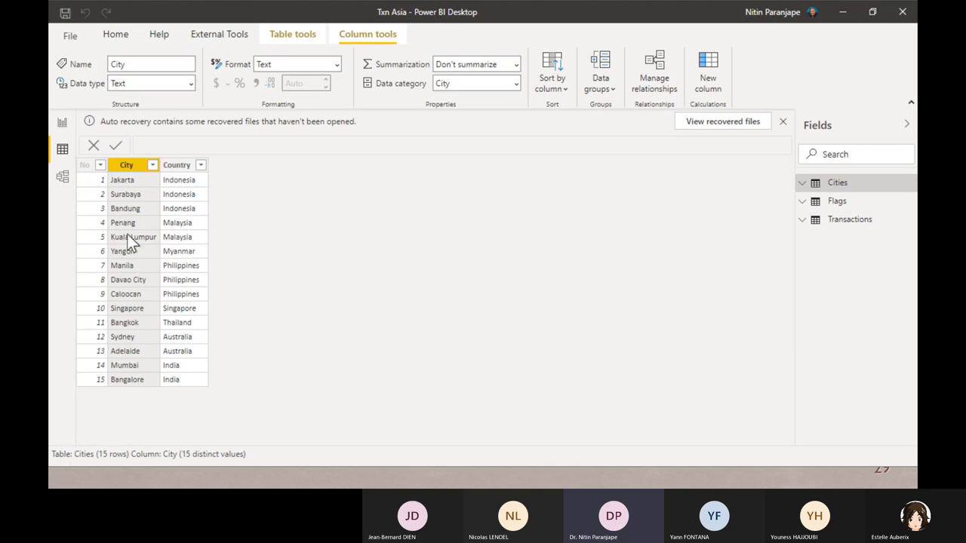
{"action": "mouse_move", "coordinate": [149, 197]}
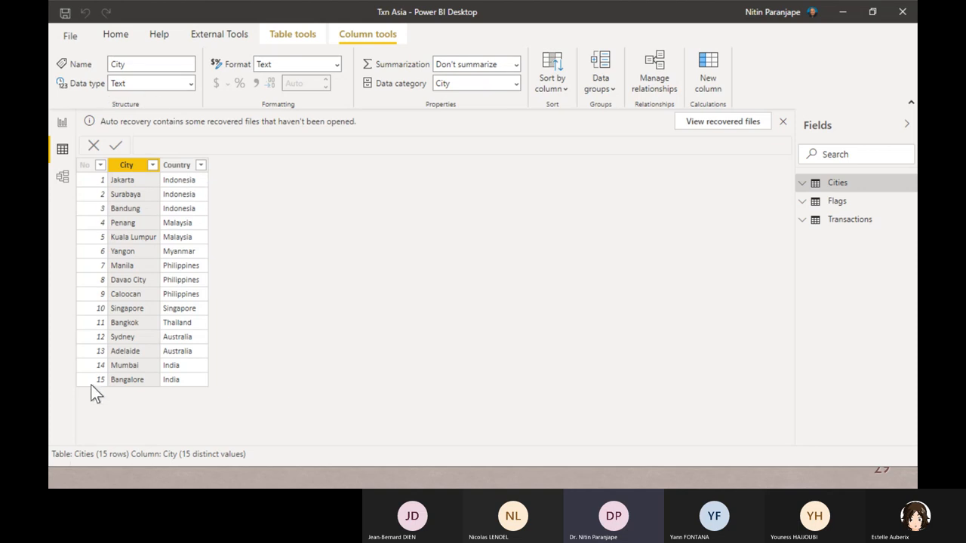
{"action": "mouse_move", "coordinate": [130, 266]}
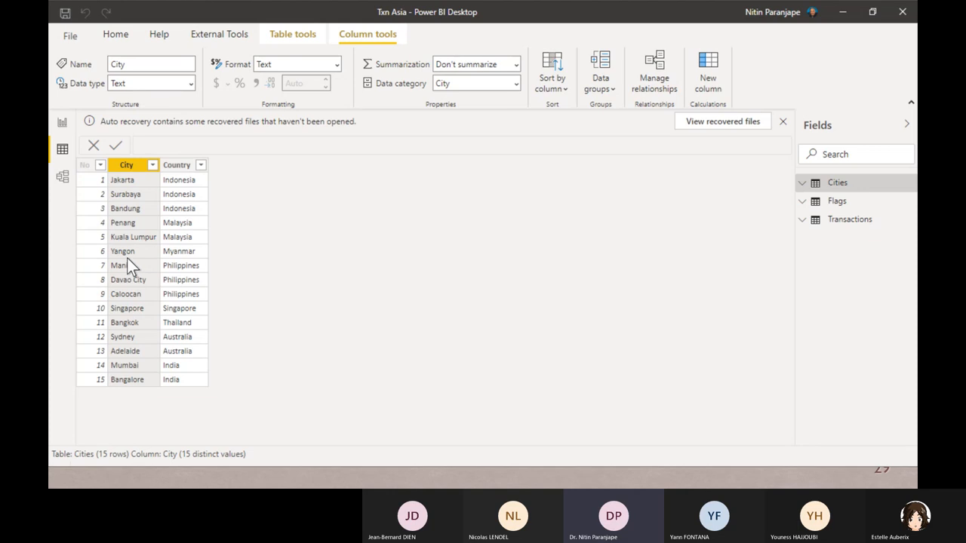
{"action": "mouse_move", "coordinate": [132, 403]}
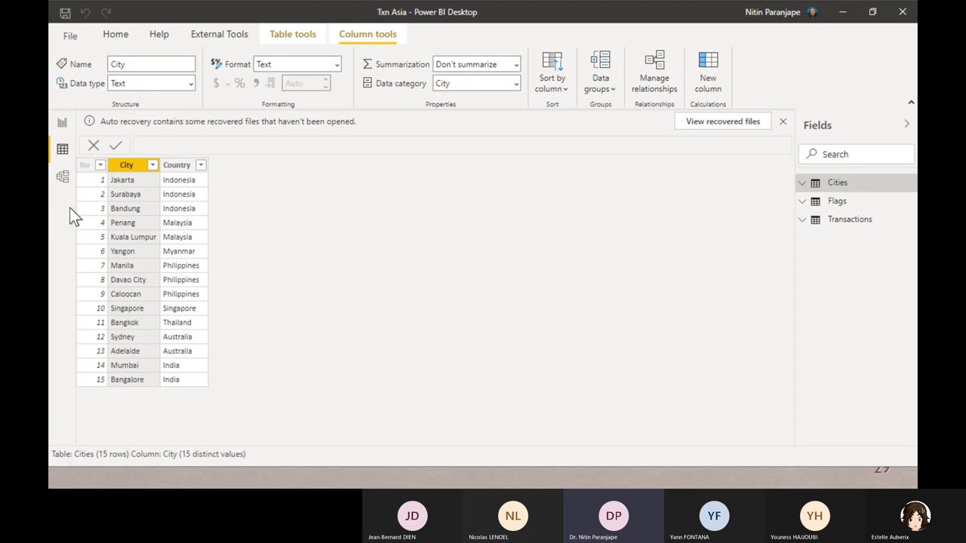
Switch to Model view showing the Transactions and Cities tables and their relationship.
{"action": "left_click", "coordinate": [63, 175]}
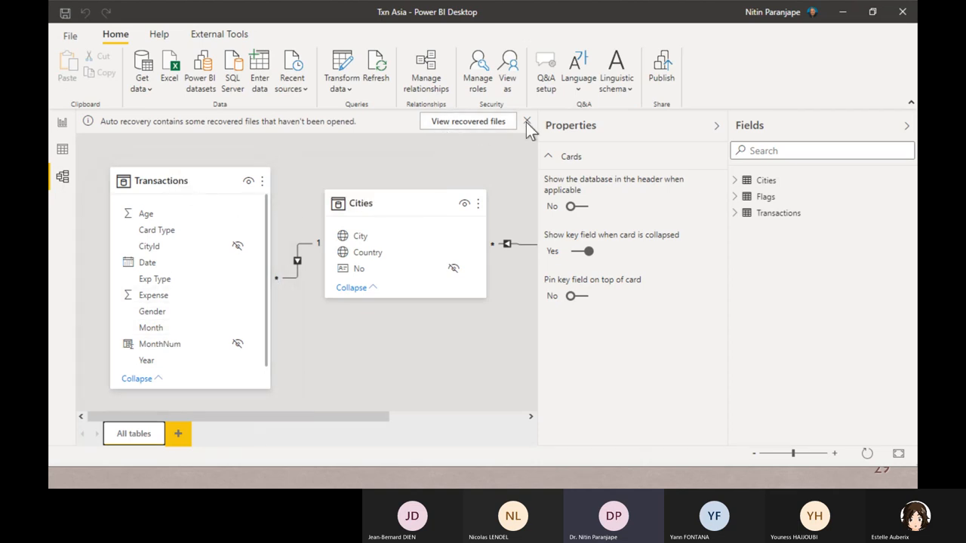
Discard the recovered files and make City the key column of the Cities featured table.
{"action": "left_click", "coordinate": [527, 121]}
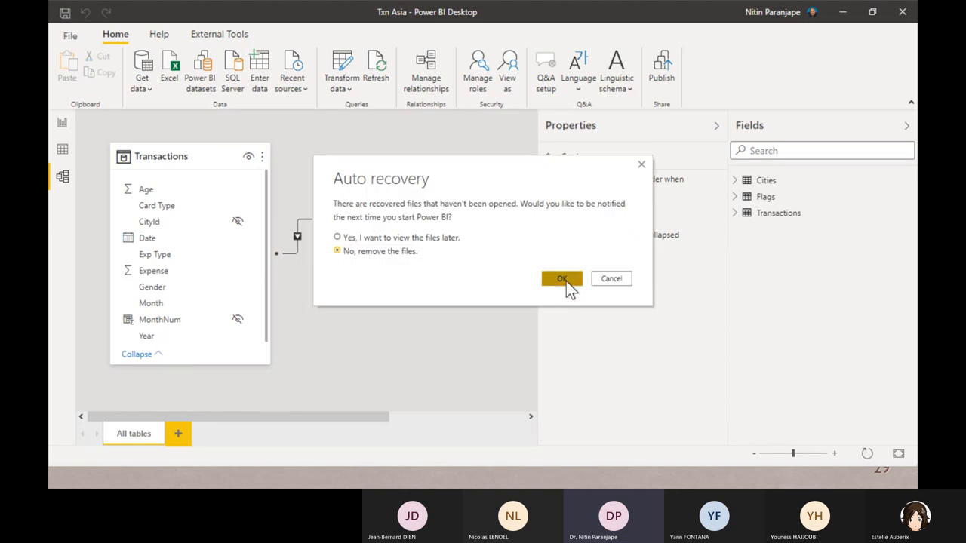
{"action": "left_click", "coordinate": [562, 279]}
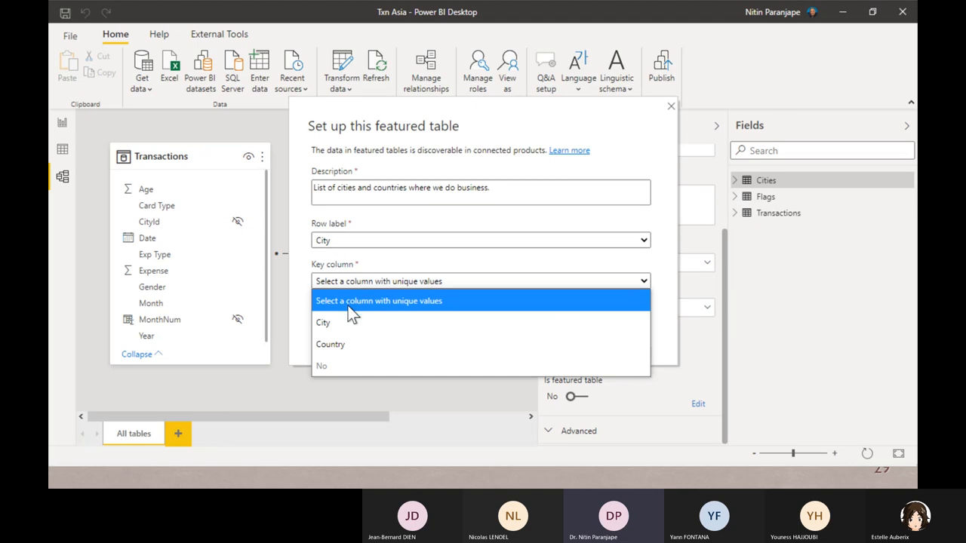
{"action": "left_click", "coordinate": [323, 322]}
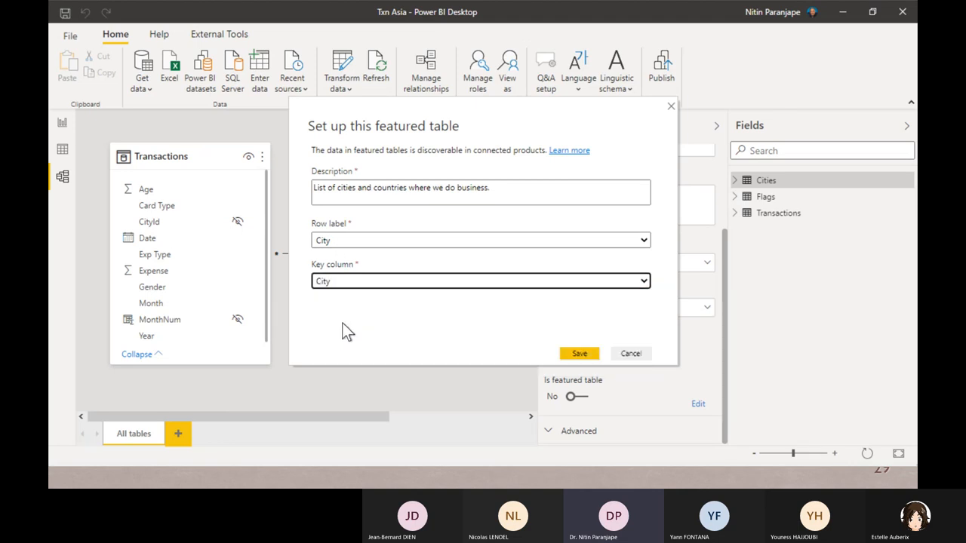
{"action": "mouse_move", "coordinate": [638, 362]}
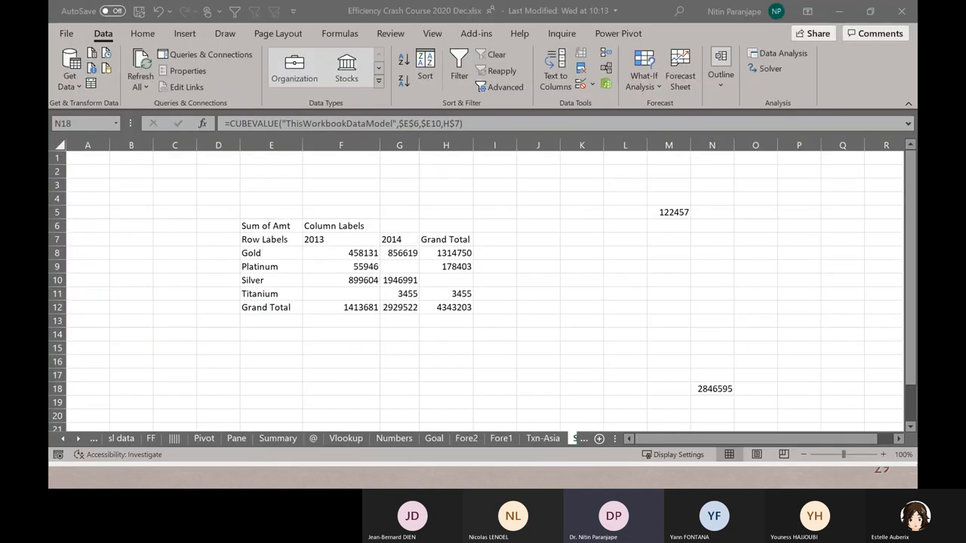
{"action": "left_click", "coordinate": [399, 212]}
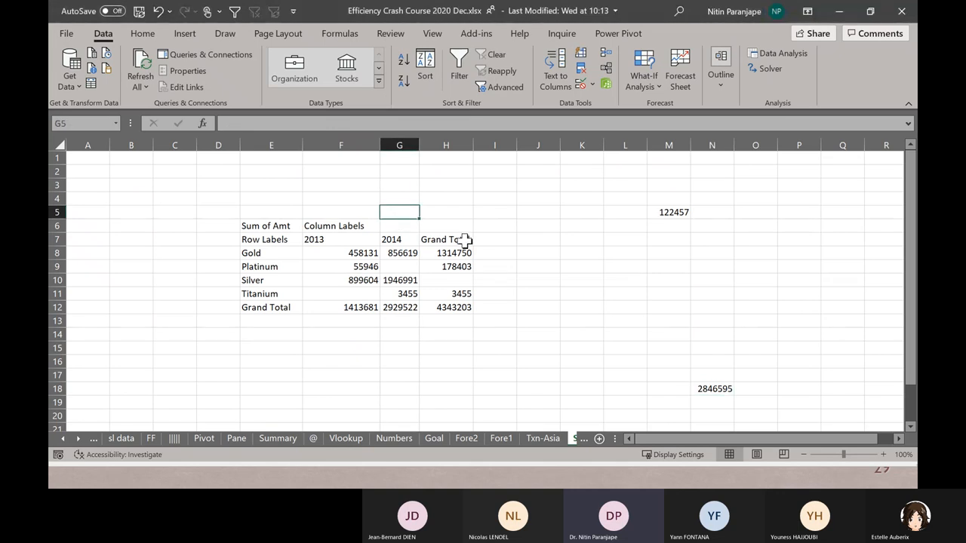
{"action": "mouse_move", "coordinate": [301, 106]}
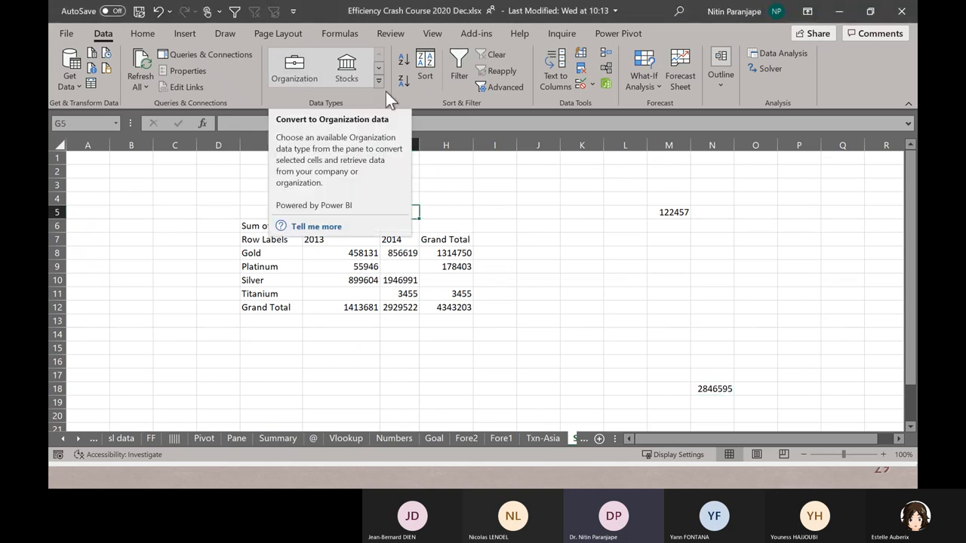
{"action": "left_click", "coordinate": [294, 68]}
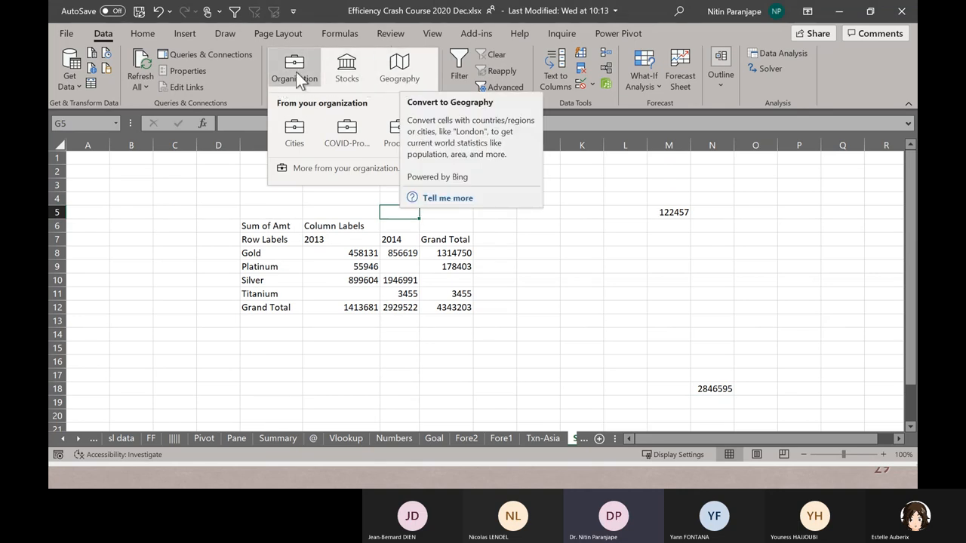
{"action": "mouse_move", "coordinate": [294, 68]}
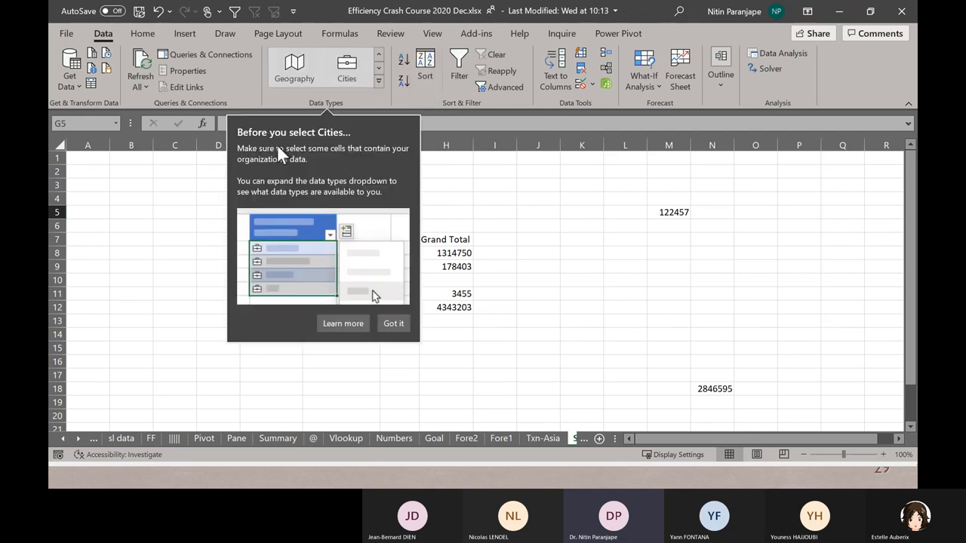
{"action": "left_click", "coordinate": [393, 323]}
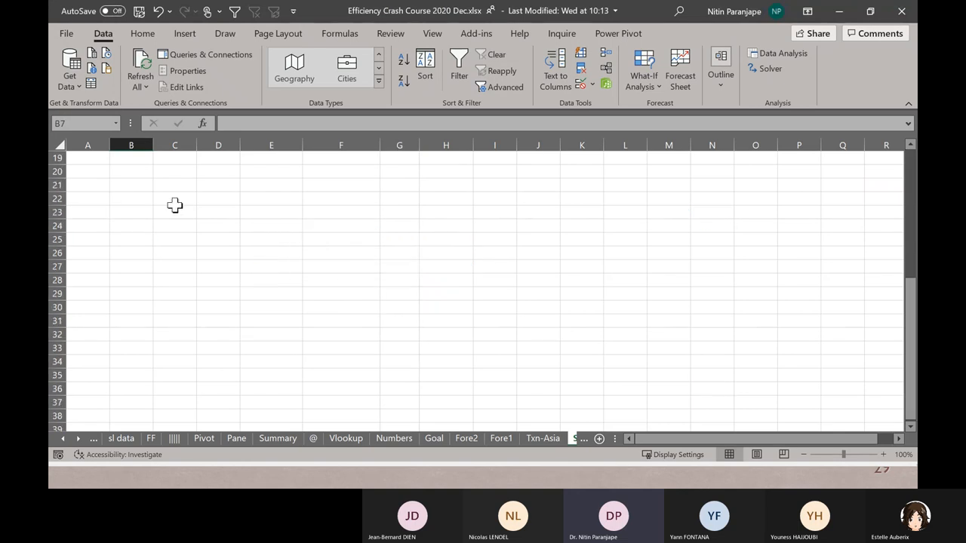
Enter Penang, Manila and Sydney as Cities data types and preview their available fields.
{"action": "left_click", "coordinate": [270, 198]}
{"action": "type", "text": "Penang"}
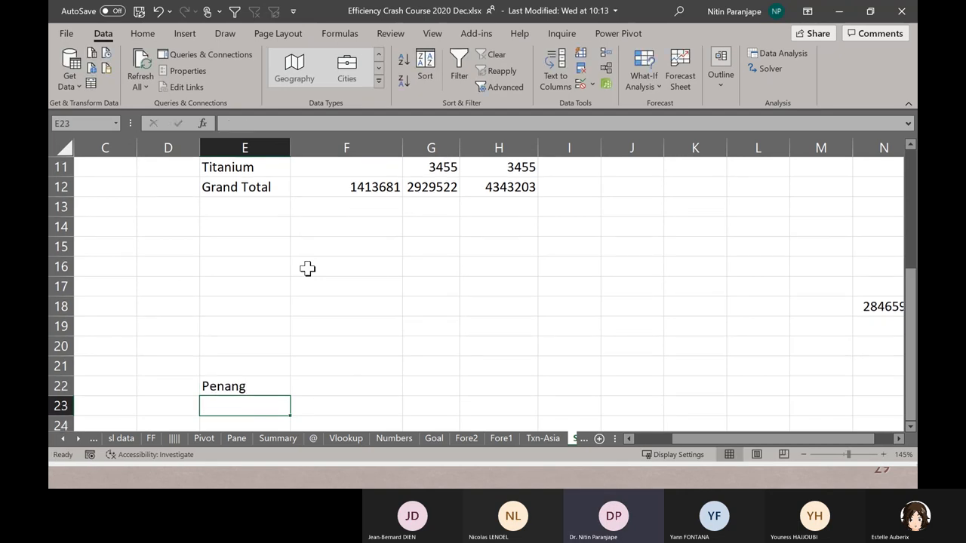
{"action": "type", "text": "Manila"}
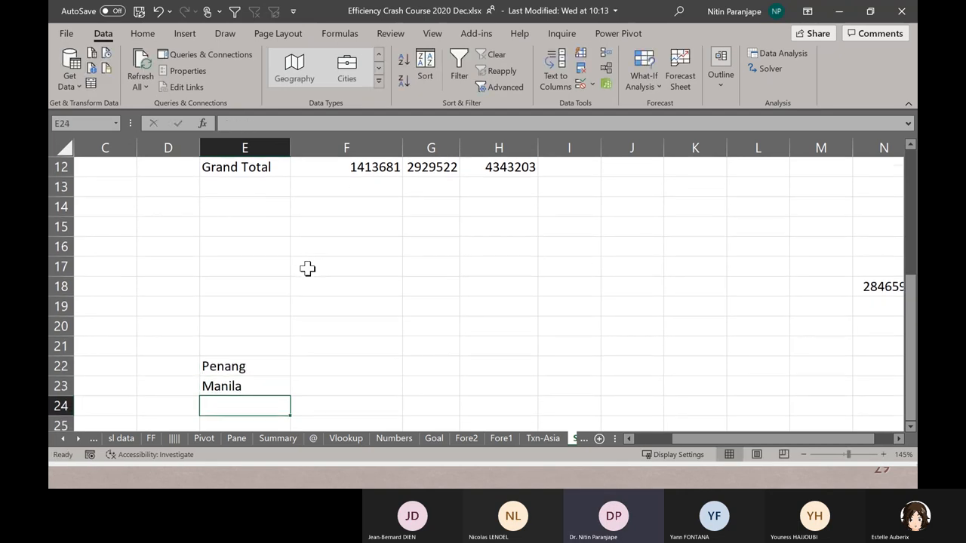
{"action": "type", "text": "Sydney"}
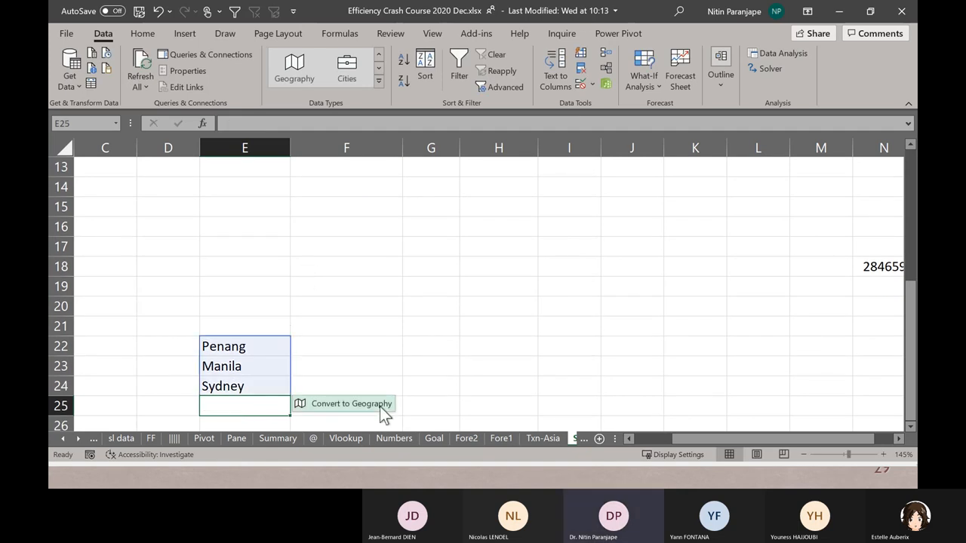
{"action": "mouse_move", "coordinate": [351, 403]}
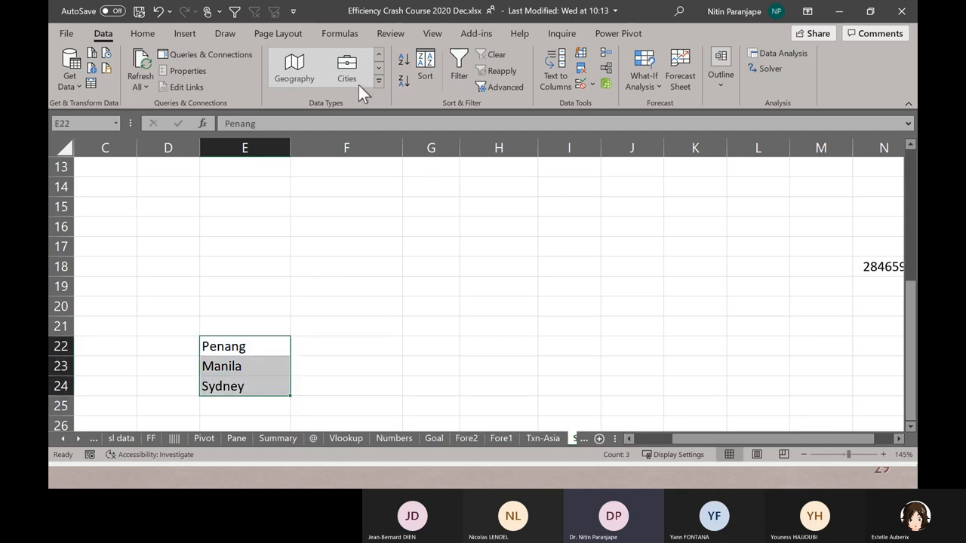
{"action": "left_click", "coordinate": [346, 67]}
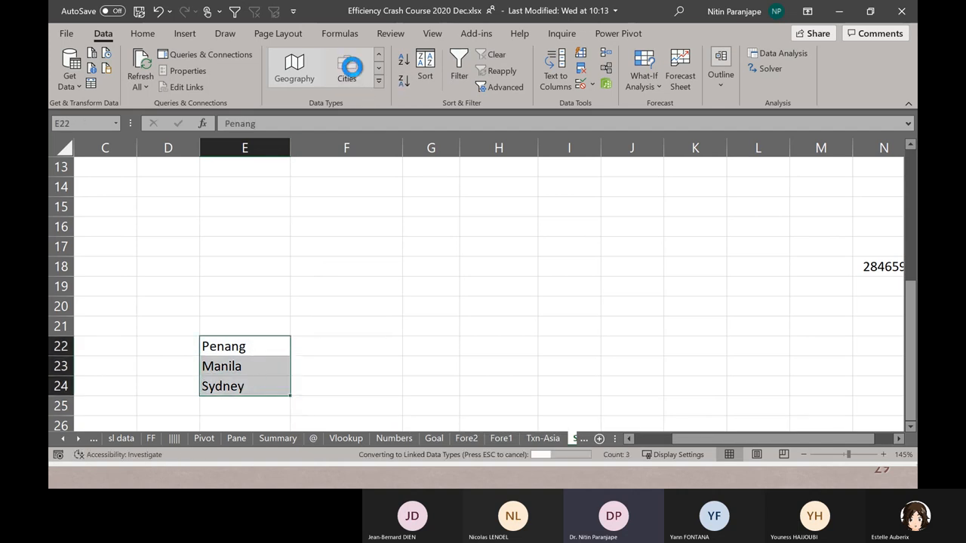
{"action": "left_click", "coordinate": [347, 62]}
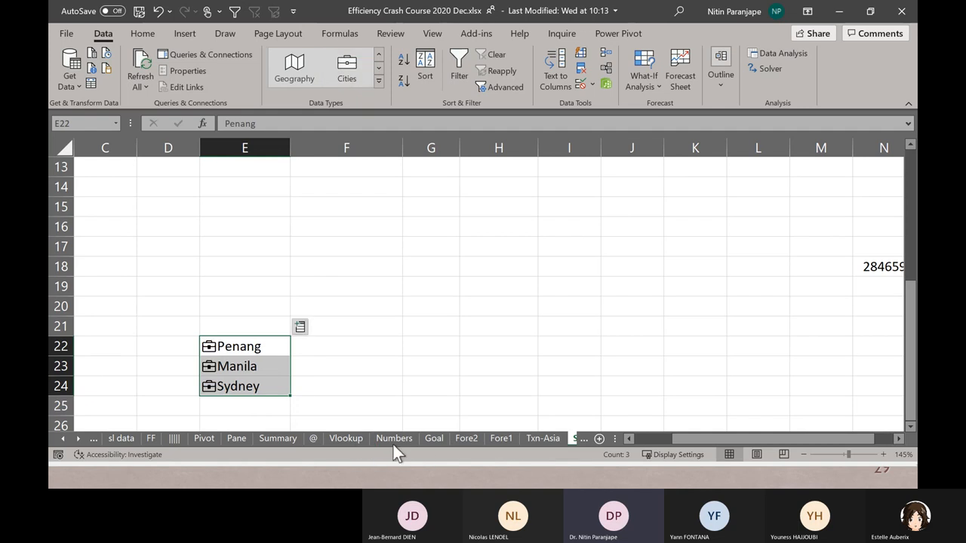
{"action": "left_click", "coordinate": [299, 326]}
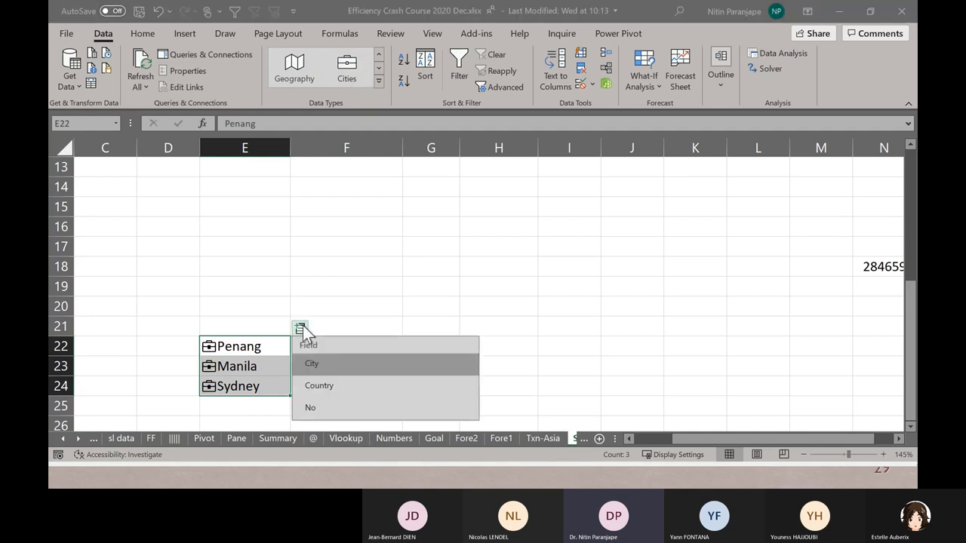
{"action": "mouse_move", "coordinate": [344, 366]}
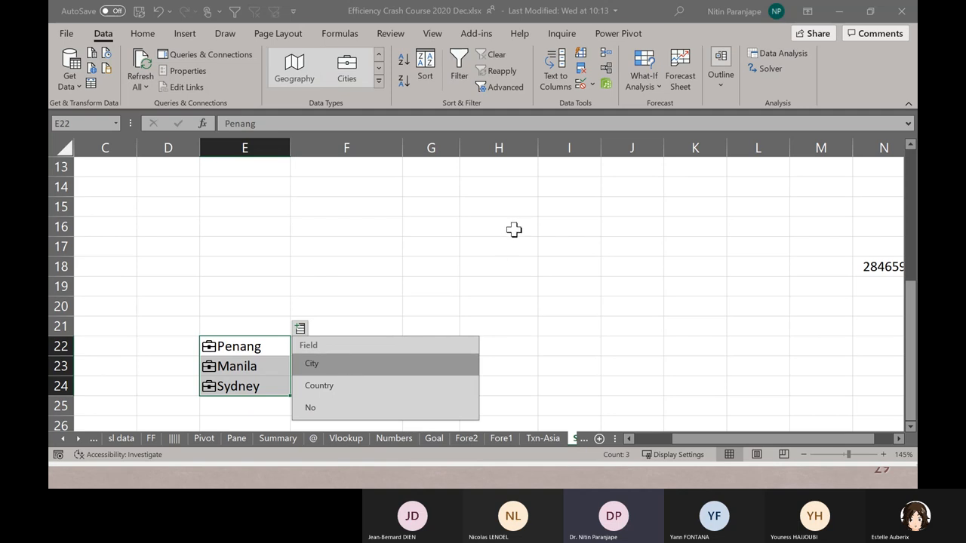
{"action": "left_click", "coordinate": [498, 226]}
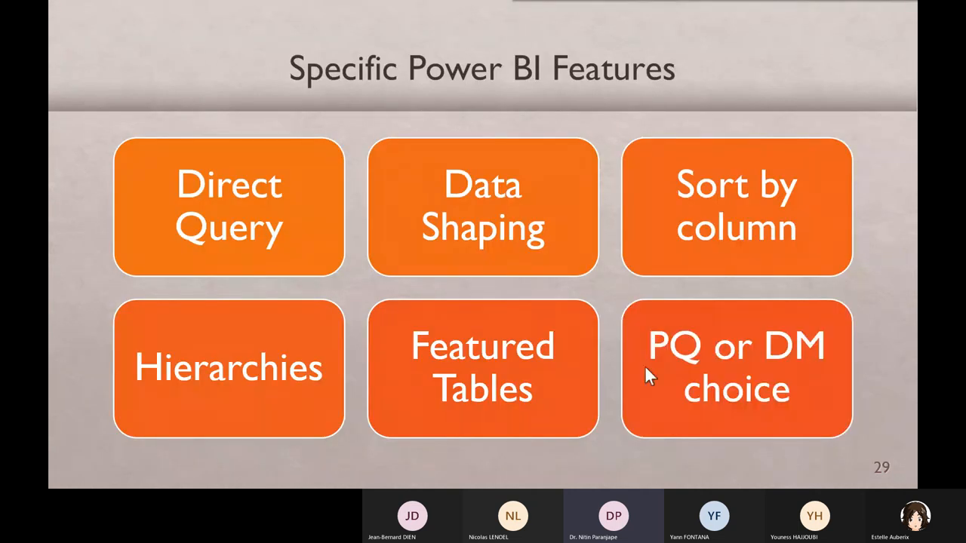
{"action": "mouse_move", "coordinate": [815, 370]}
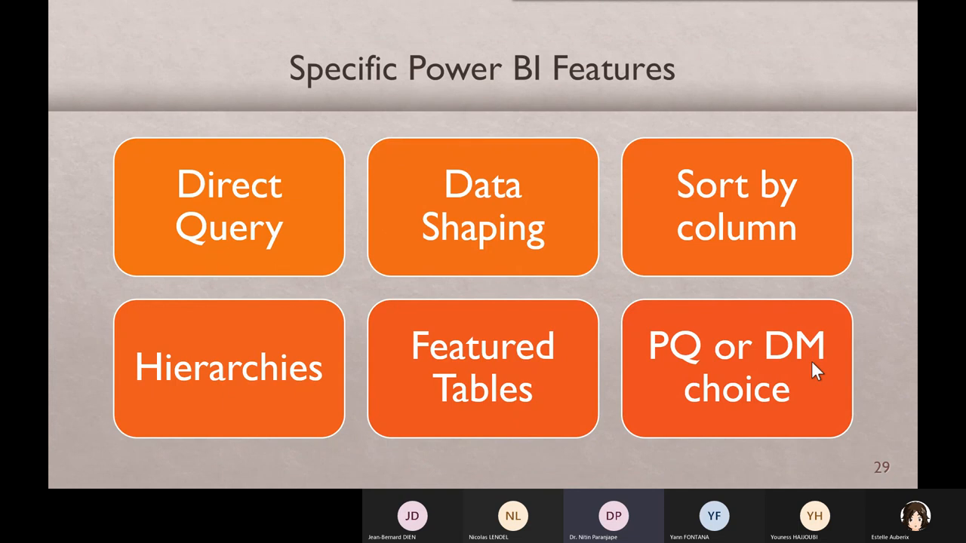
Advance the slideshow to slide 30, 'Raw data distribution', and continue past it.
{"action": "key", "text": "Right"}
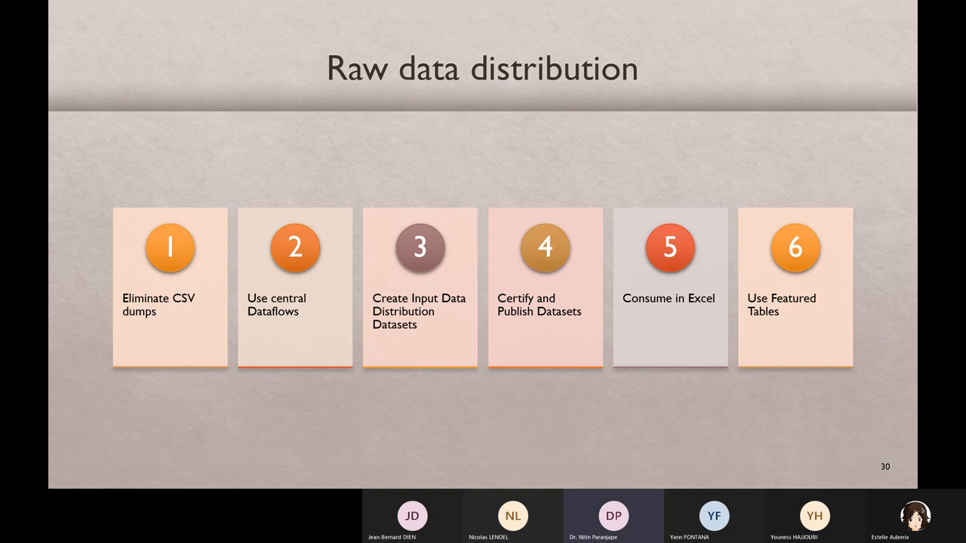
{"action": "mouse_move", "coordinate": [702, 443]}
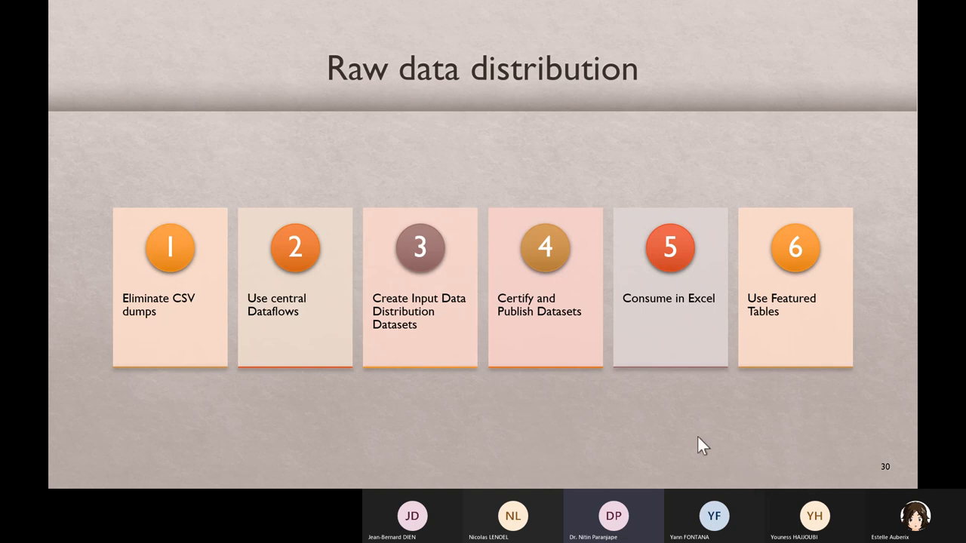
{"action": "mouse_move", "coordinate": [294, 365]}
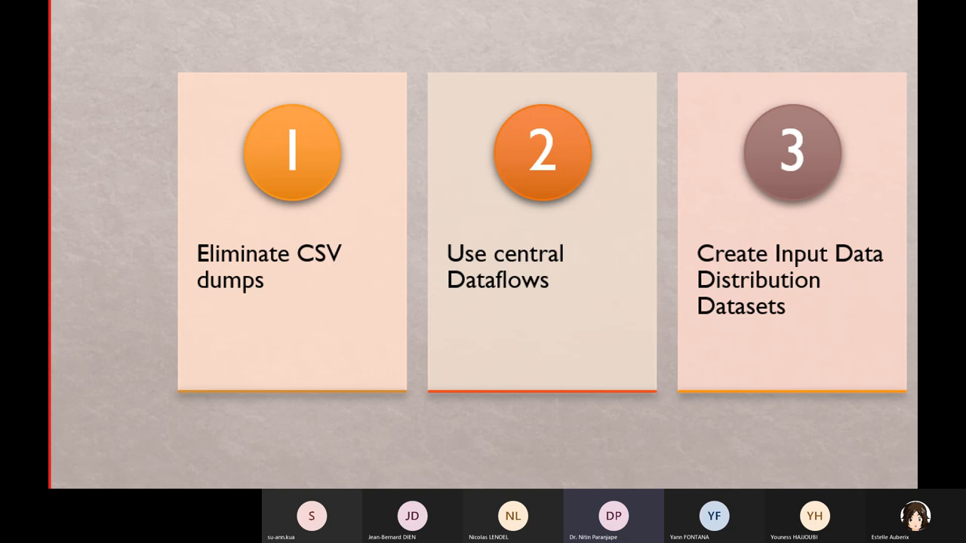
{"action": "key", "text": "right"}
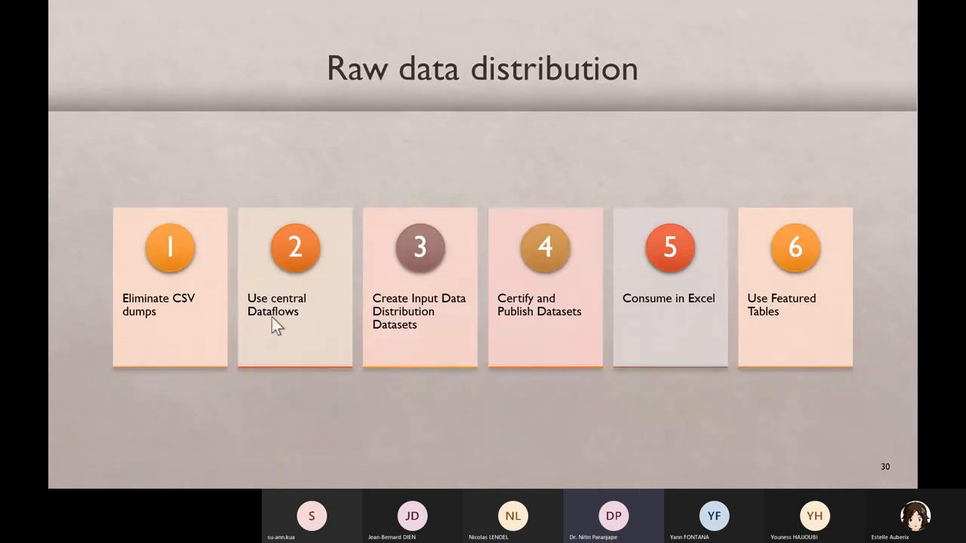
{"action": "mouse_move", "coordinate": [313, 326]}
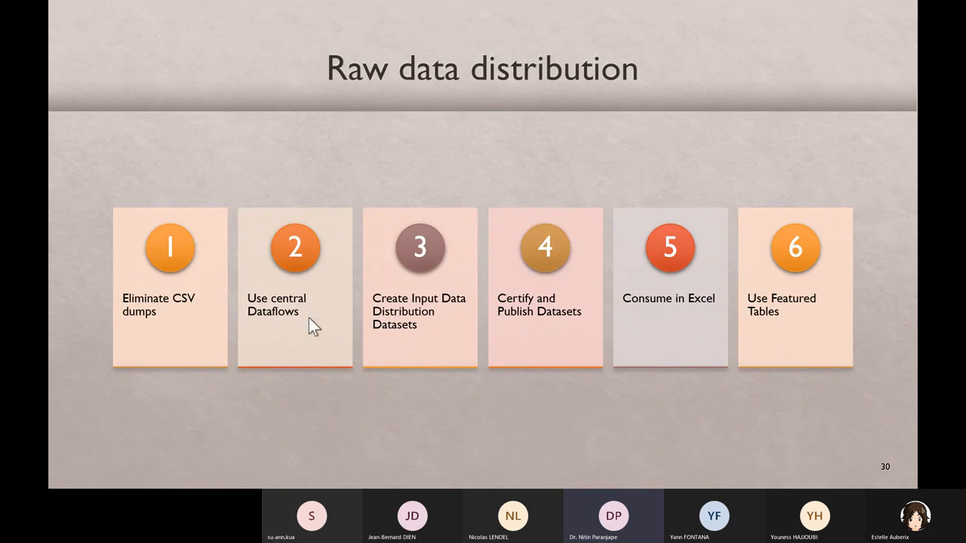
{"action": "mouse_move", "coordinate": [305, 330]}
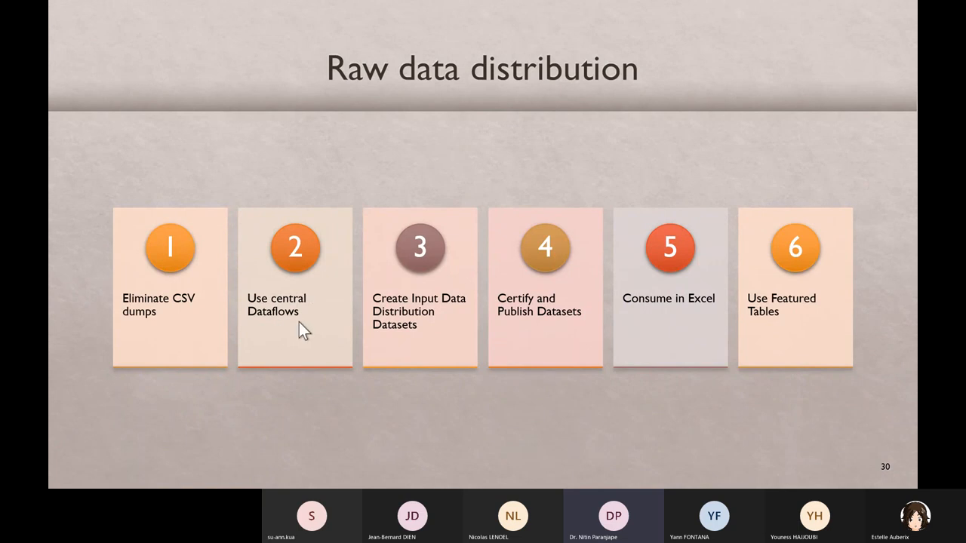
{"action": "mouse_move", "coordinate": [413, 319]}
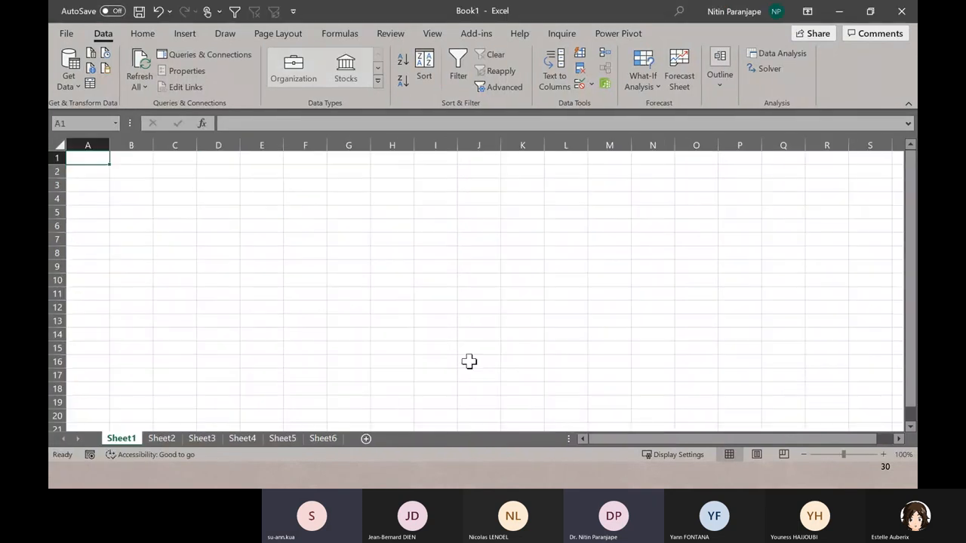
Open From Power BI and scroll through datasets like India Banking2, covidfinal and Txn Asia.
{"action": "left_click", "coordinate": [68, 68]}
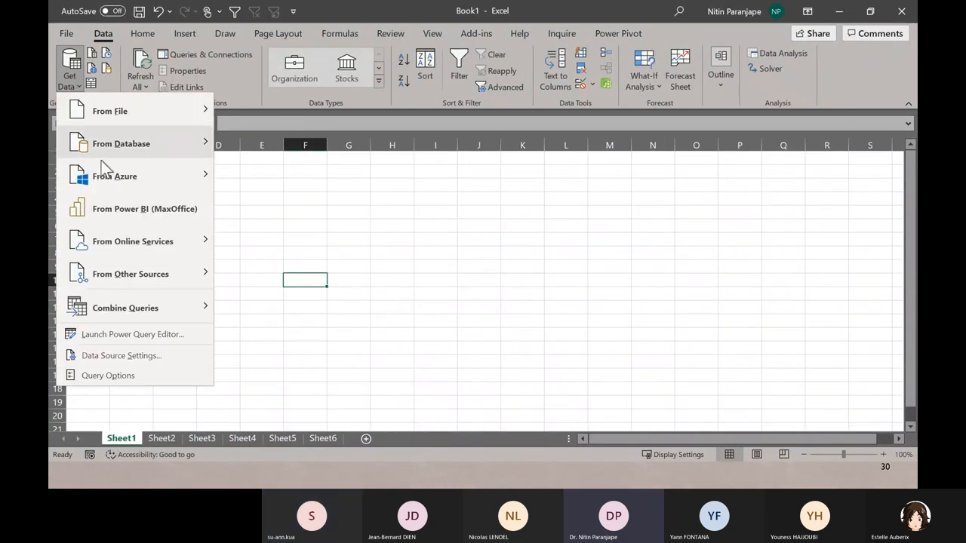
{"action": "mouse_move", "coordinate": [113, 219]}
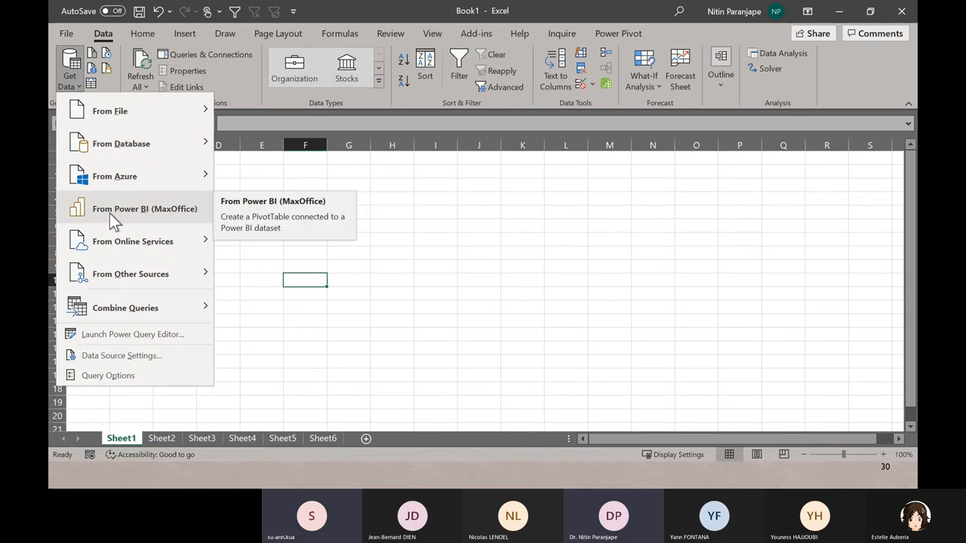
{"action": "left_click", "coordinate": [144, 209]}
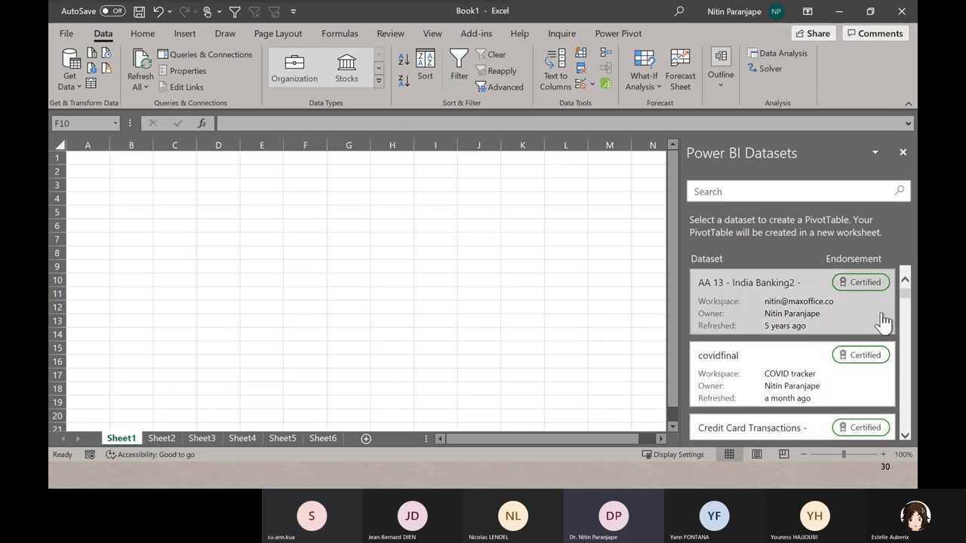
{"action": "scroll", "scroll_direction": "down", "scroll_amount": 3}
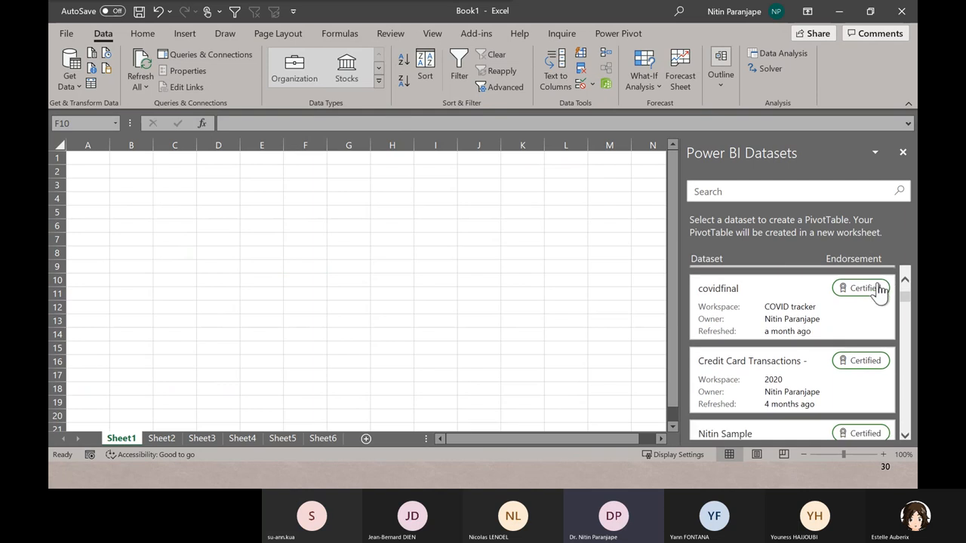
{"action": "scroll", "scroll_direction": "down", "scroll_amount": 3}
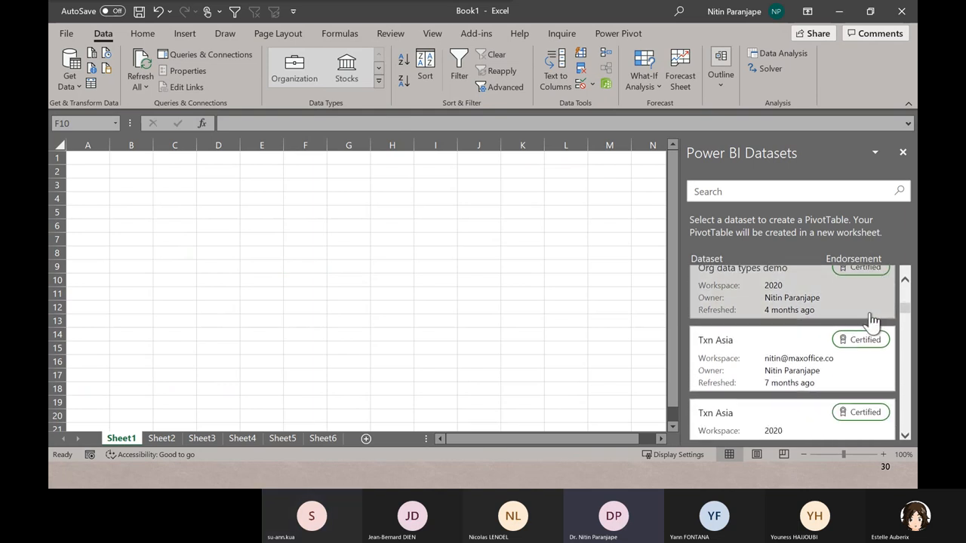
{"action": "scroll", "scroll_direction": "down", "scroll_amount": 3}
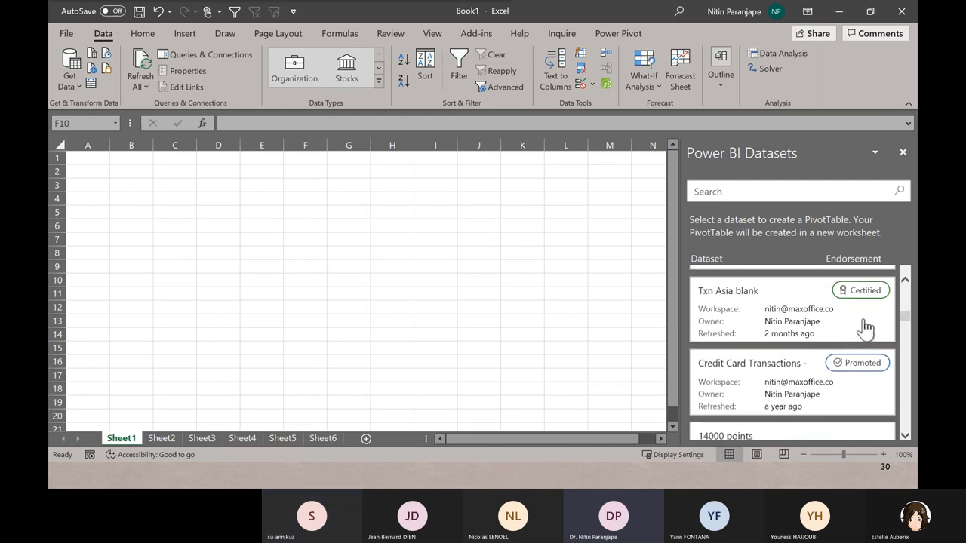
{"action": "scroll", "scroll_direction": "down", "scroll_amount": 3}
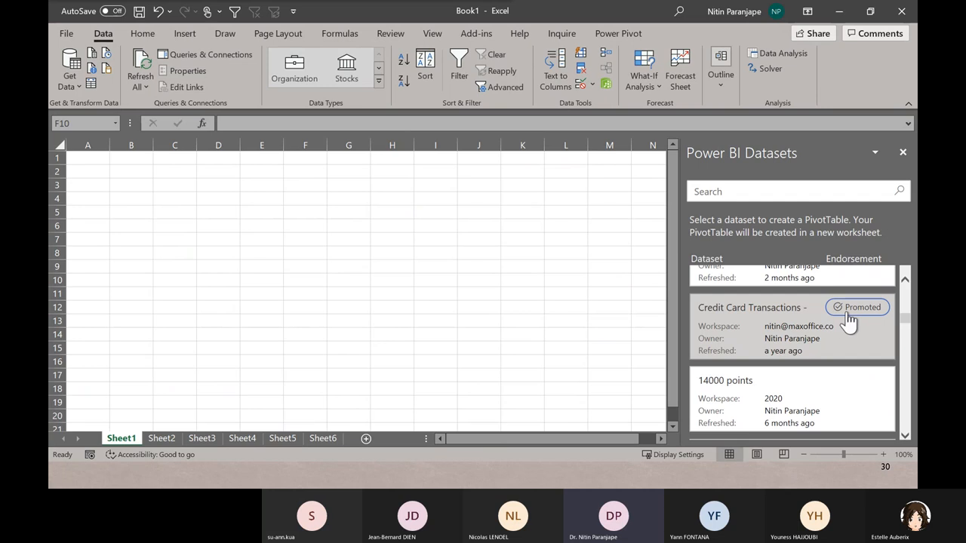
{"action": "scroll", "scroll_direction": "down", "scroll_amount": 3}
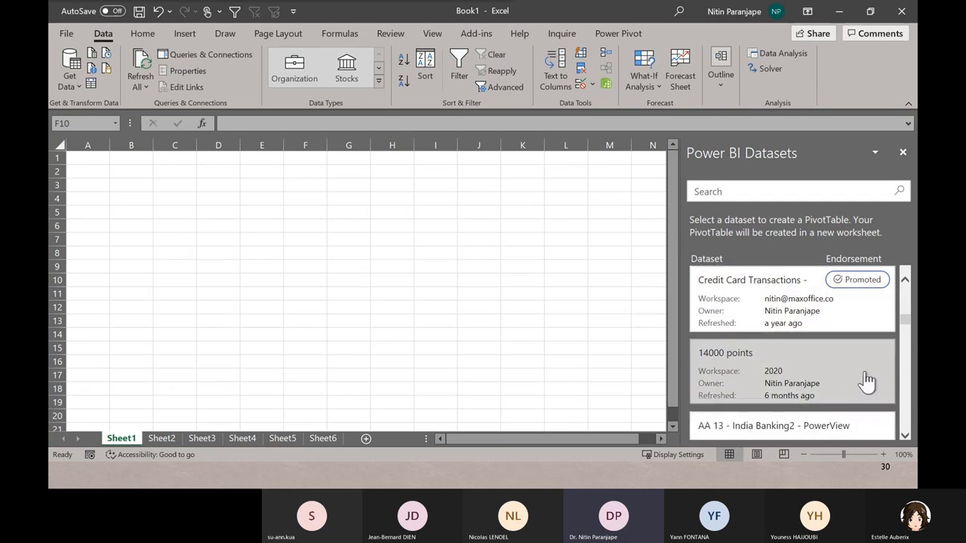
{"action": "scroll", "scroll_direction": "down", "scroll_amount": 3}
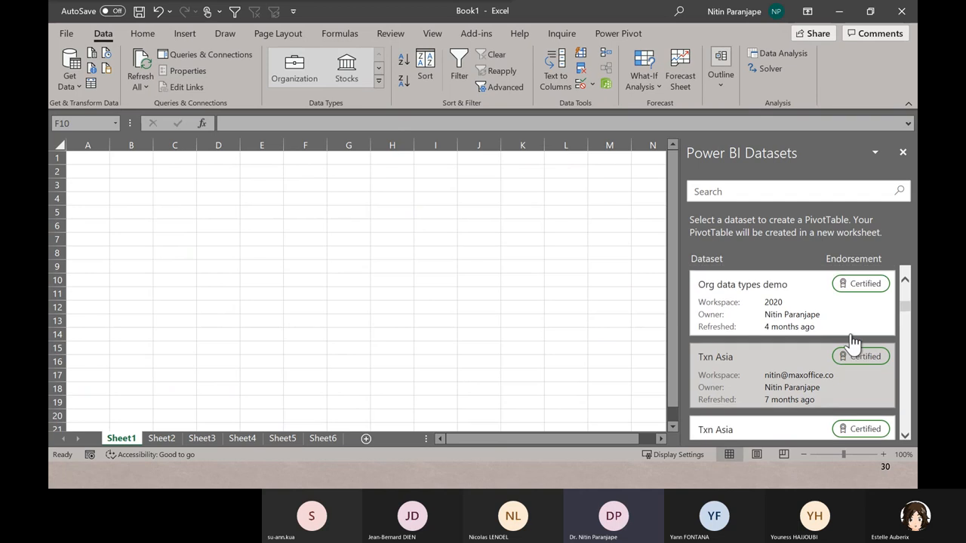
{"action": "scroll", "scroll_direction": "down", "scroll_amount": 3}
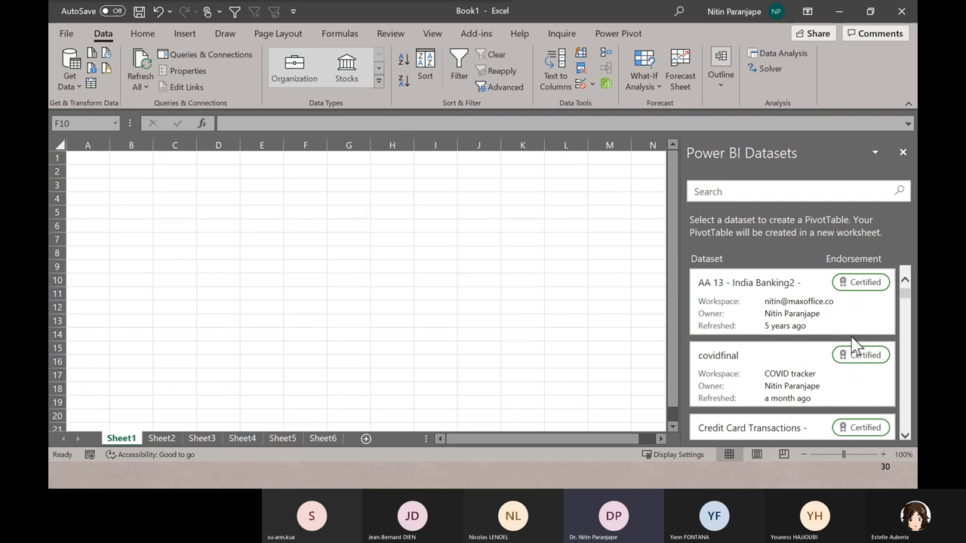
{"action": "mouse_move", "coordinate": [854, 345]}
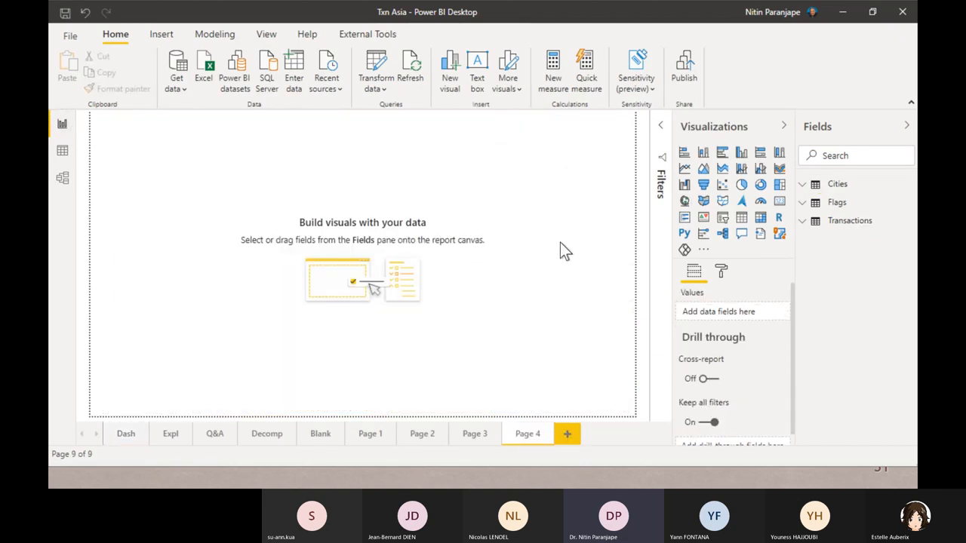
Add a pie chart of Age by Exp Type from Transactions and enlarge it.
{"action": "left_click", "coordinate": [740, 184]}
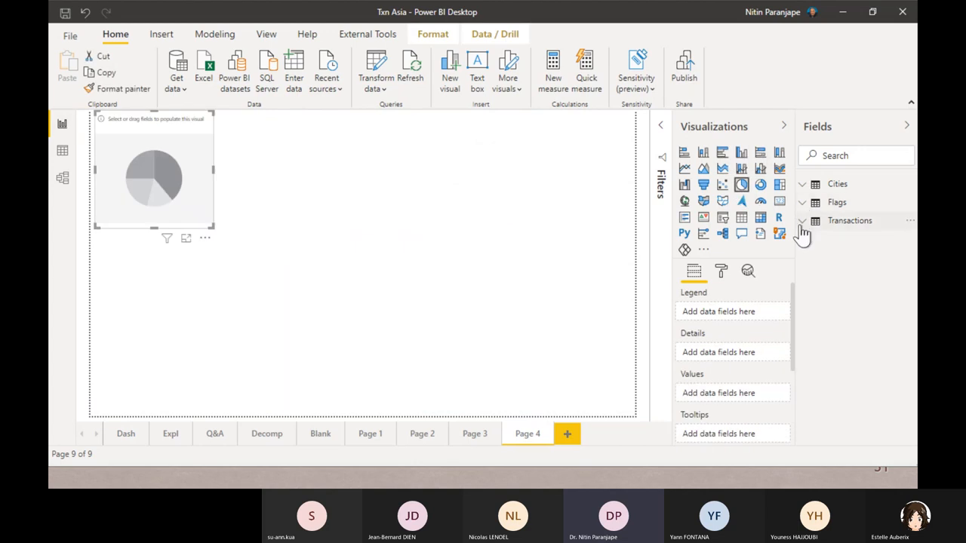
{"action": "left_click", "coordinate": [802, 220]}
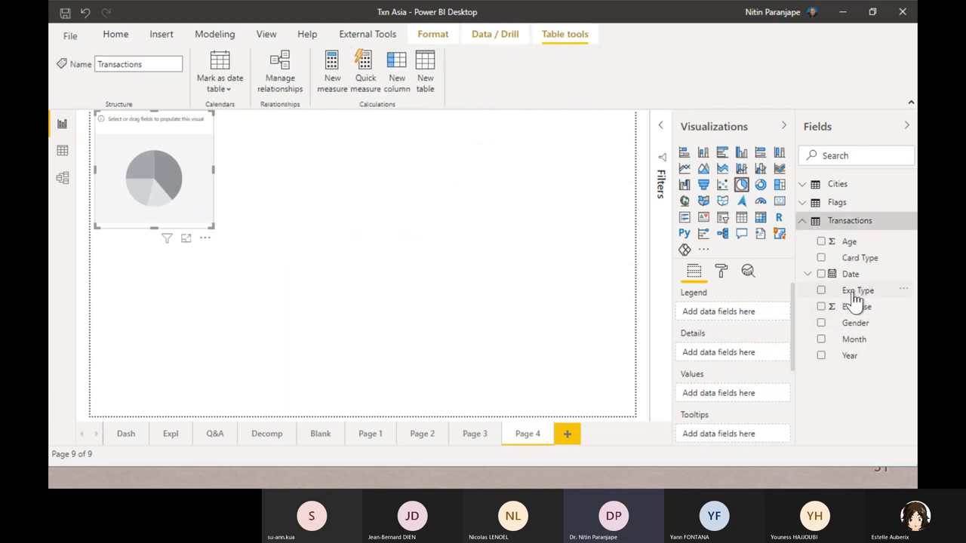
{"action": "left_click", "coordinate": [821, 290]}
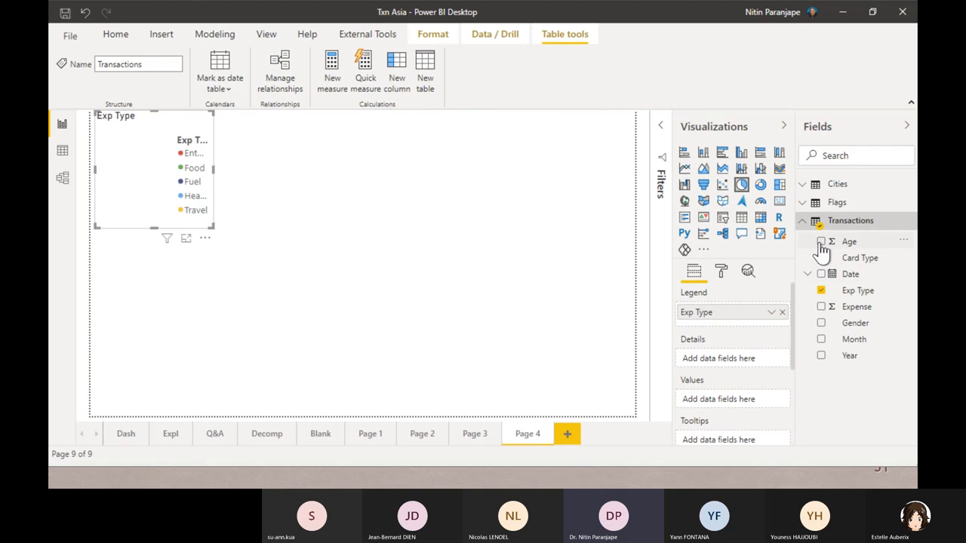
{"action": "left_click", "coordinate": [820, 241]}
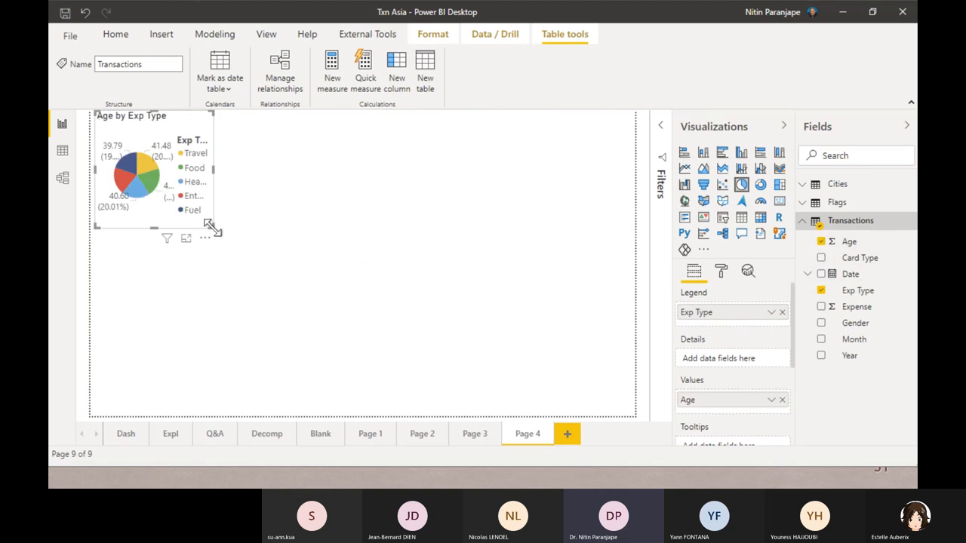
{"action": "left_click_drag", "start_coordinate": [211, 230], "coordinate": [361, 415]}
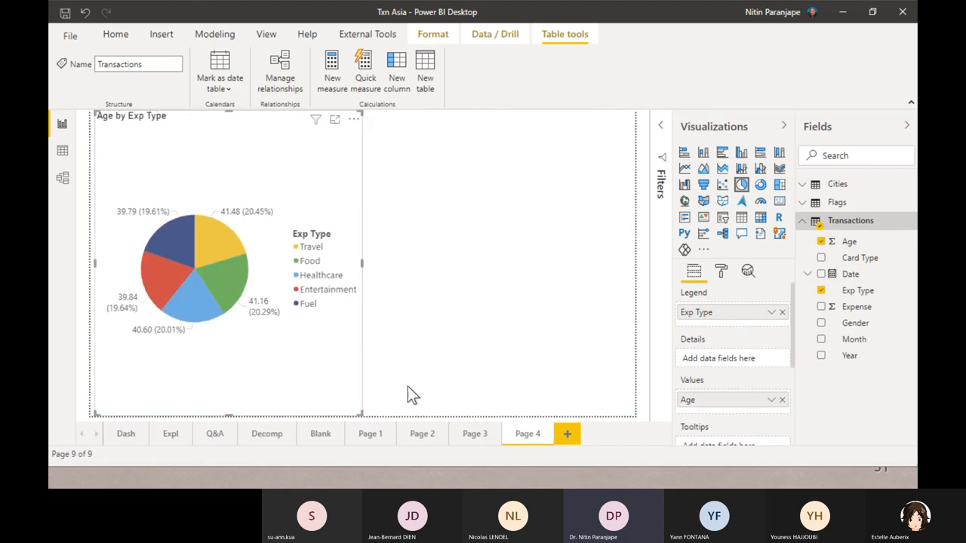
{"action": "mouse_move", "coordinate": [457, 283]}
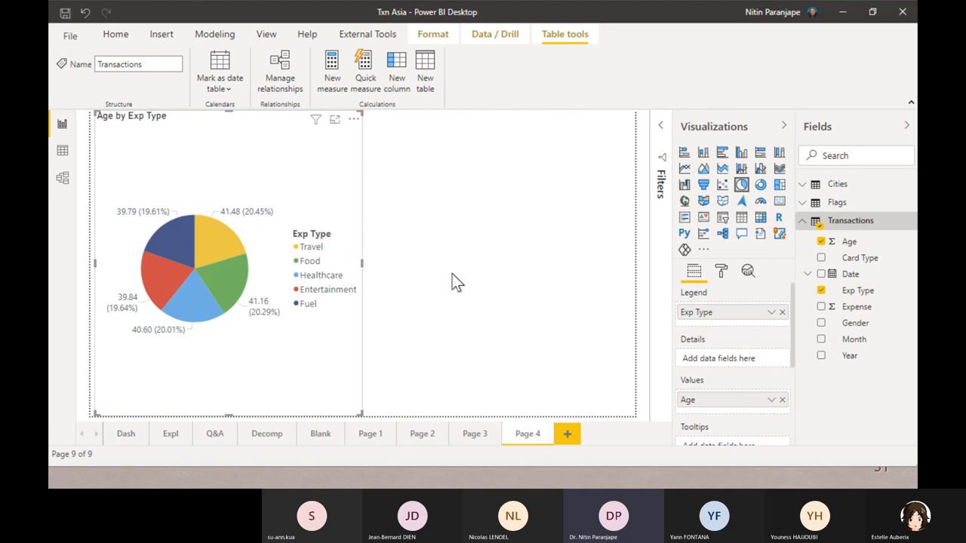
{"action": "mouse_move", "coordinate": [464, 277]}
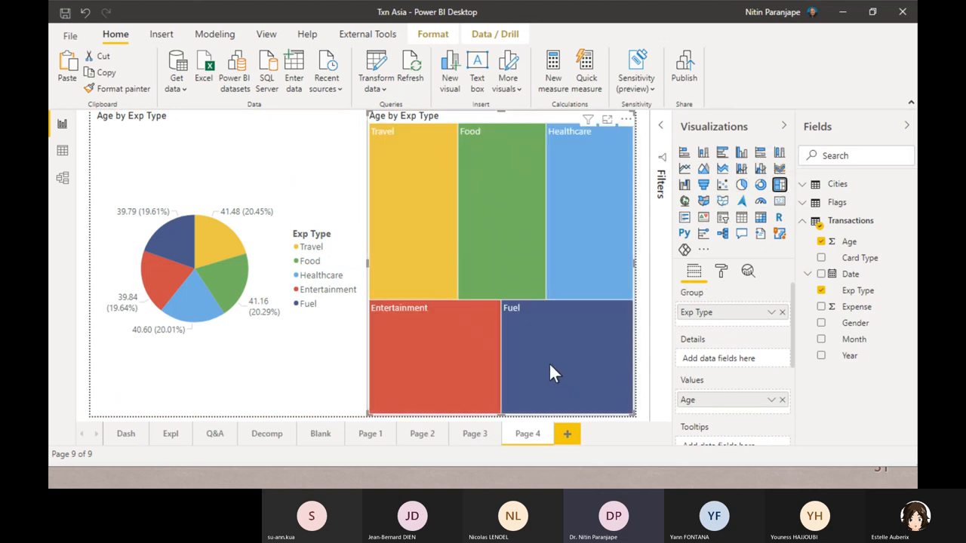
{"action": "mouse_move", "coordinate": [580, 208]}
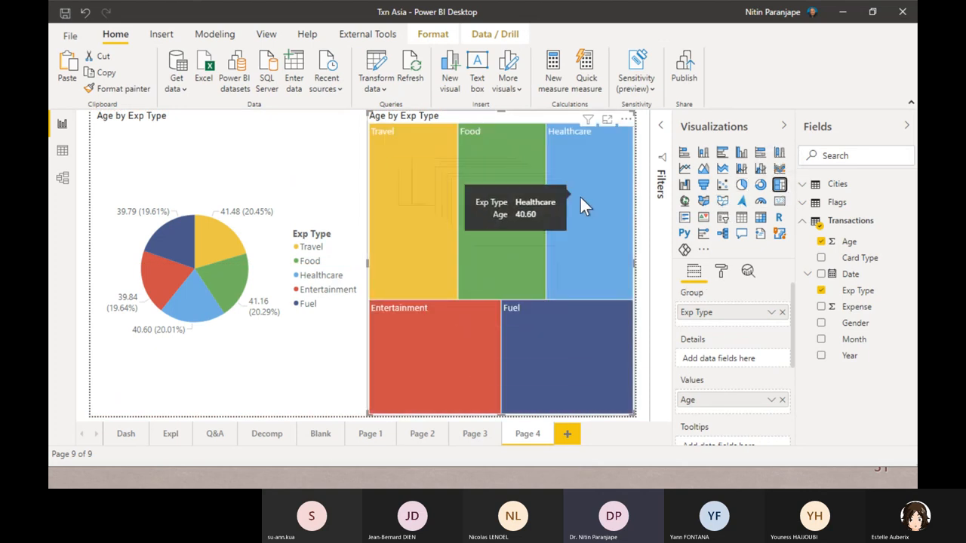
{"action": "mouse_move", "coordinate": [580, 230]}
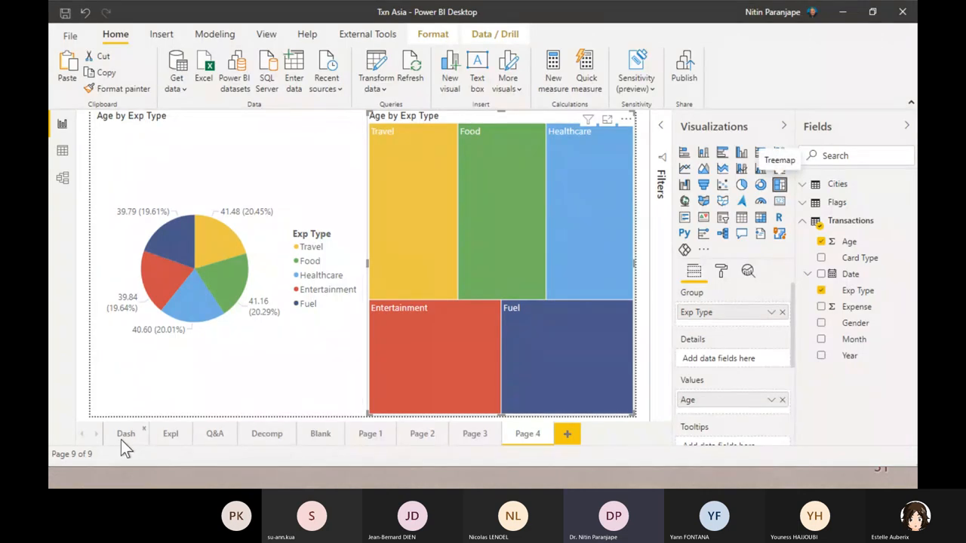
On the Dash page, select the city expense table and add a Smart narrative visual.
{"action": "left_click", "coordinate": [126, 433]}
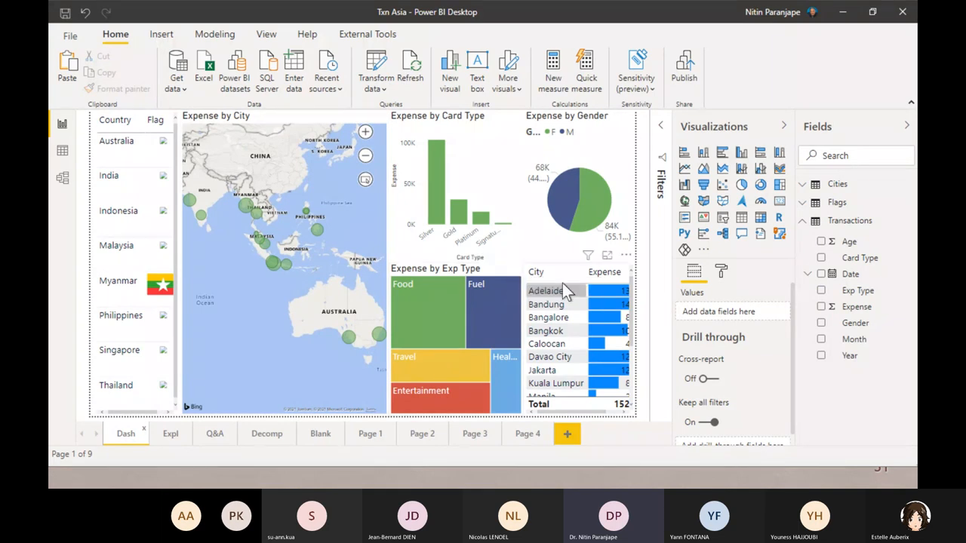
{"action": "left_click", "coordinate": [574, 272]}
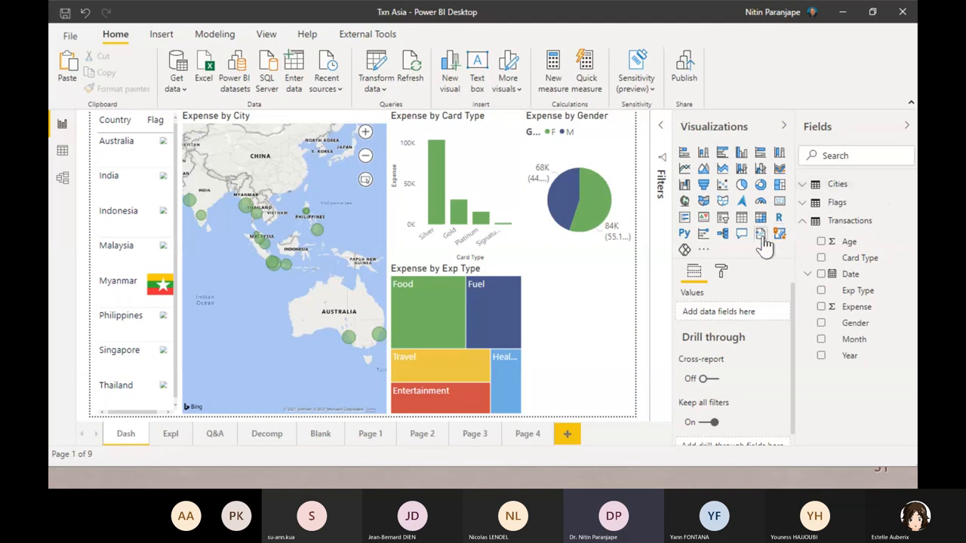
{"action": "mouse_move", "coordinate": [760, 234]}
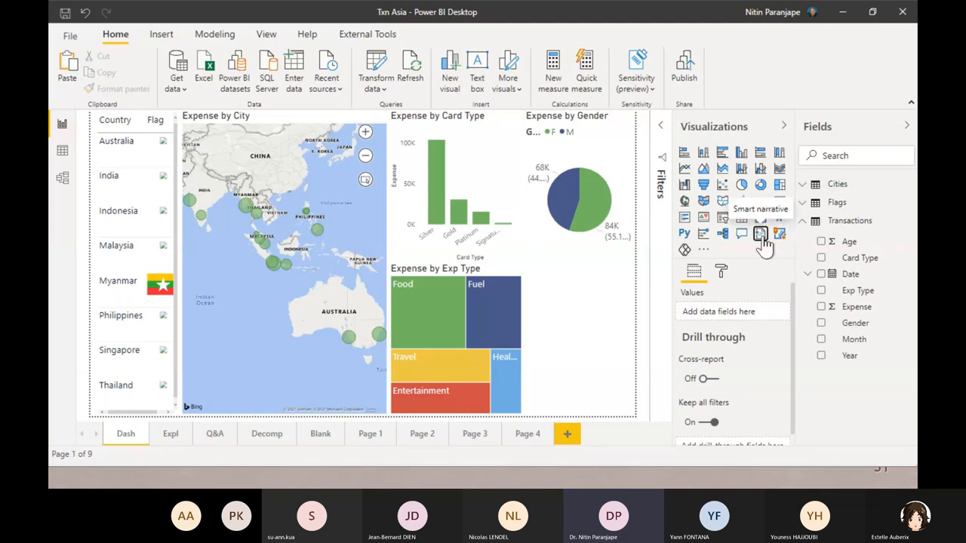
{"action": "left_click", "coordinate": [760, 234]}
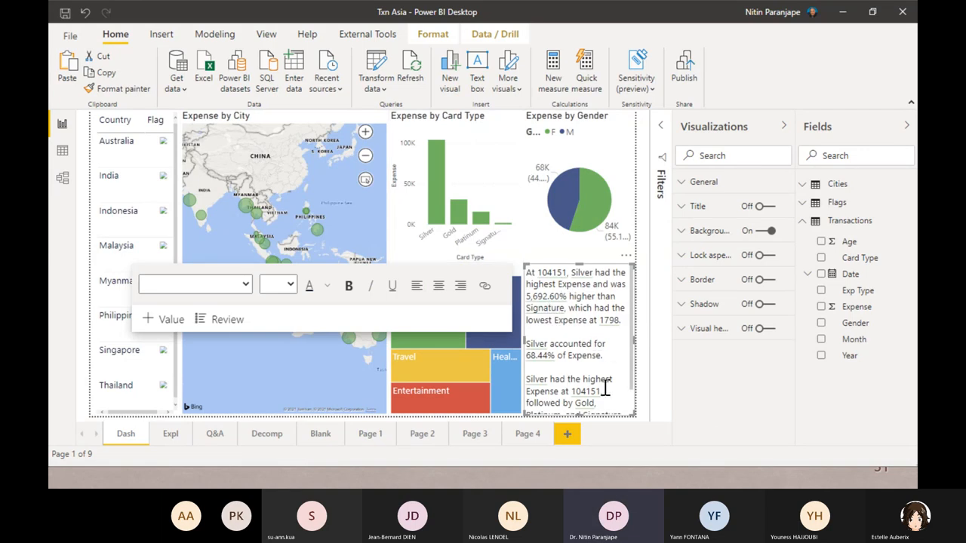
{"action": "mouse_move", "coordinate": [361, 381]}
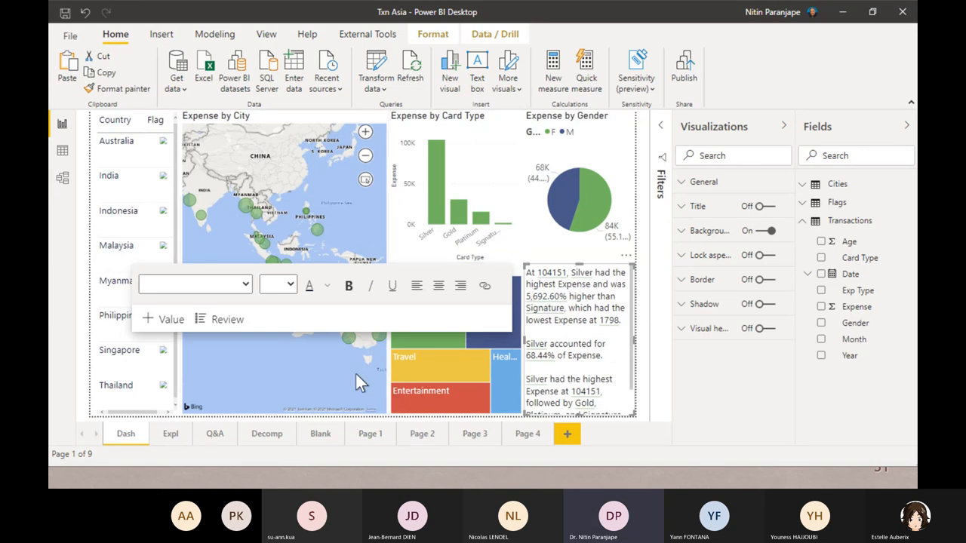
{"action": "mouse_move", "coordinate": [441, 204]}
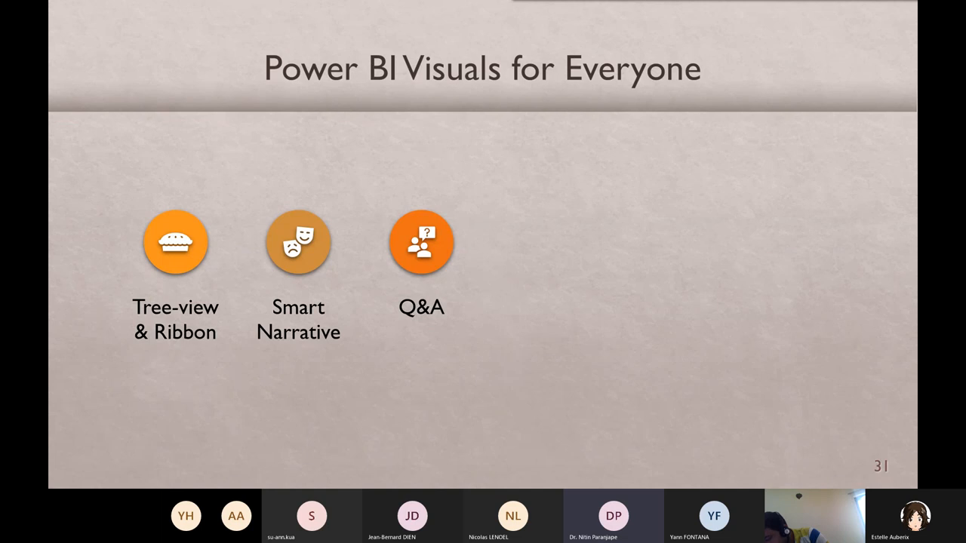
Advance to slide 31, 'Power BI Visuals for Everyone', in the slideshow.
{"action": "key", "text": "Right"}
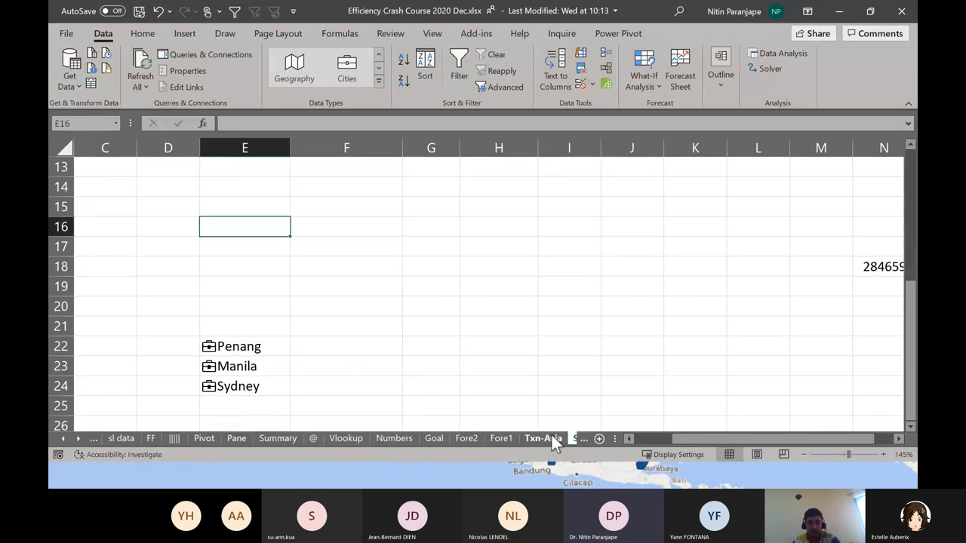
Switch to the Txn-Asia sheet and select its transactions table.
{"action": "left_click", "coordinate": [543, 438]}
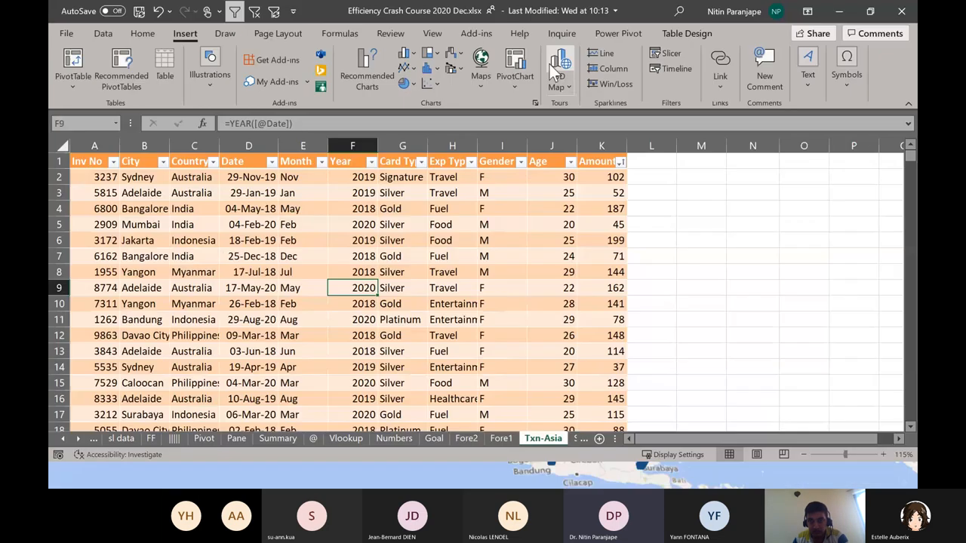
{"action": "left_click", "coordinate": [402, 256]}
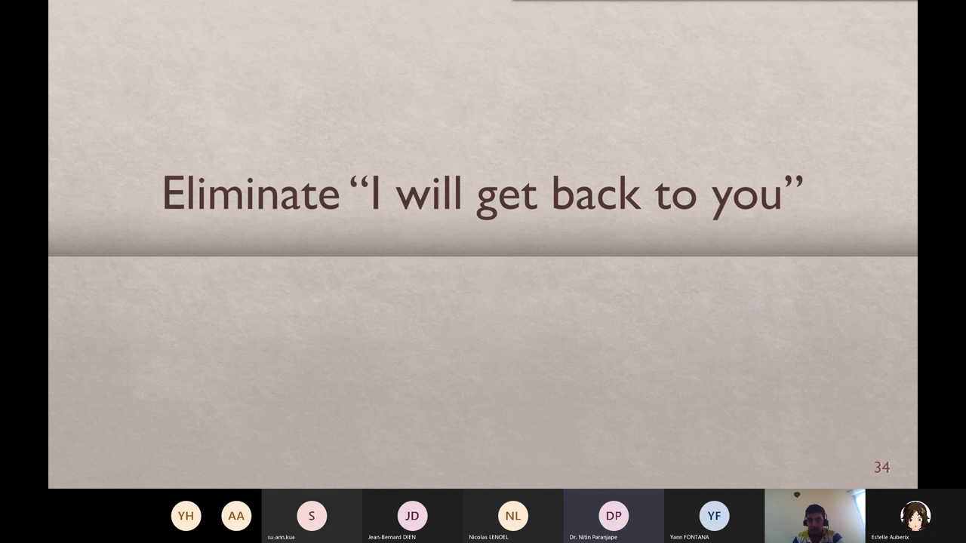
{"action": "mouse_move", "coordinate": [610, 252]}
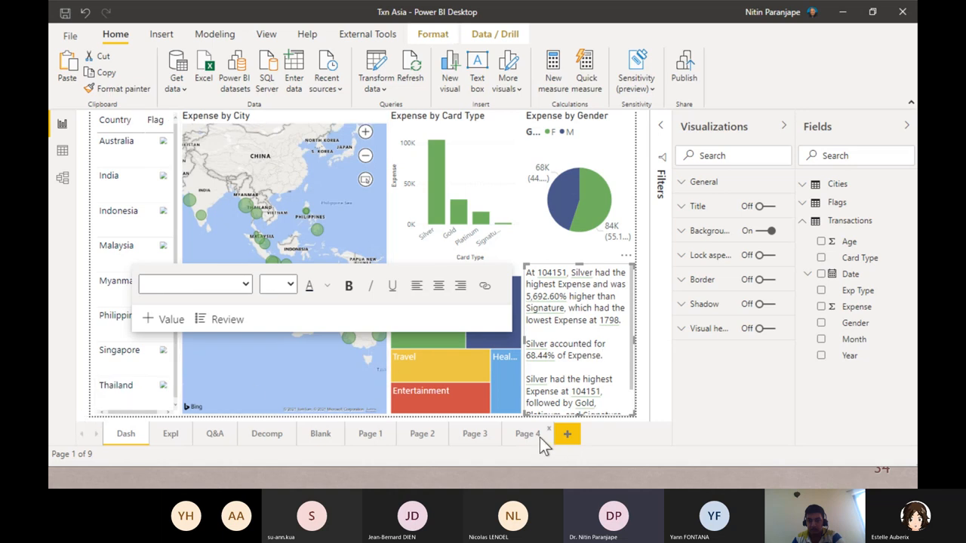
From Page 4 of the Txn Asia report, add a new blank Page 5.
{"action": "left_click", "coordinate": [525, 433]}
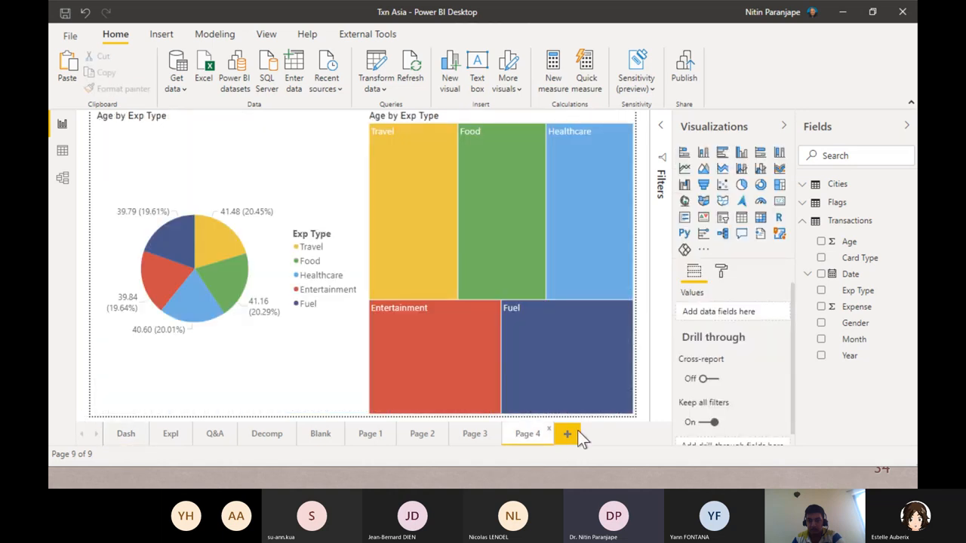
{"action": "left_click", "coordinate": [567, 434]}
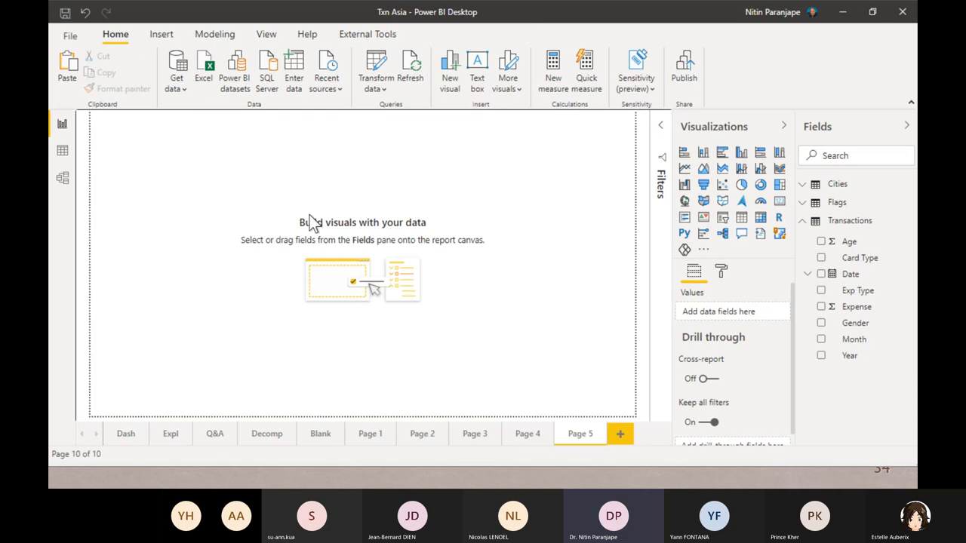
{"action": "mouse_move", "coordinate": [364, 220]}
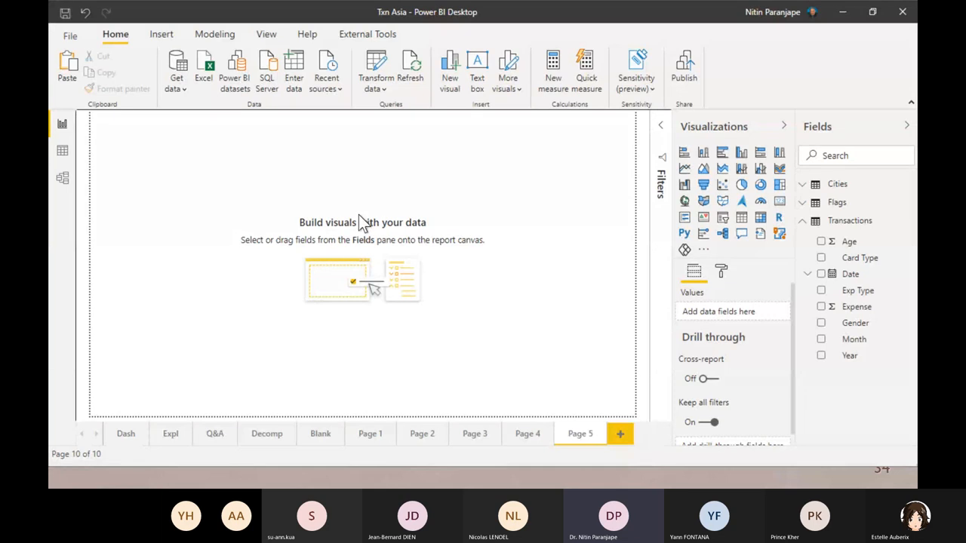
{"action": "mouse_move", "coordinate": [357, 245]}
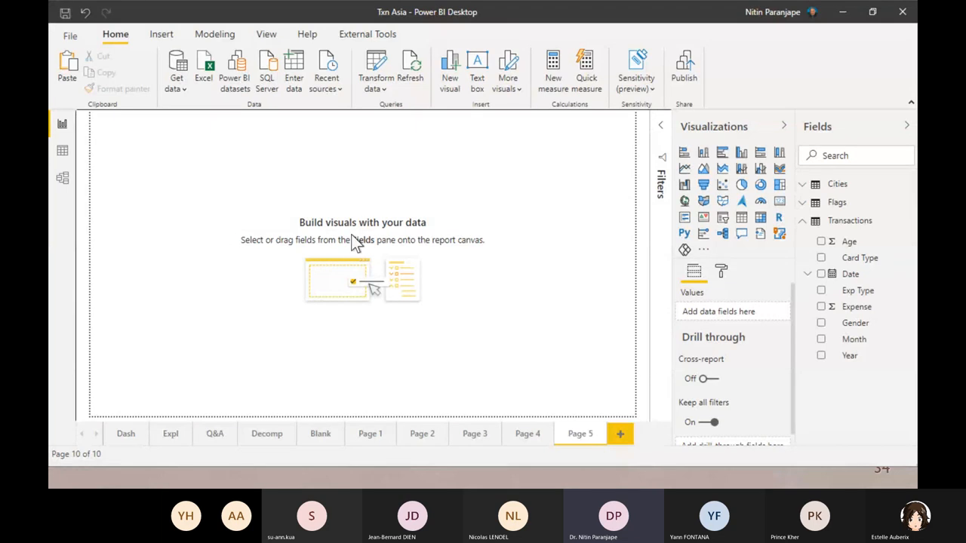
{"action": "mouse_move", "coordinate": [617, 237]}
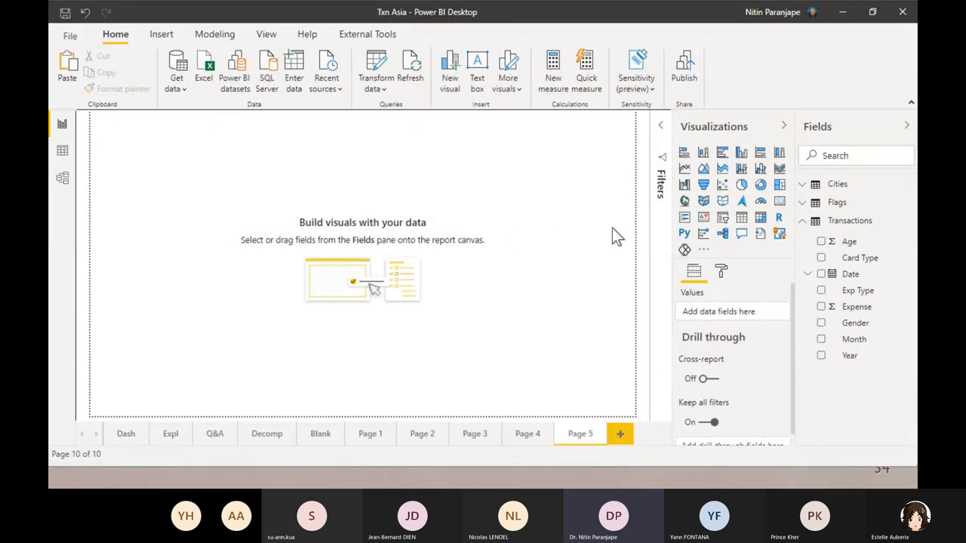
{"action": "mouse_move", "coordinate": [715, 253]}
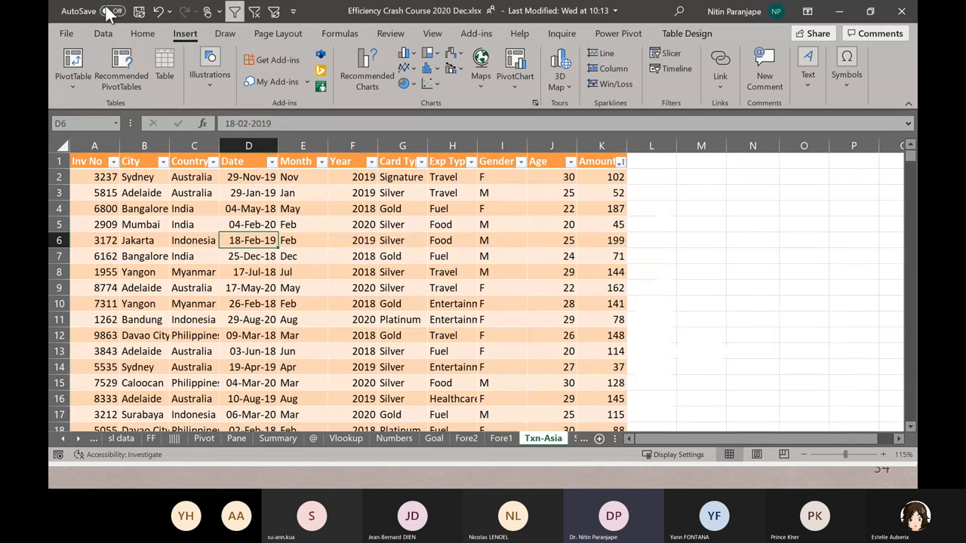
Open the Data Ideas pane for the Txn-Asia transactions table from the Home tab.
{"action": "left_click", "coordinate": [143, 33]}
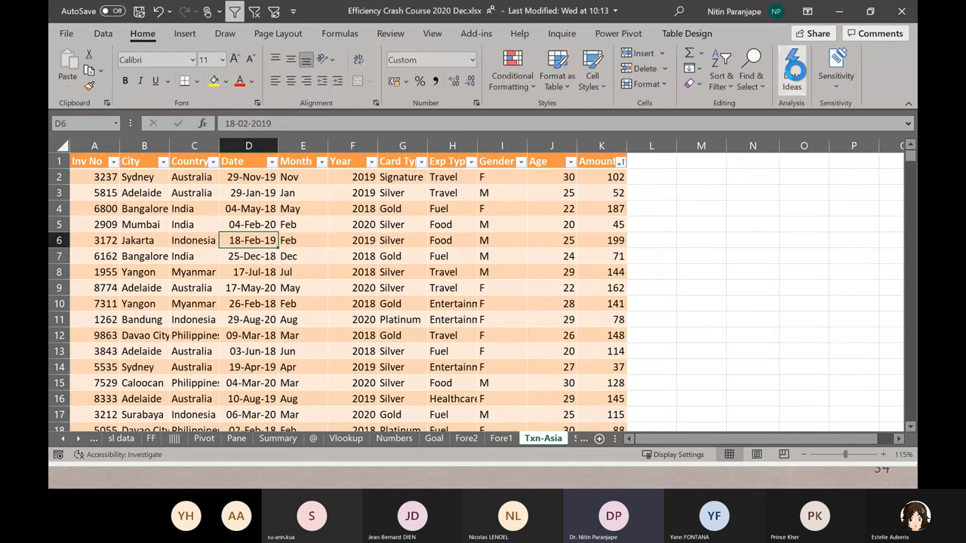
{"action": "left_click", "coordinate": [791, 67]}
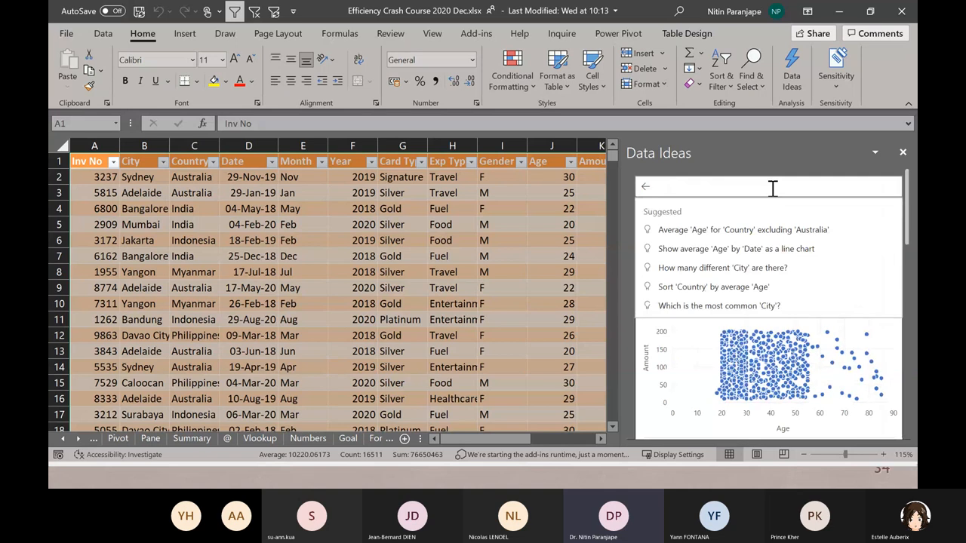
{"action": "mouse_move", "coordinate": [791, 68]}
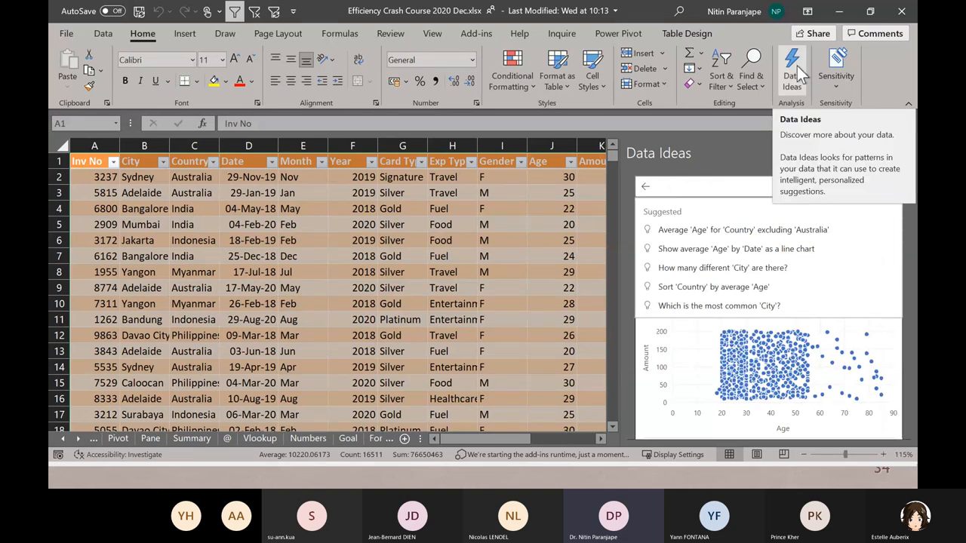
{"action": "mouse_move", "coordinate": [736, 148]}
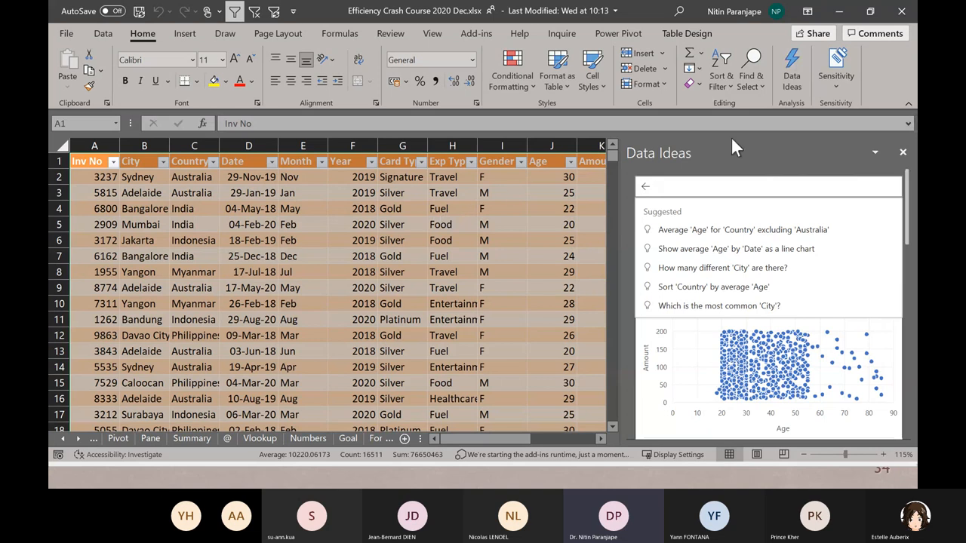
{"action": "mouse_move", "coordinate": [792, 67]}
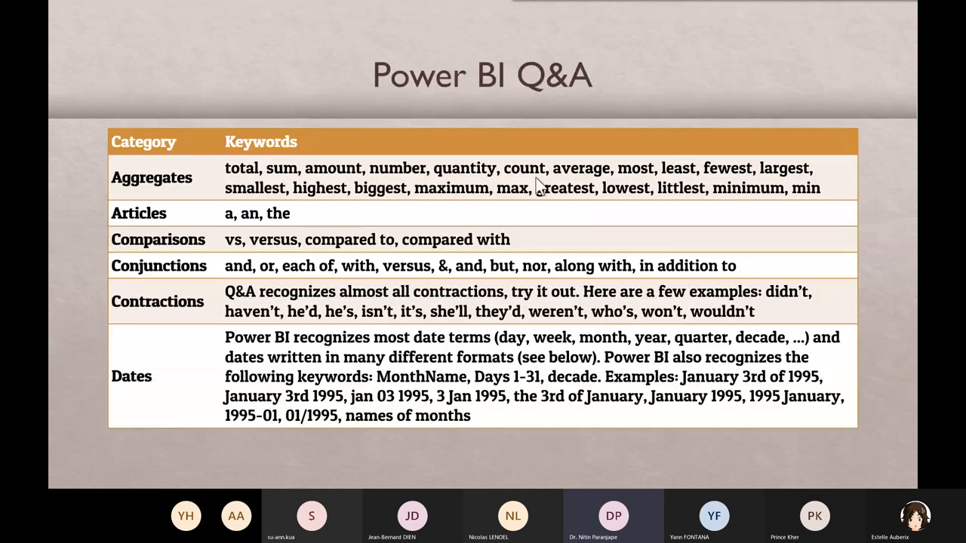
{"action": "mouse_move", "coordinate": [147, 305]}
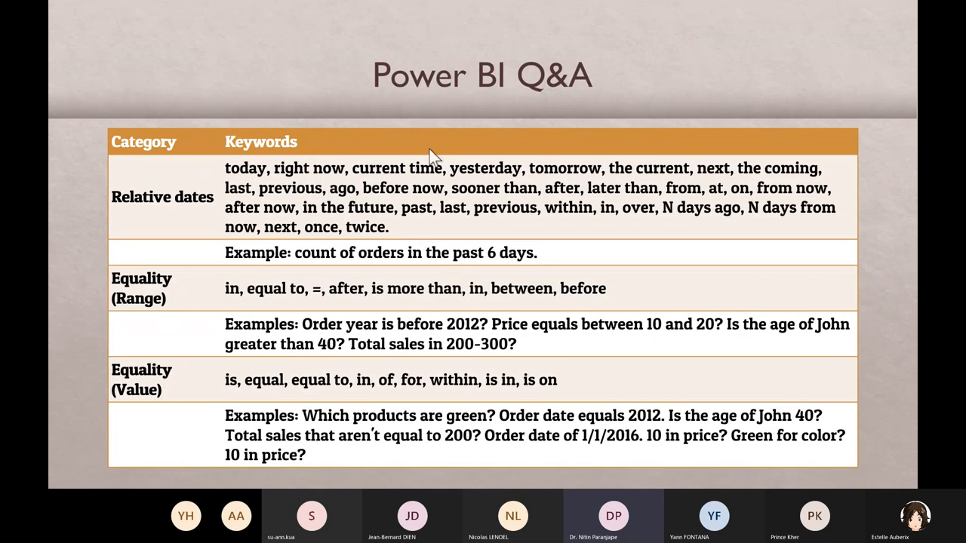
{"action": "mouse_move", "coordinate": [104, 313]}
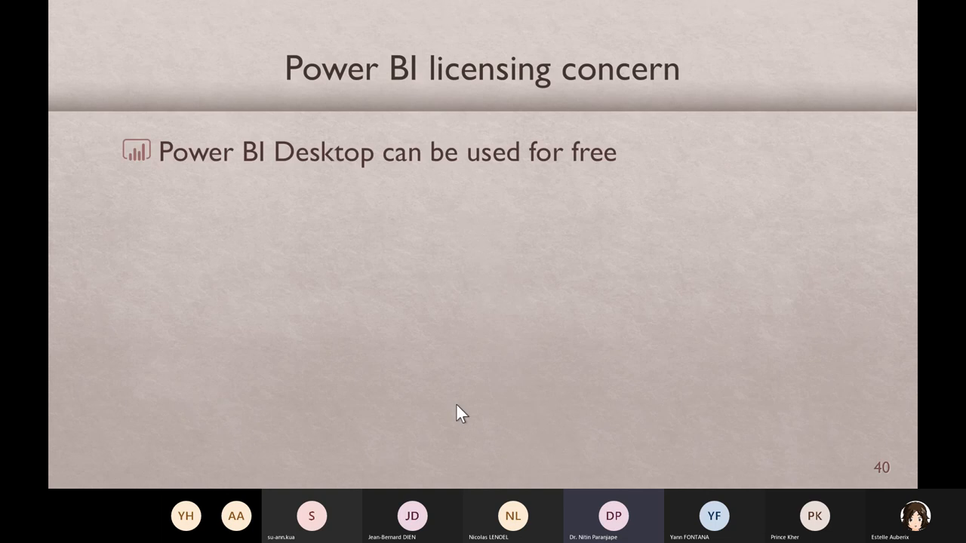
{"action": "mouse_move", "coordinate": [801, 200]}
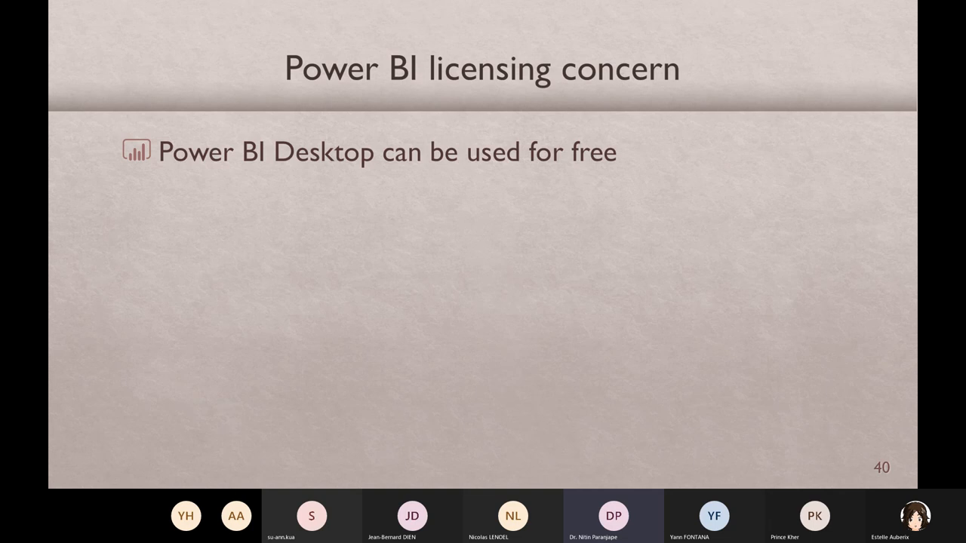
{"action": "mouse_move", "coordinate": [551, 192]}
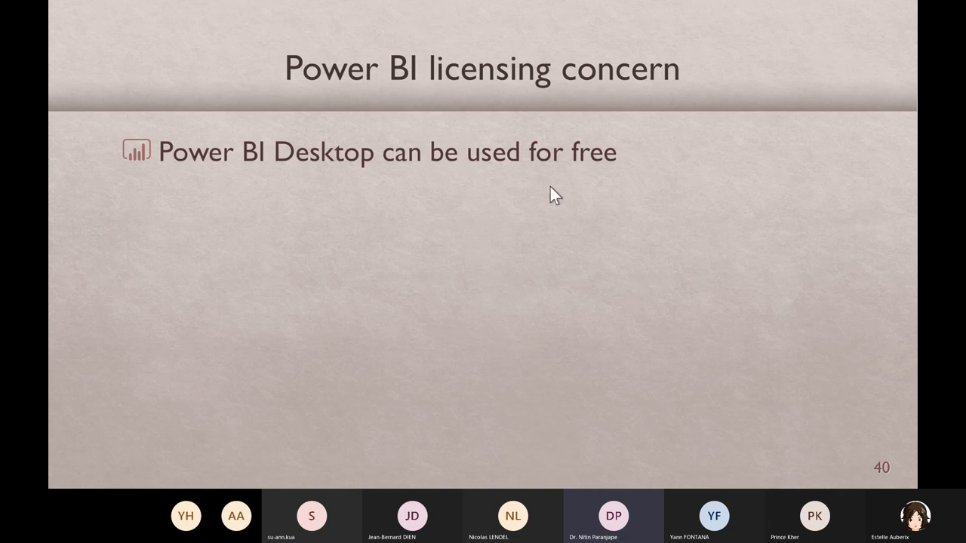
{"action": "mouse_move", "coordinate": [560, 199]}
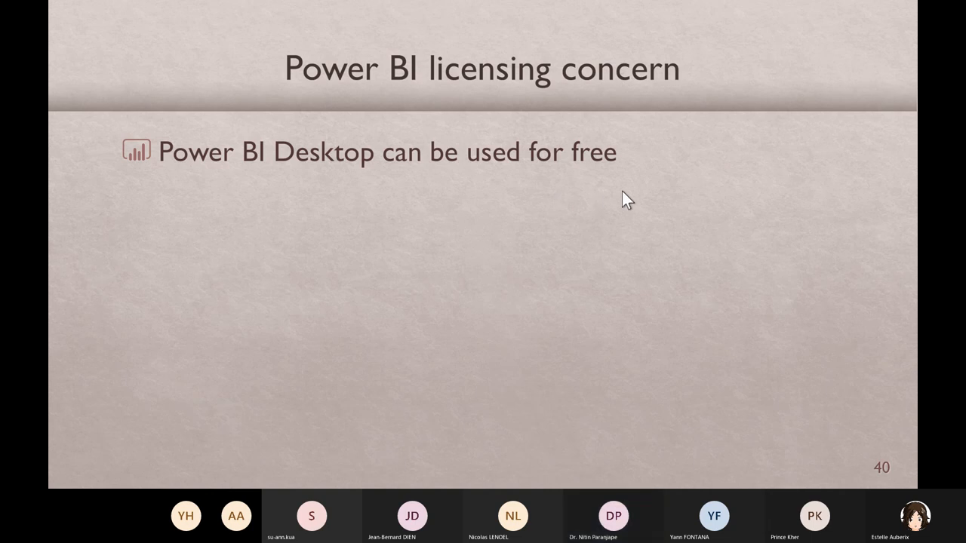
Reveal the No feature restrictions and No time limit points, then advance to Competing products.
{"action": "key", "text": "right"}
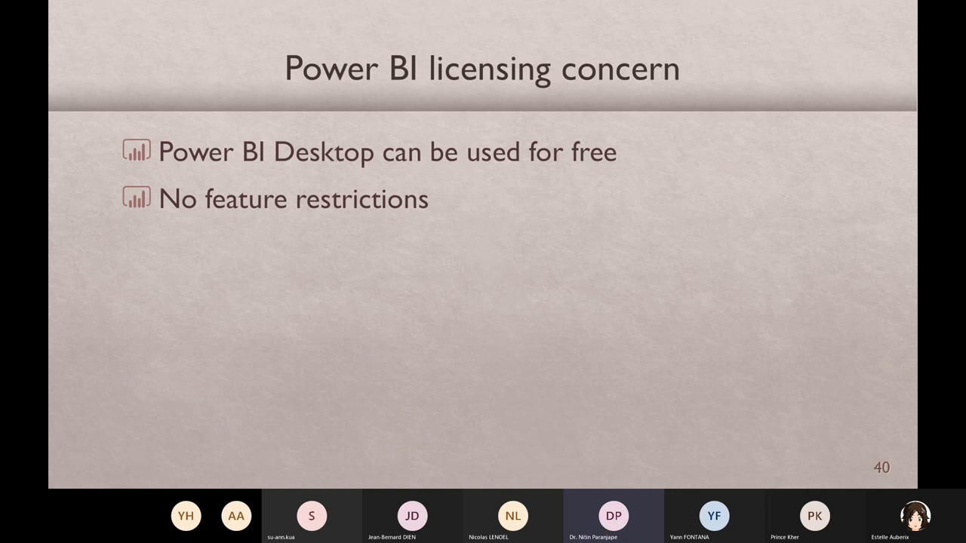
{"action": "key", "text": "right"}
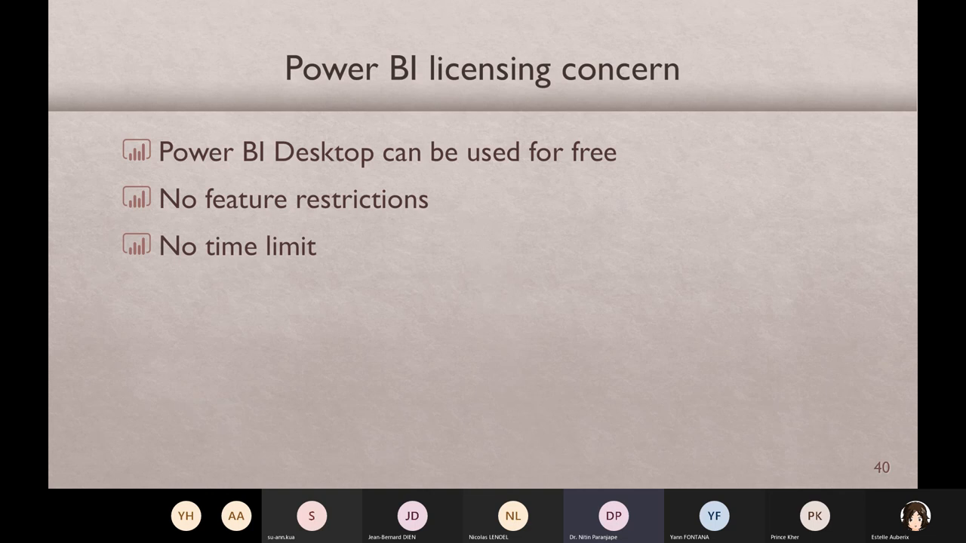
{"action": "mouse_move", "coordinate": [587, 366]}
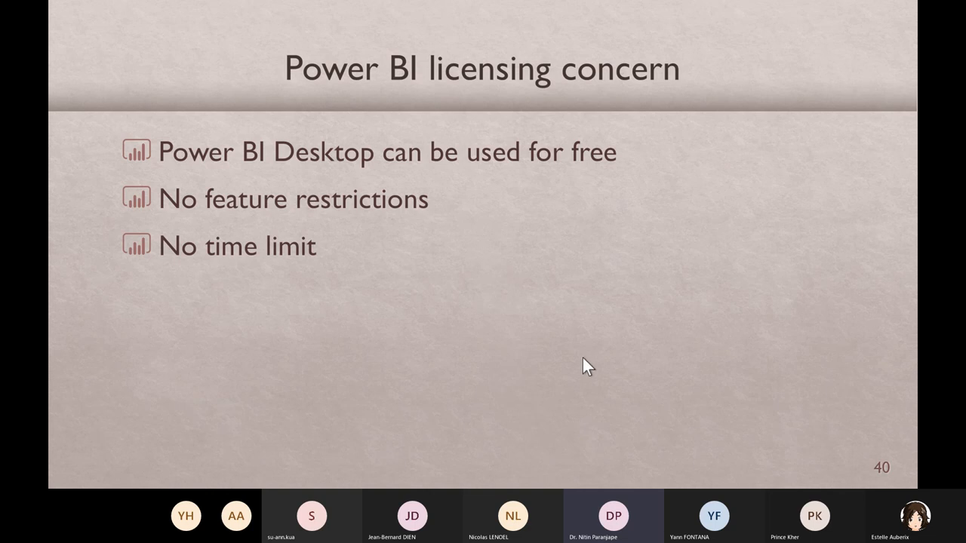
{"action": "mouse_move", "coordinate": [590, 316]}
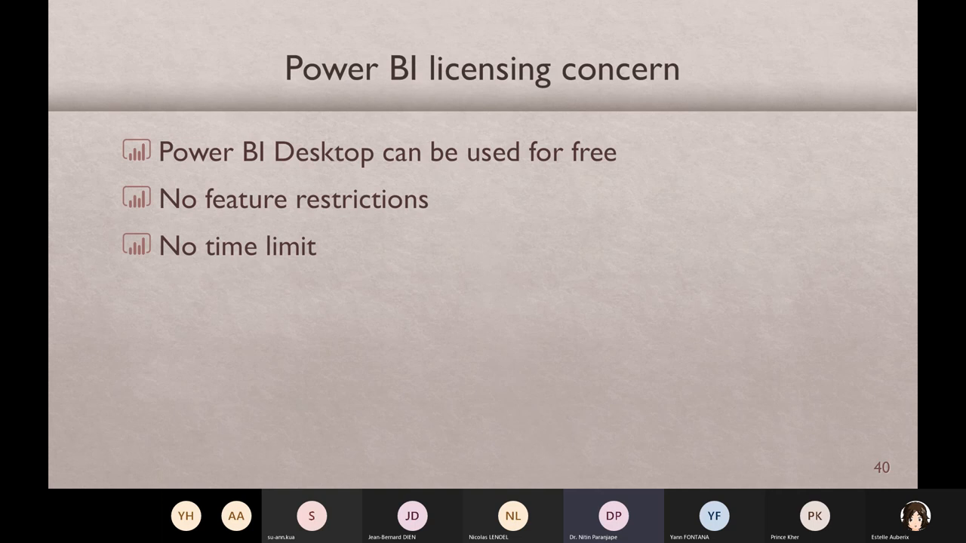
{"action": "mouse_move", "coordinate": [562, 321]}
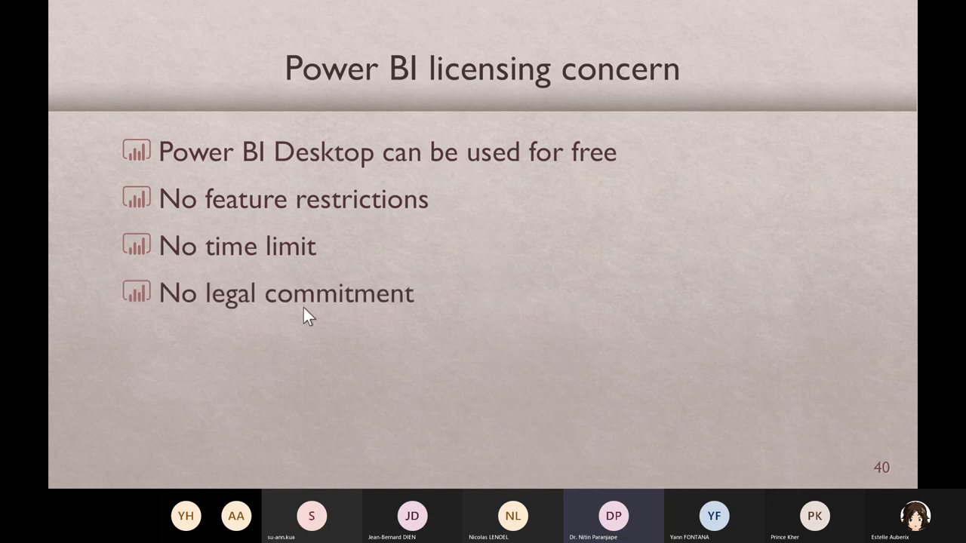
{"action": "mouse_move", "coordinate": [547, 200]}
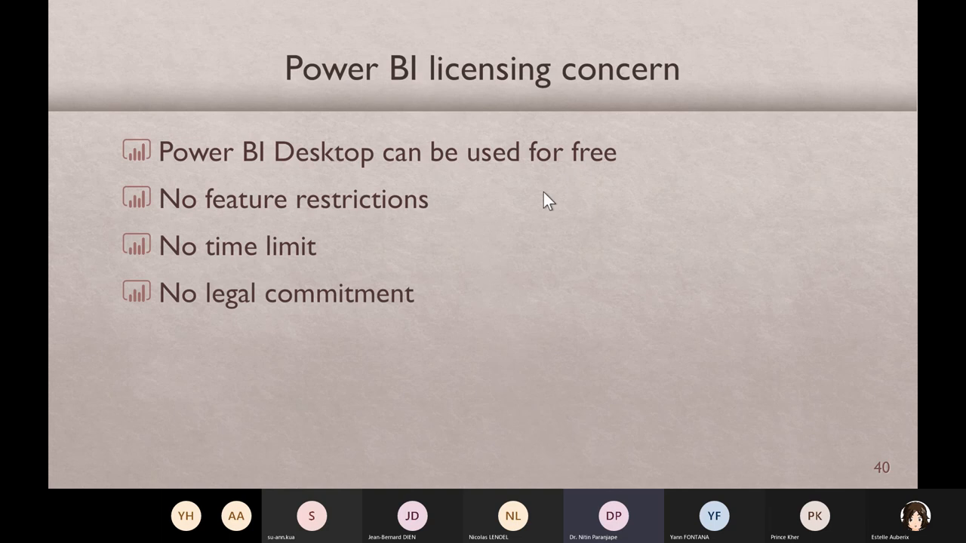
{"action": "mouse_move", "coordinate": [502, 324]}
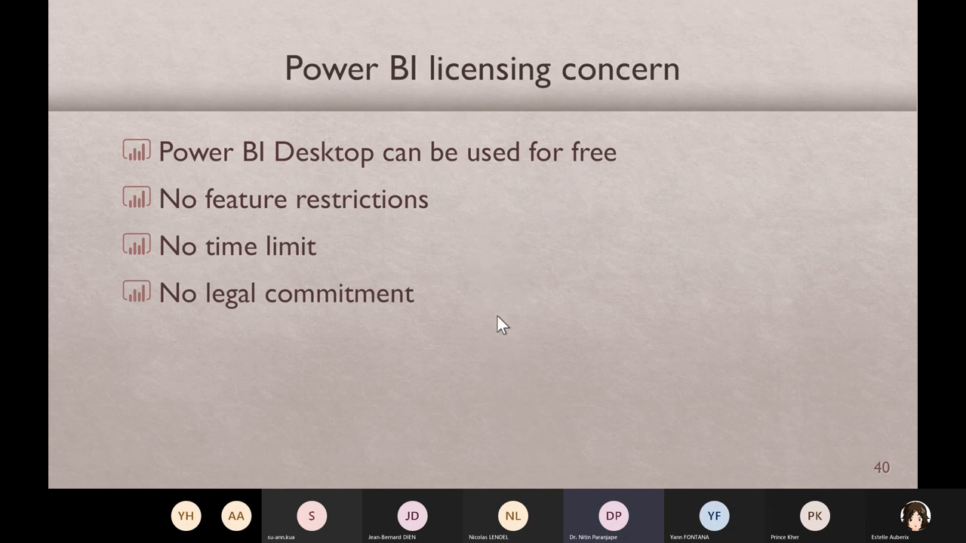
{"action": "key", "text": "Right"}
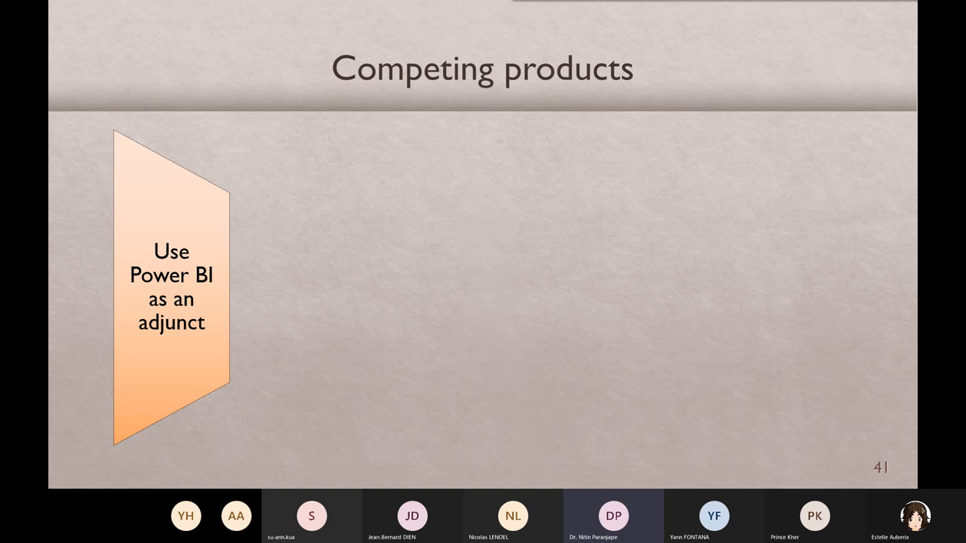
{"action": "mouse_move", "coordinate": [480, 383]}
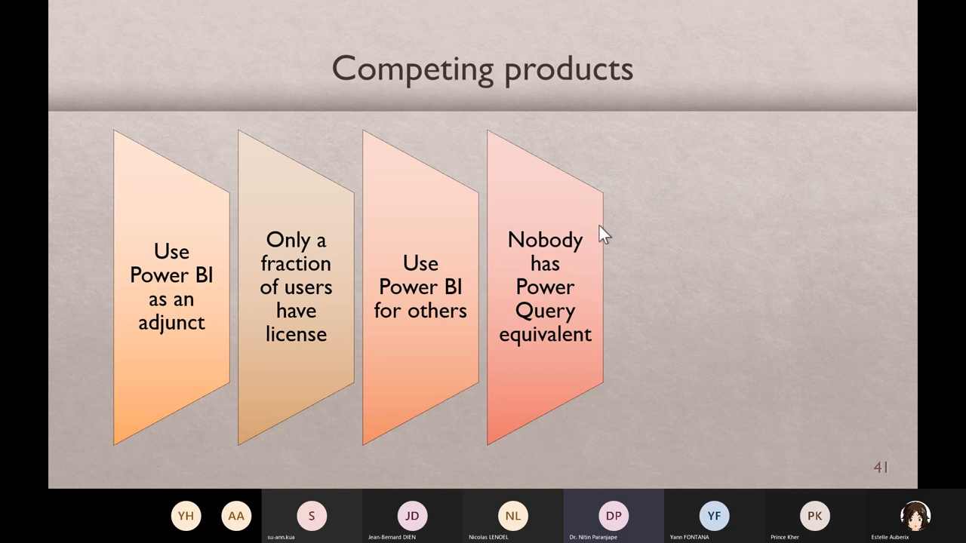
{"action": "mouse_move", "coordinate": [573, 385]}
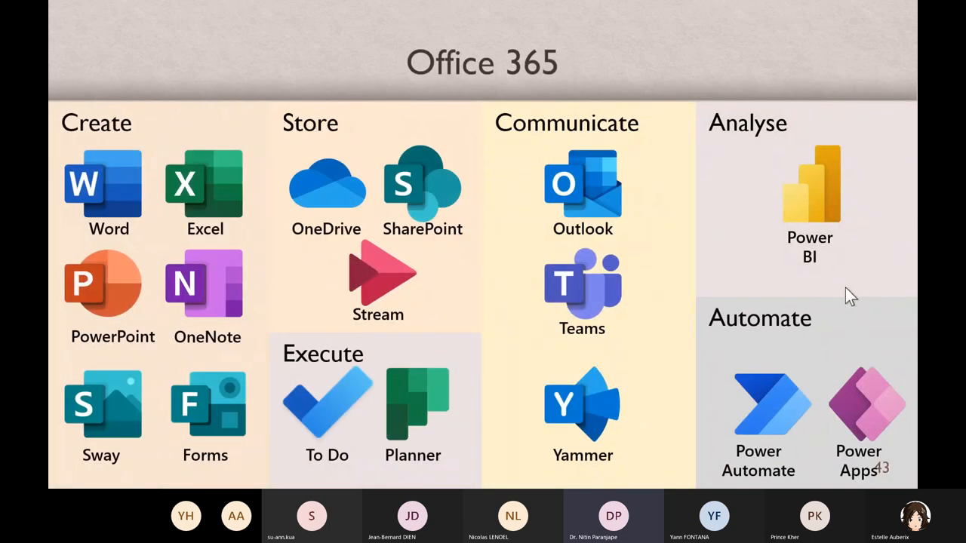
{"action": "mouse_move", "coordinate": [477, 411]}
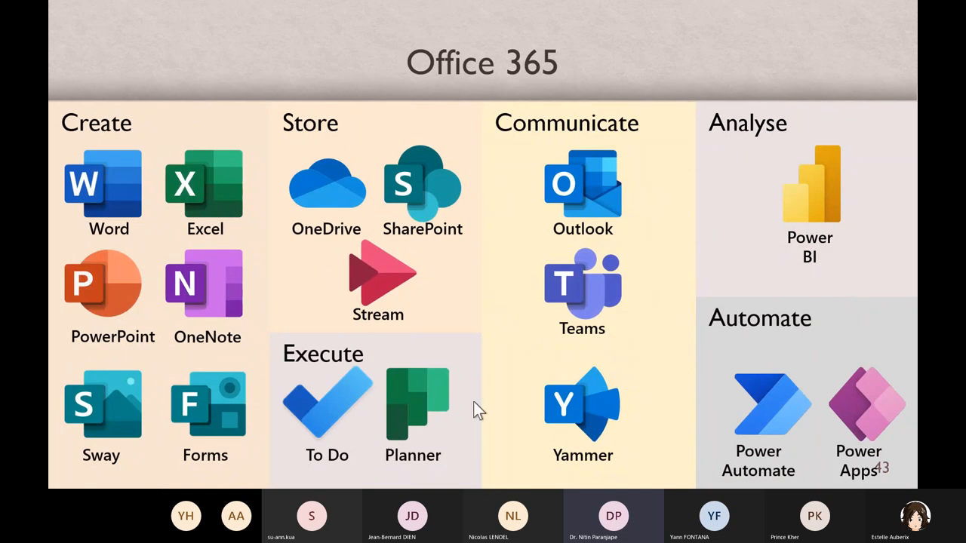
{"action": "mouse_move", "coordinate": [780, 290]}
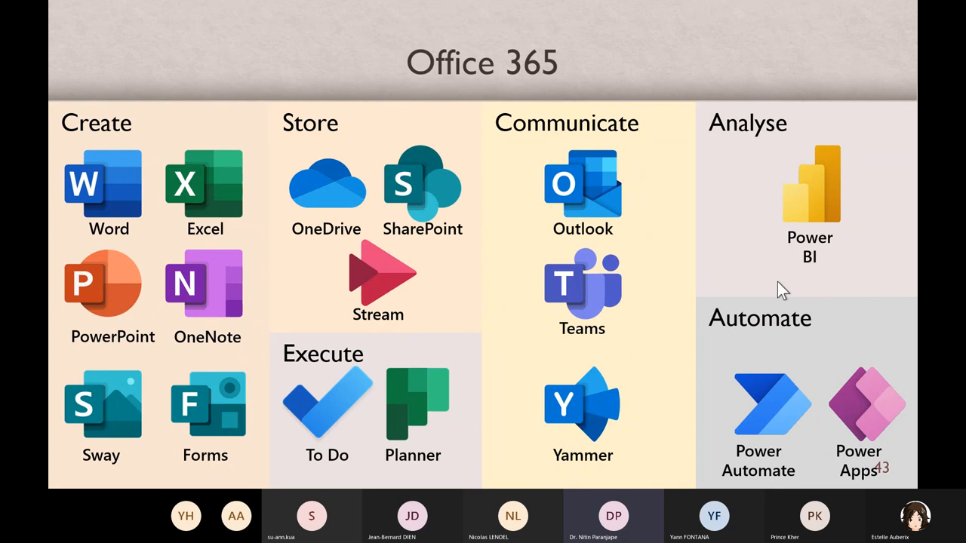
{"action": "mouse_move", "coordinate": [894, 340]}
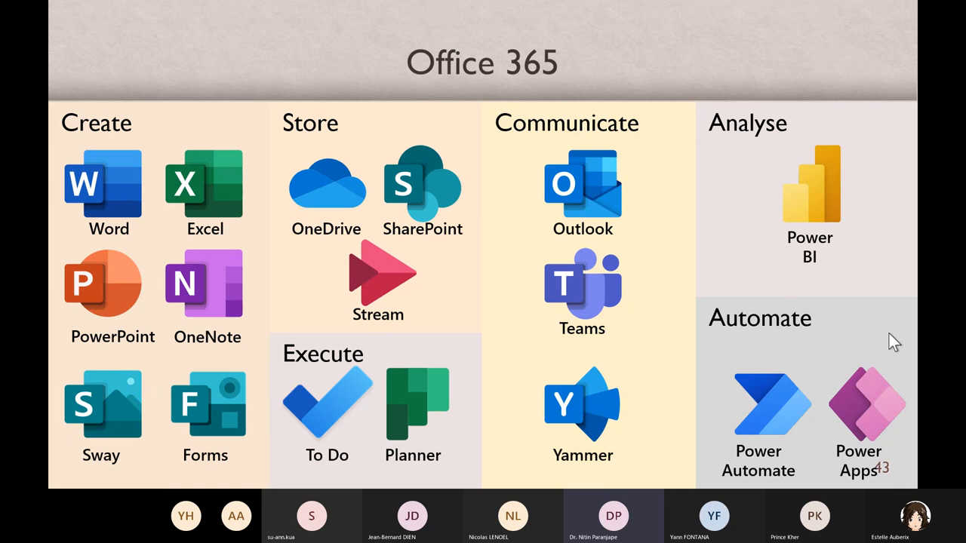
Advance past the Office 365 overview to slide 44, "What next?".
{"action": "key", "text": "right"}
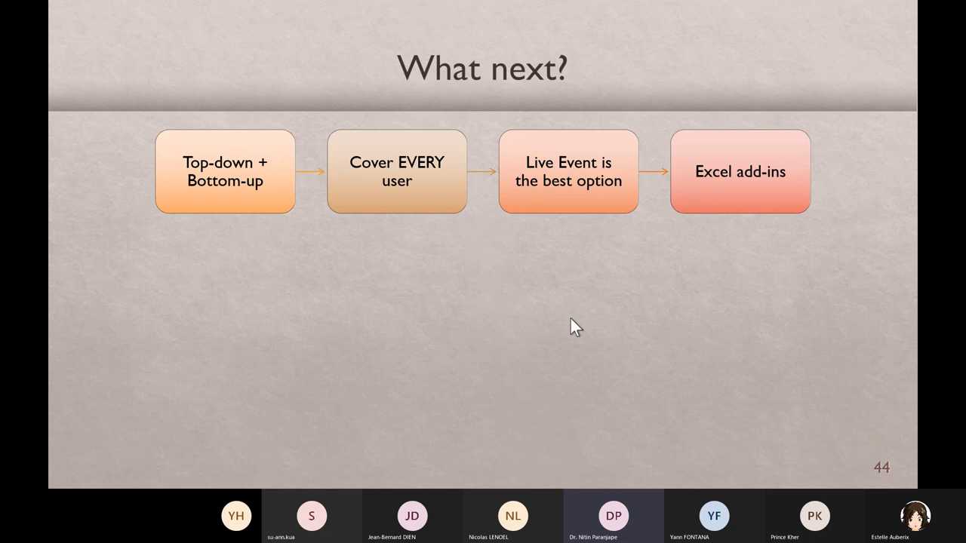
{"action": "mouse_move", "coordinate": [565, 185]}
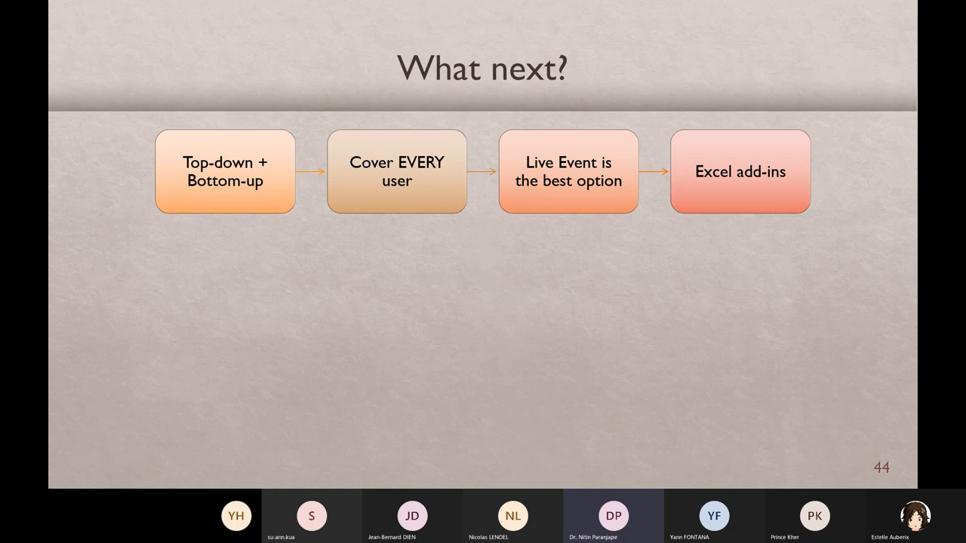
{"action": "mouse_move", "coordinate": [541, 211]}
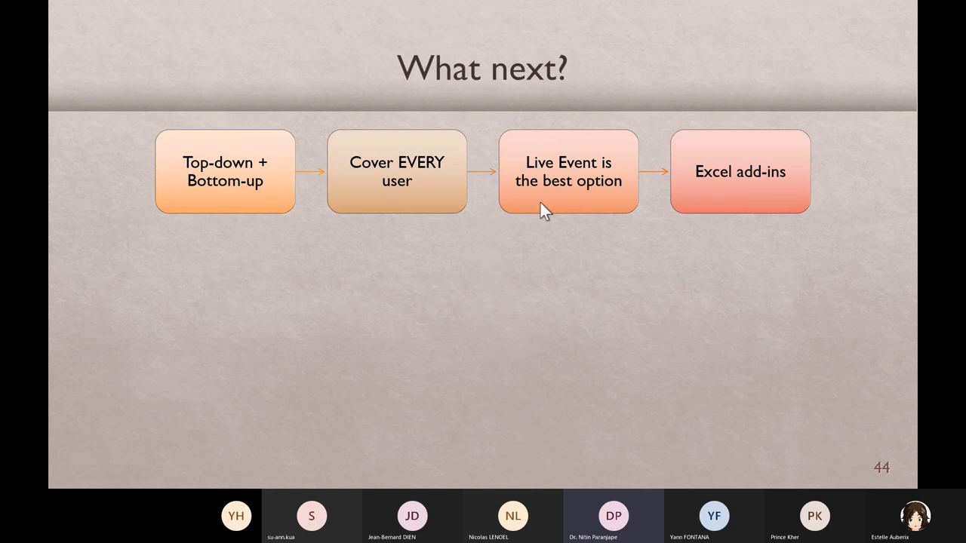
{"action": "mouse_move", "coordinate": [732, 230]}
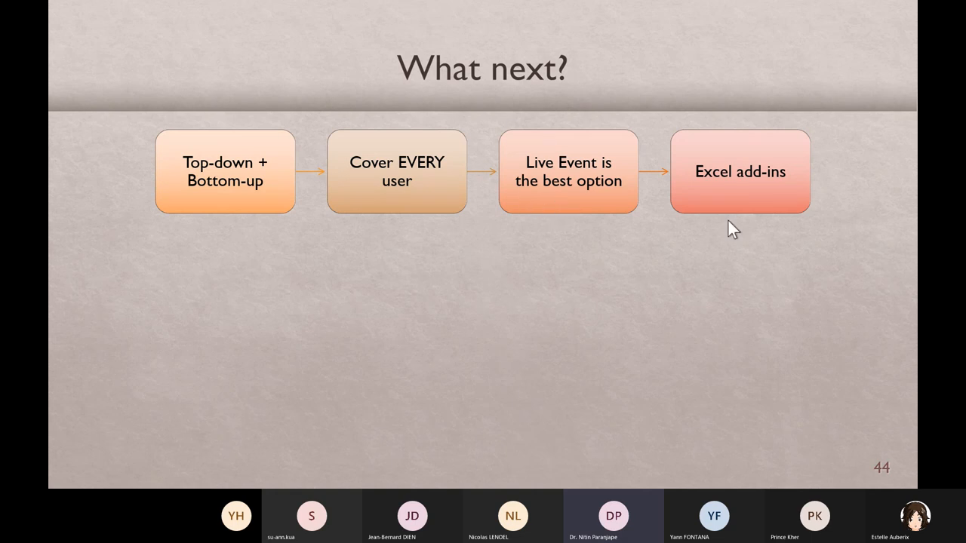
{"action": "mouse_move", "coordinate": [785, 210]}
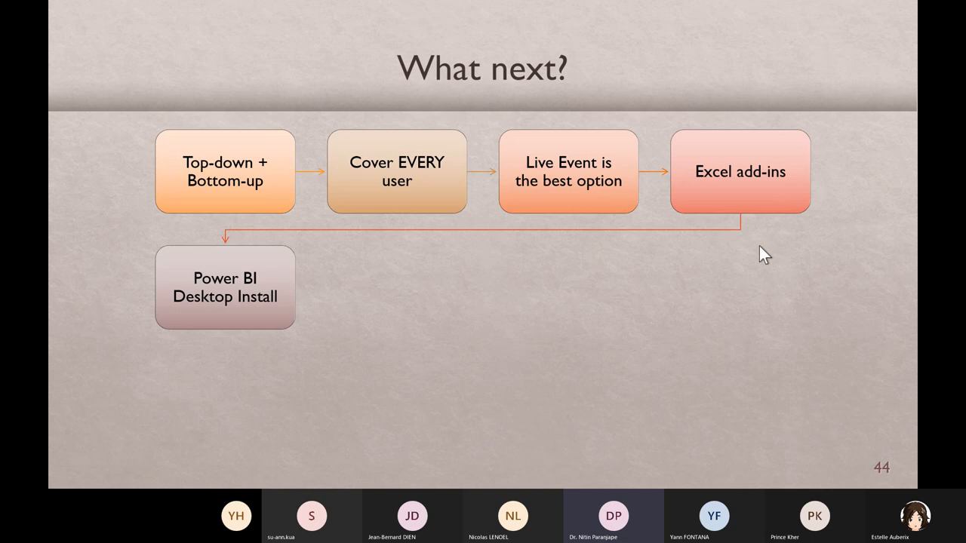
{"action": "mouse_move", "coordinate": [178, 319]}
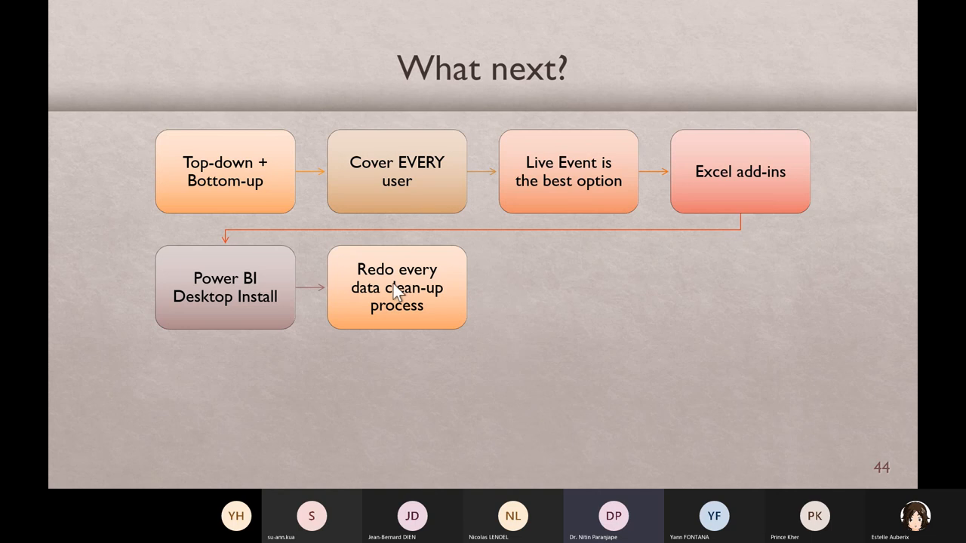
{"action": "mouse_move", "coordinate": [447, 341]}
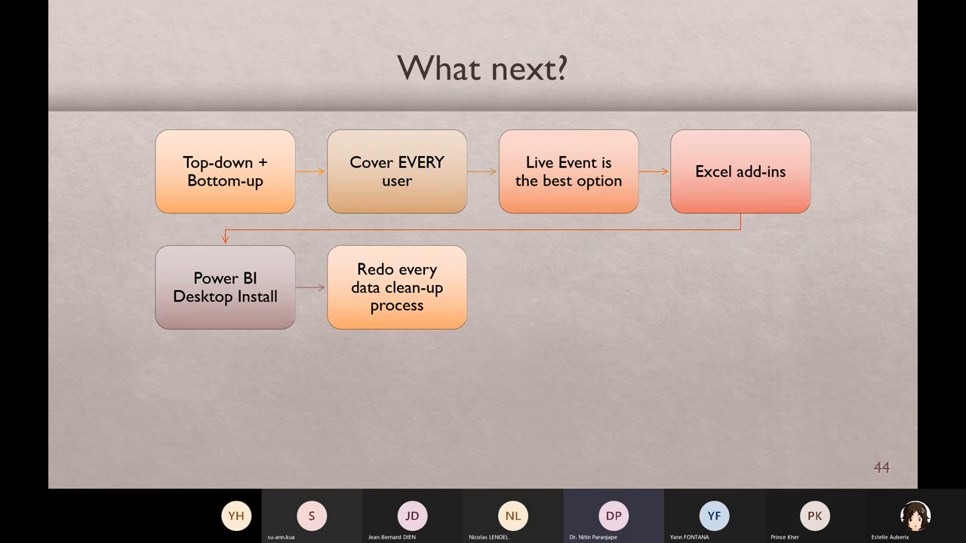
{"action": "mouse_move", "coordinate": [466, 372]}
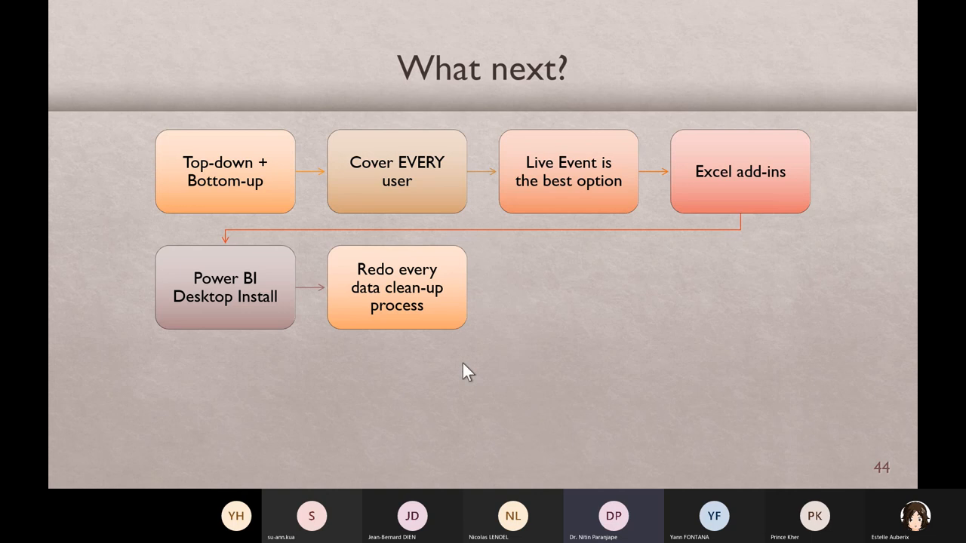
{"action": "mouse_move", "coordinate": [484, 340]}
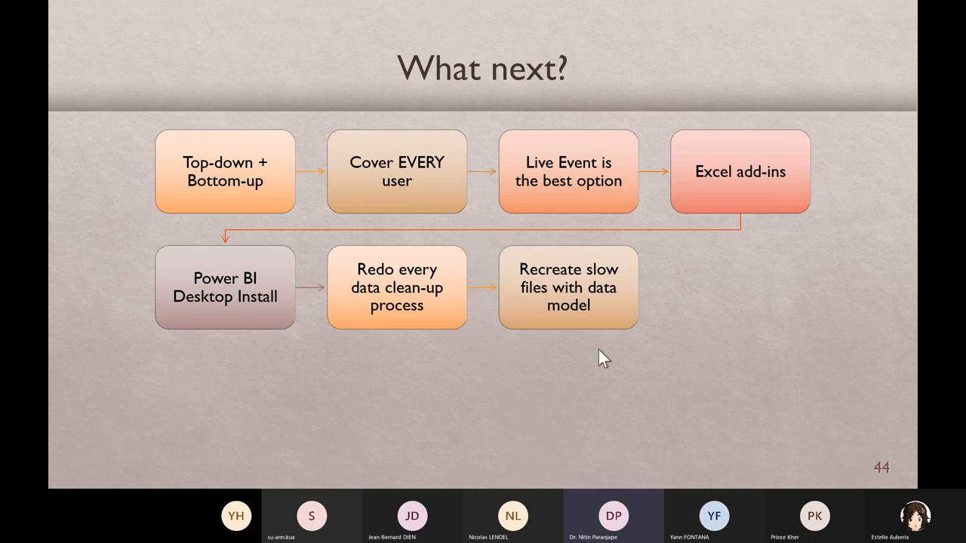
{"action": "mouse_move", "coordinate": [607, 334]}
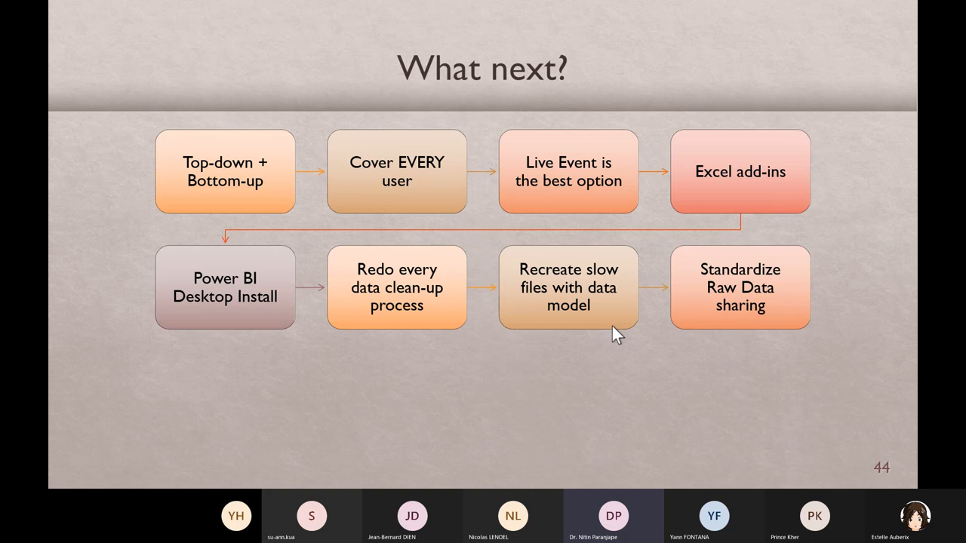
{"action": "mouse_move", "coordinate": [799, 304]}
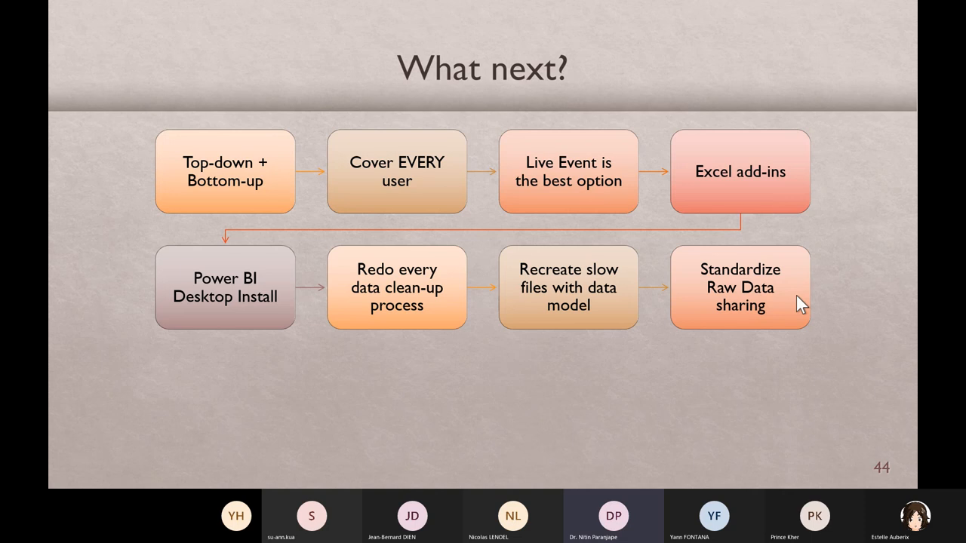
{"action": "mouse_move", "coordinate": [803, 312]}
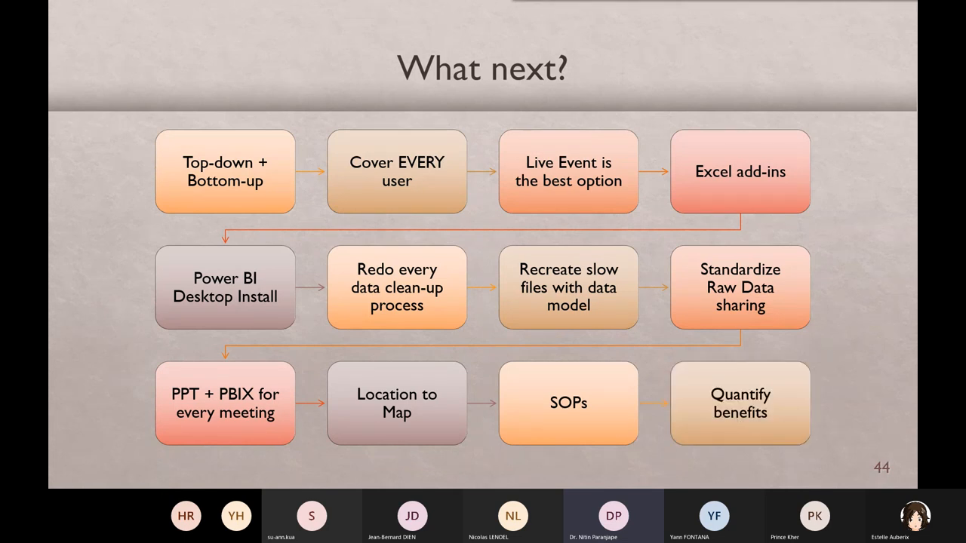
Advance through The process slide to slide 47, YOU!
{"action": "key", "text": "right"}
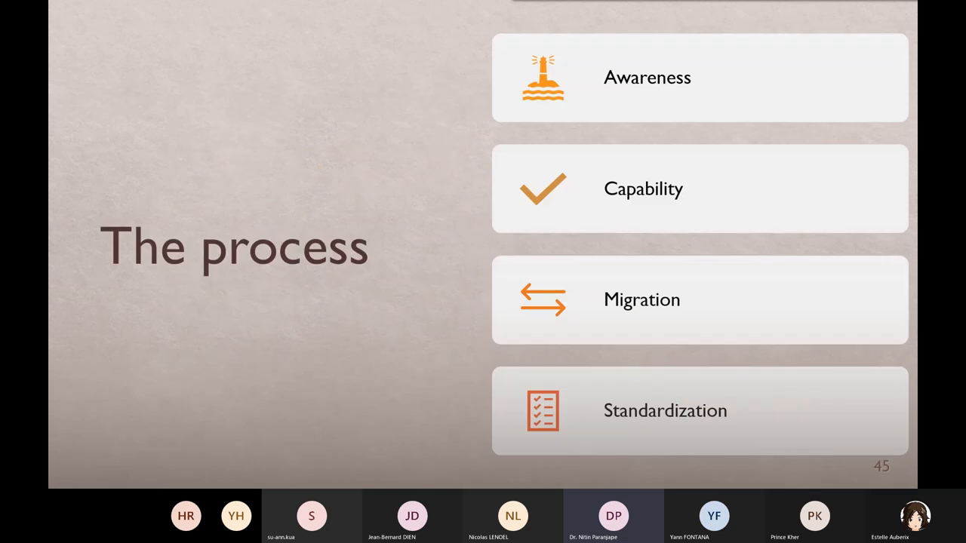
{"action": "mouse_move", "coordinate": [788, 277]}
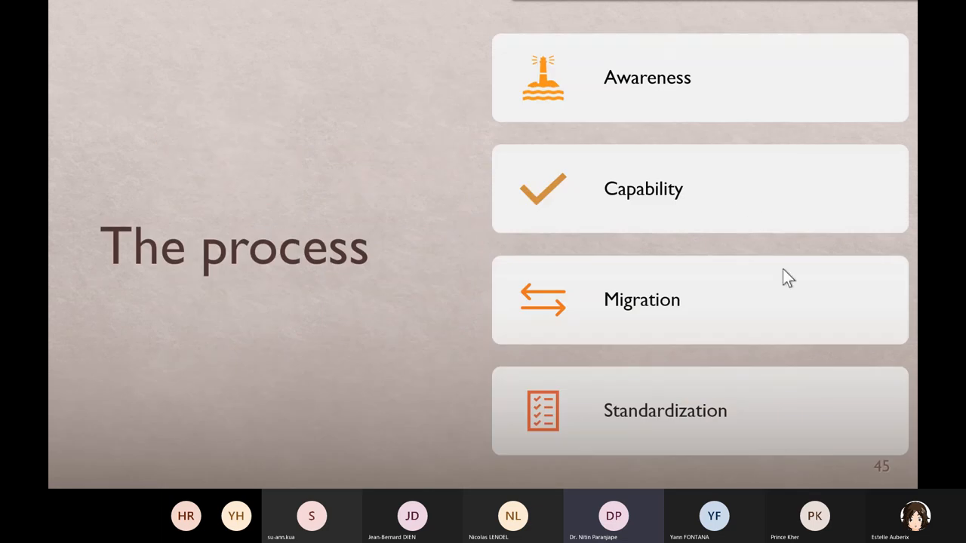
{"action": "mouse_move", "coordinate": [634, 443]}
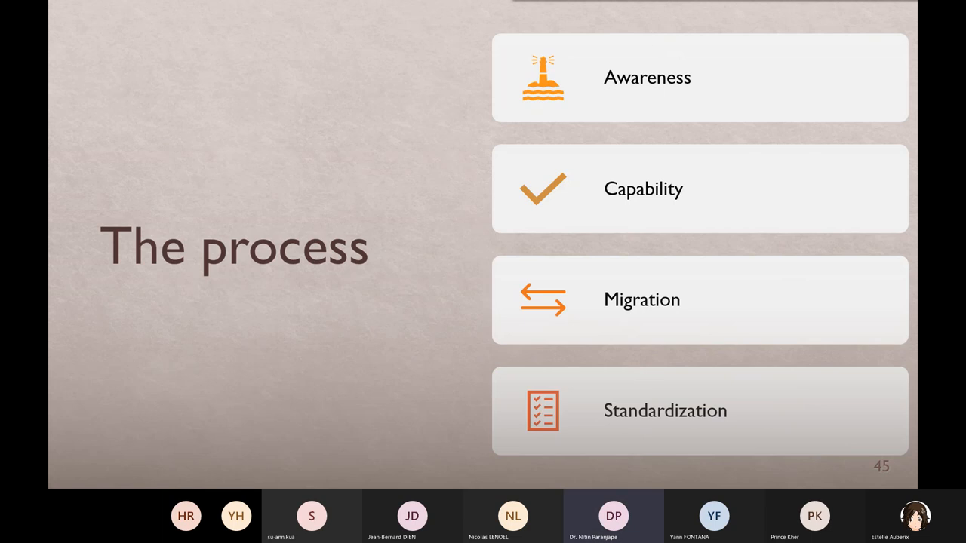
{"action": "key", "text": "right"}
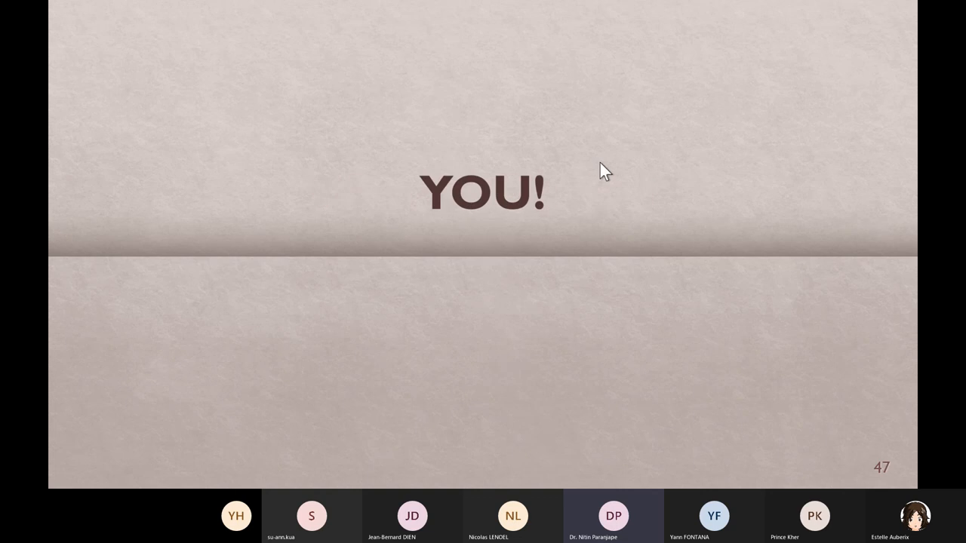
{"action": "mouse_move", "coordinate": [627, 153]}
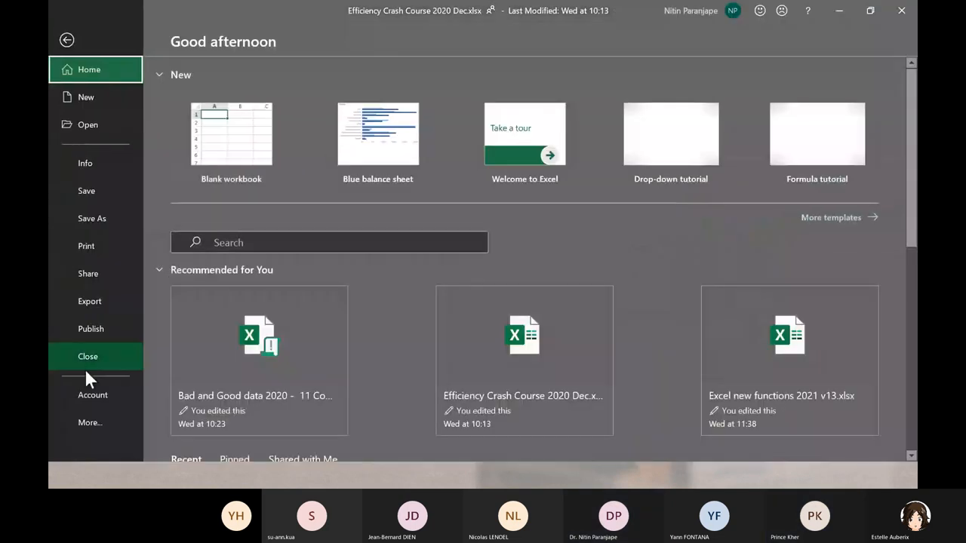
Show Excel's Account page with the Microsoft 365 Apps for enterprise version details.
{"action": "left_click", "coordinate": [93, 394]}
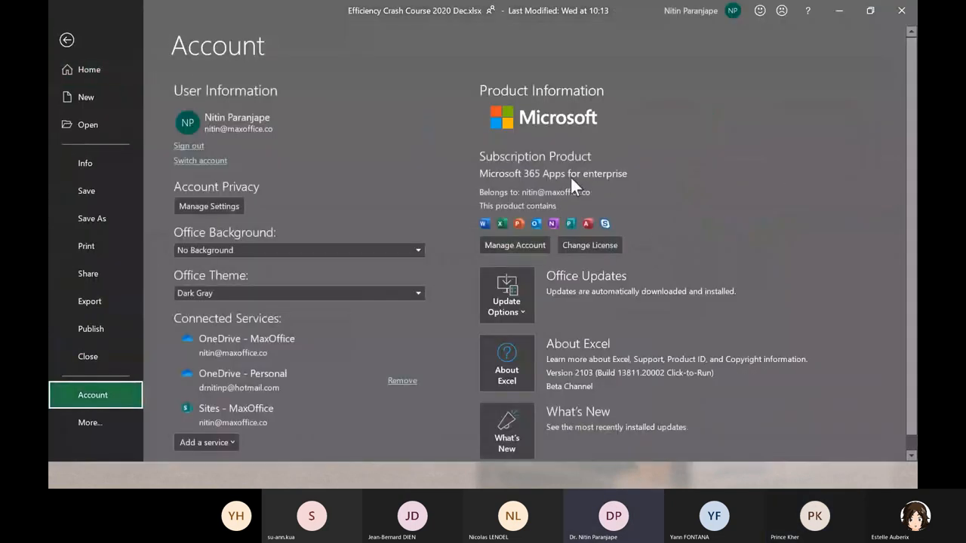
{"action": "mouse_move", "coordinate": [626, 197]}
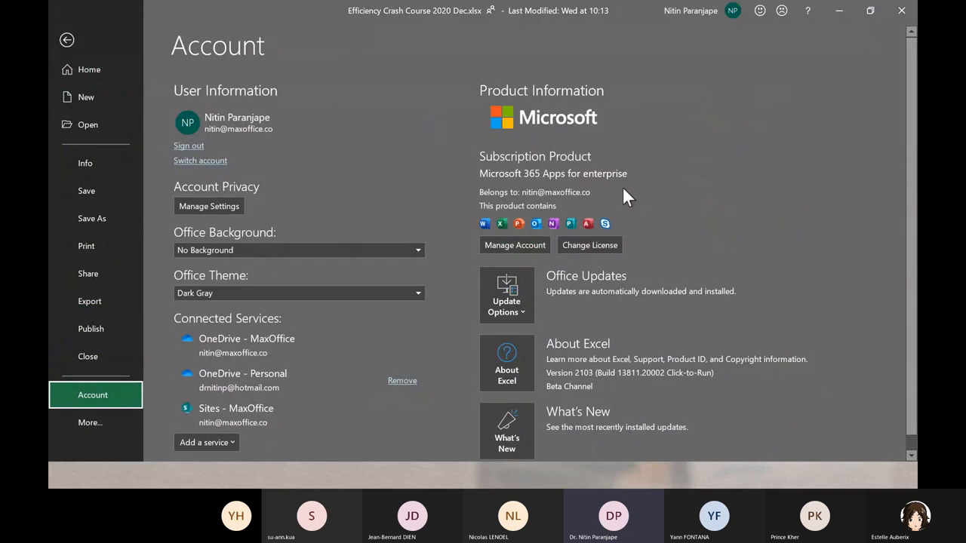
{"action": "mouse_move", "coordinate": [607, 188]}
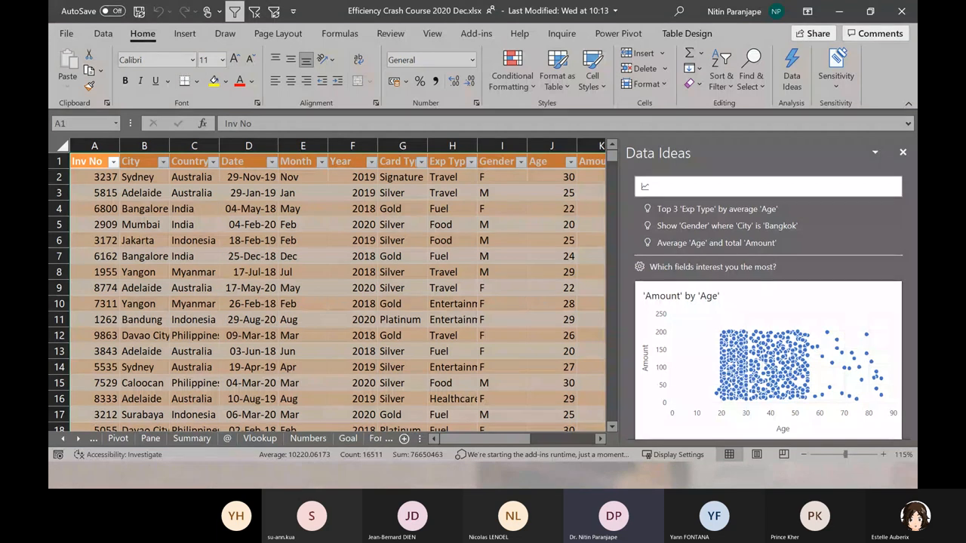
{"action": "left_click", "coordinate": [501, 367]}
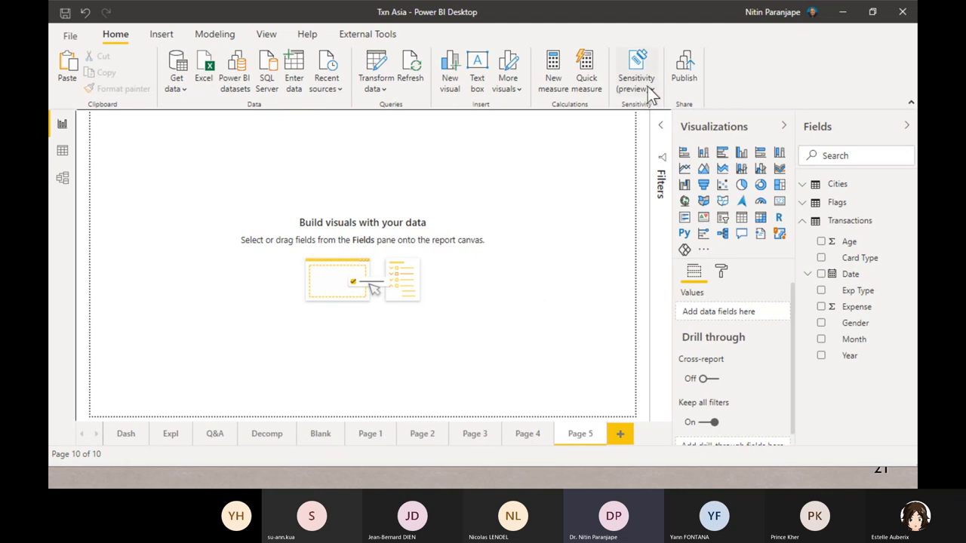
{"action": "left_click", "coordinate": [636, 72]}
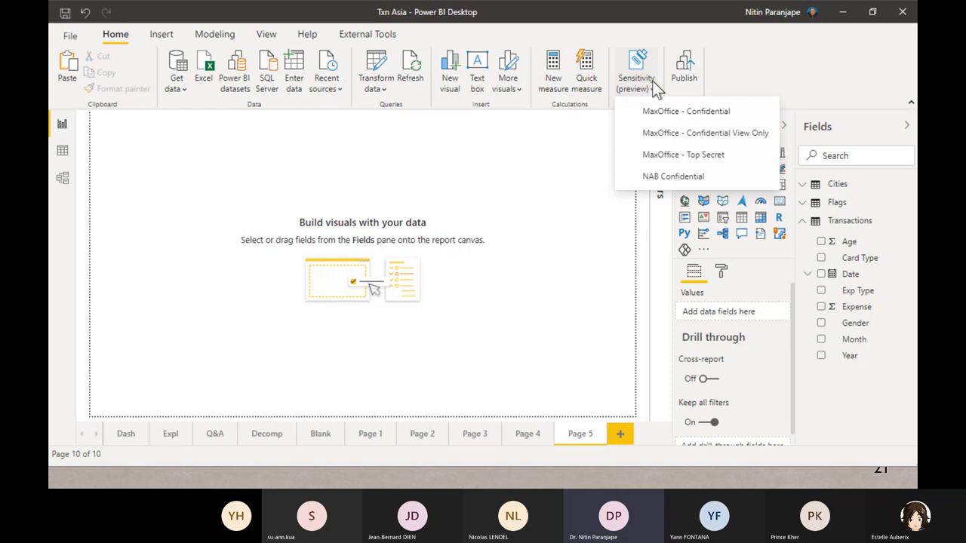
{"action": "mouse_move", "coordinate": [645, 105]}
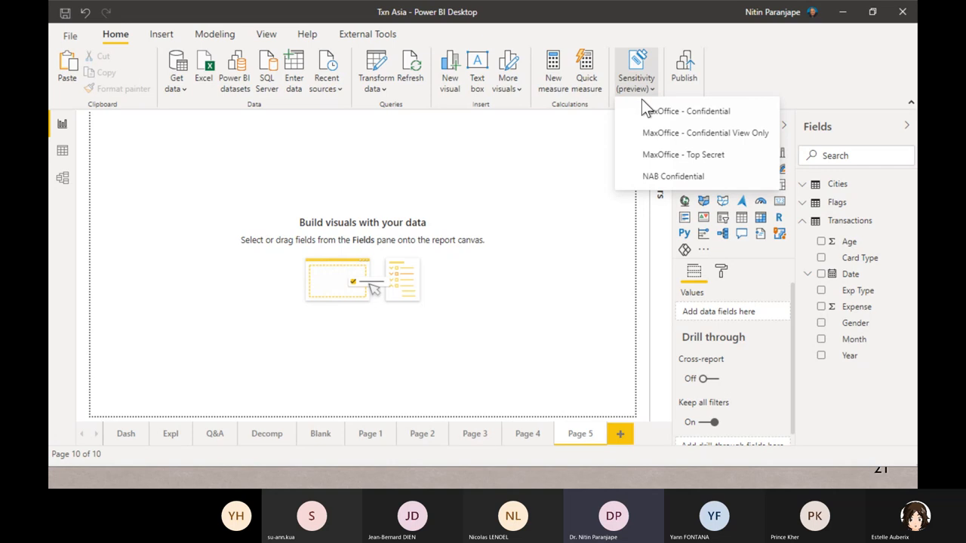
{"action": "mouse_move", "coordinate": [129, 183]}
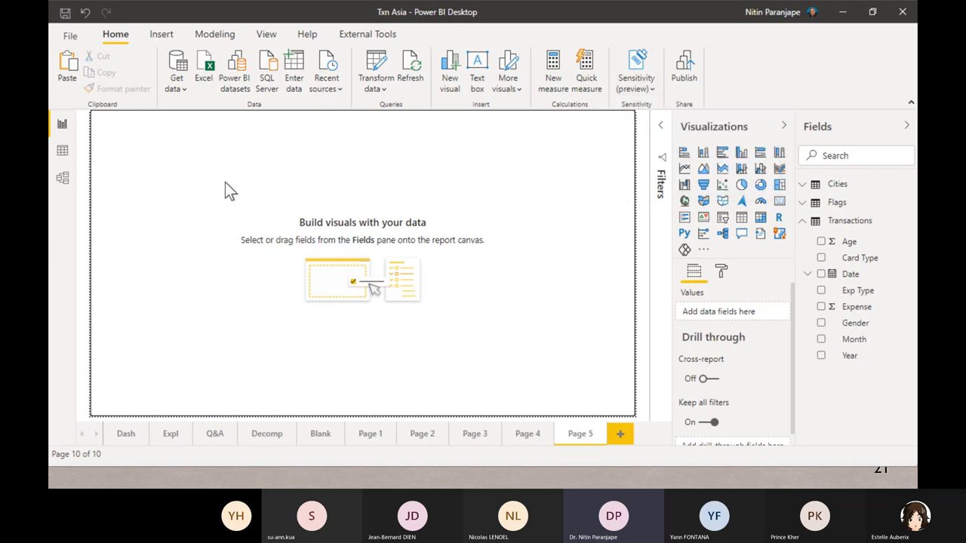
{"action": "mouse_move", "coordinate": [241, 191]}
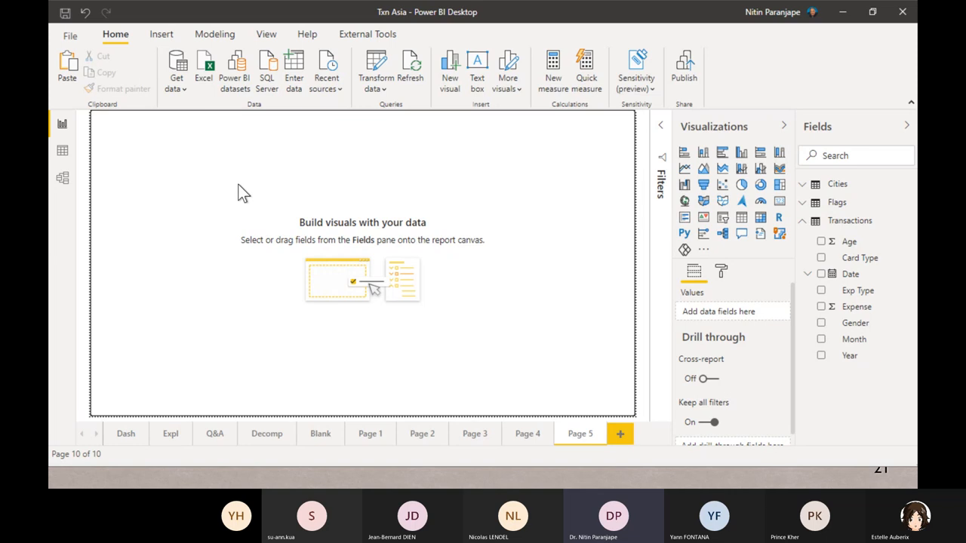
{"action": "mouse_move", "coordinate": [247, 193]}
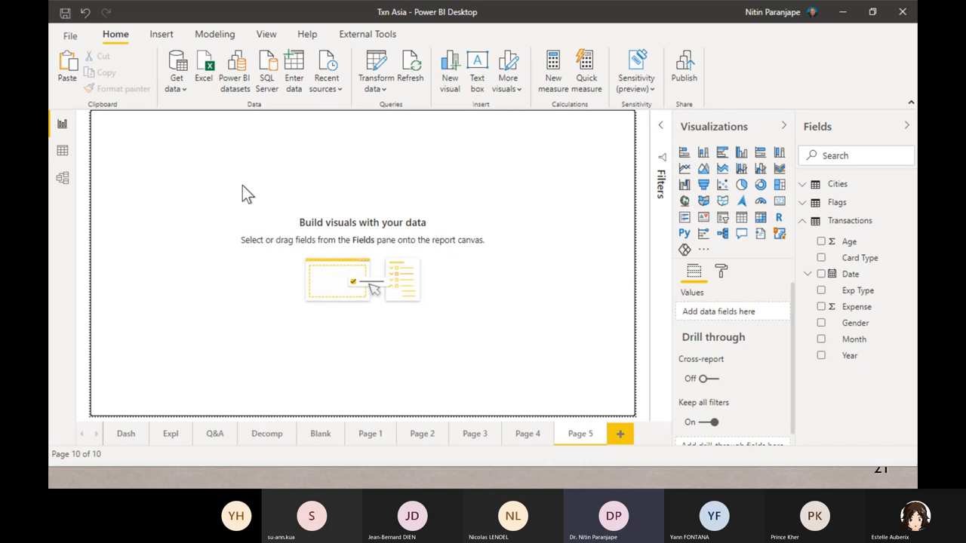
{"action": "mouse_move", "coordinate": [589, 247]}
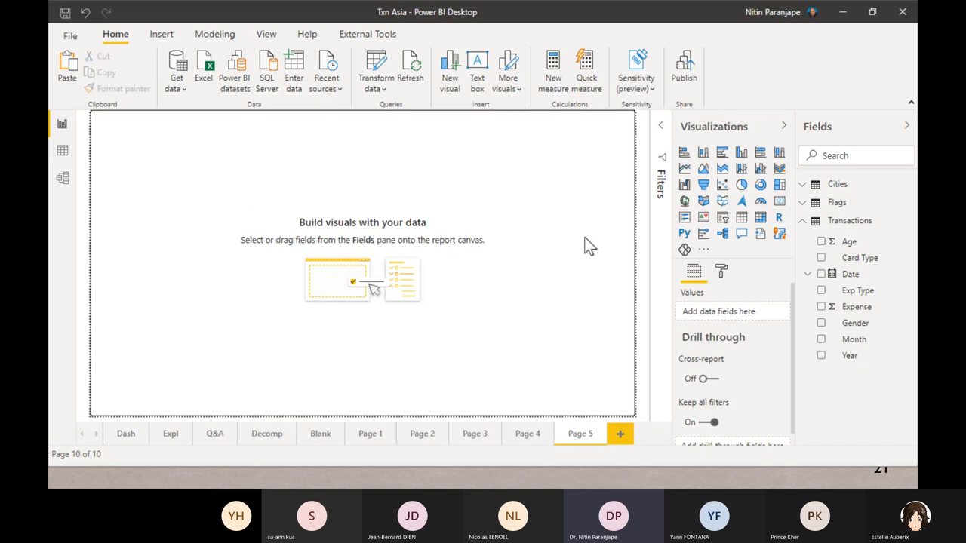
{"action": "mouse_move", "coordinate": [702, 233]}
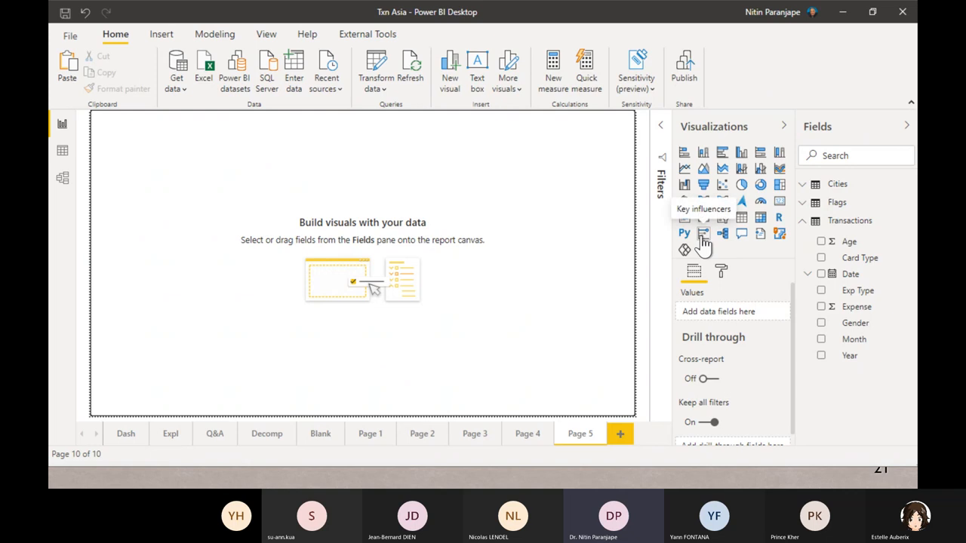
{"action": "mouse_move", "coordinate": [747, 253]}
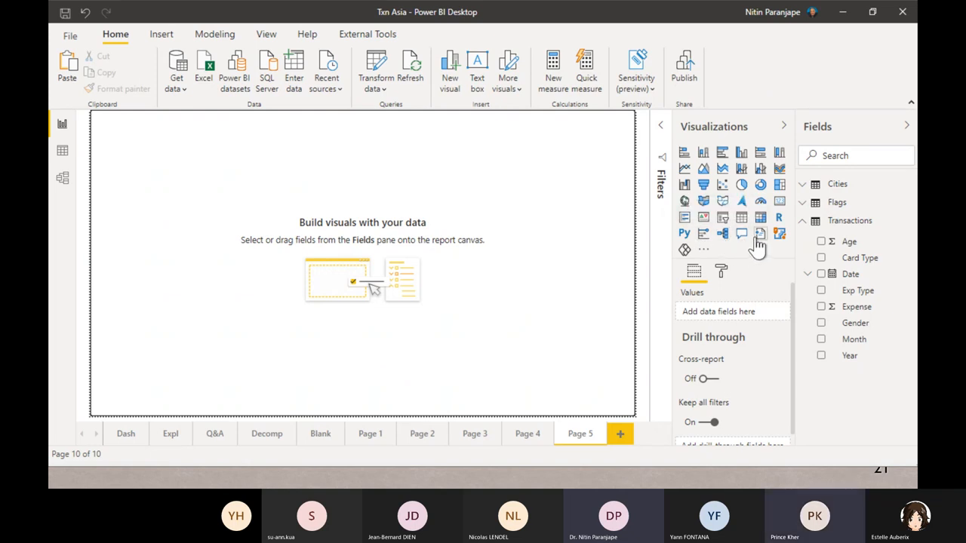
{"action": "mouse_move", "coordinate": [608, 294]}
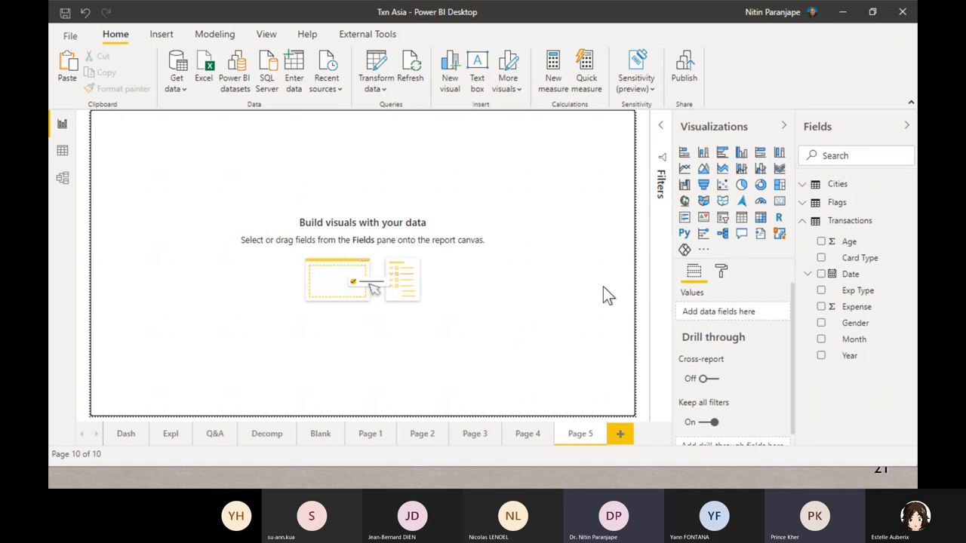
{"action": "mouse_move", "coordinate": [252, 155]}
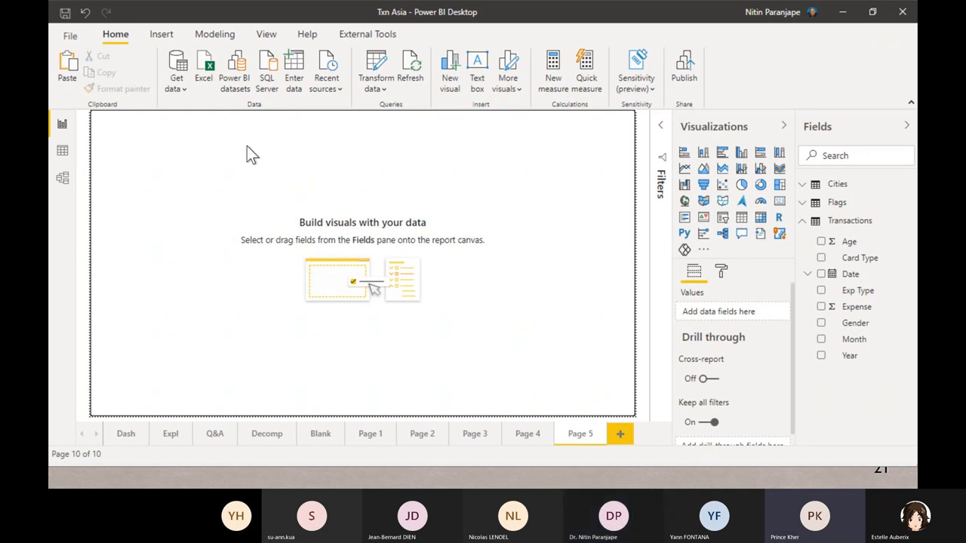